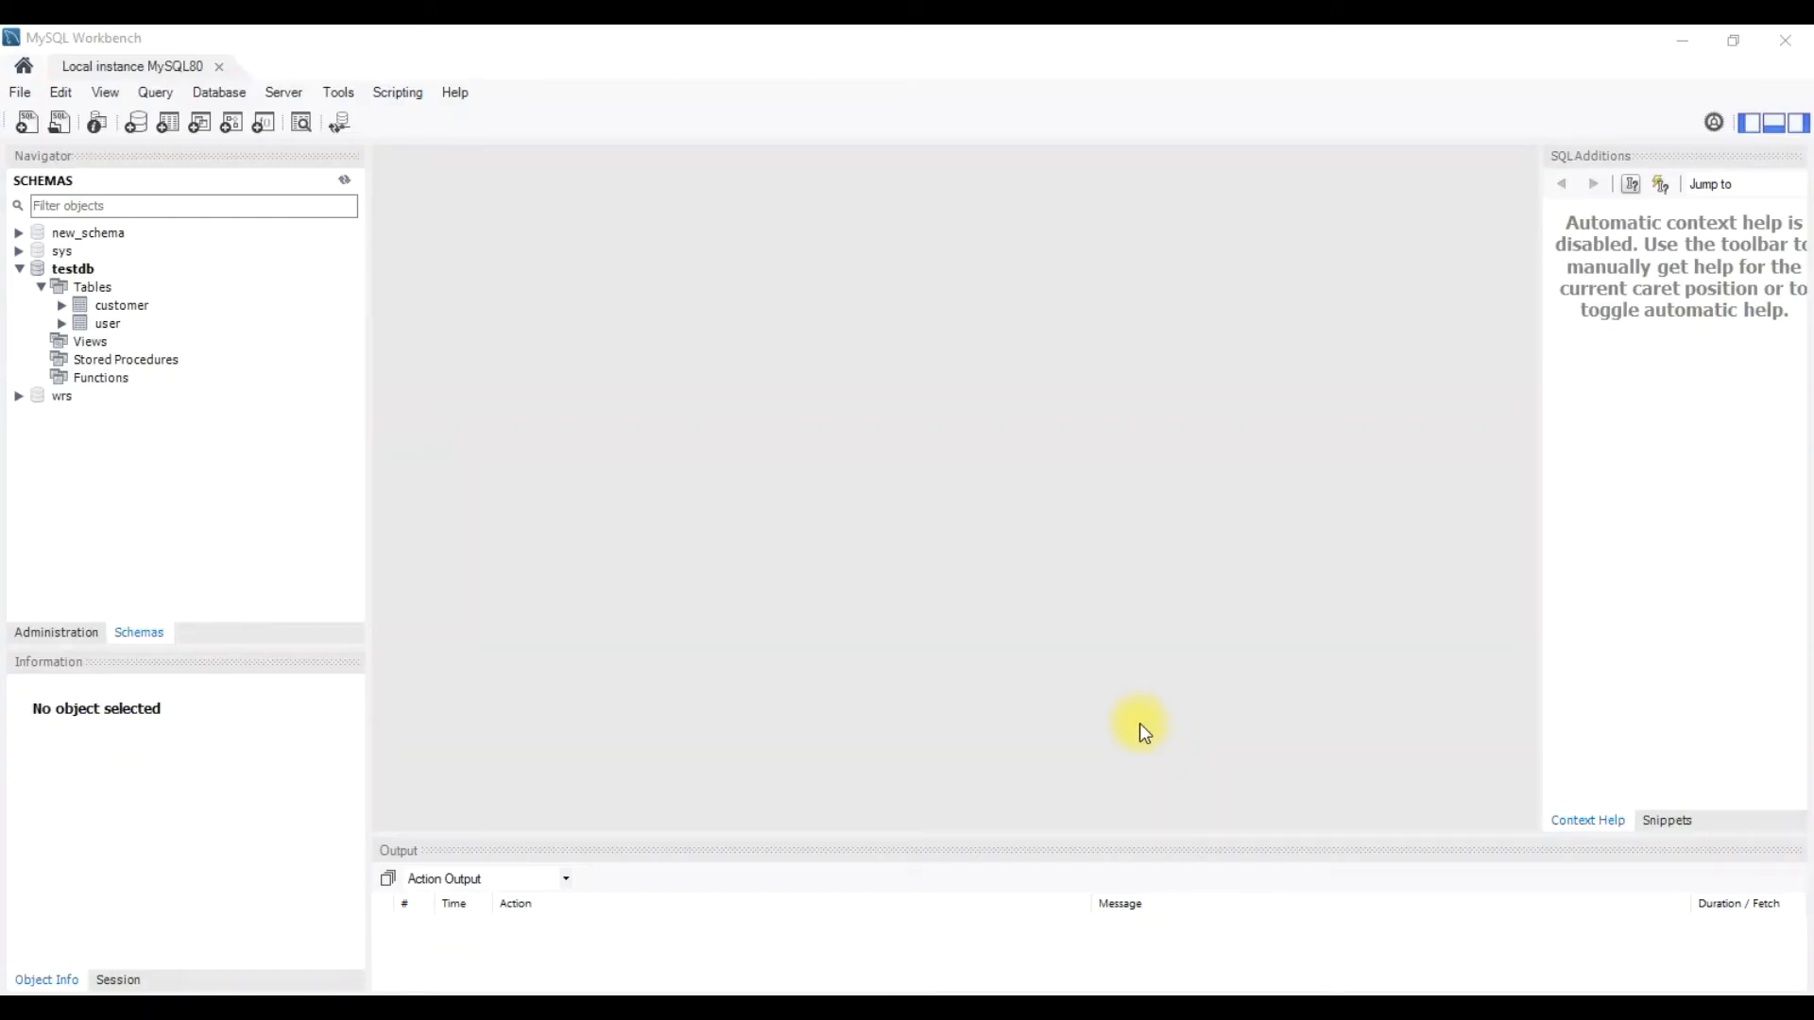
{"action": "mouse_move", "coordinate": [741, 677]}
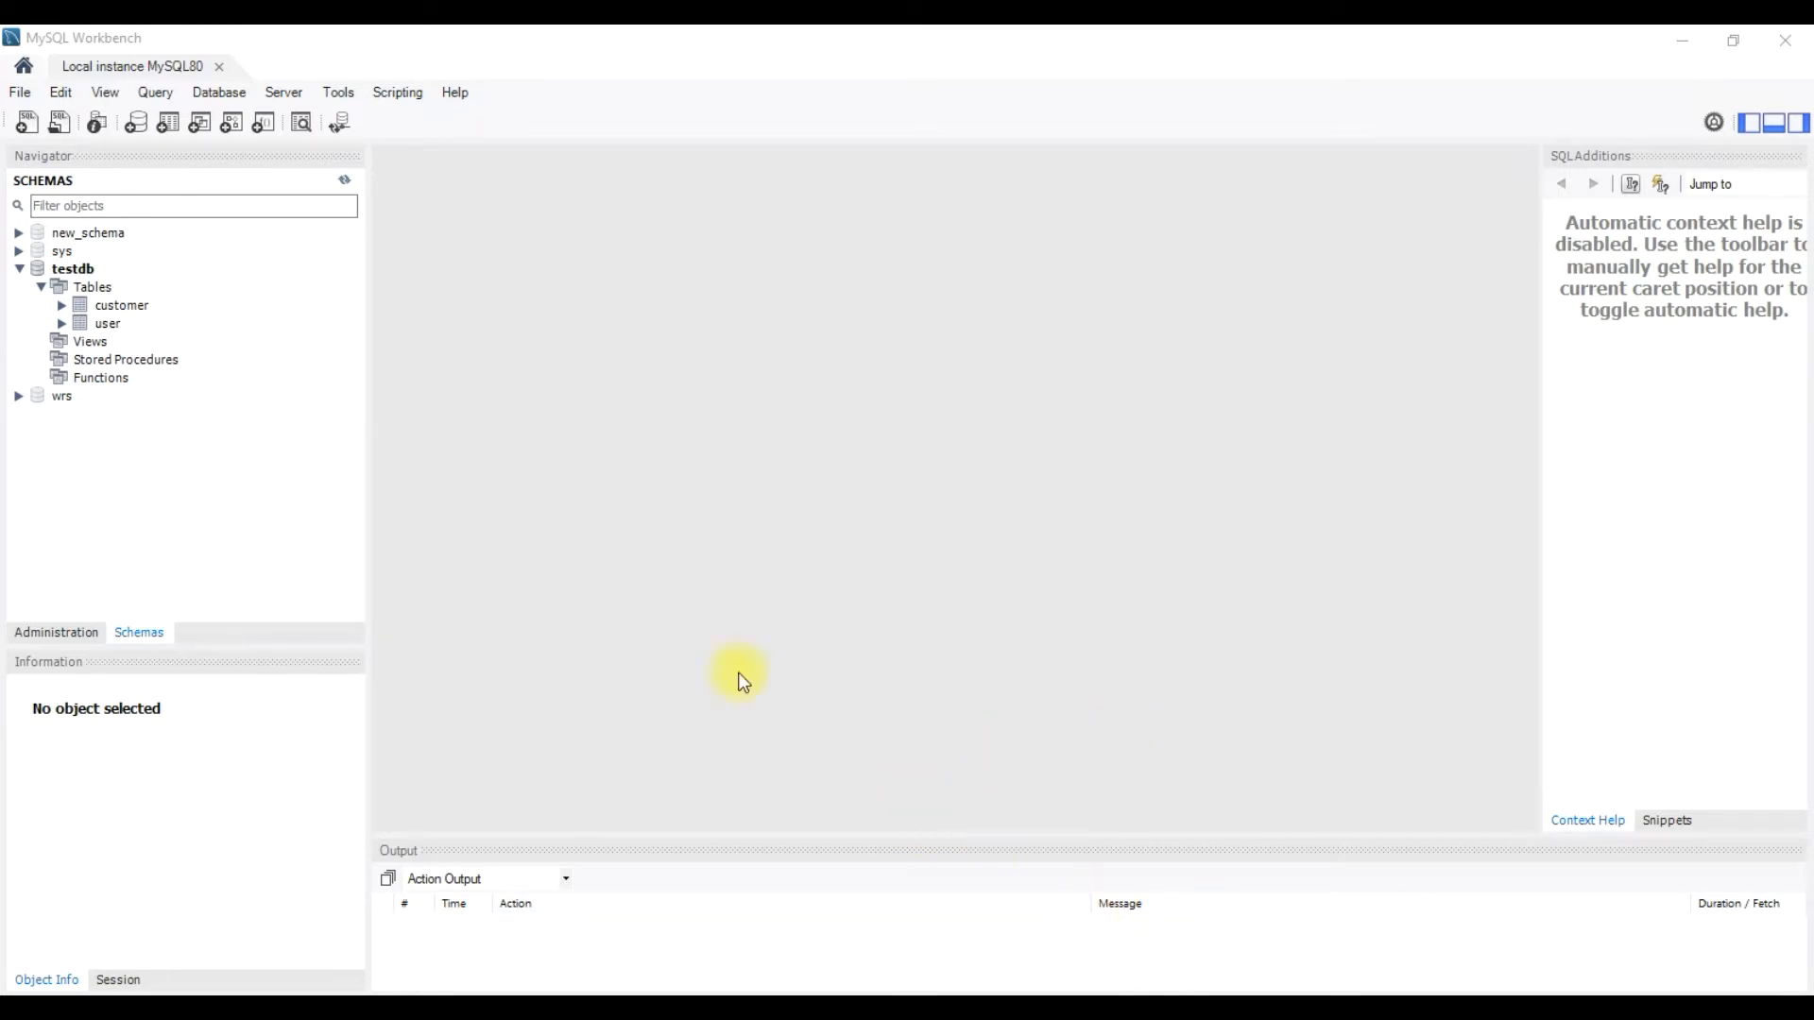
Step: Search 'control panel' from Start and open its Administrative Tools folder
{"action": "left_click", "coordinate": [71, 268]}
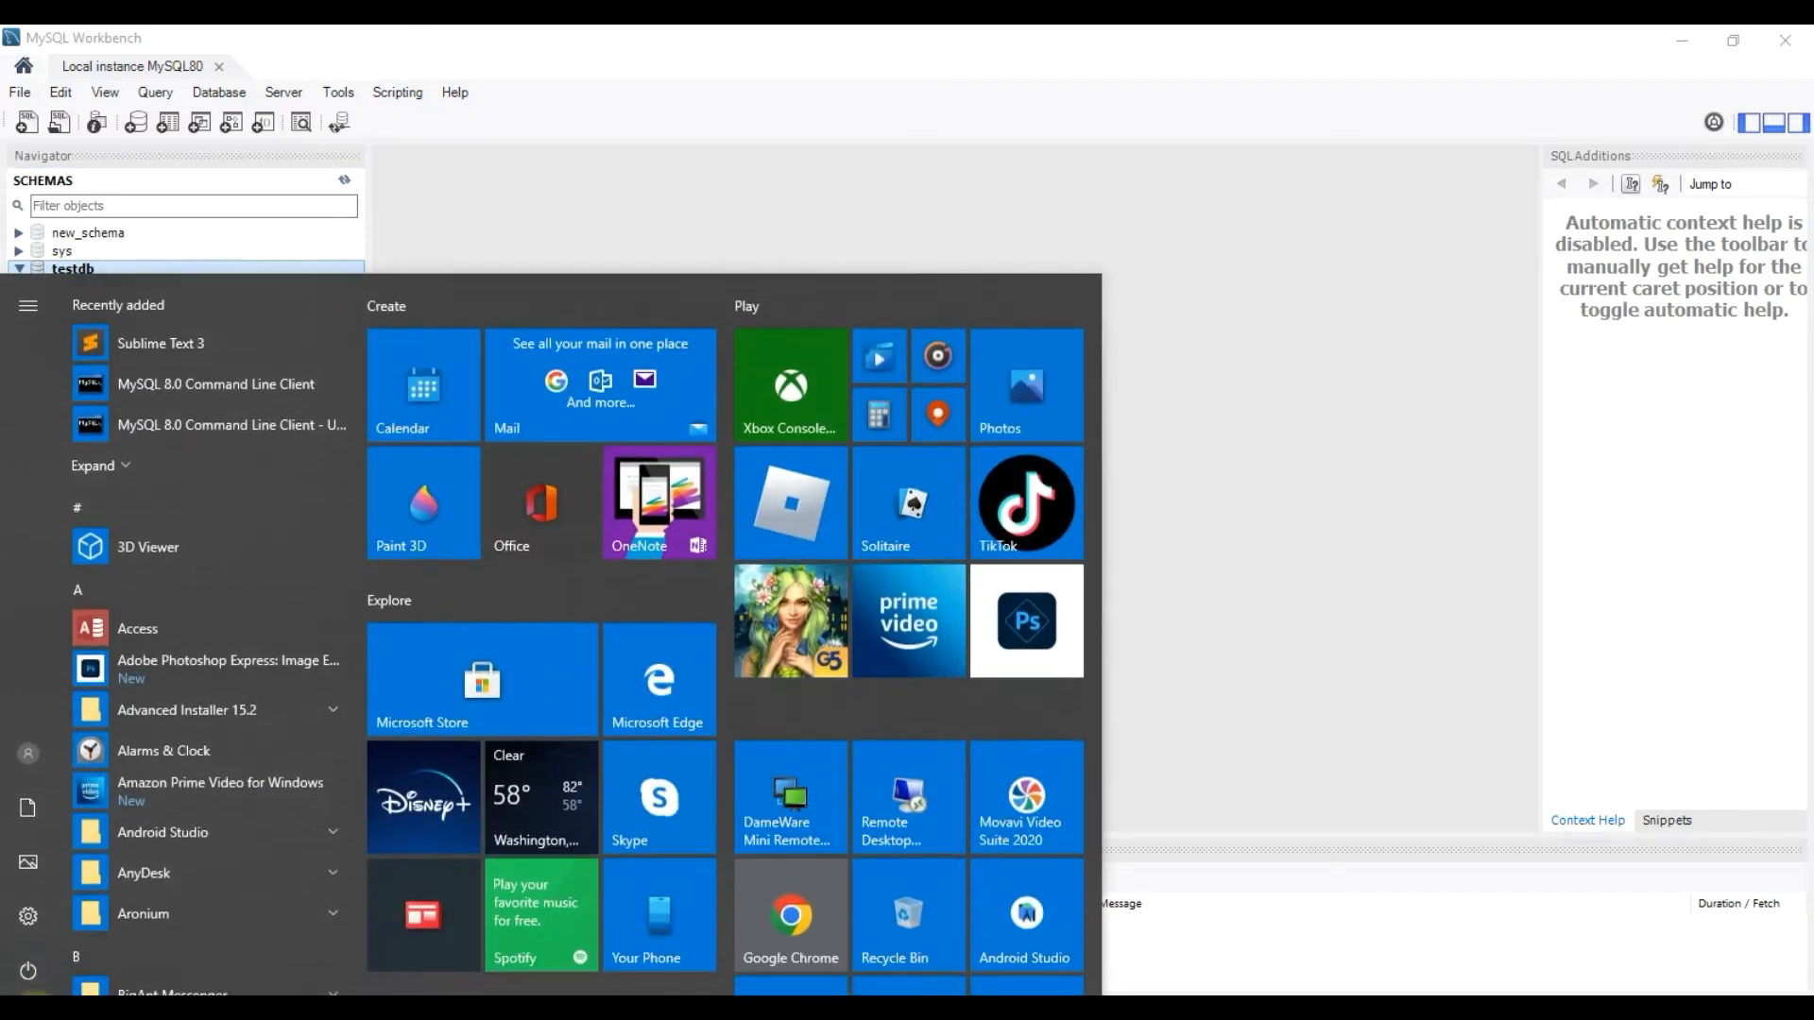
{"action": "type", "text": "co"}
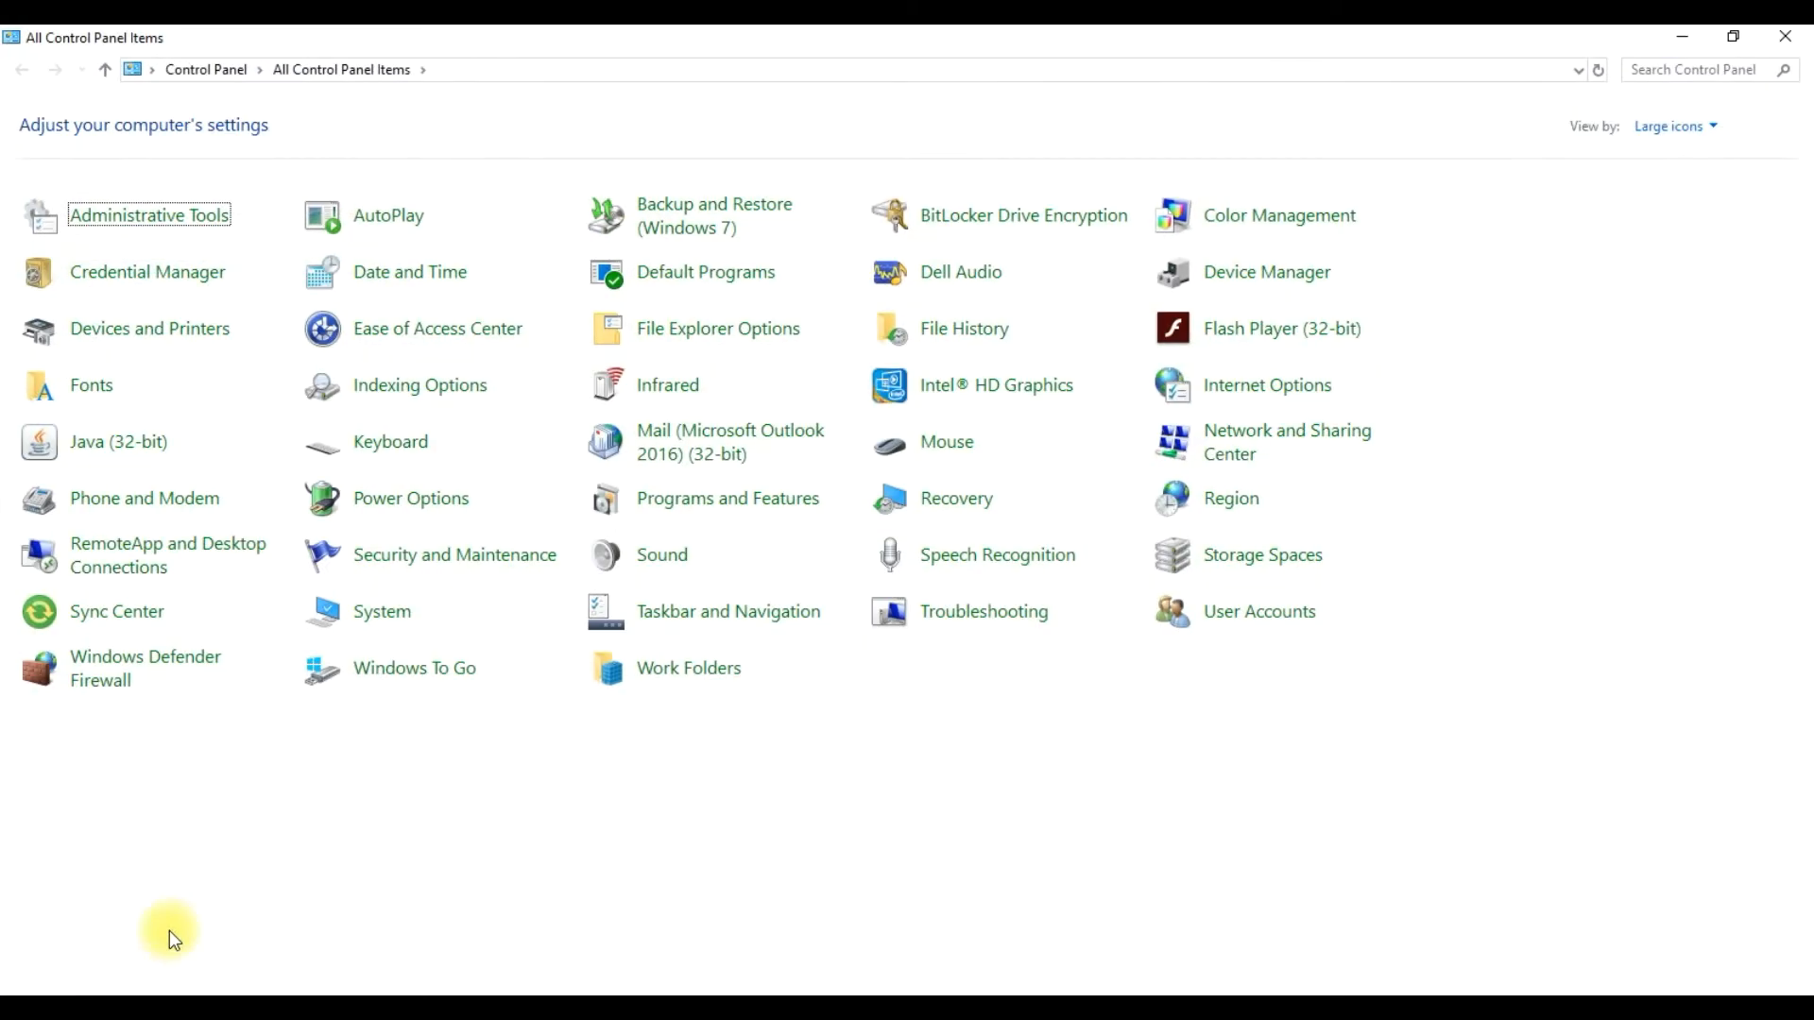
{"action": "mouse_move", "coordinate": [212, 313]}
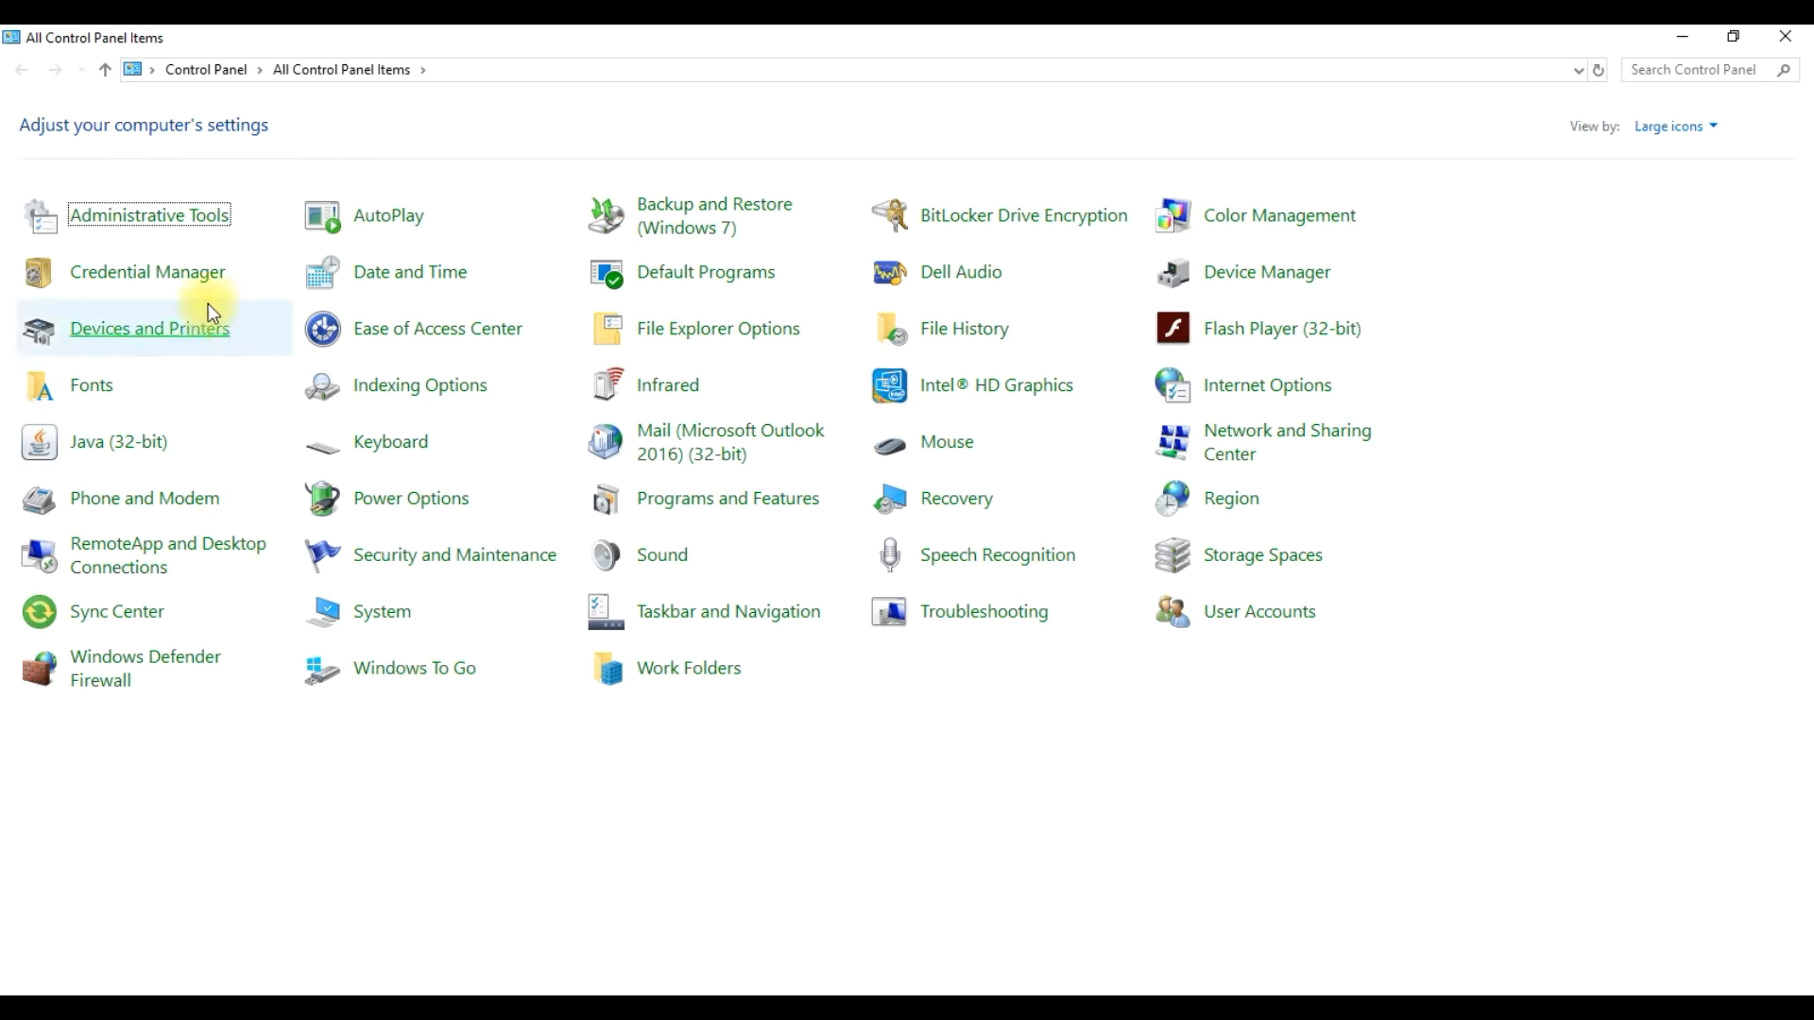
{"action": "mouse_move", "coordinate": [174, 226]}
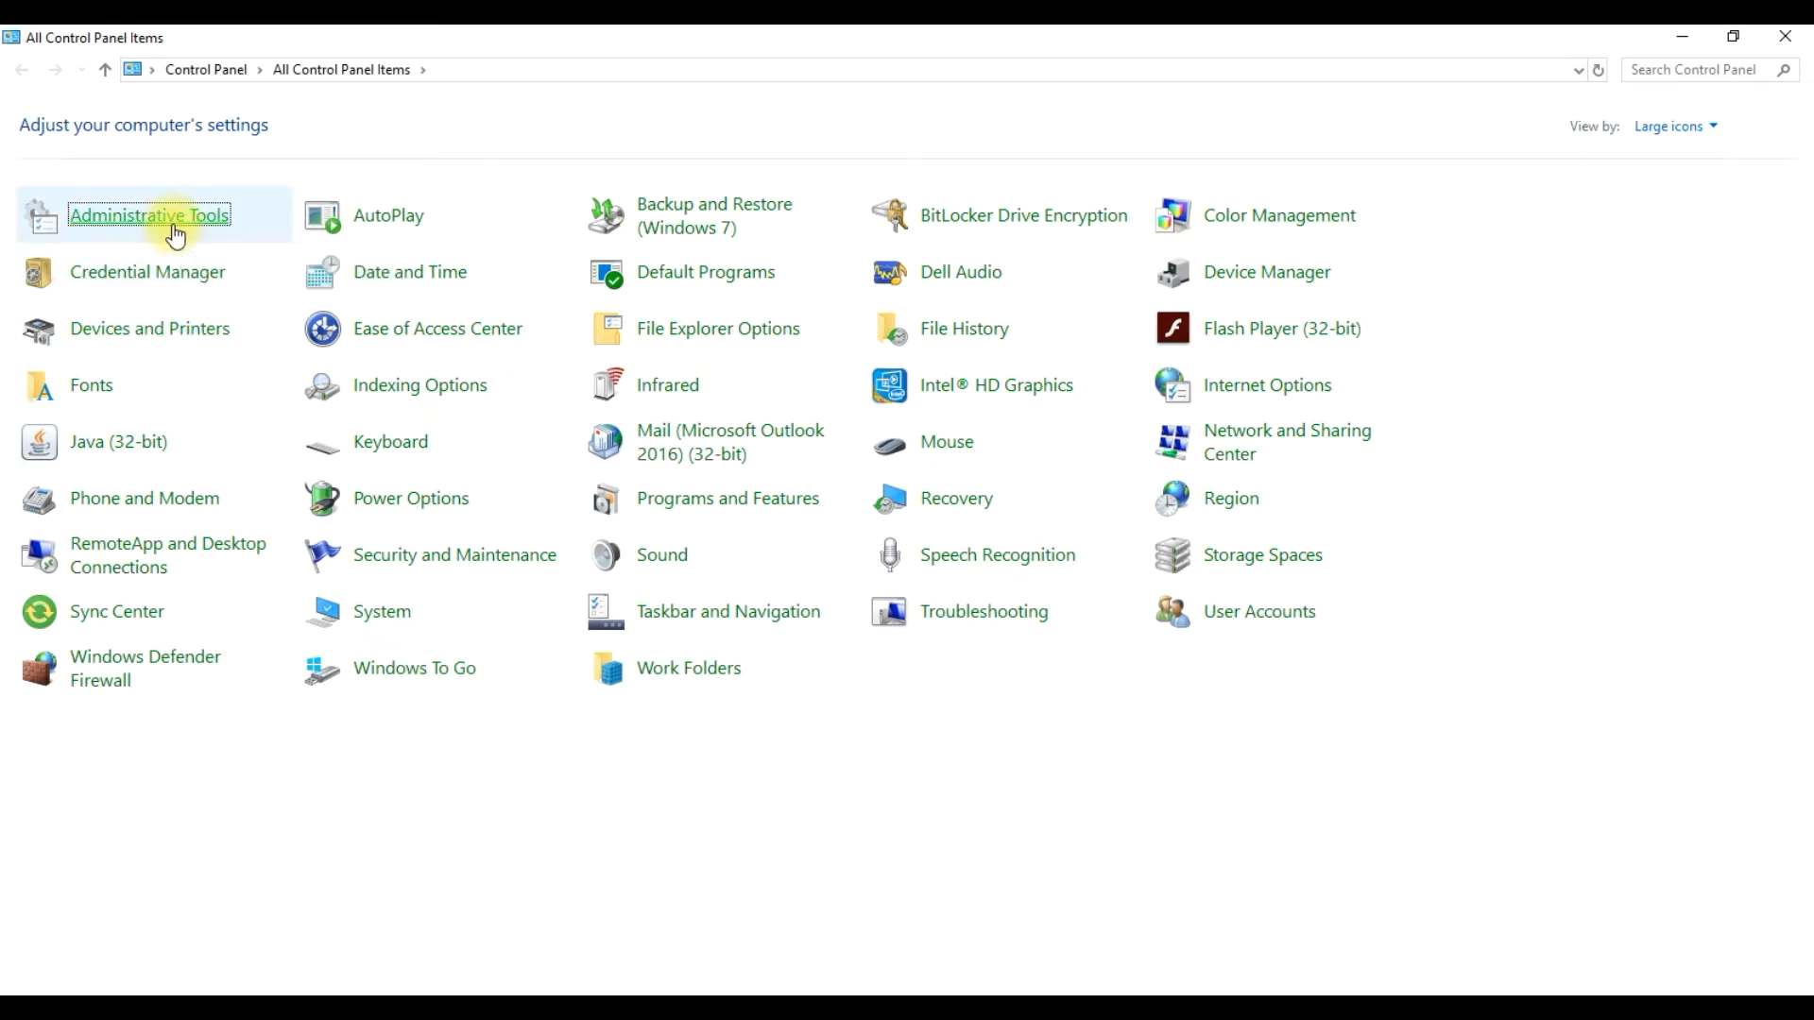
{"action": "double_click", "coordinate": [149, 215]}
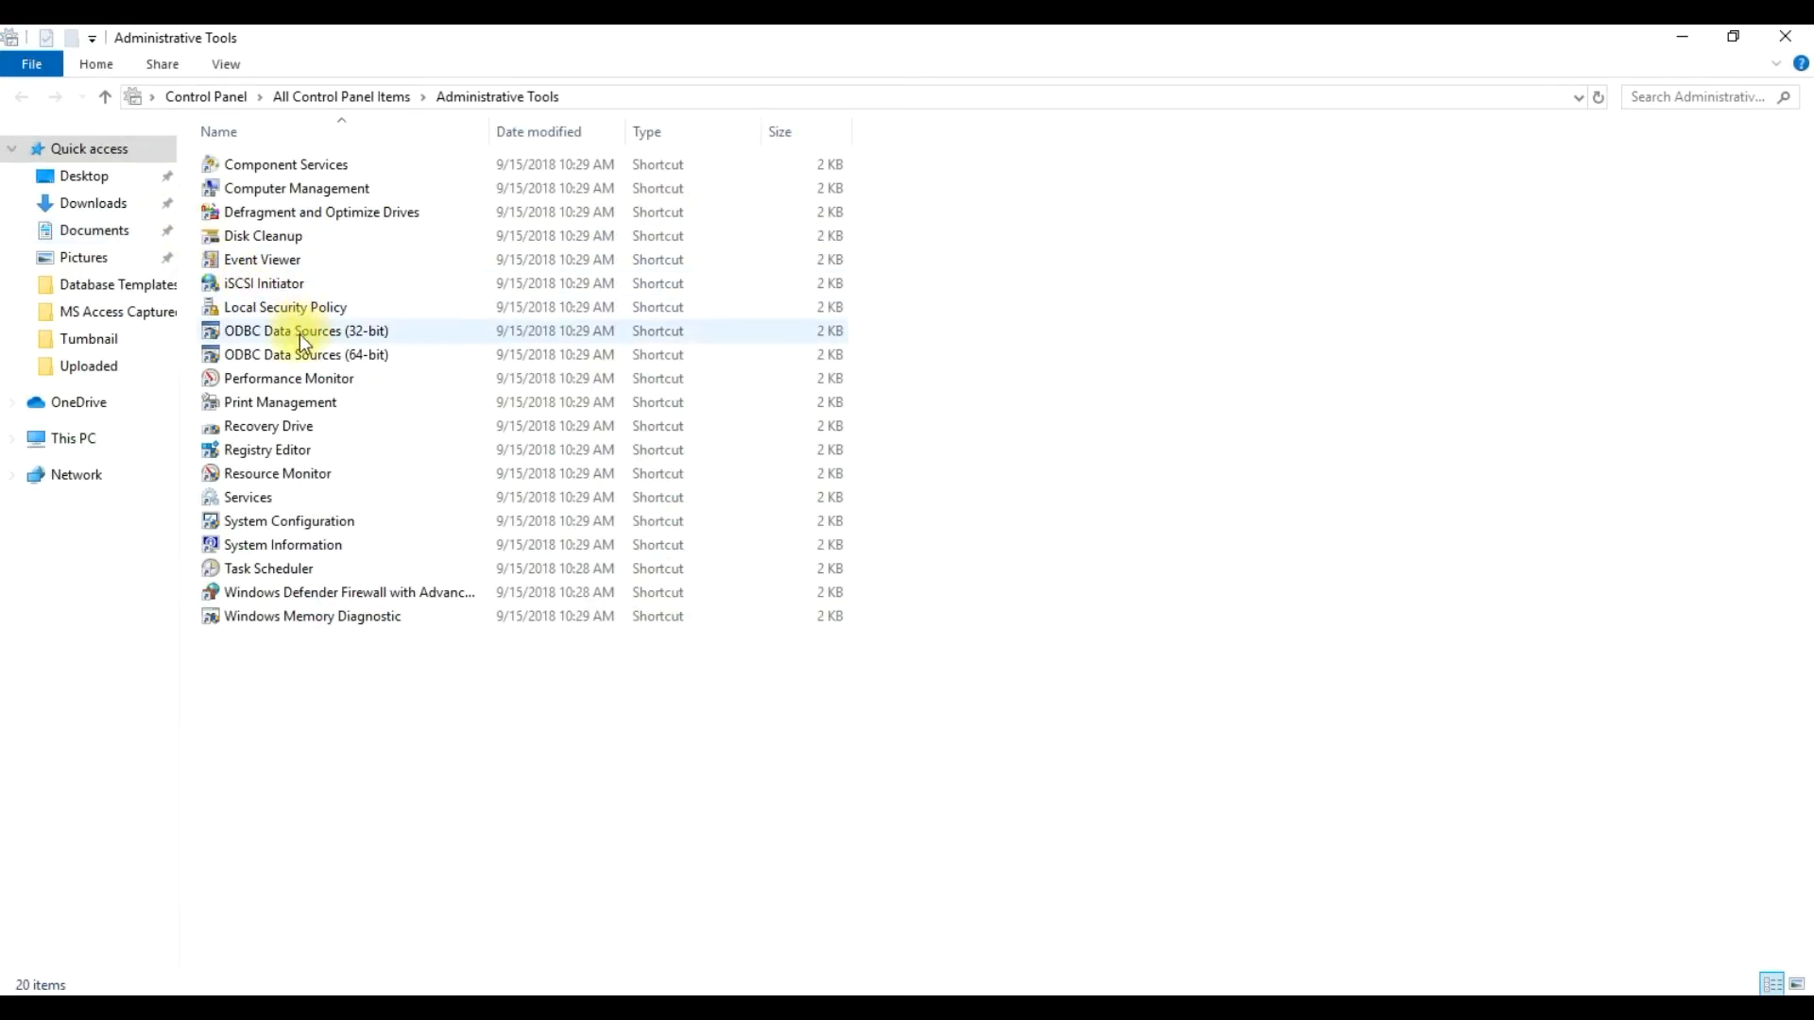
{"action": "mouse_move", "coordinate": [306, 331]}
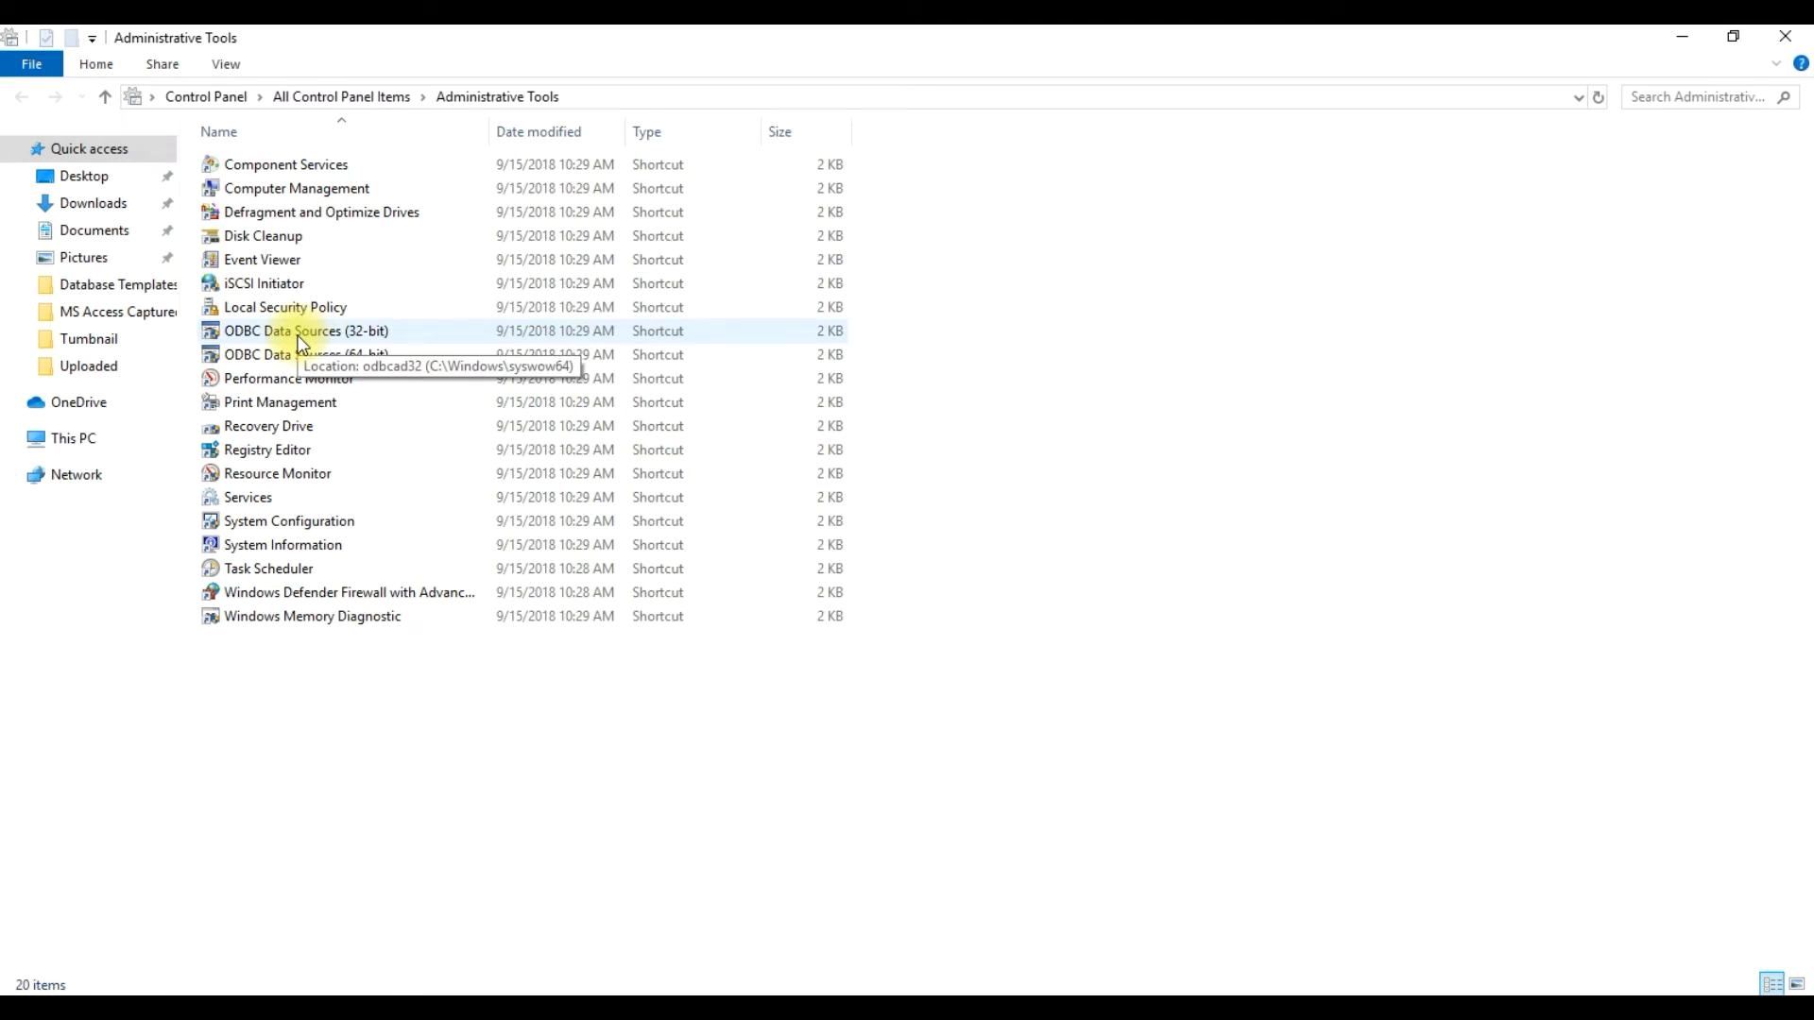
Step: Add a new 32-bit ODBC data source using the MySQL ODBC 8.0 ANSI Driver
{"action": "double_click", "coordinate": [308, 330]}
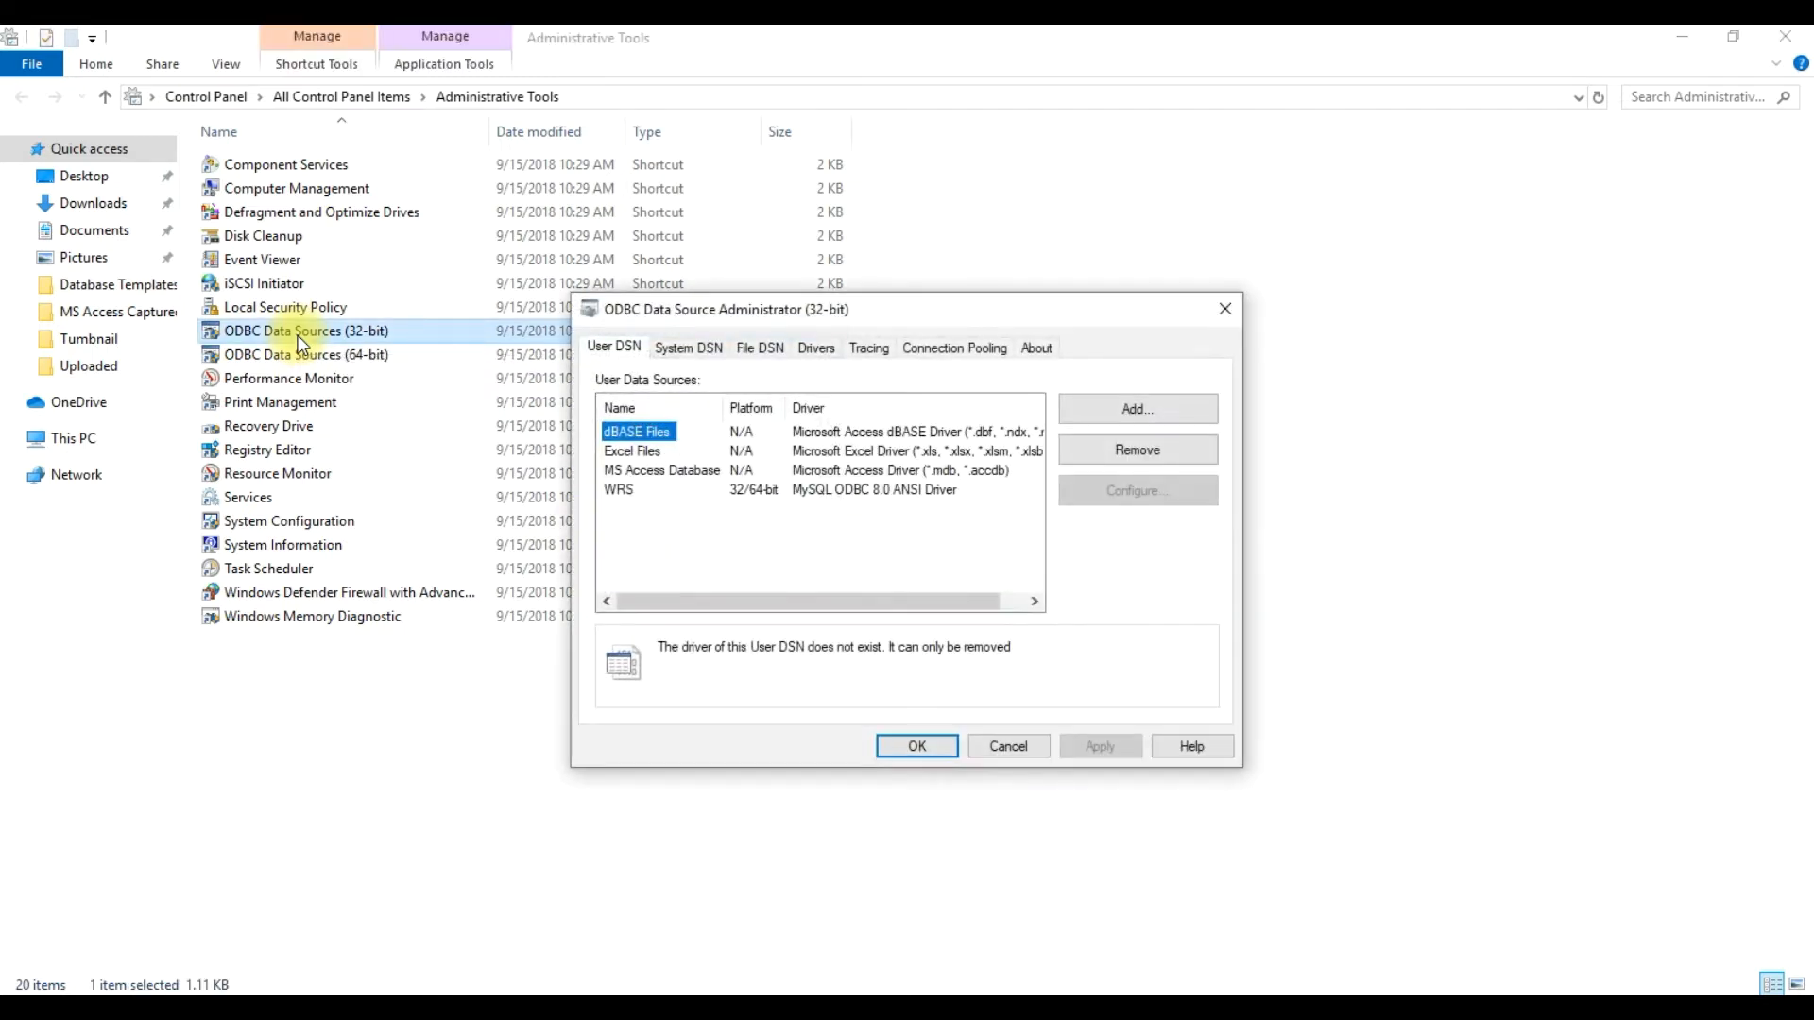
{"action": "left_click", "coordinate": [1136, 408]}
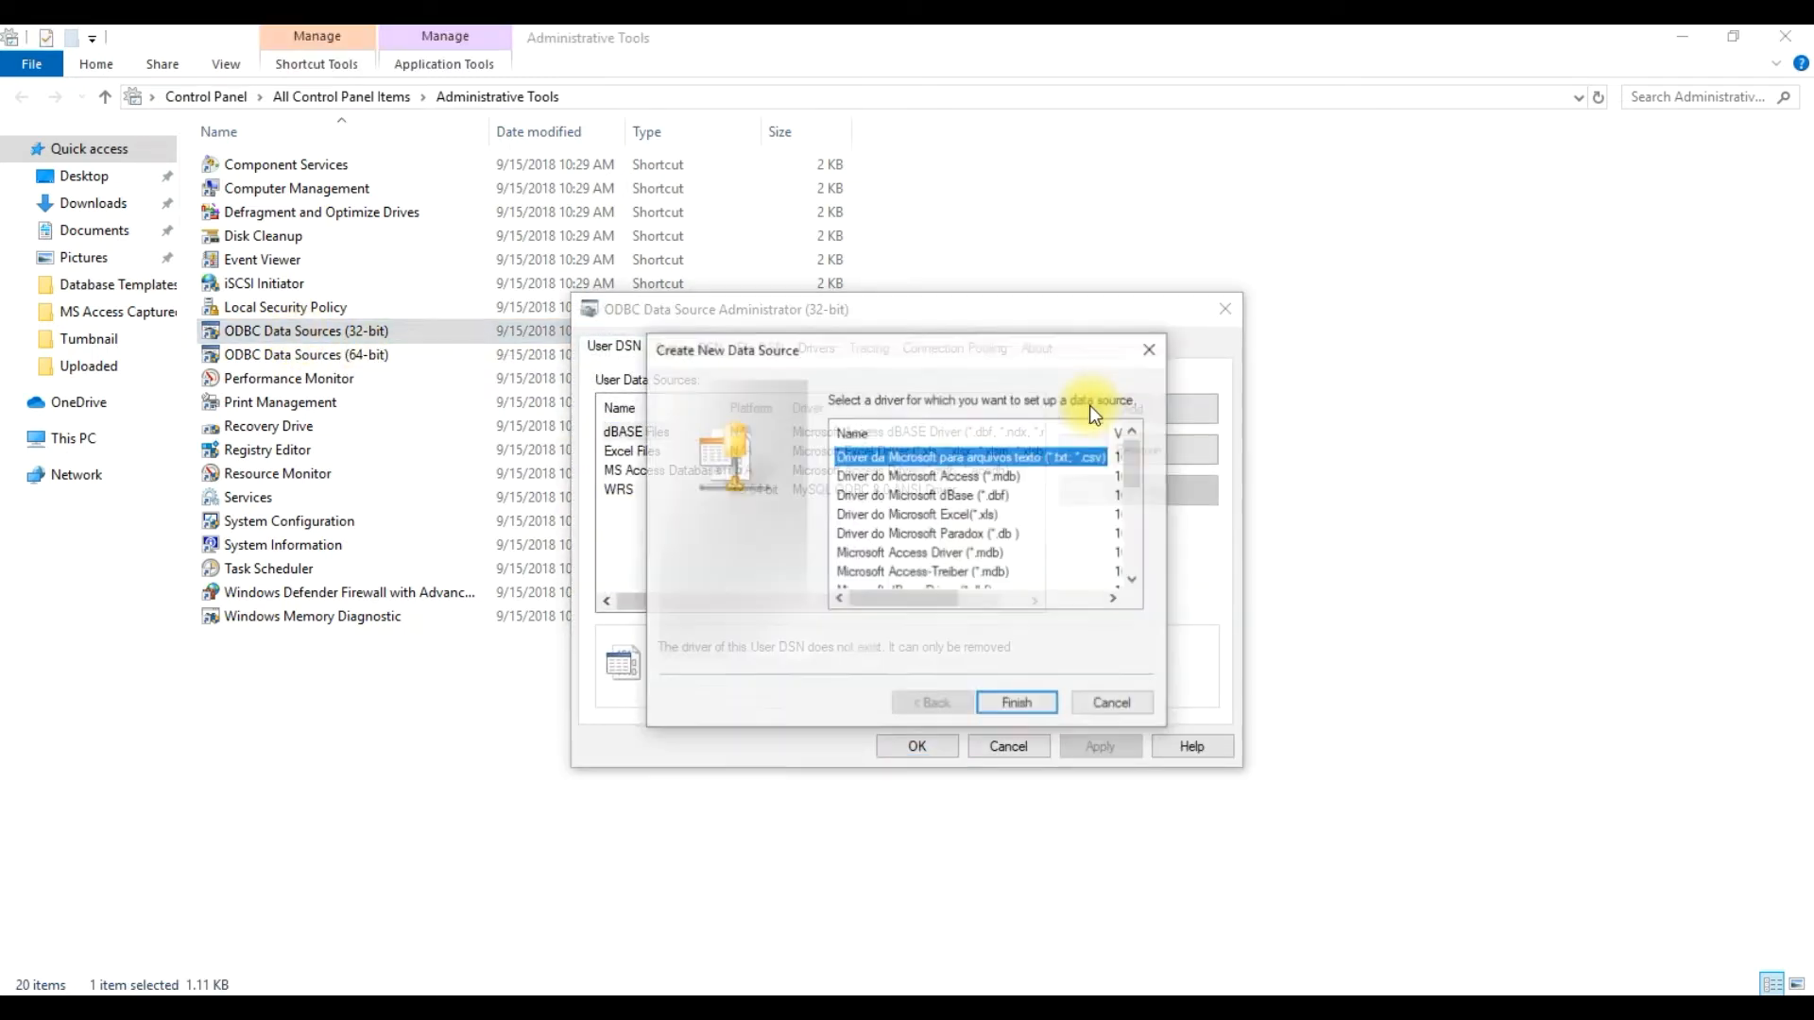
{"action": "scroll", "scroll_direction": "down", "scroll_amount": 3}
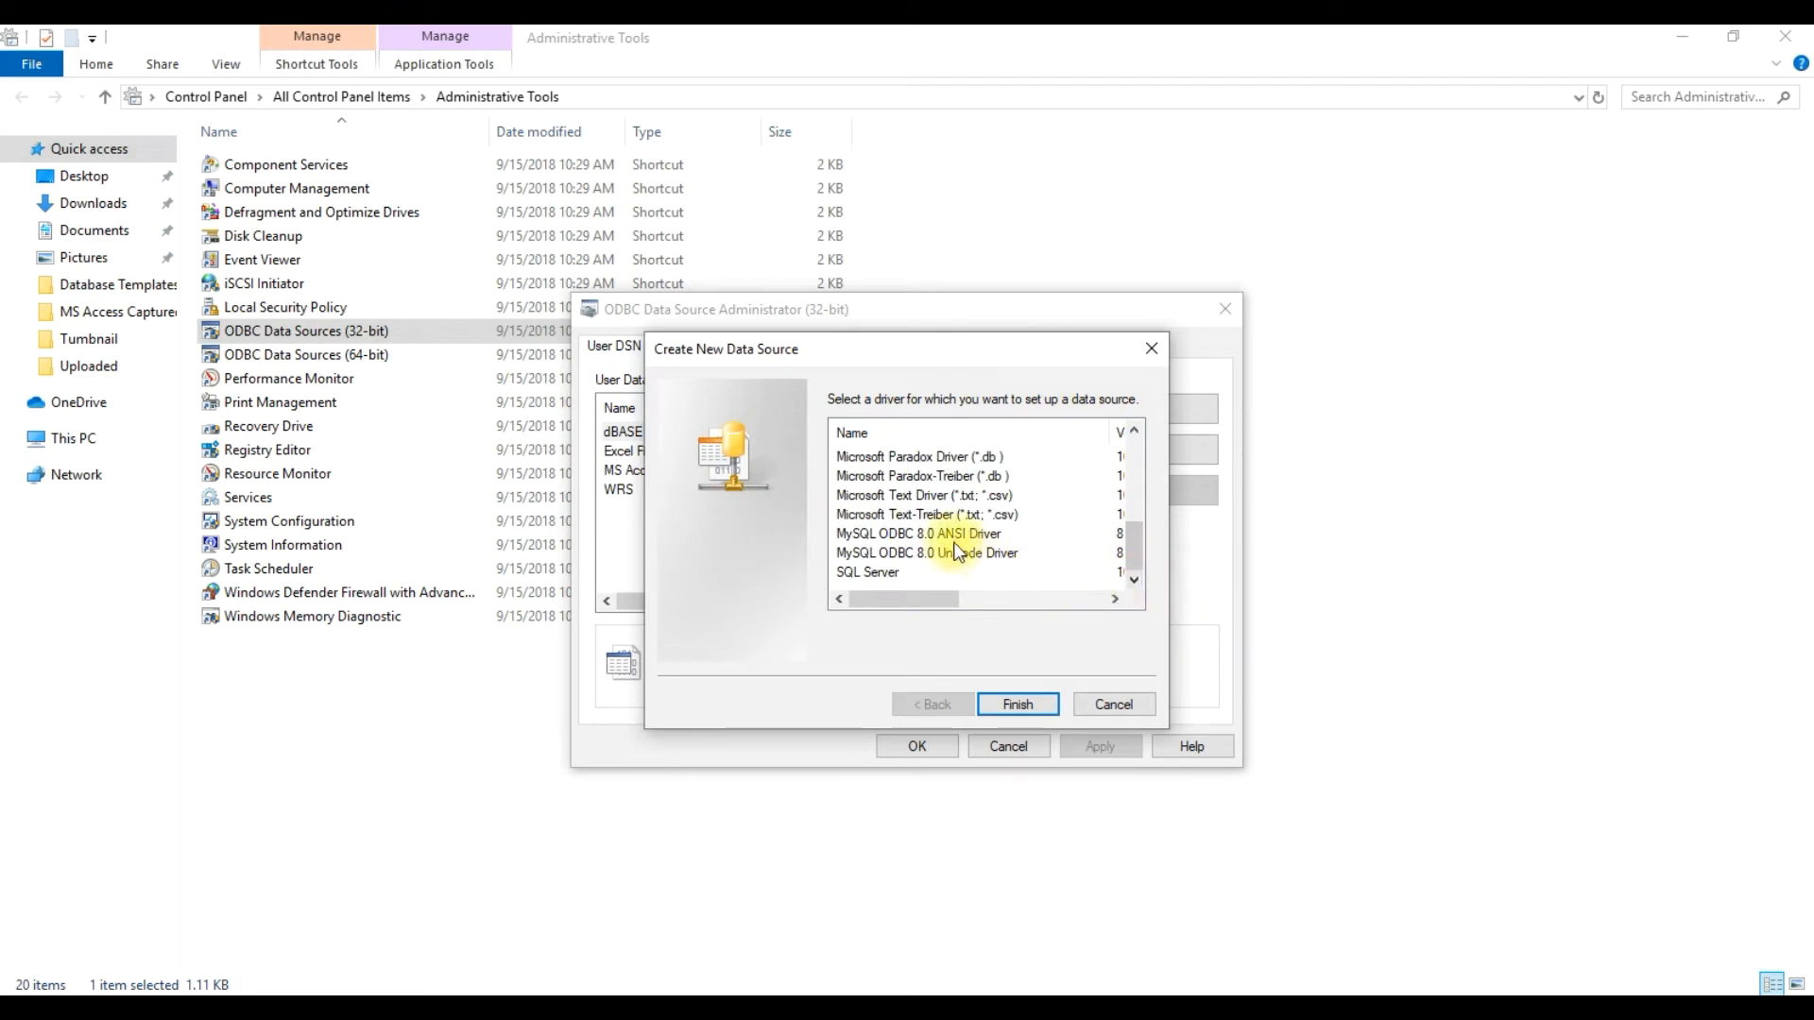
{"action": "mouse_move", "coordinate": [870, 533]}
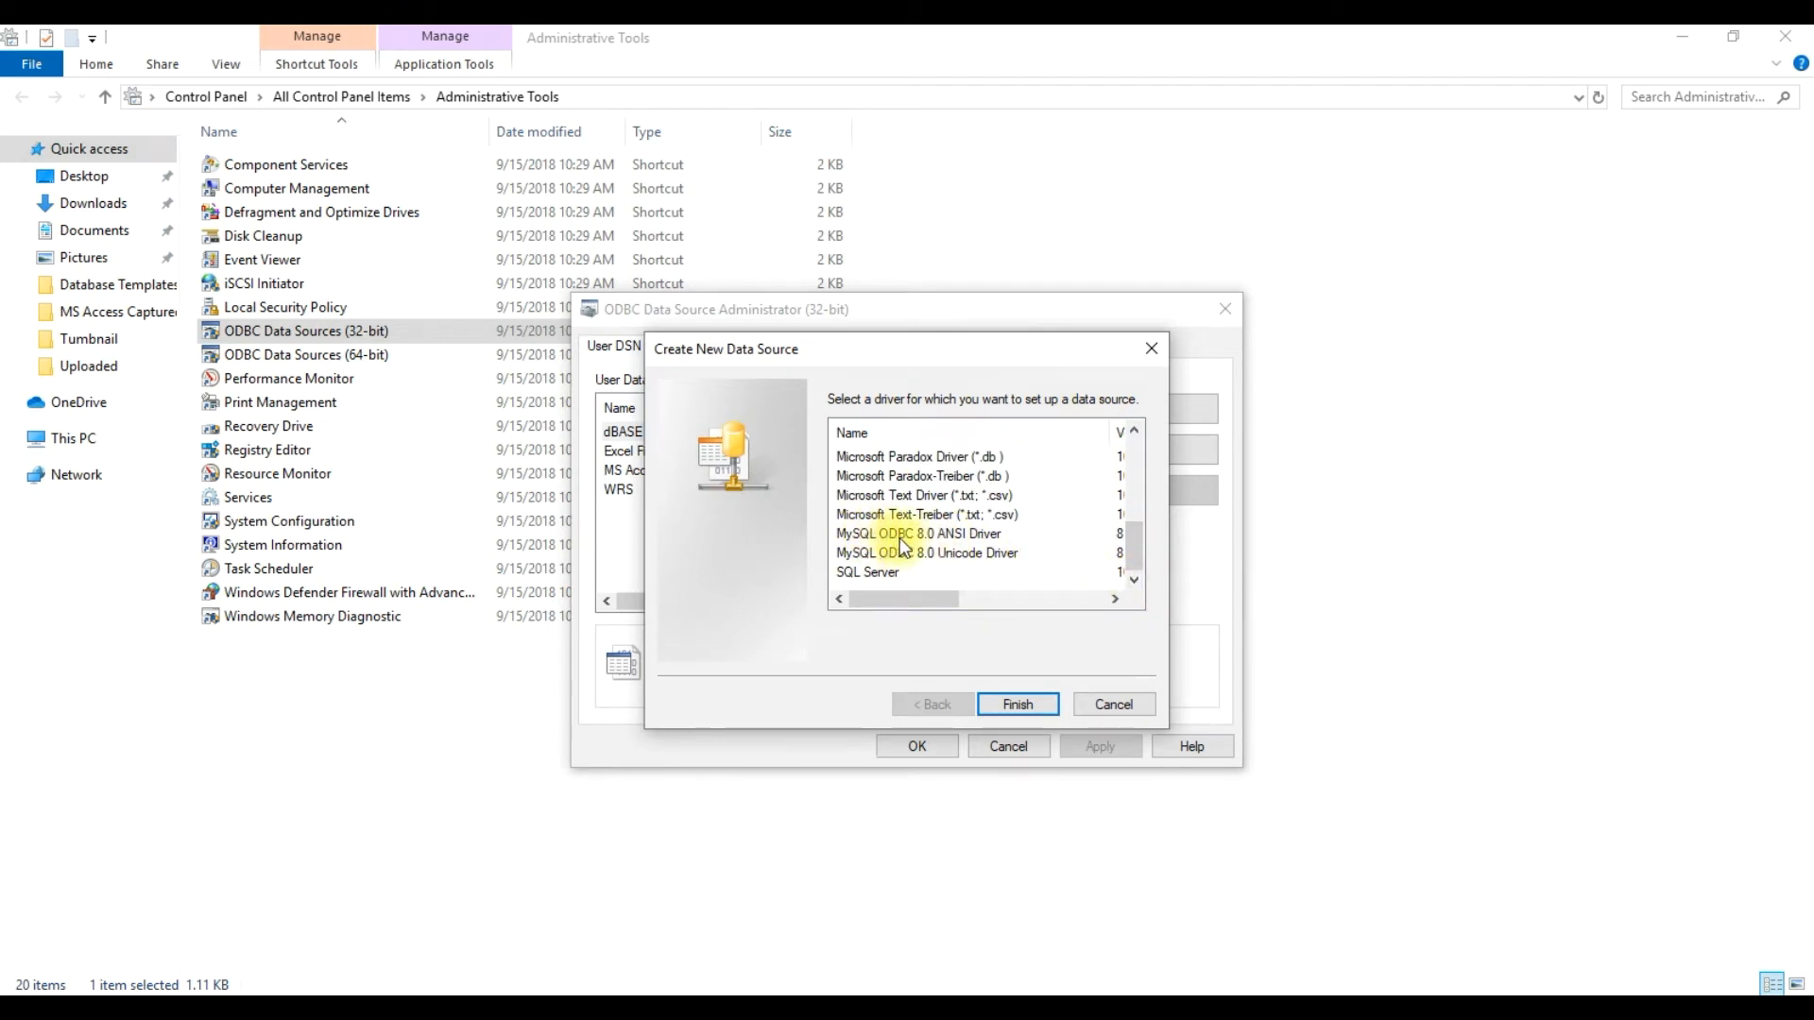
{"action": "left_click", "coordinate": [919, 533]}
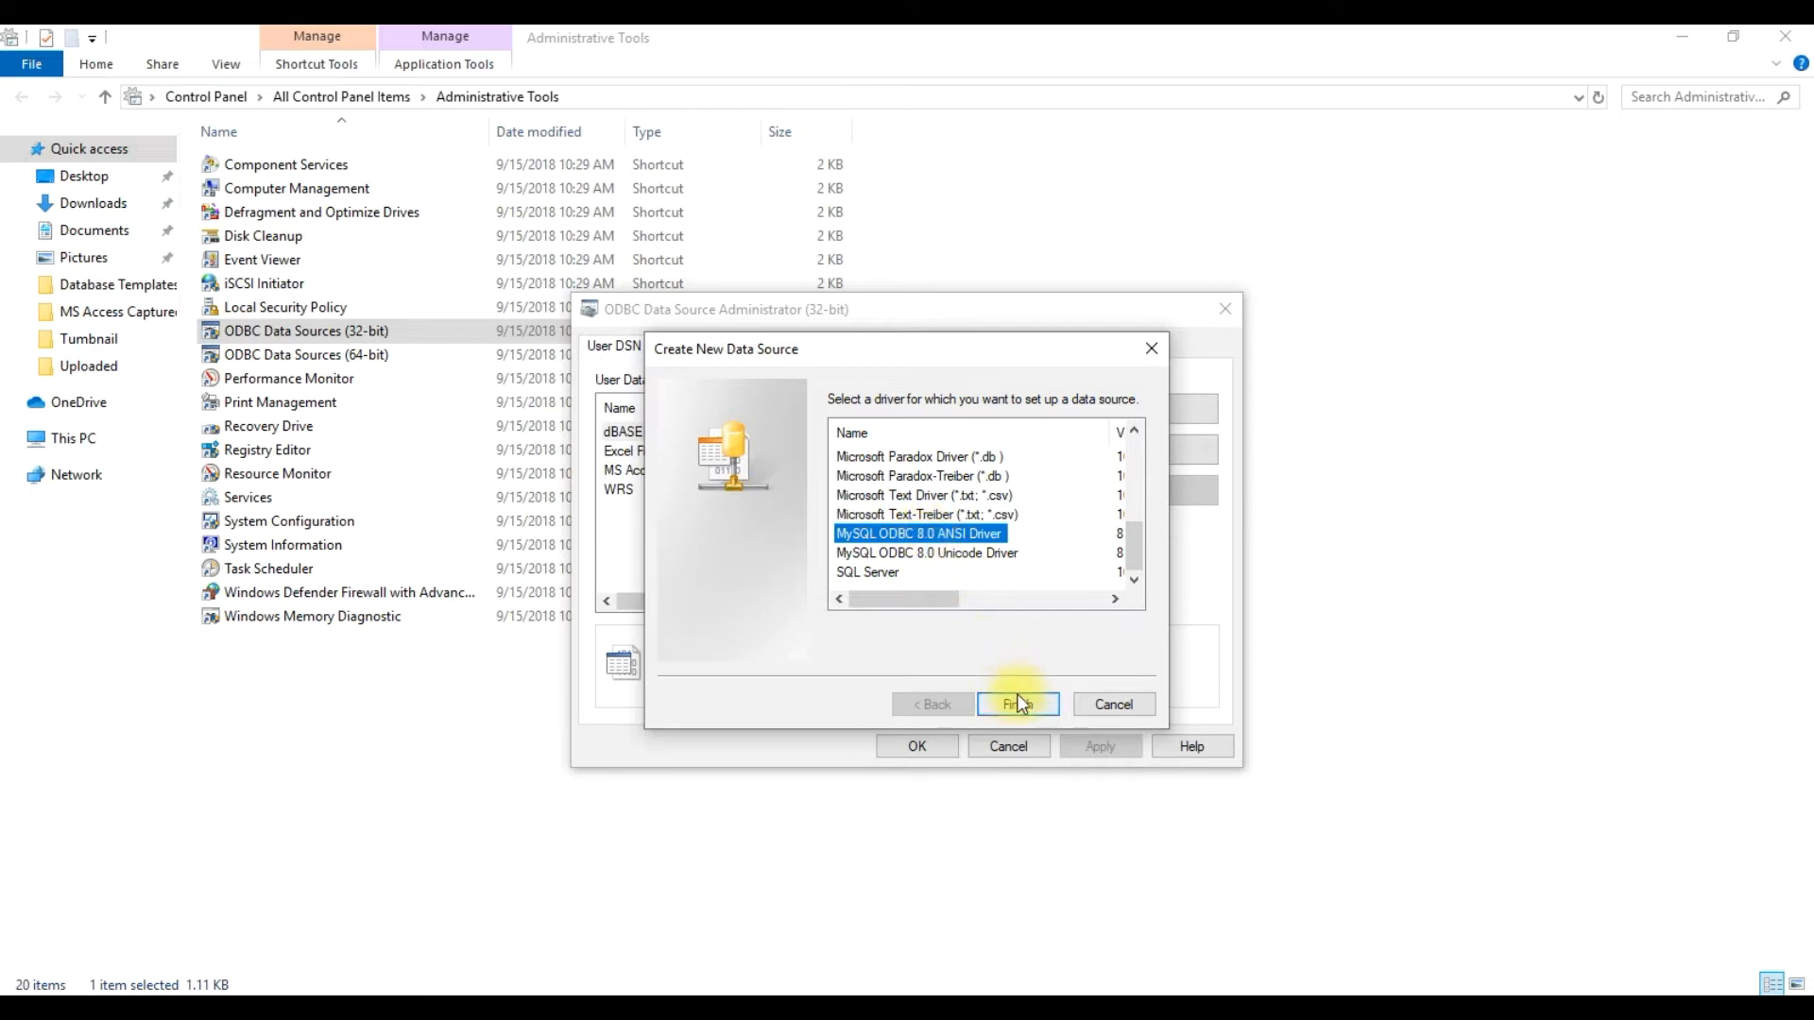
Step: Name the data source TestDB with description 'testing'
{"action": "left_click", "coordinate": [1016, 703]}
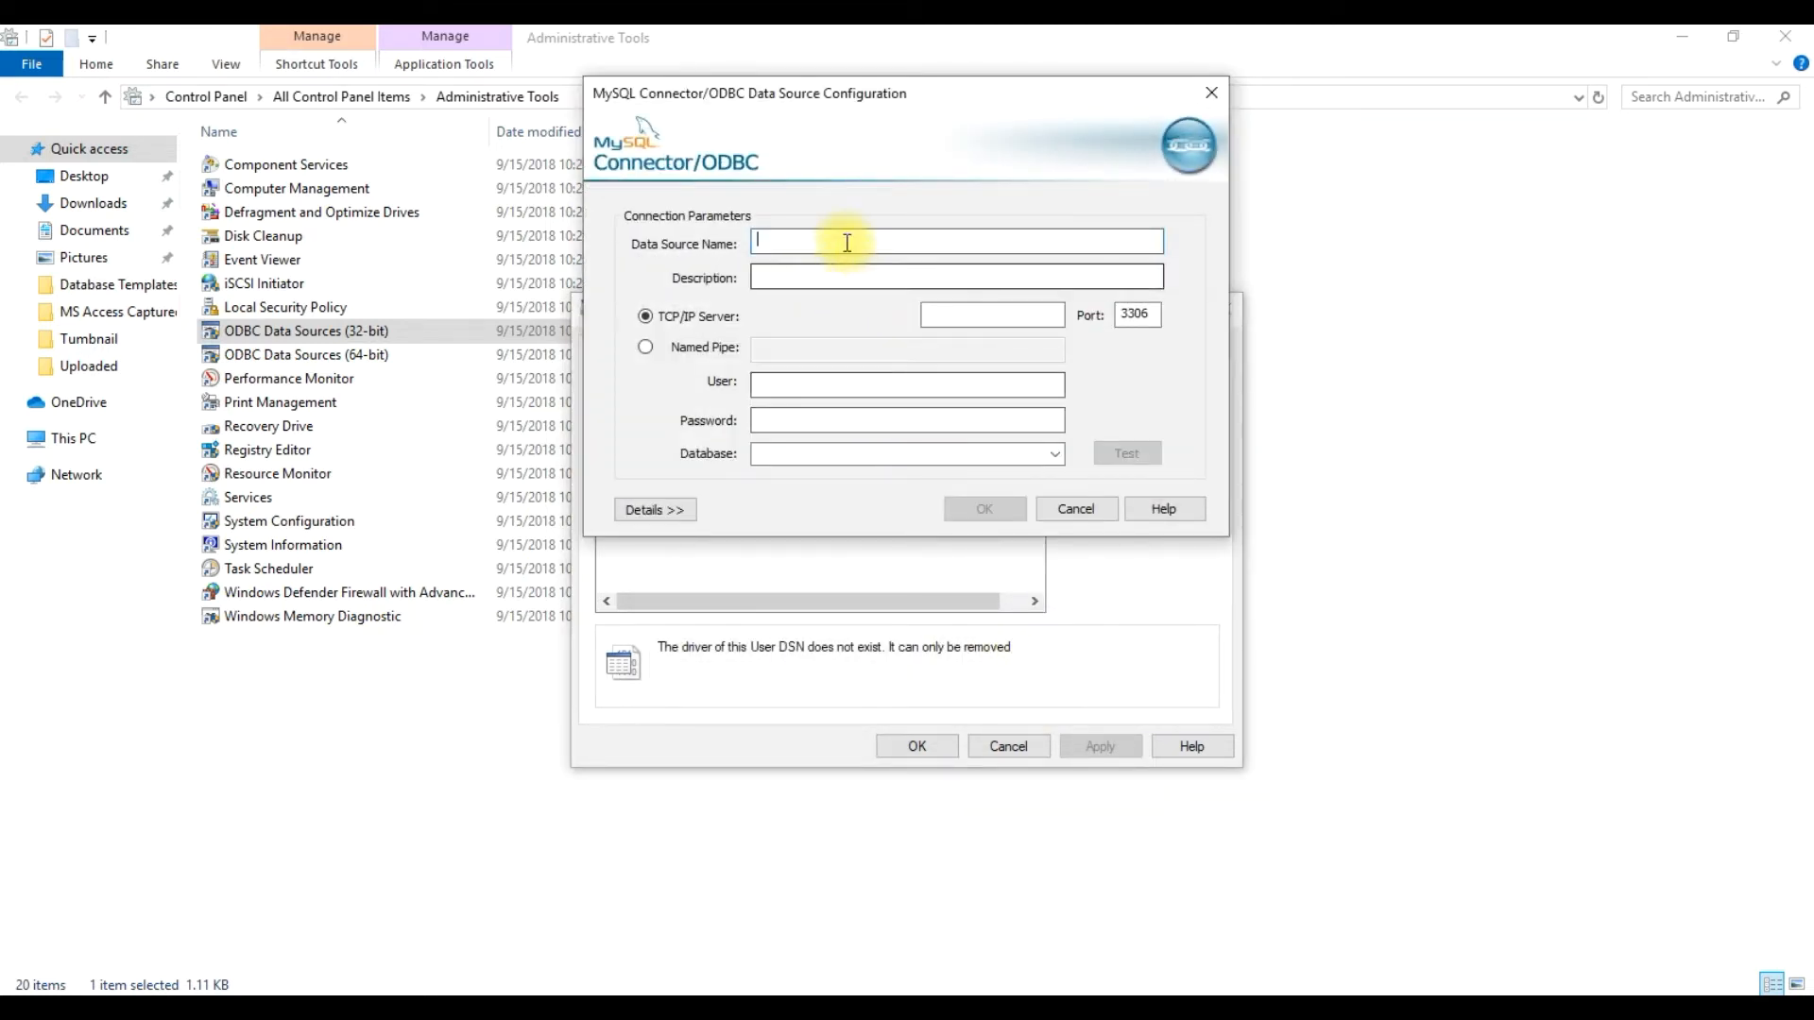
{"action": "type", "text": "T"}
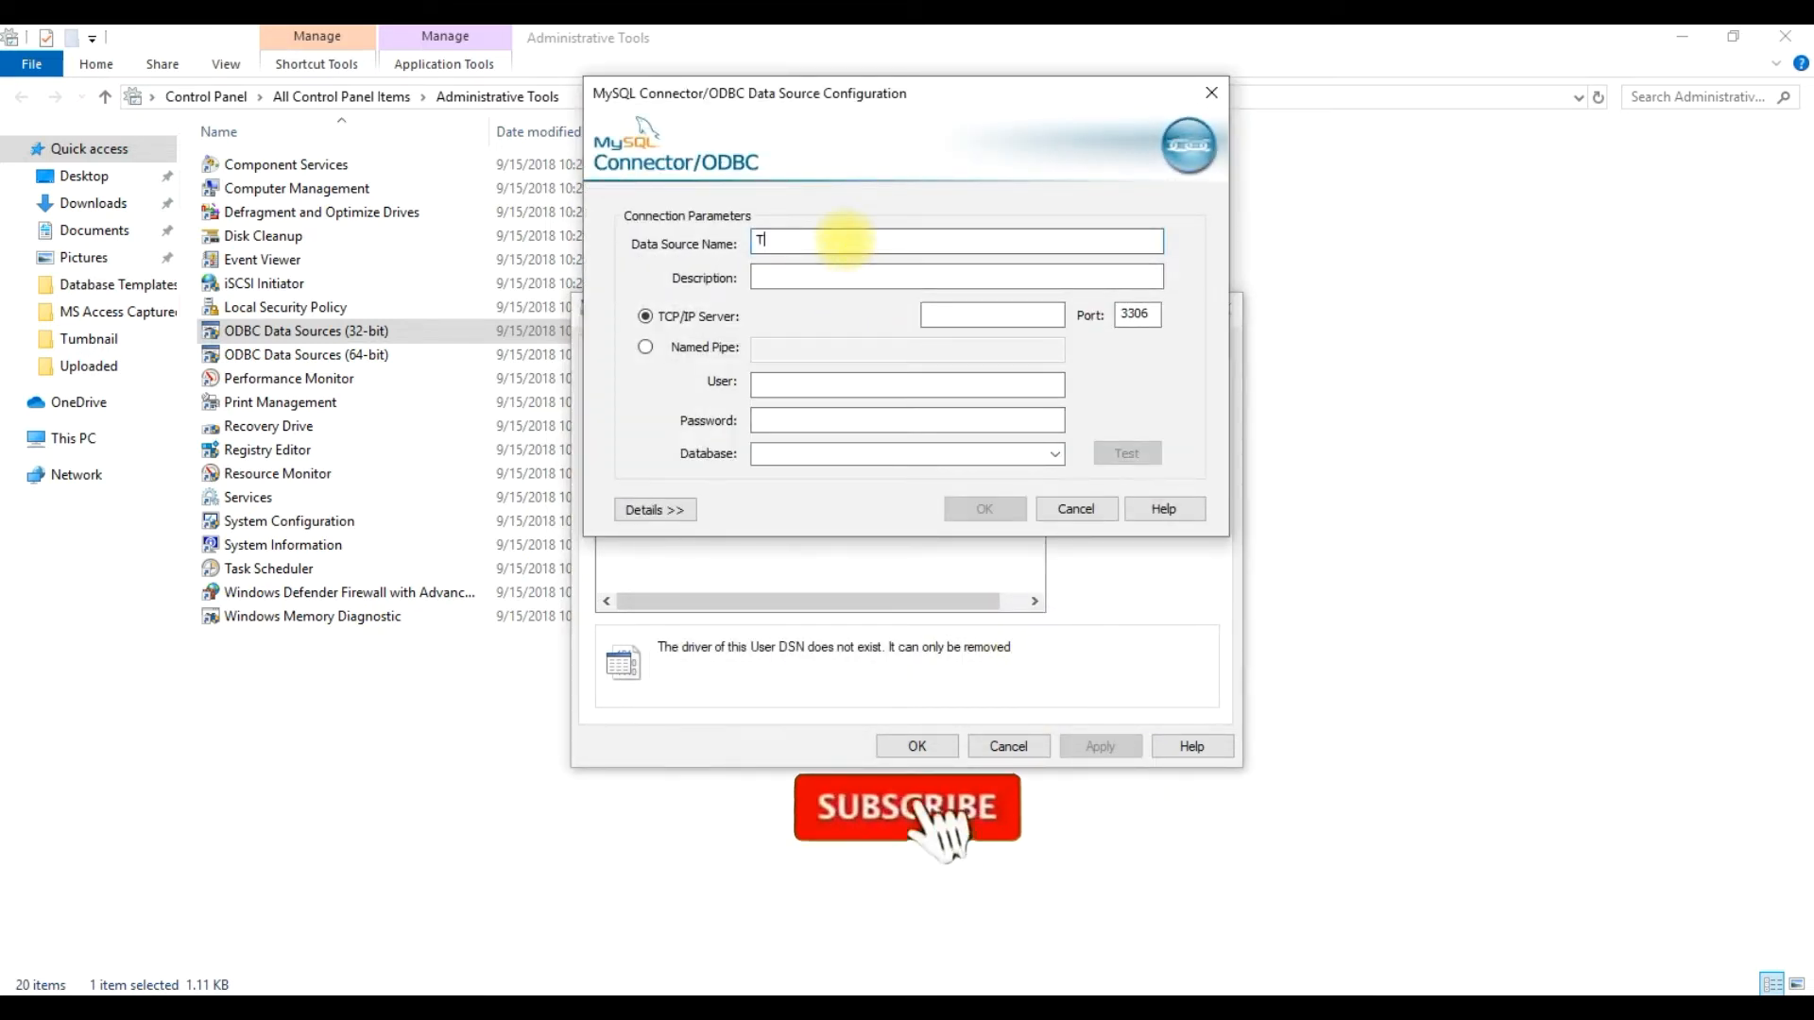
{"action": "type", "text": "ext"}
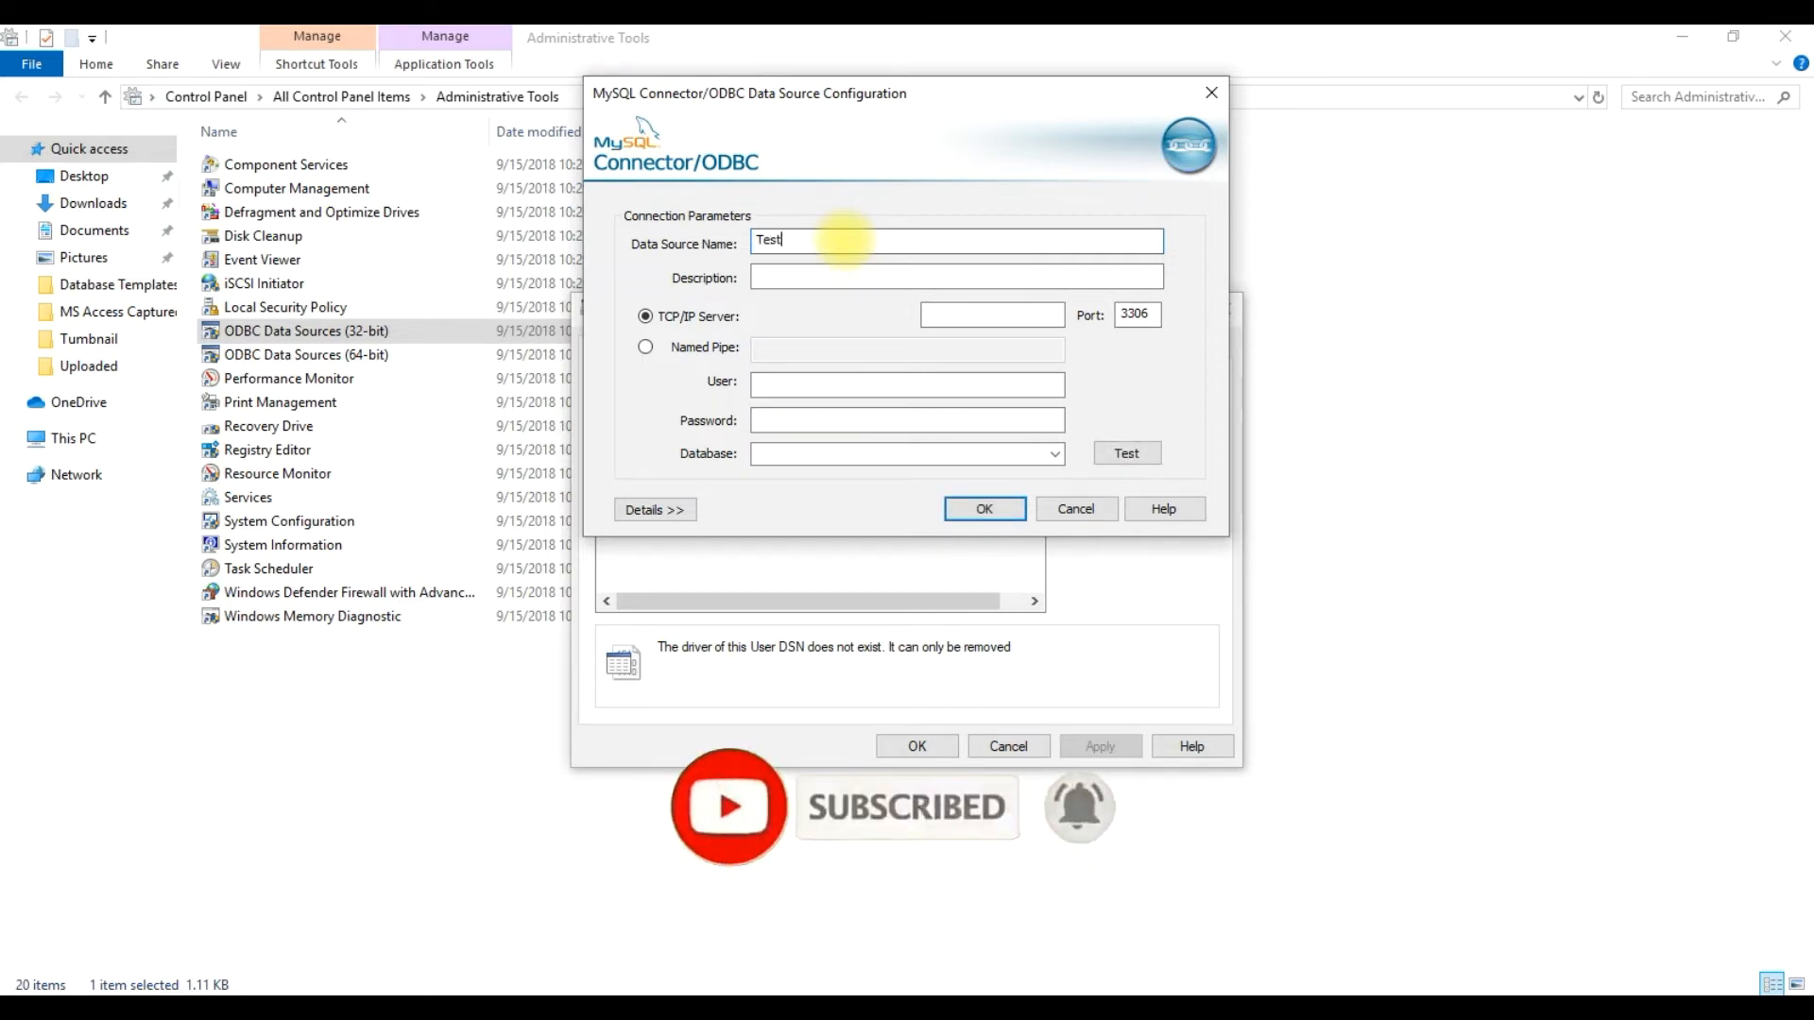
{"action": "type", "text": "DB"}
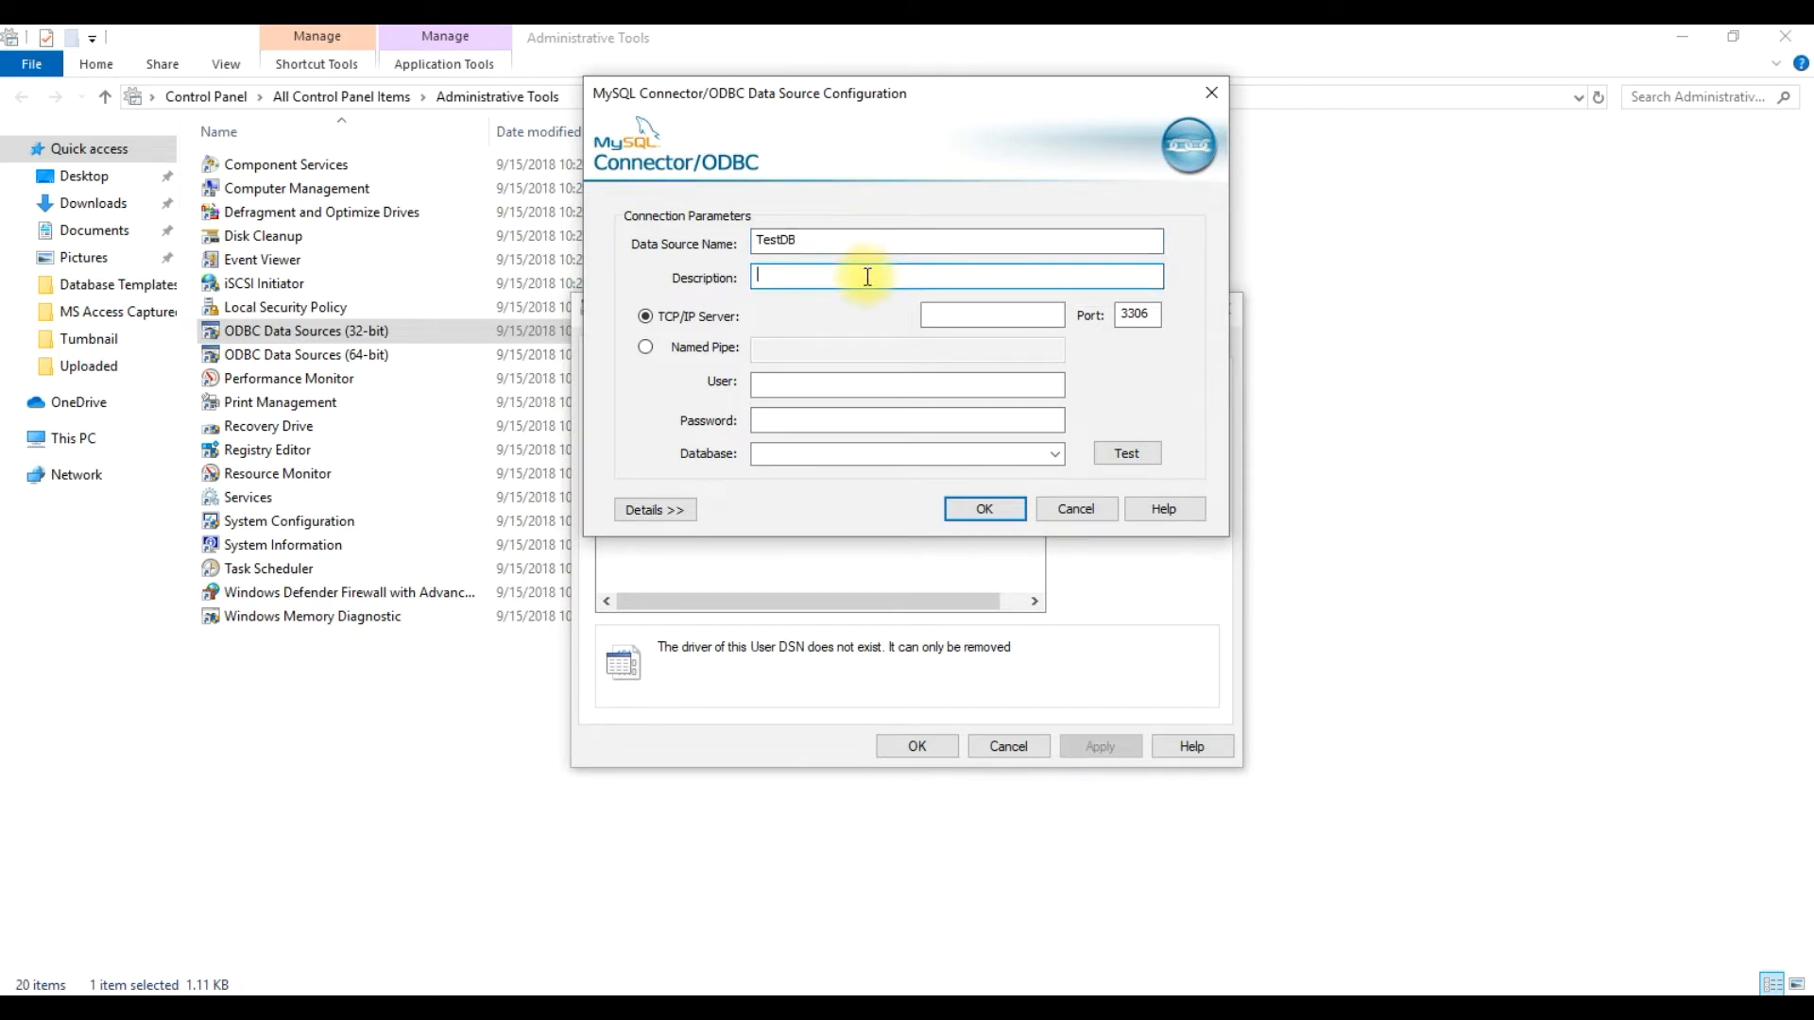
{"action": "type", "text": "testing"}
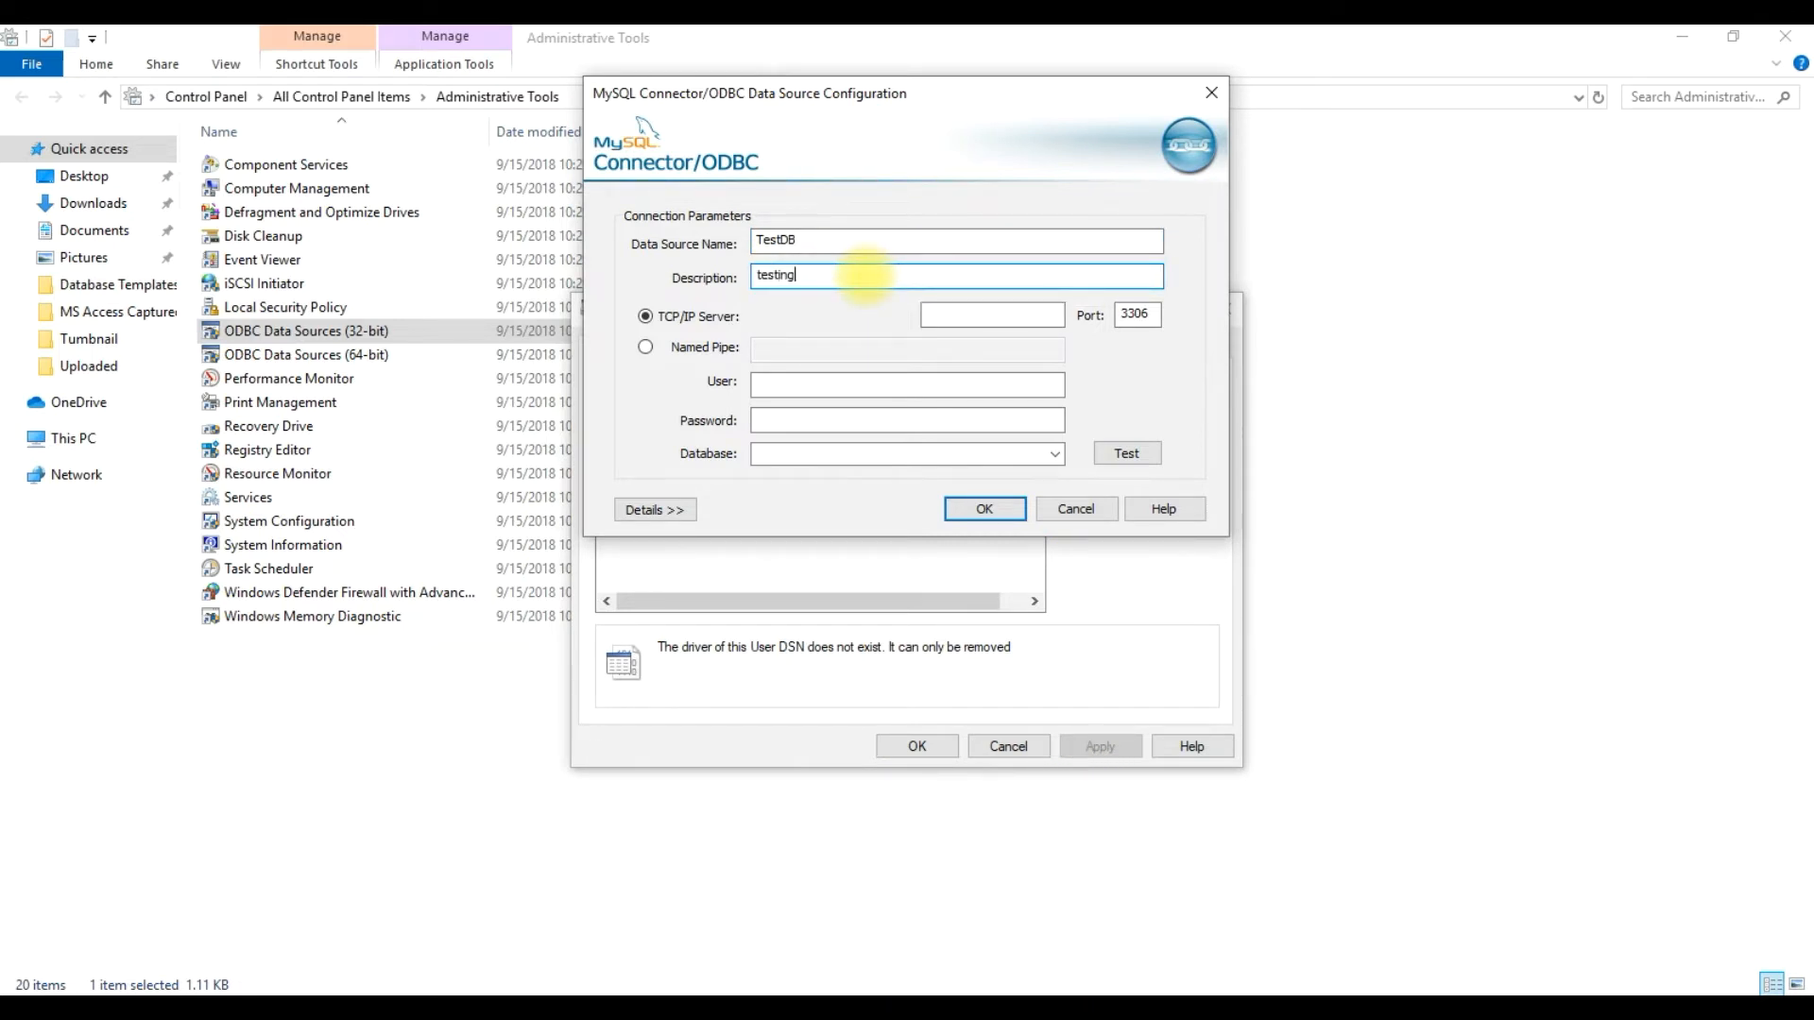
Step: Set the TCP/IP server to localhost and the port to 3307
{"action": "left_click", "coordinate": [989, 315]}
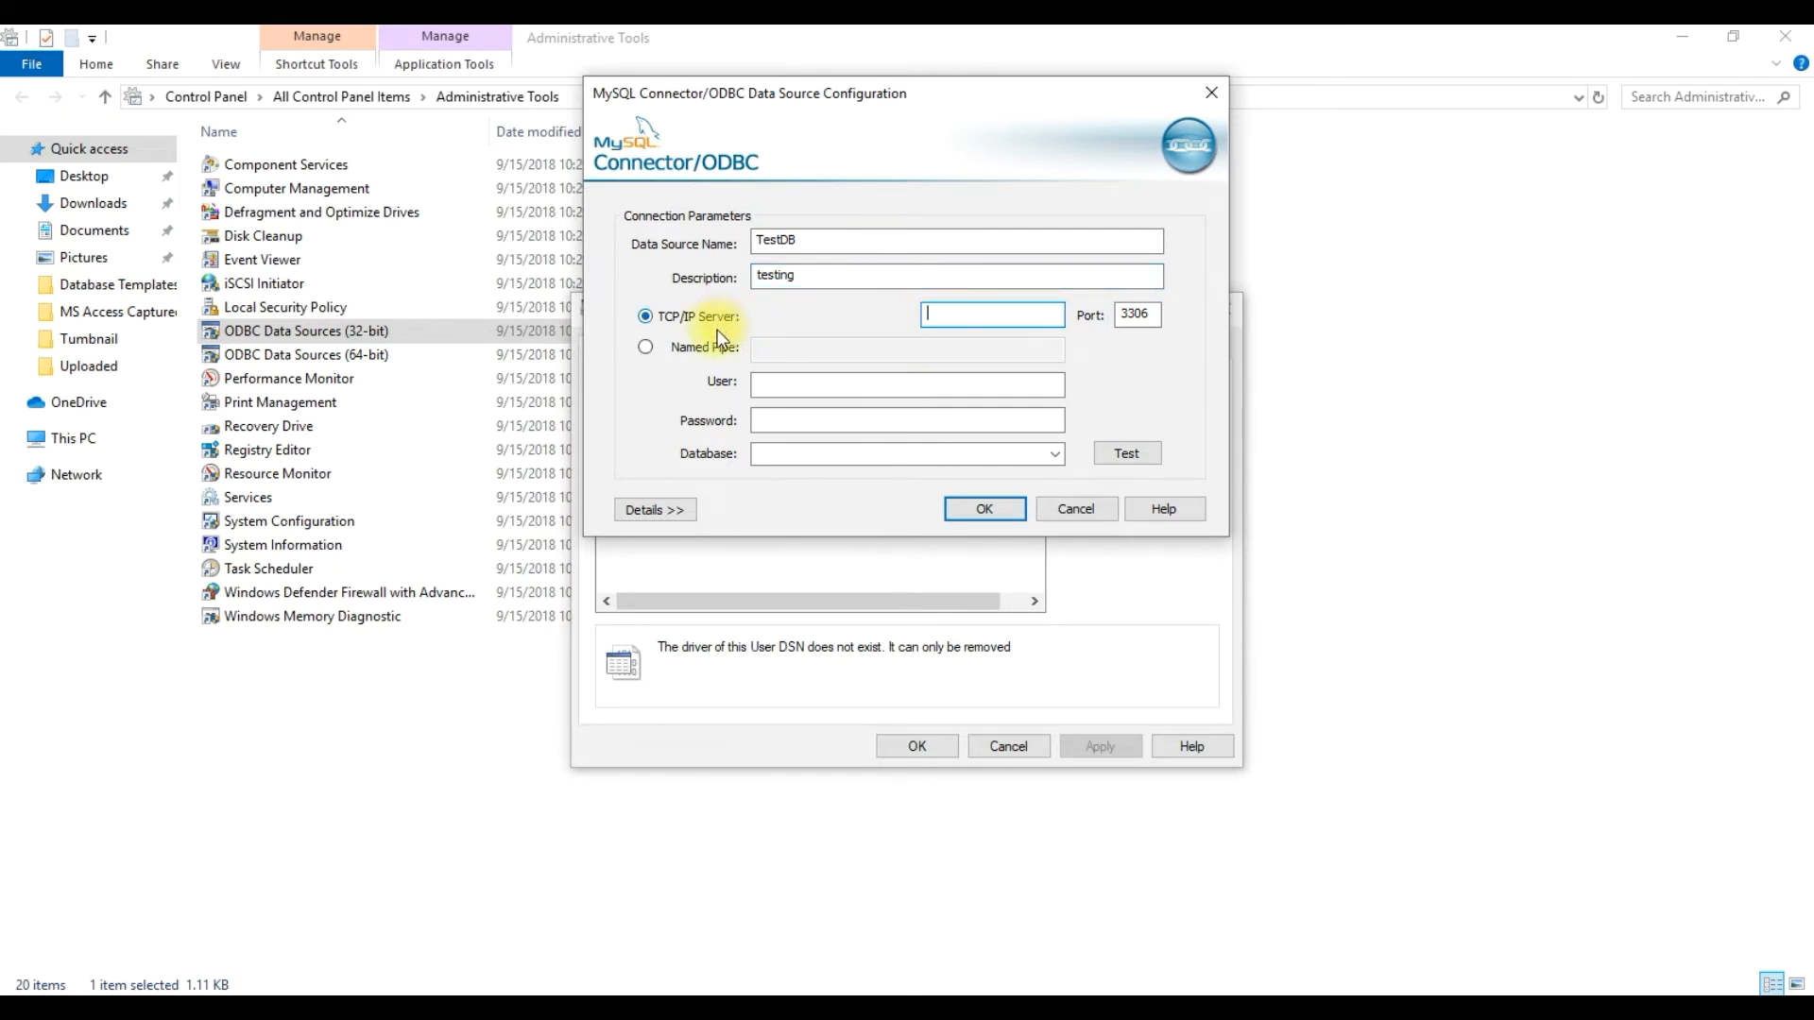
{"action": "type", "text": "loc"}
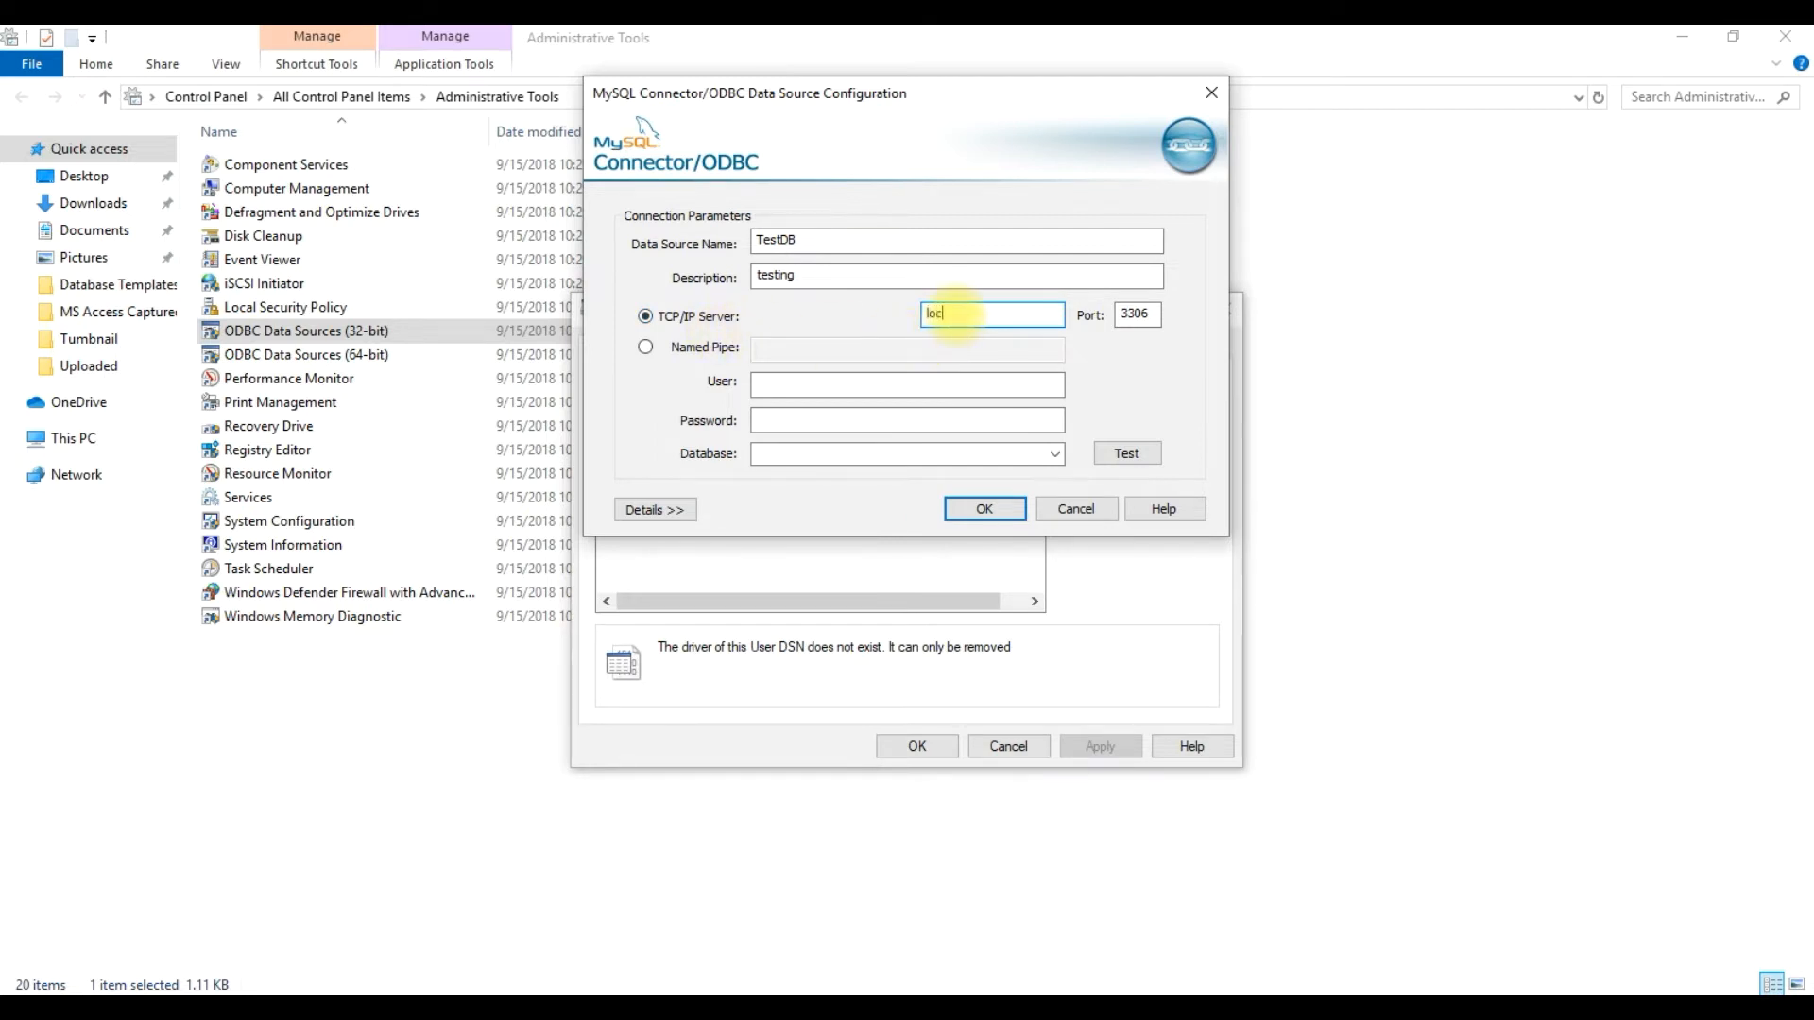
{"action": "type", "text": "alhost"}
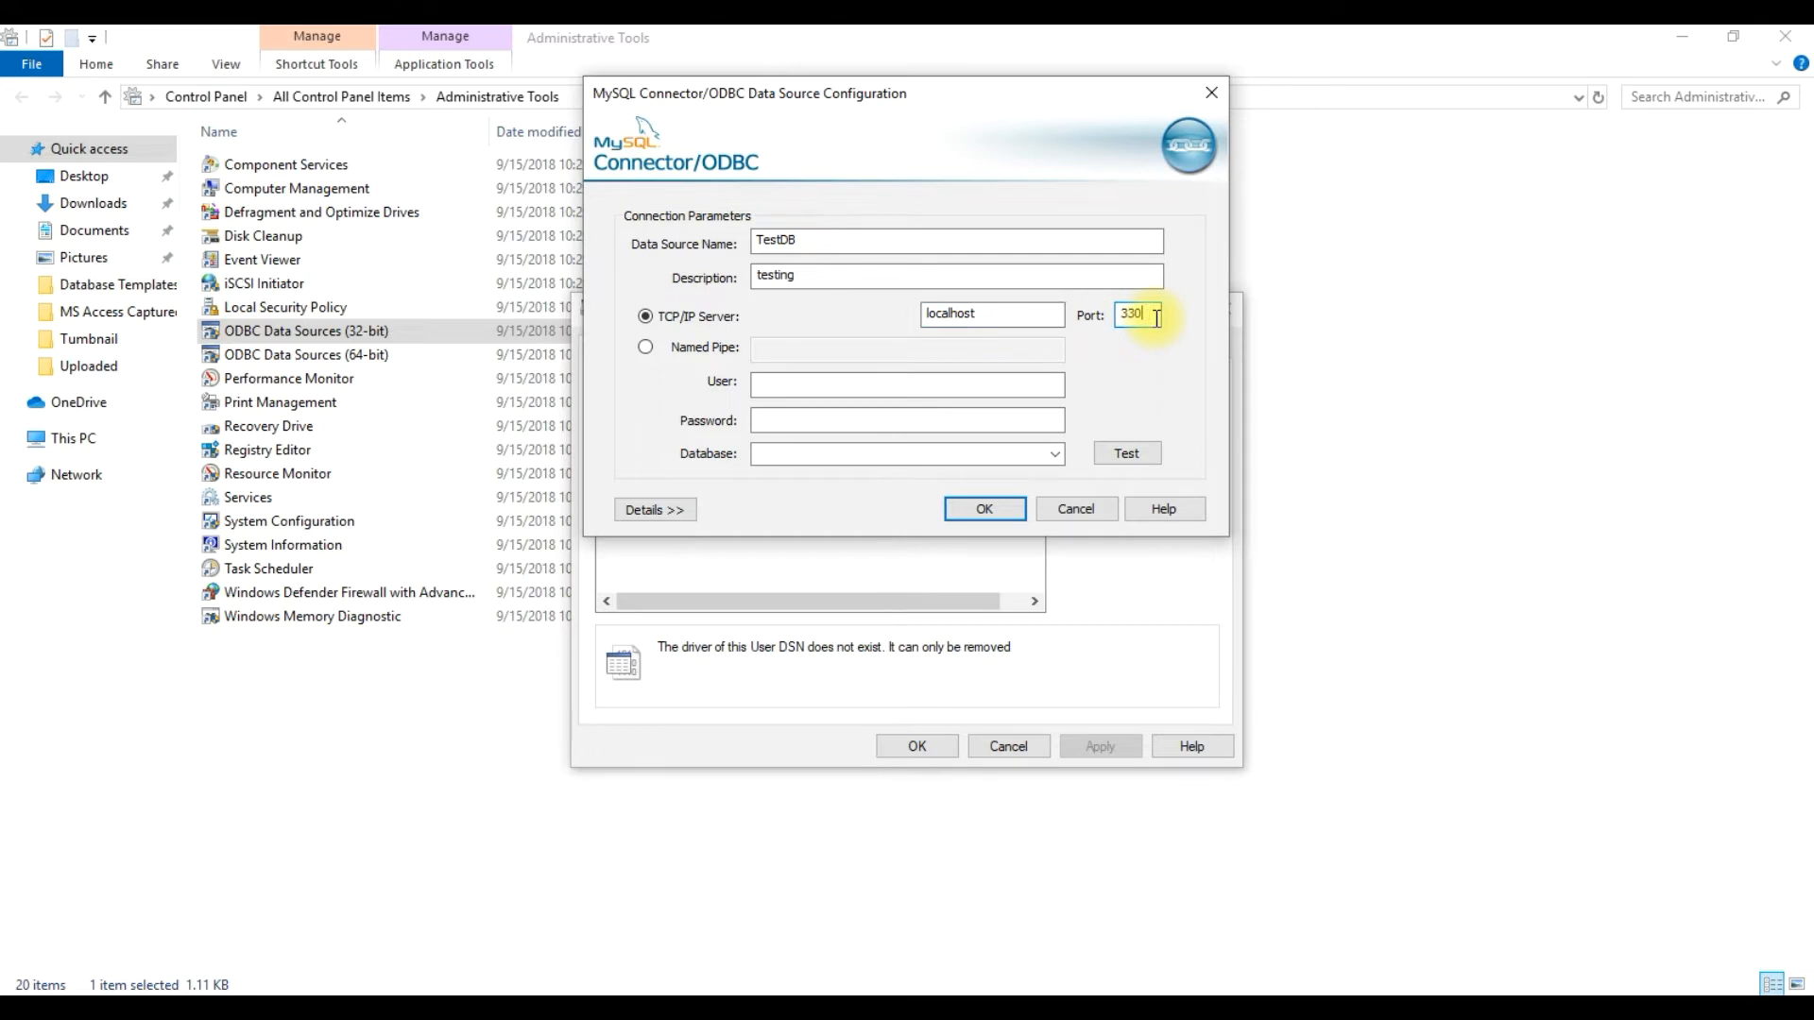
{"action": "type", "text": "7"}
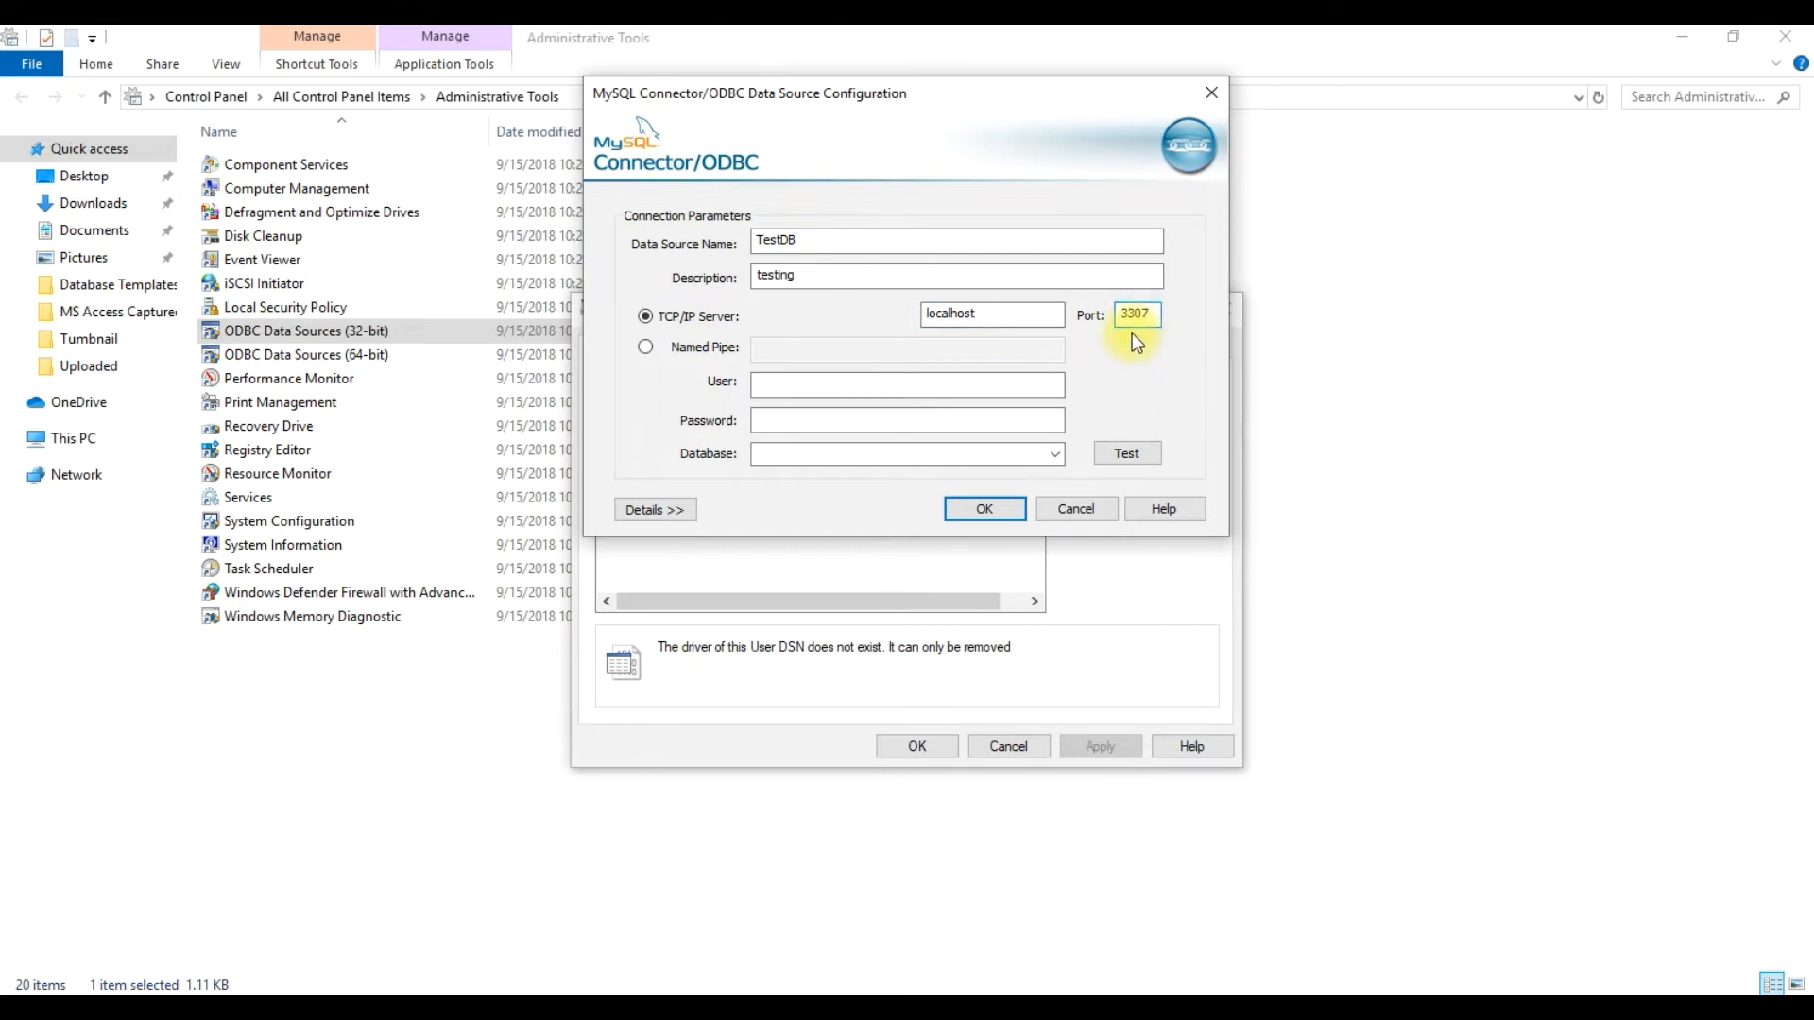
{"action": "mouse_move", "coordinate": [1087, 370]}
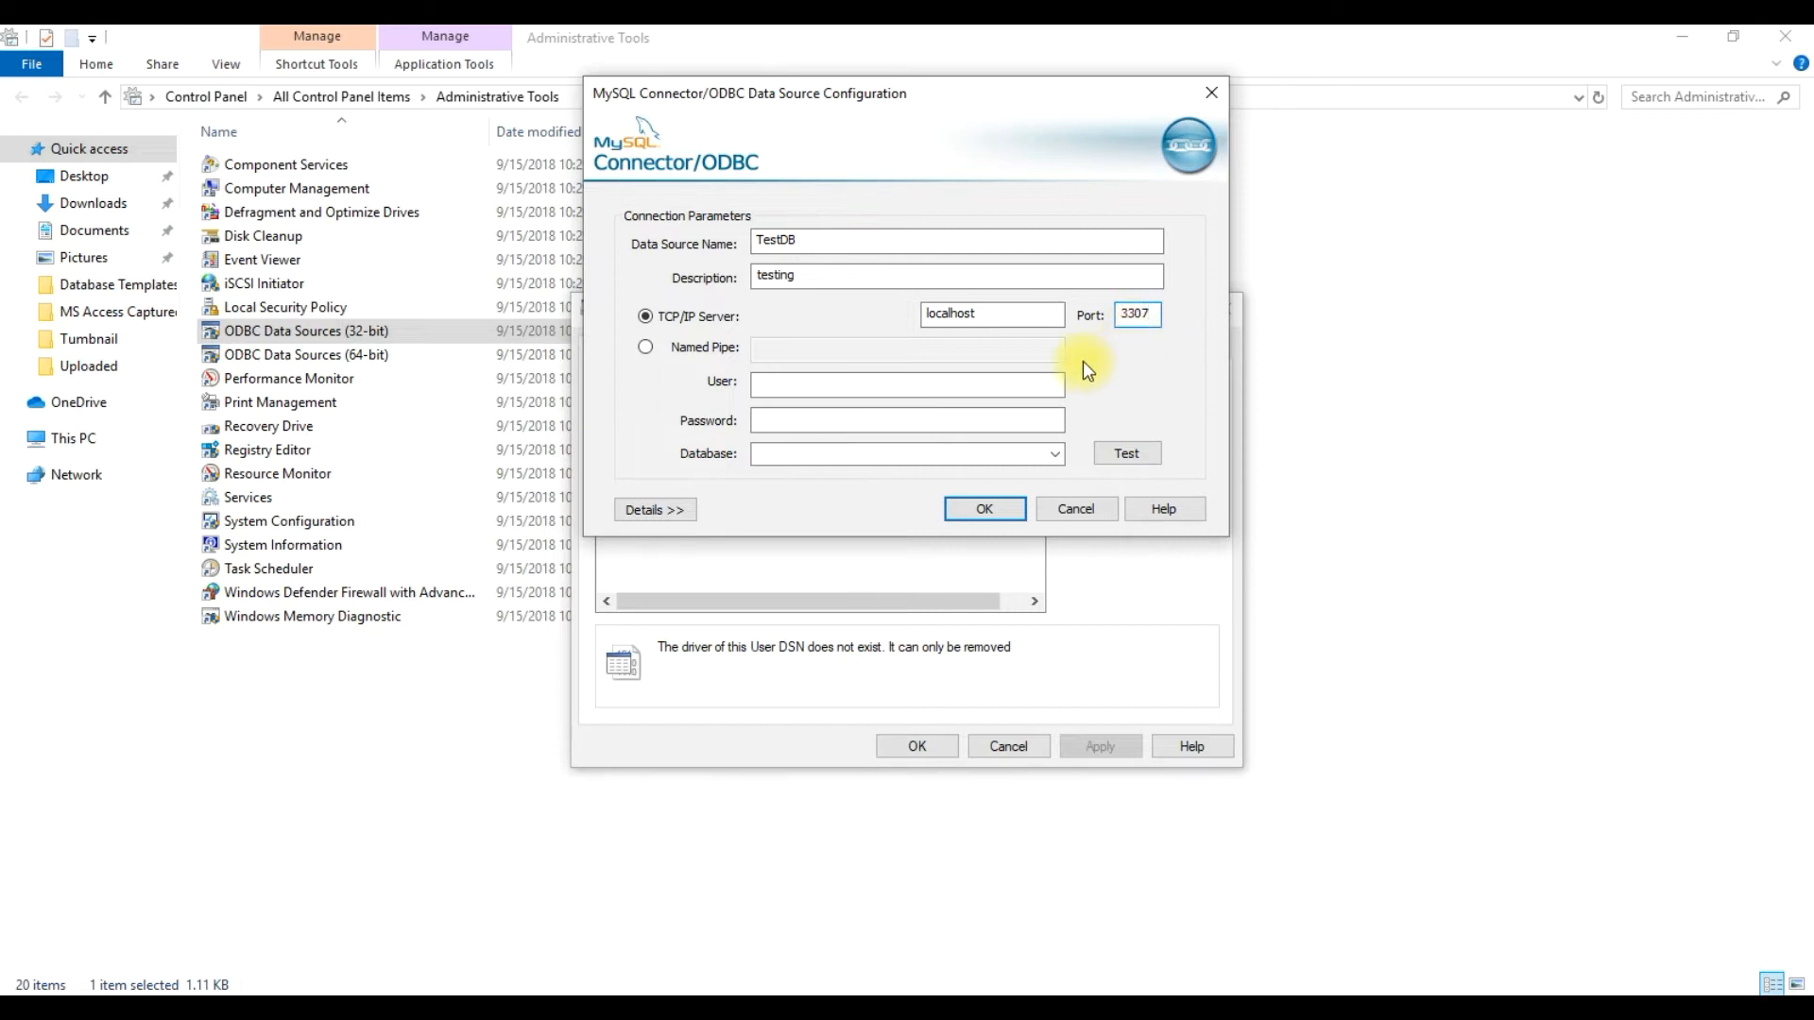
Step: Enter user root with its password and confirm a successful connection test
{"action": "left_click", "coordinate": [906, 385]}
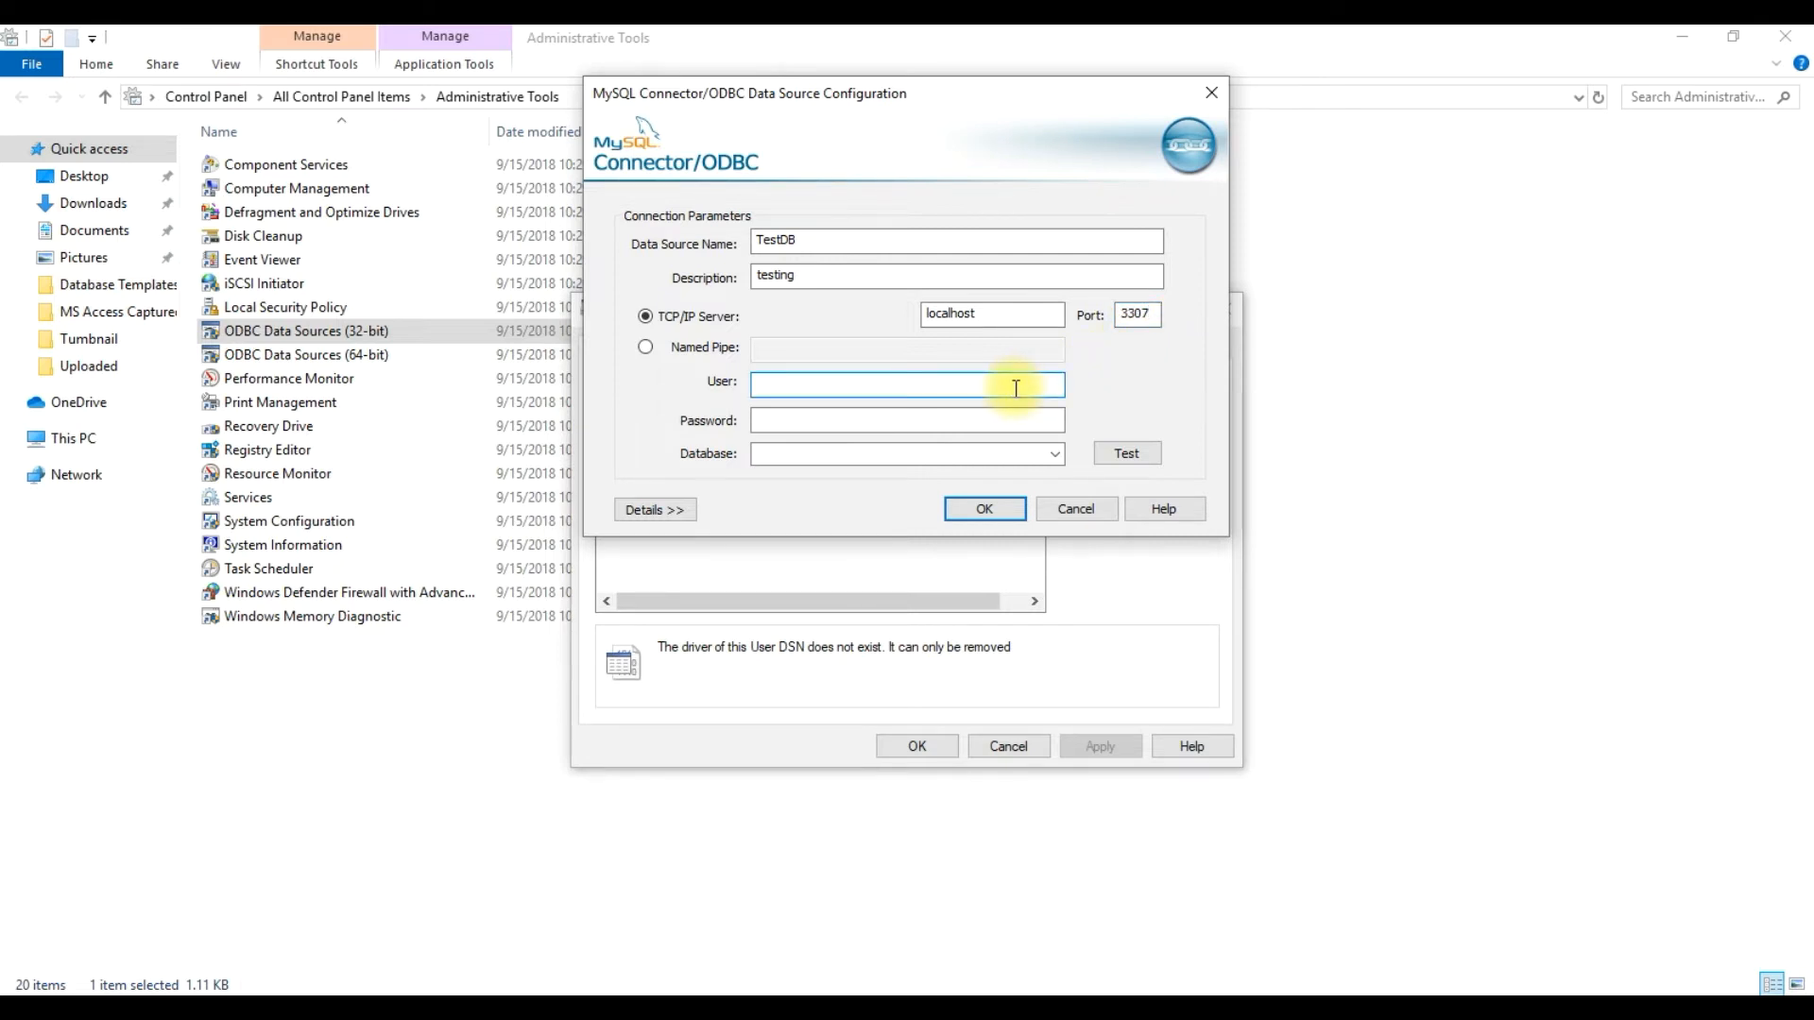
{"action": "type", "text": "root"}
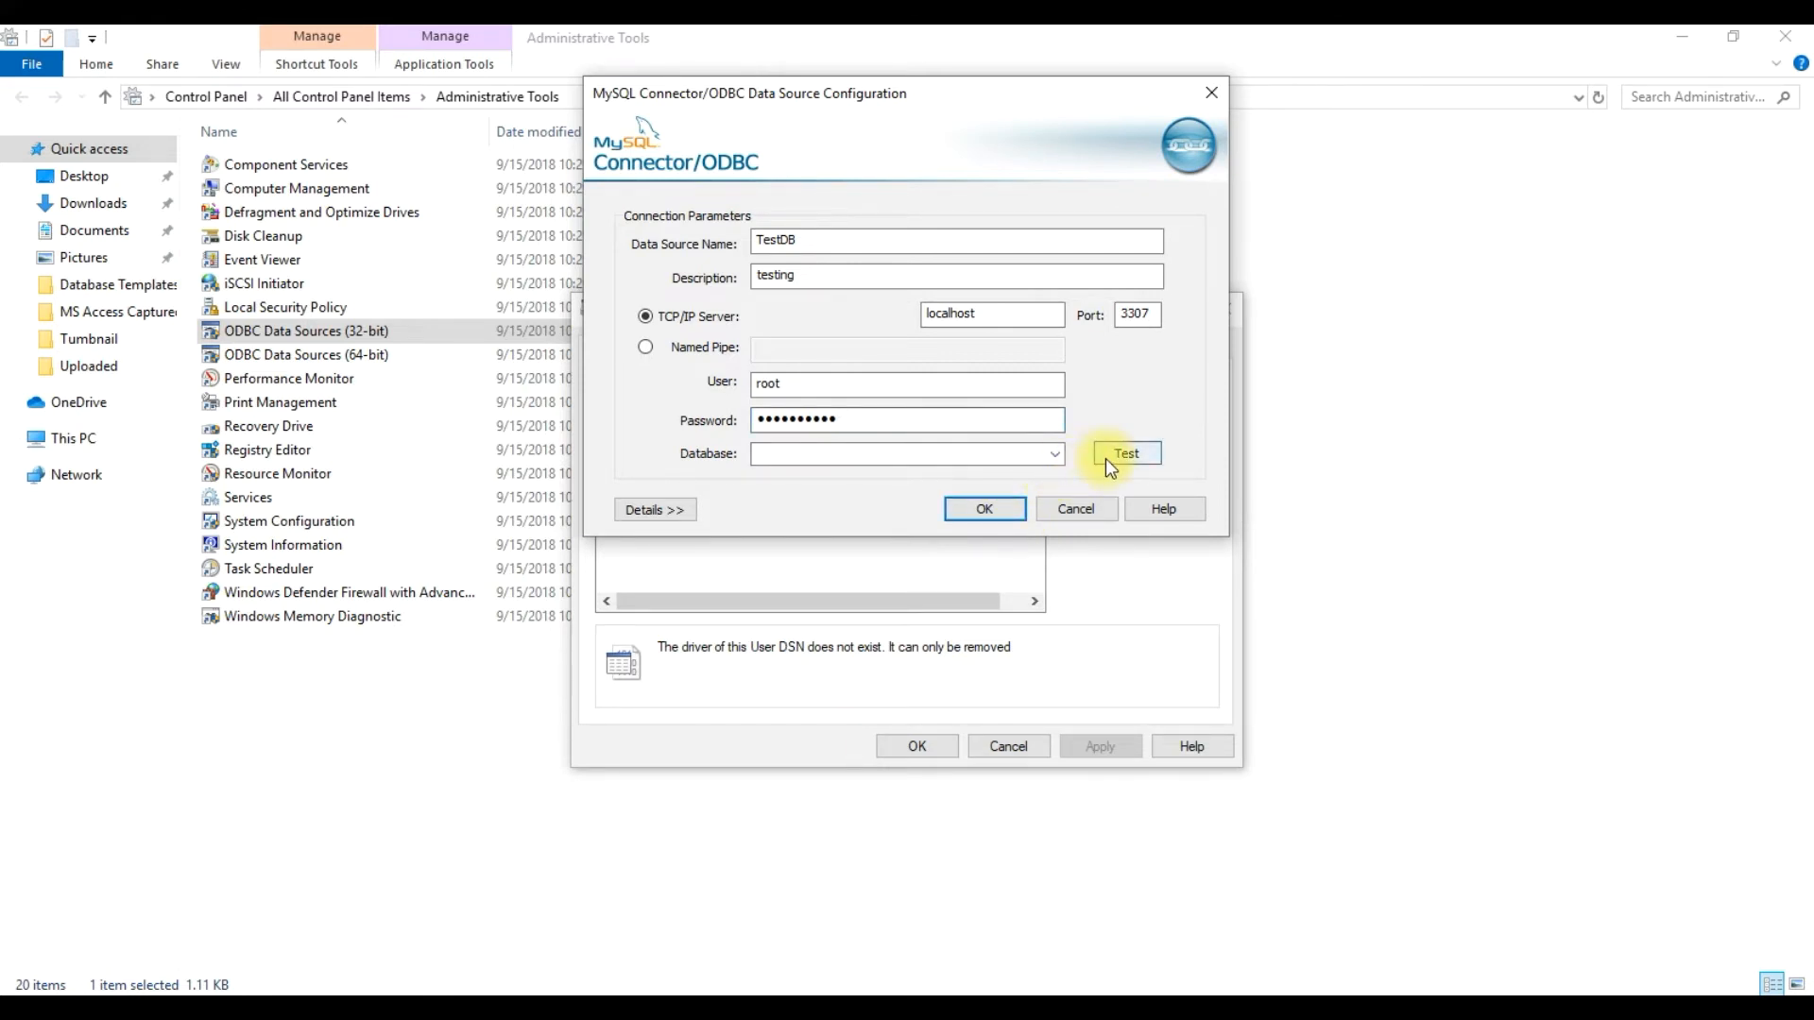
{"action": "left_click", "coordinate": [1125, 452]}
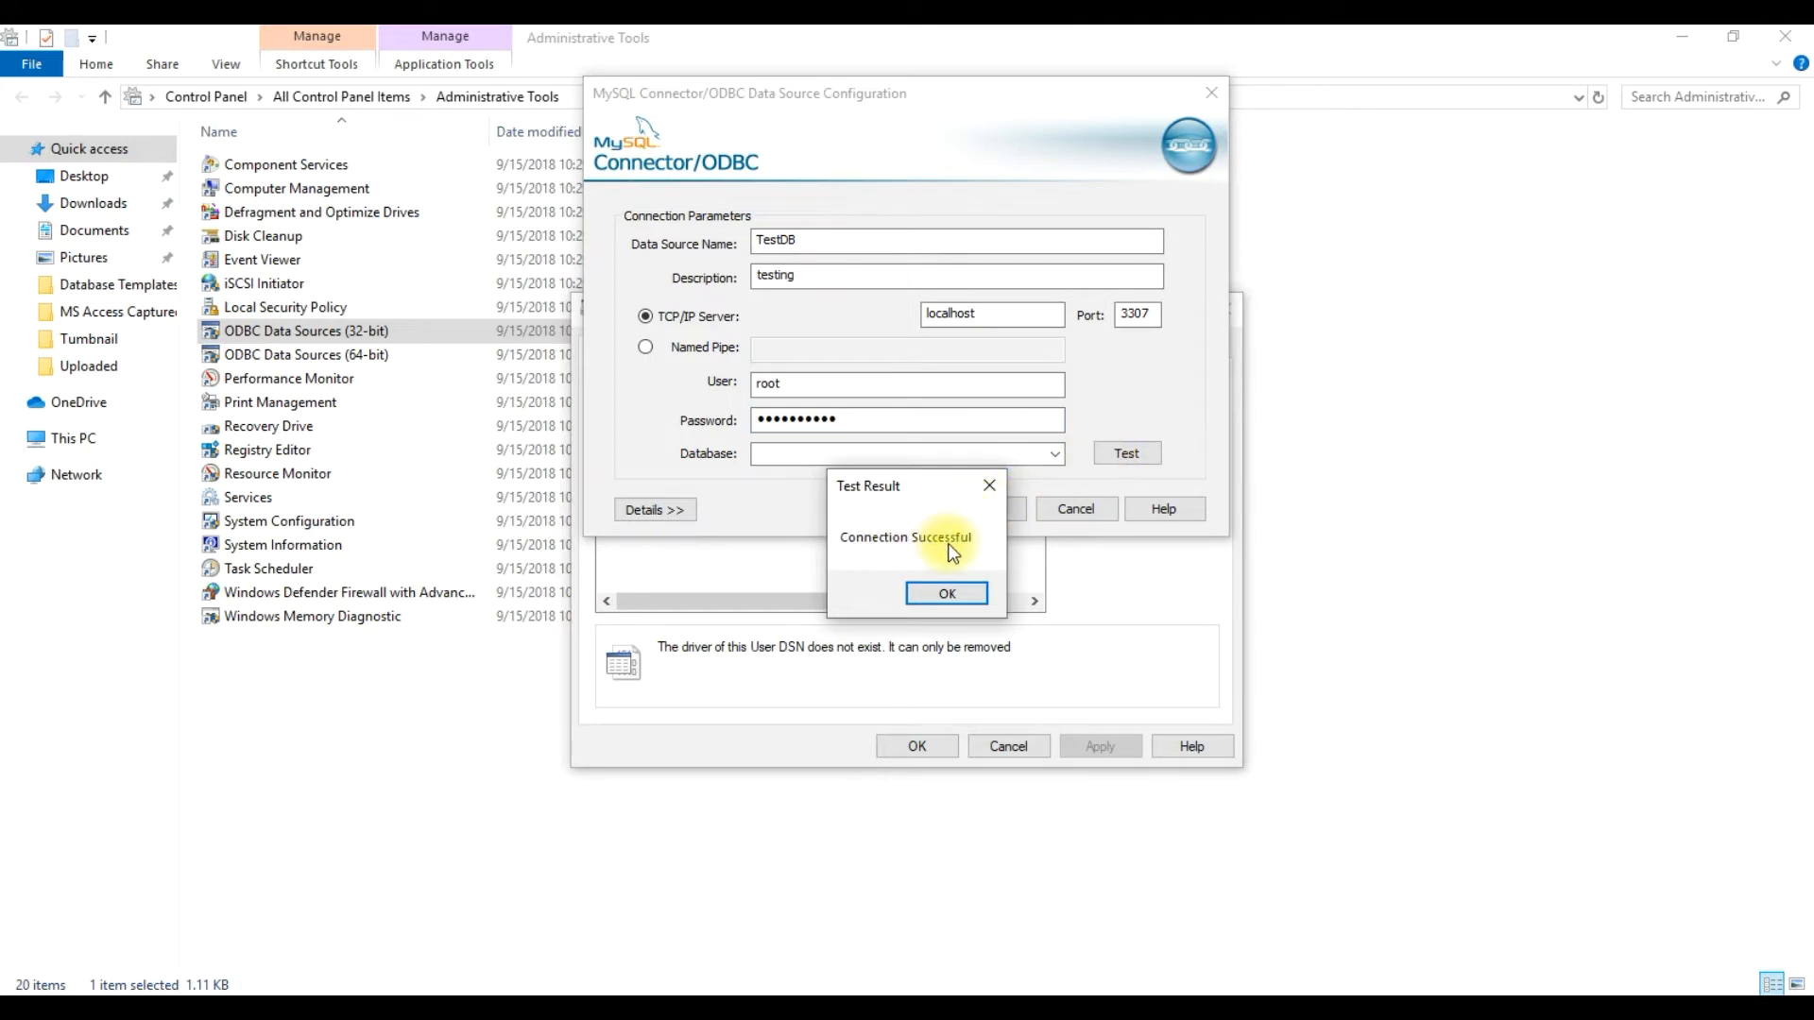
{"action": "left_click", "coordinate": [945, 593]}
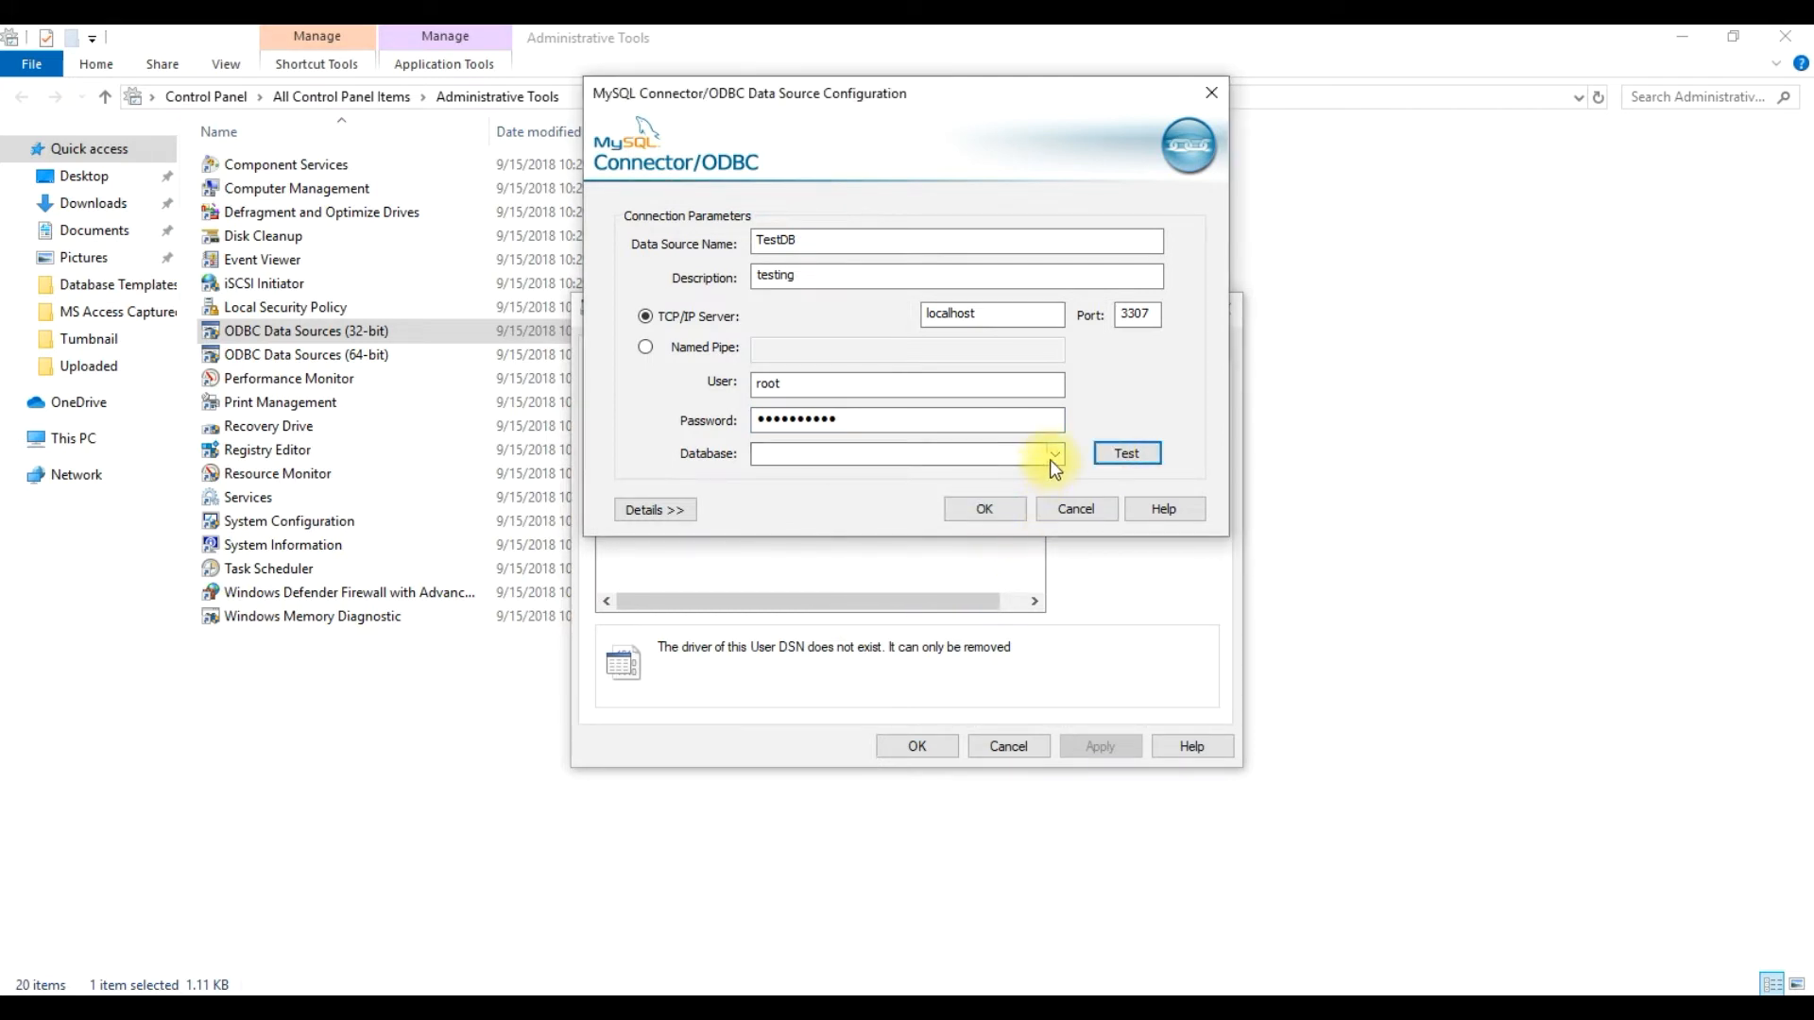
Step: Choose the testdb database, save the TestDB data source, and close the administrator
{"action": "left_click", "coordinate": [1053, 453]}
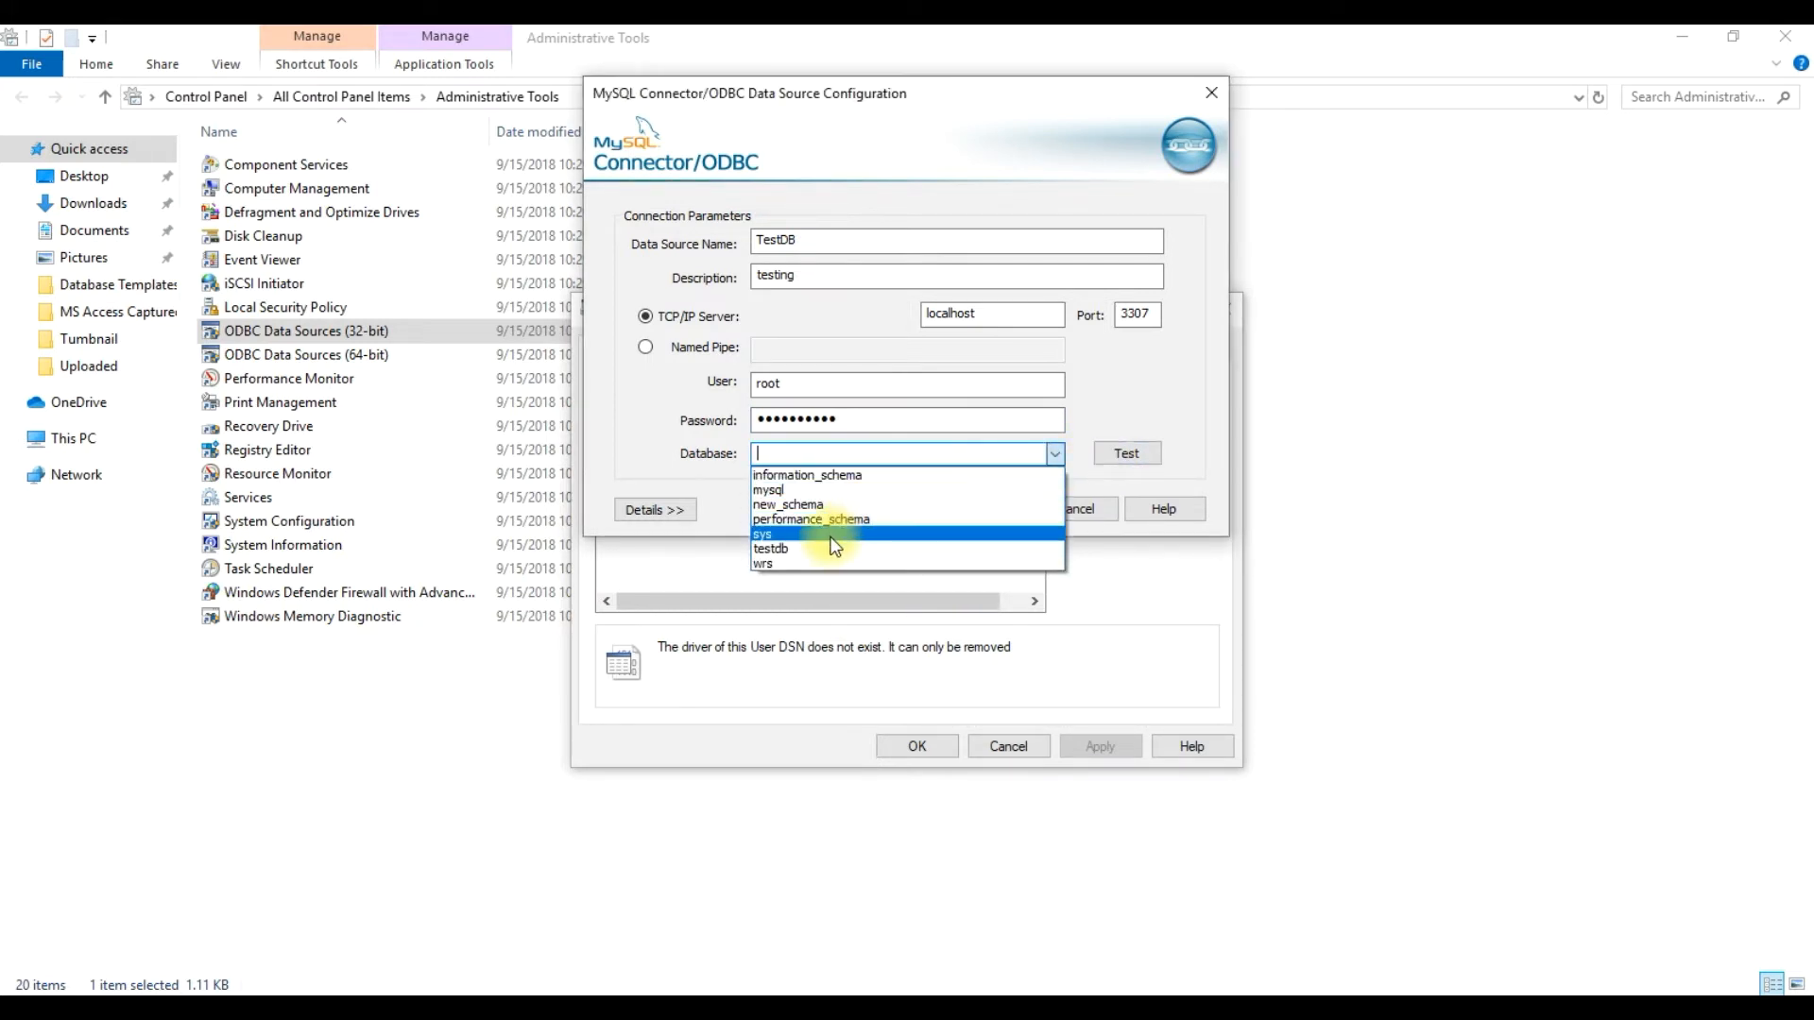
{"action": "mouse_move", "coordinate": [815, 550]}
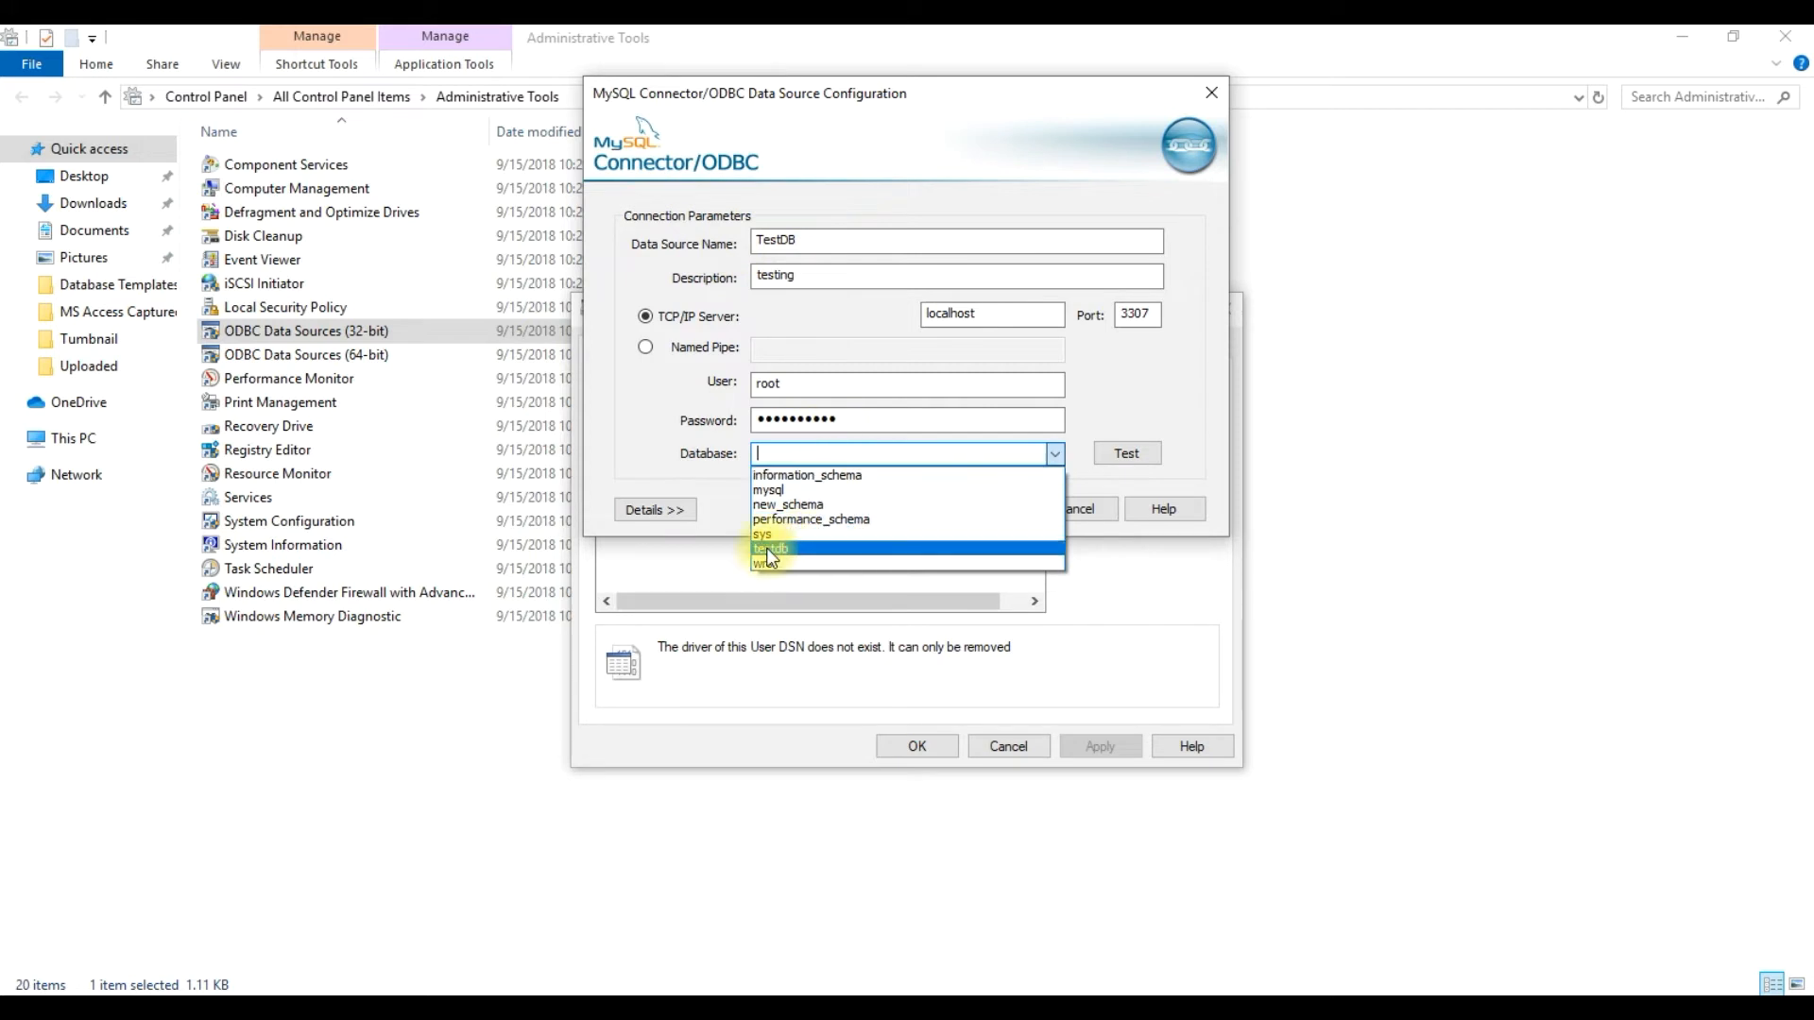
{"action": "left_click", "coordinate": [771, 548]}
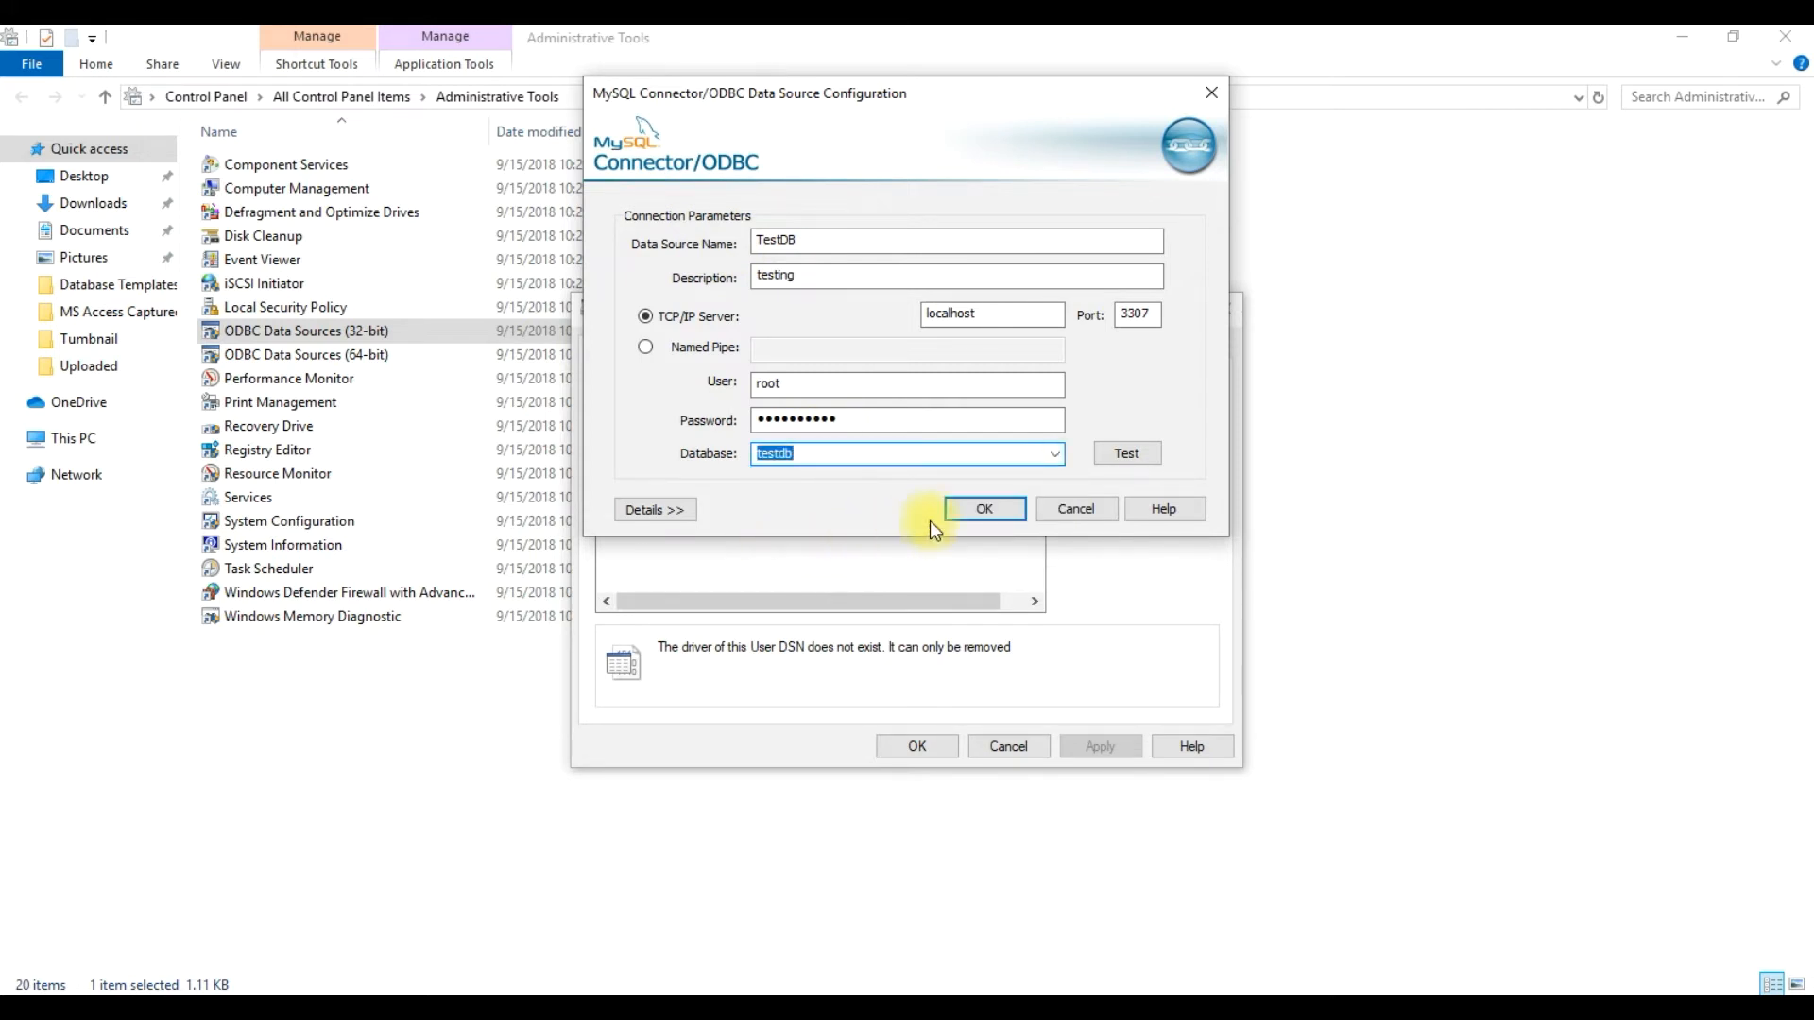
{"action": "left_click", "coordinate": [983, 509]}
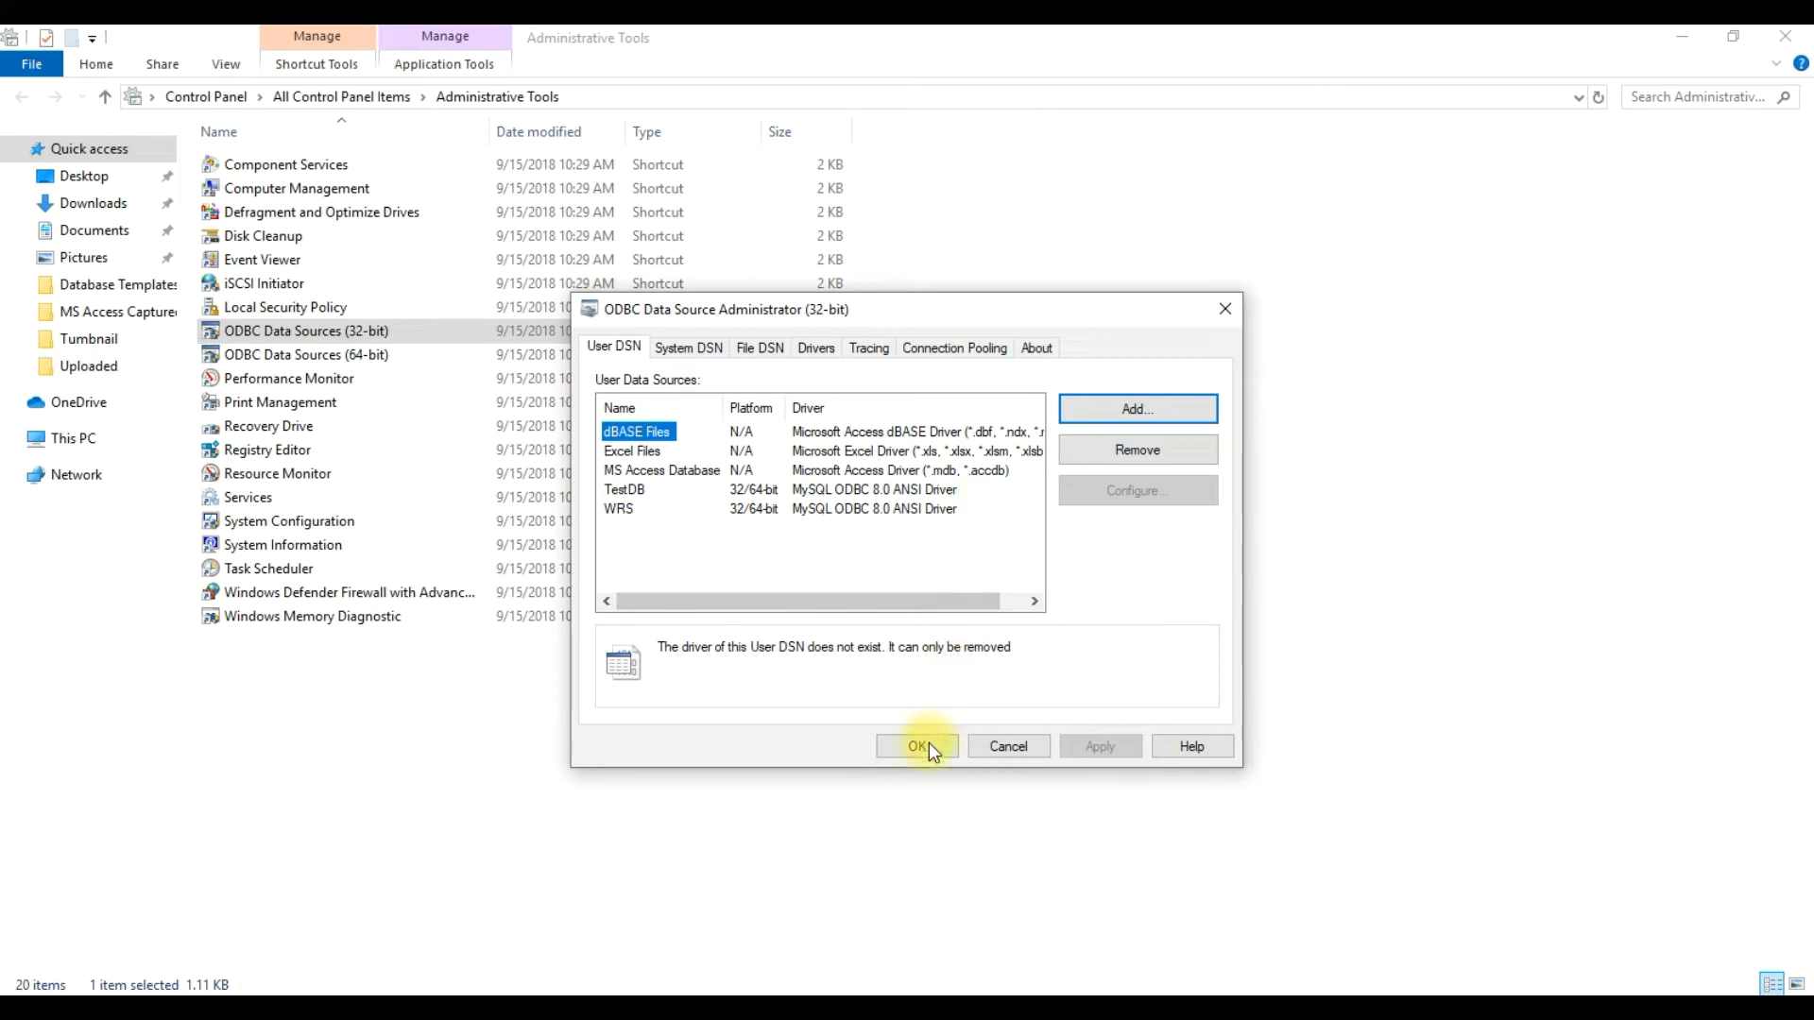
{"action": "left_click", "coordinate": [916, 745]}
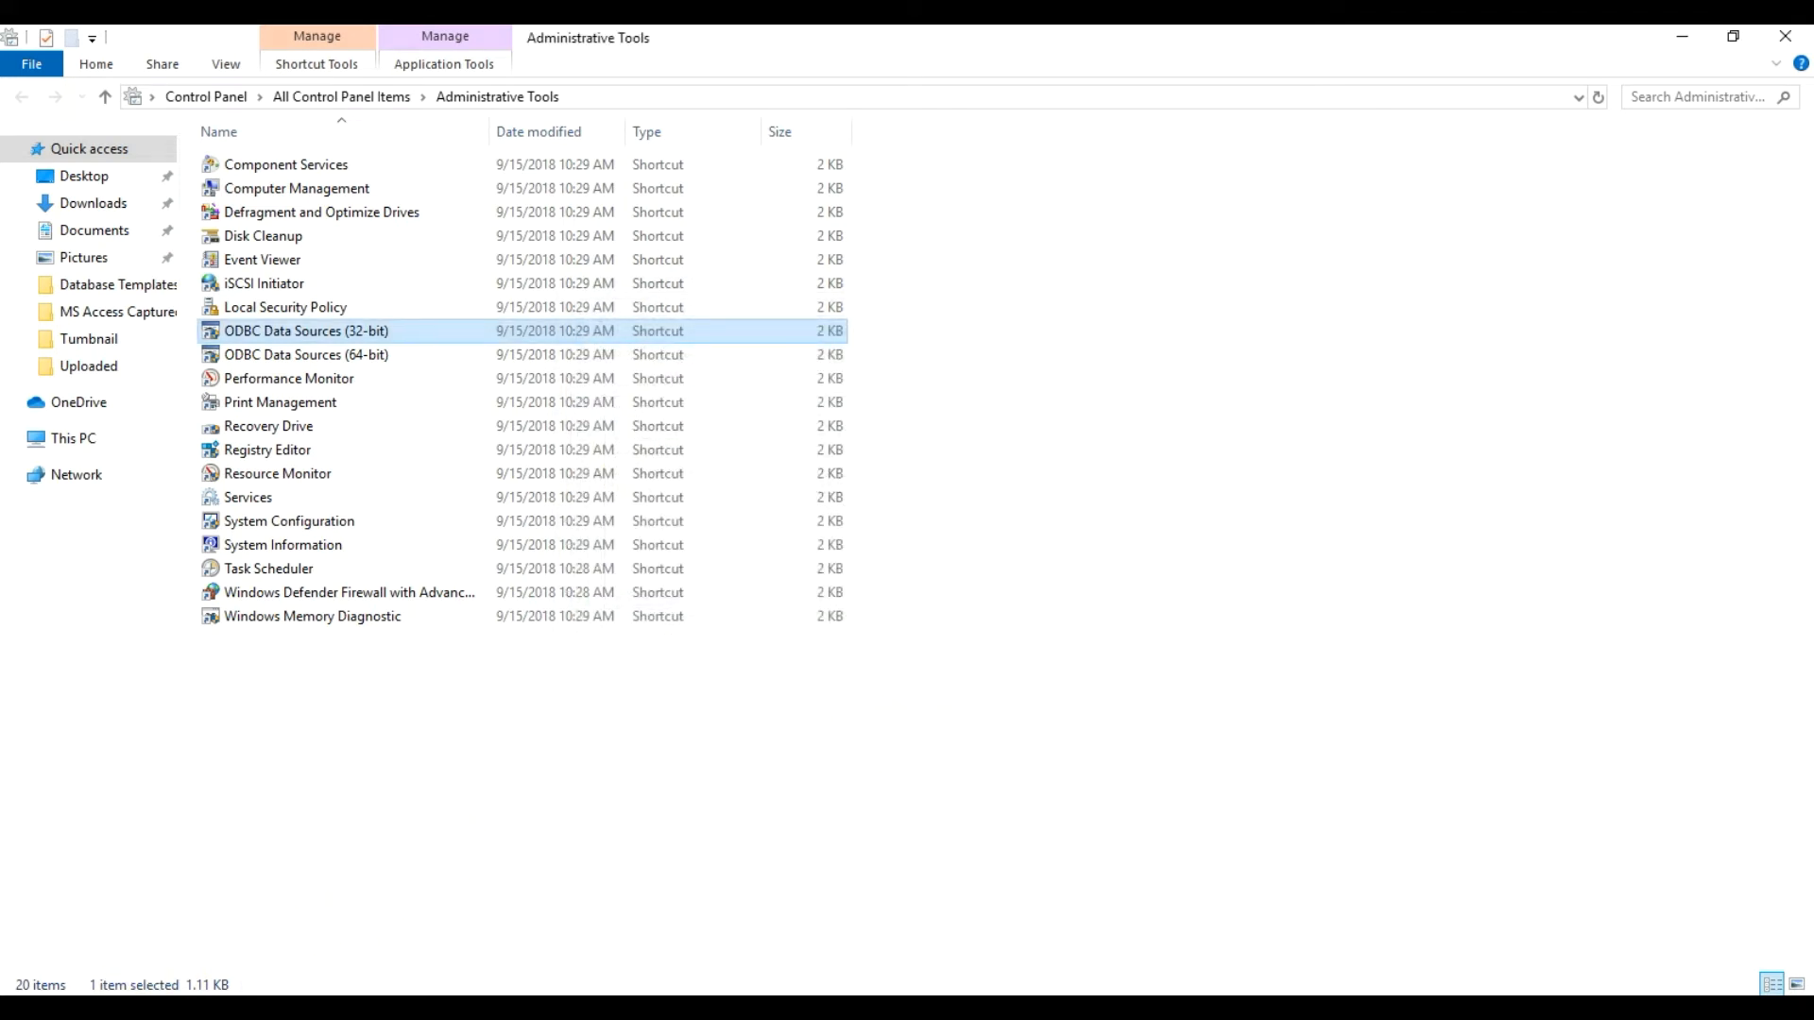
Step: Launch Microsoft Access from the Start menu
{"action": "left_click", "coordinate": [14, 1009]}
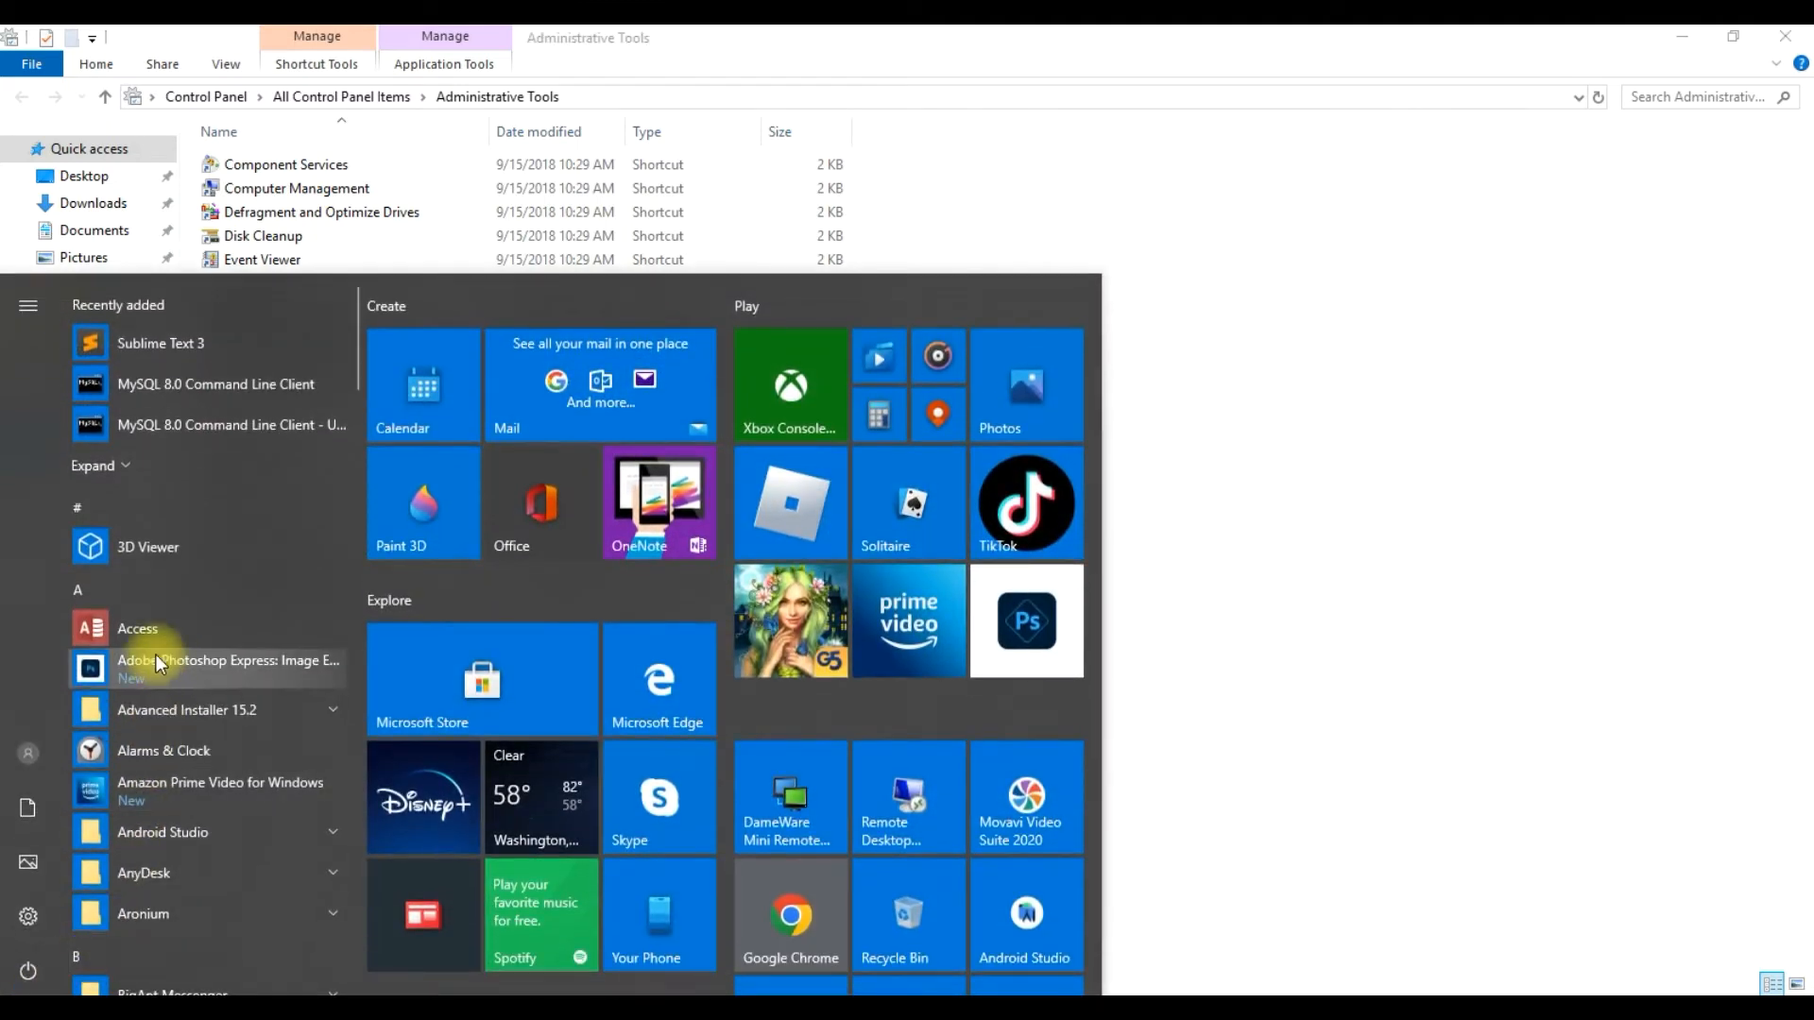
{"action": "left_click", "coordinate": [137, 628]}
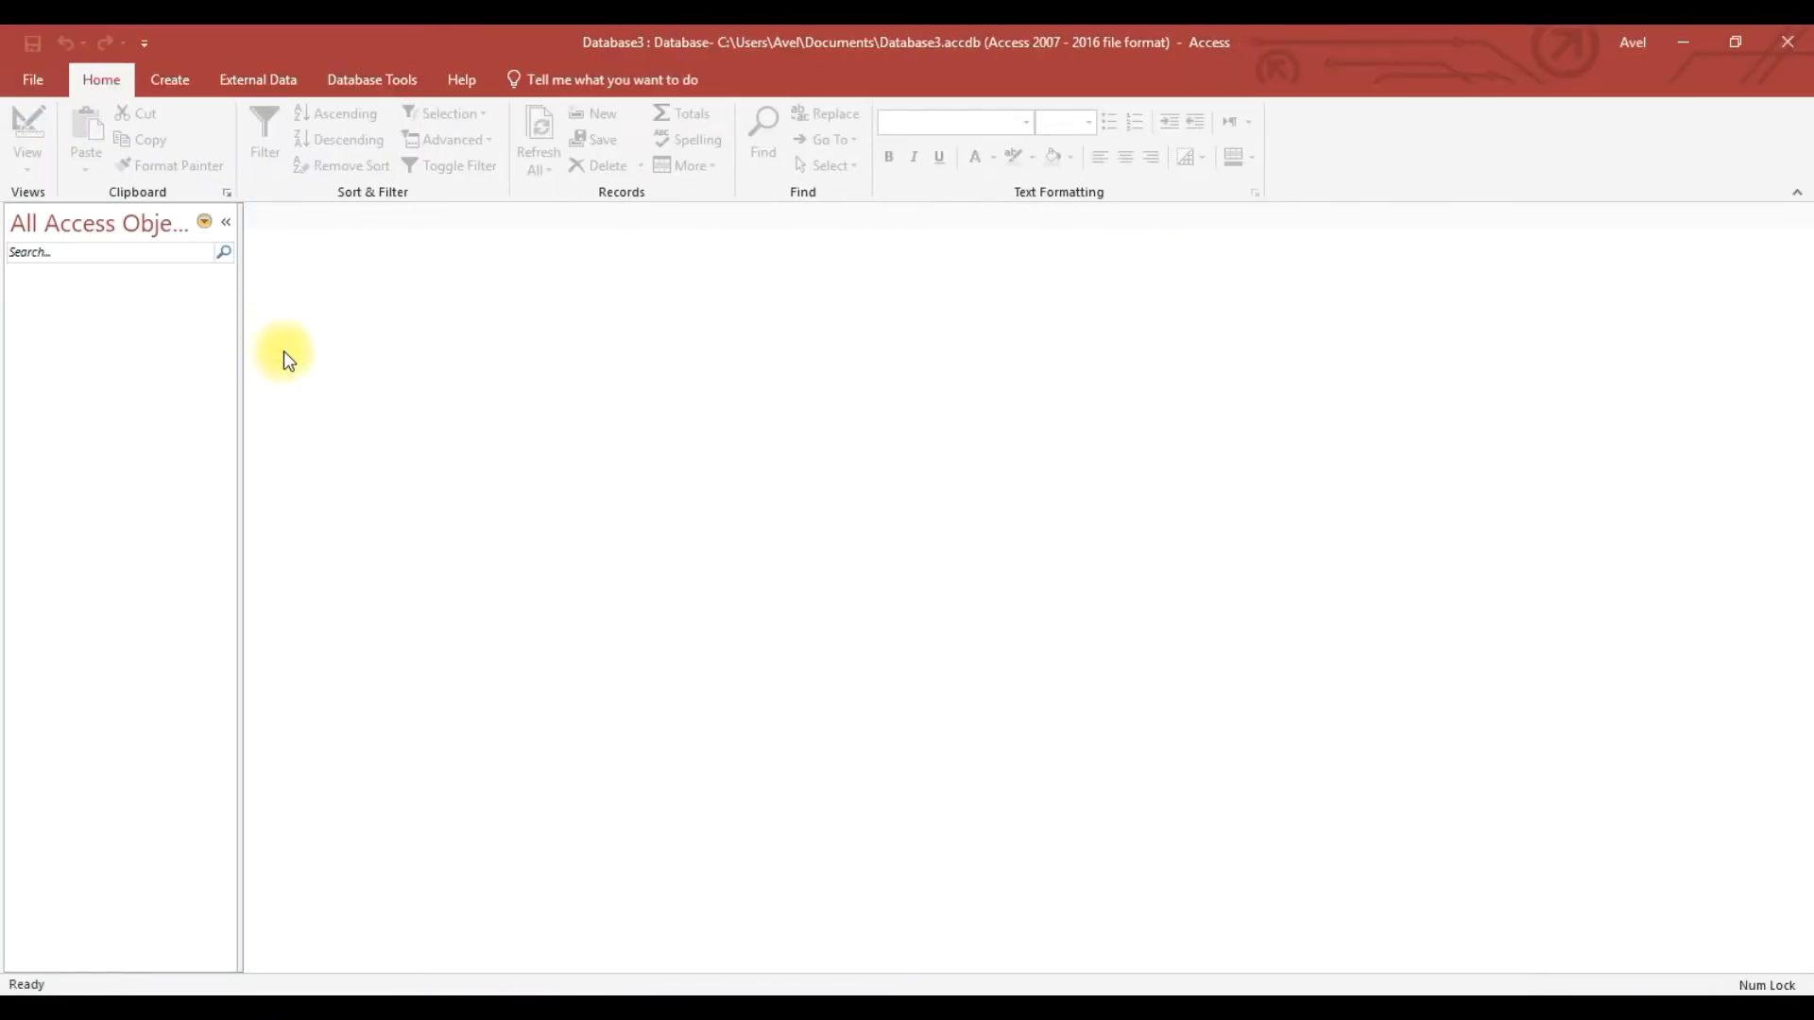
{"action": "mouse_move", "coordinate": [293, 377]}
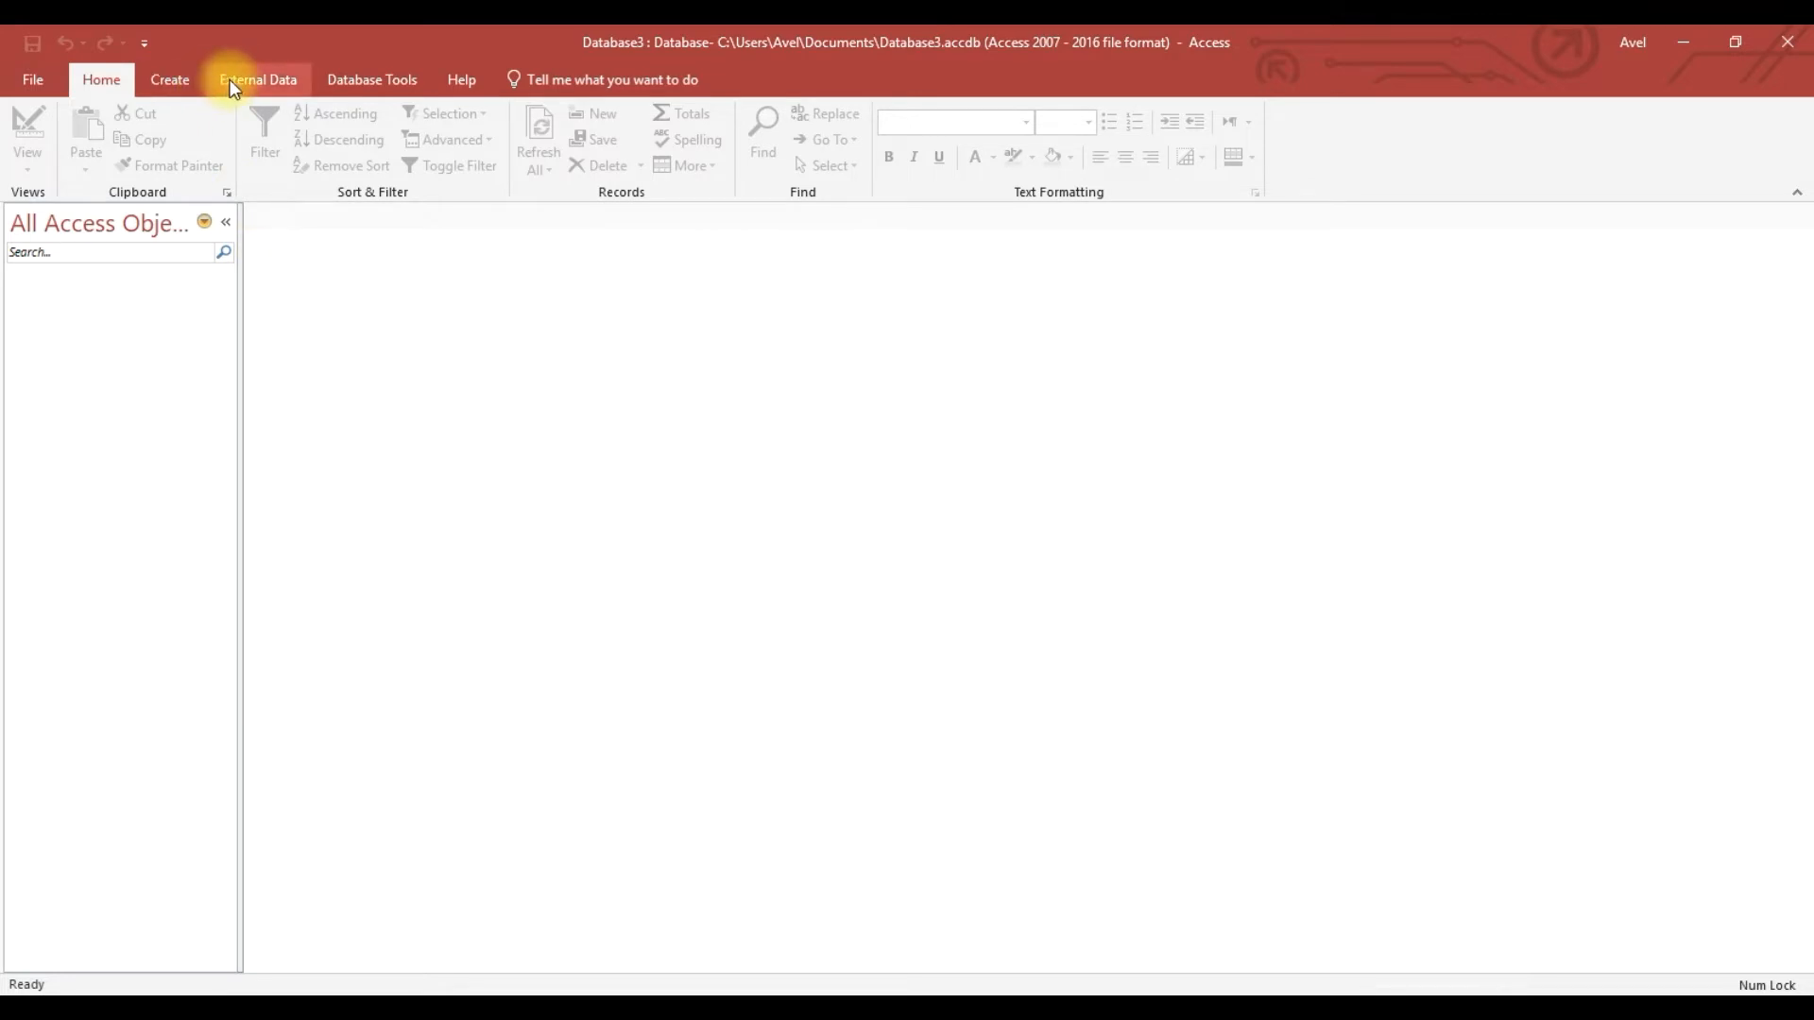
Step: Start the External Data > New Data Source > From Other Sources > ODBC Database import
{"action": "left_click", "coordinate": [257, 79]}
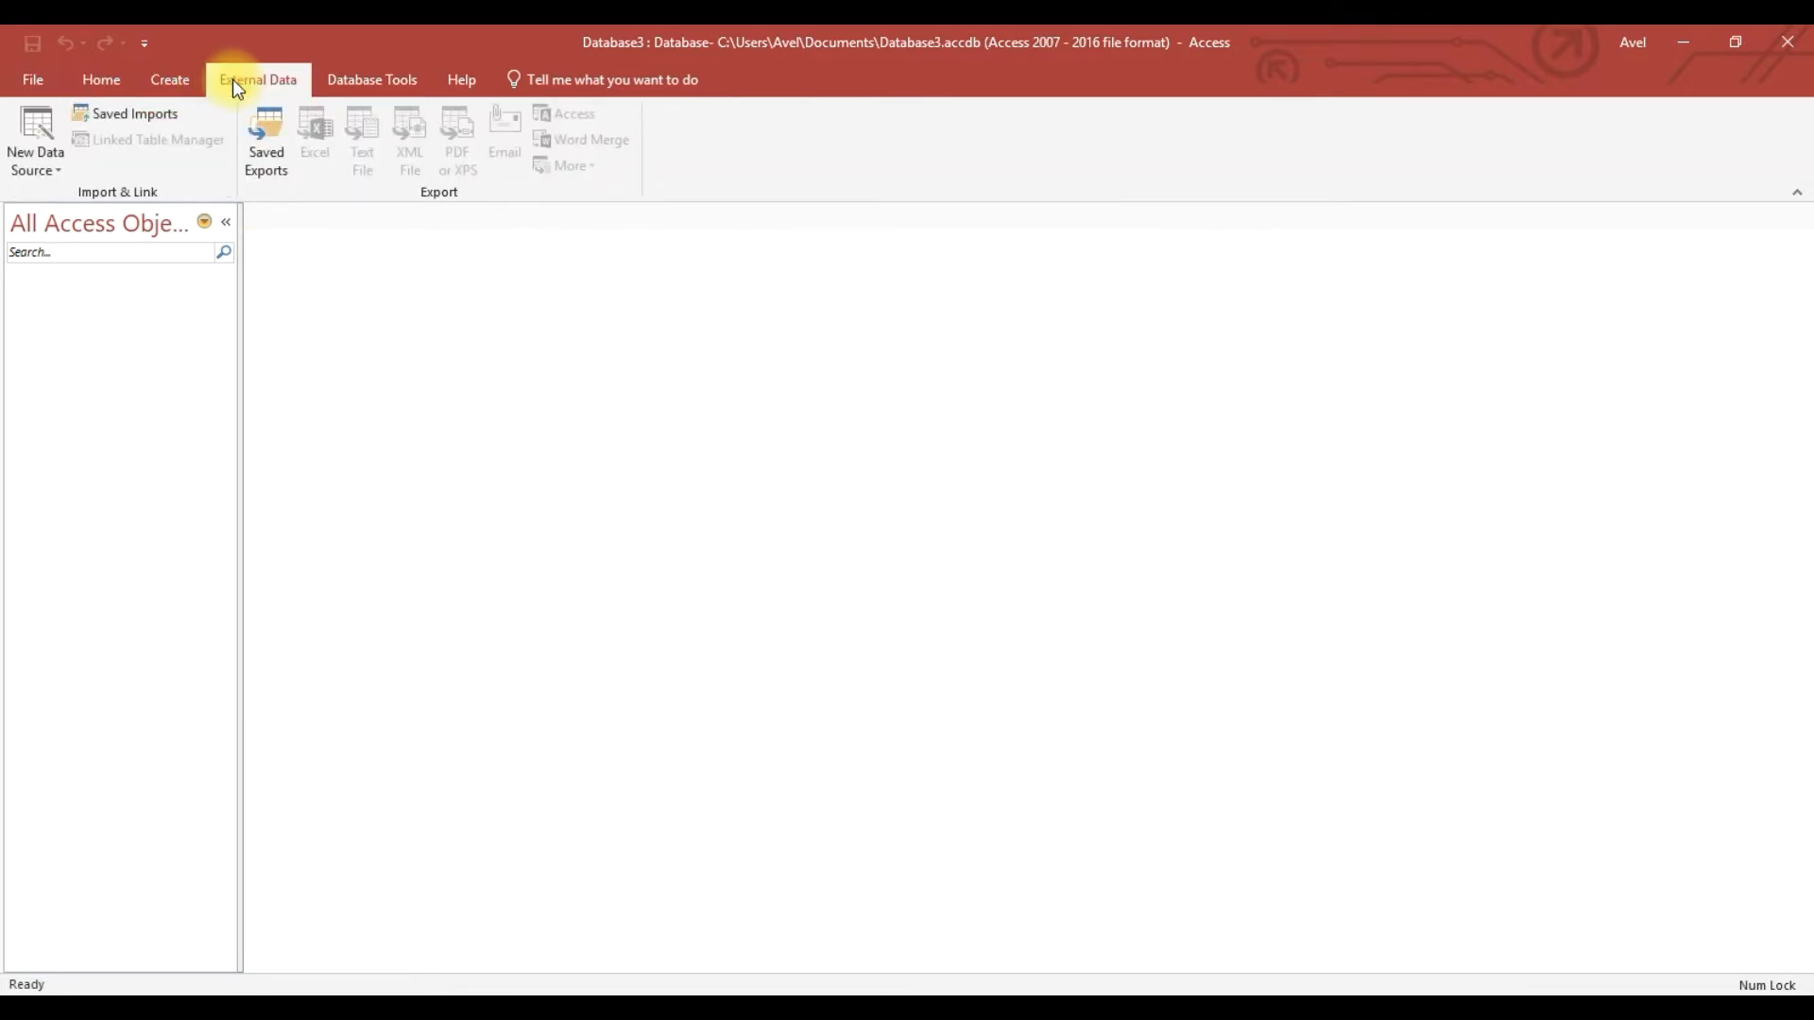
{"action": "mouse_move", "coordinate": [52, 174]}
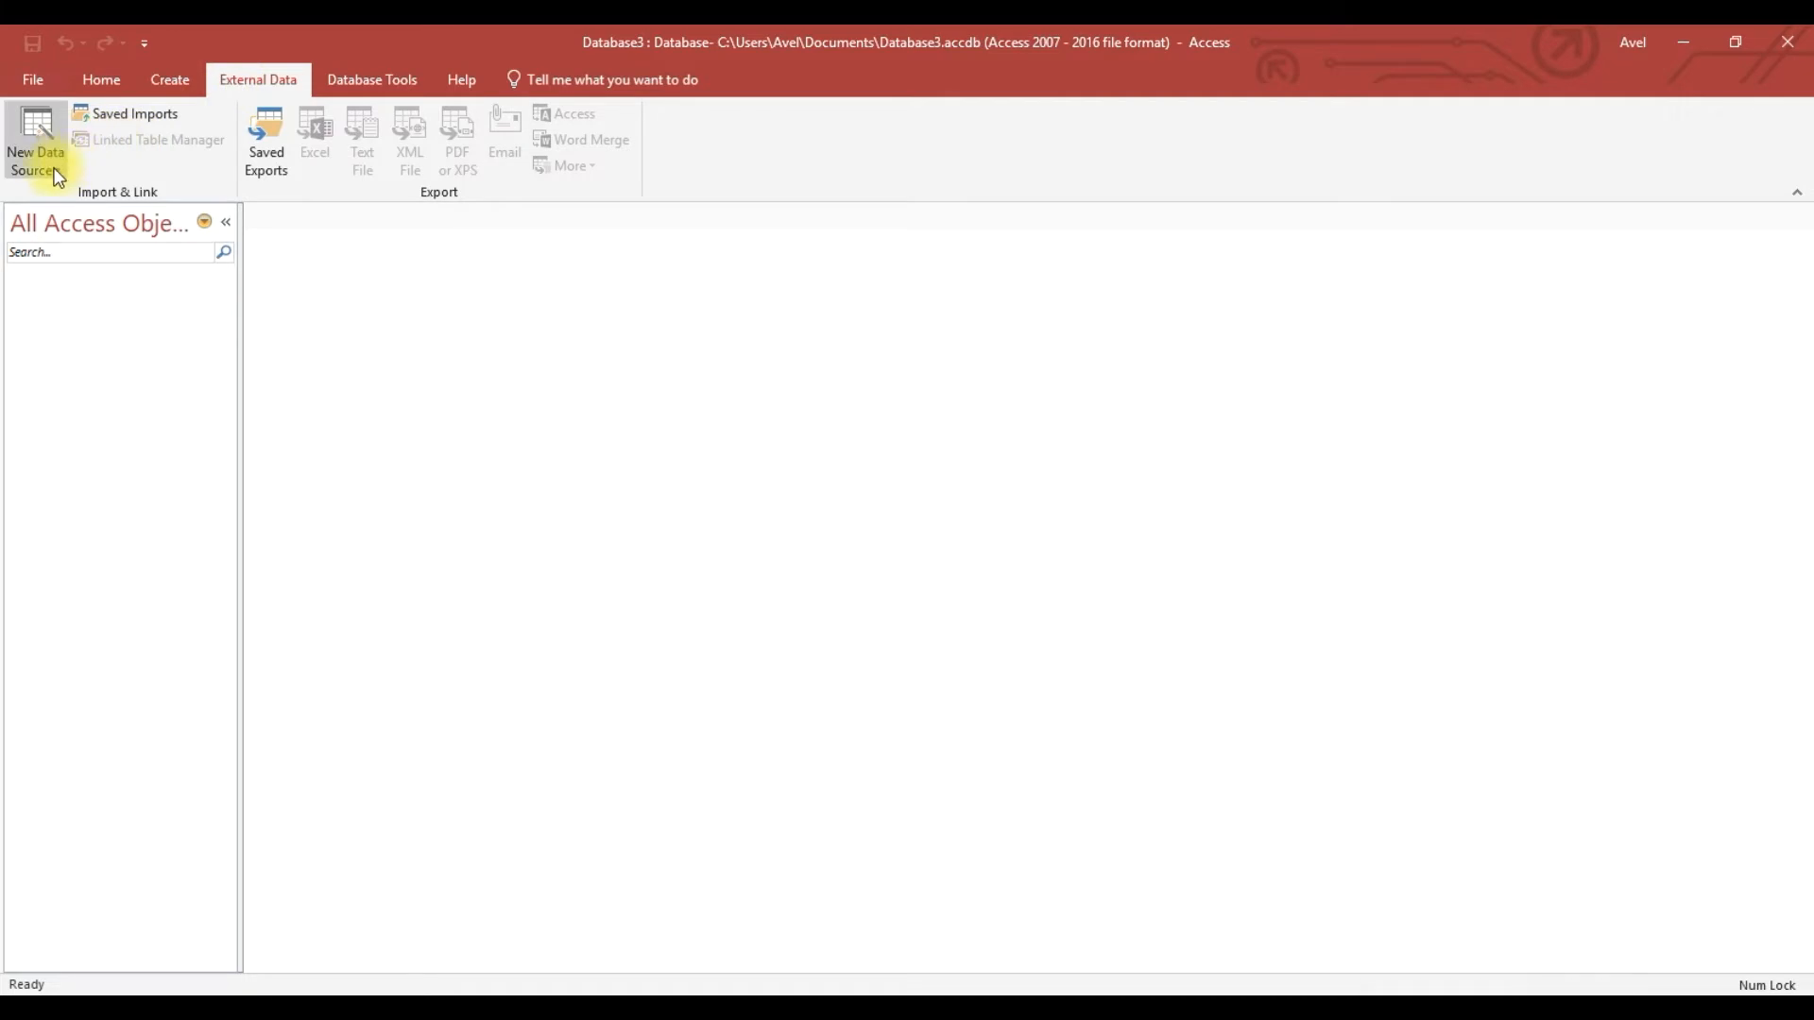
{"action": "left_click", "coordinate": [34, 139]}
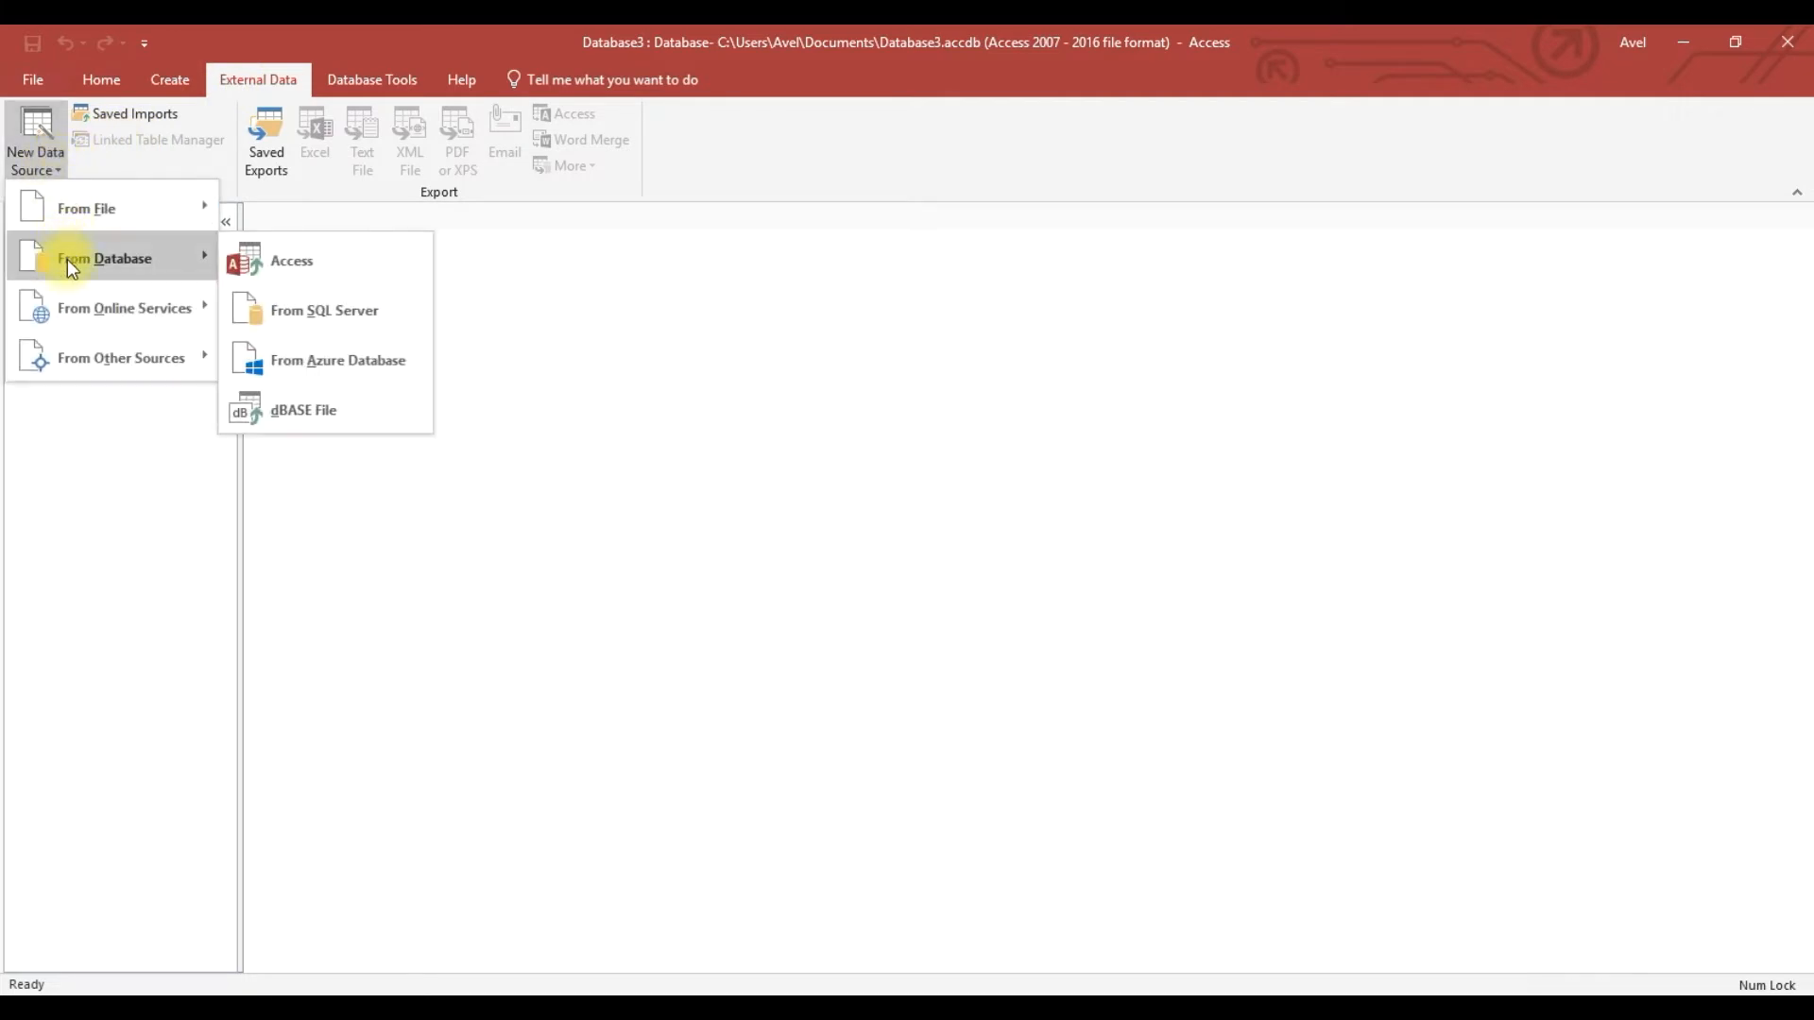
{"action": "mouse_move", "coordinate": [324, 310]}
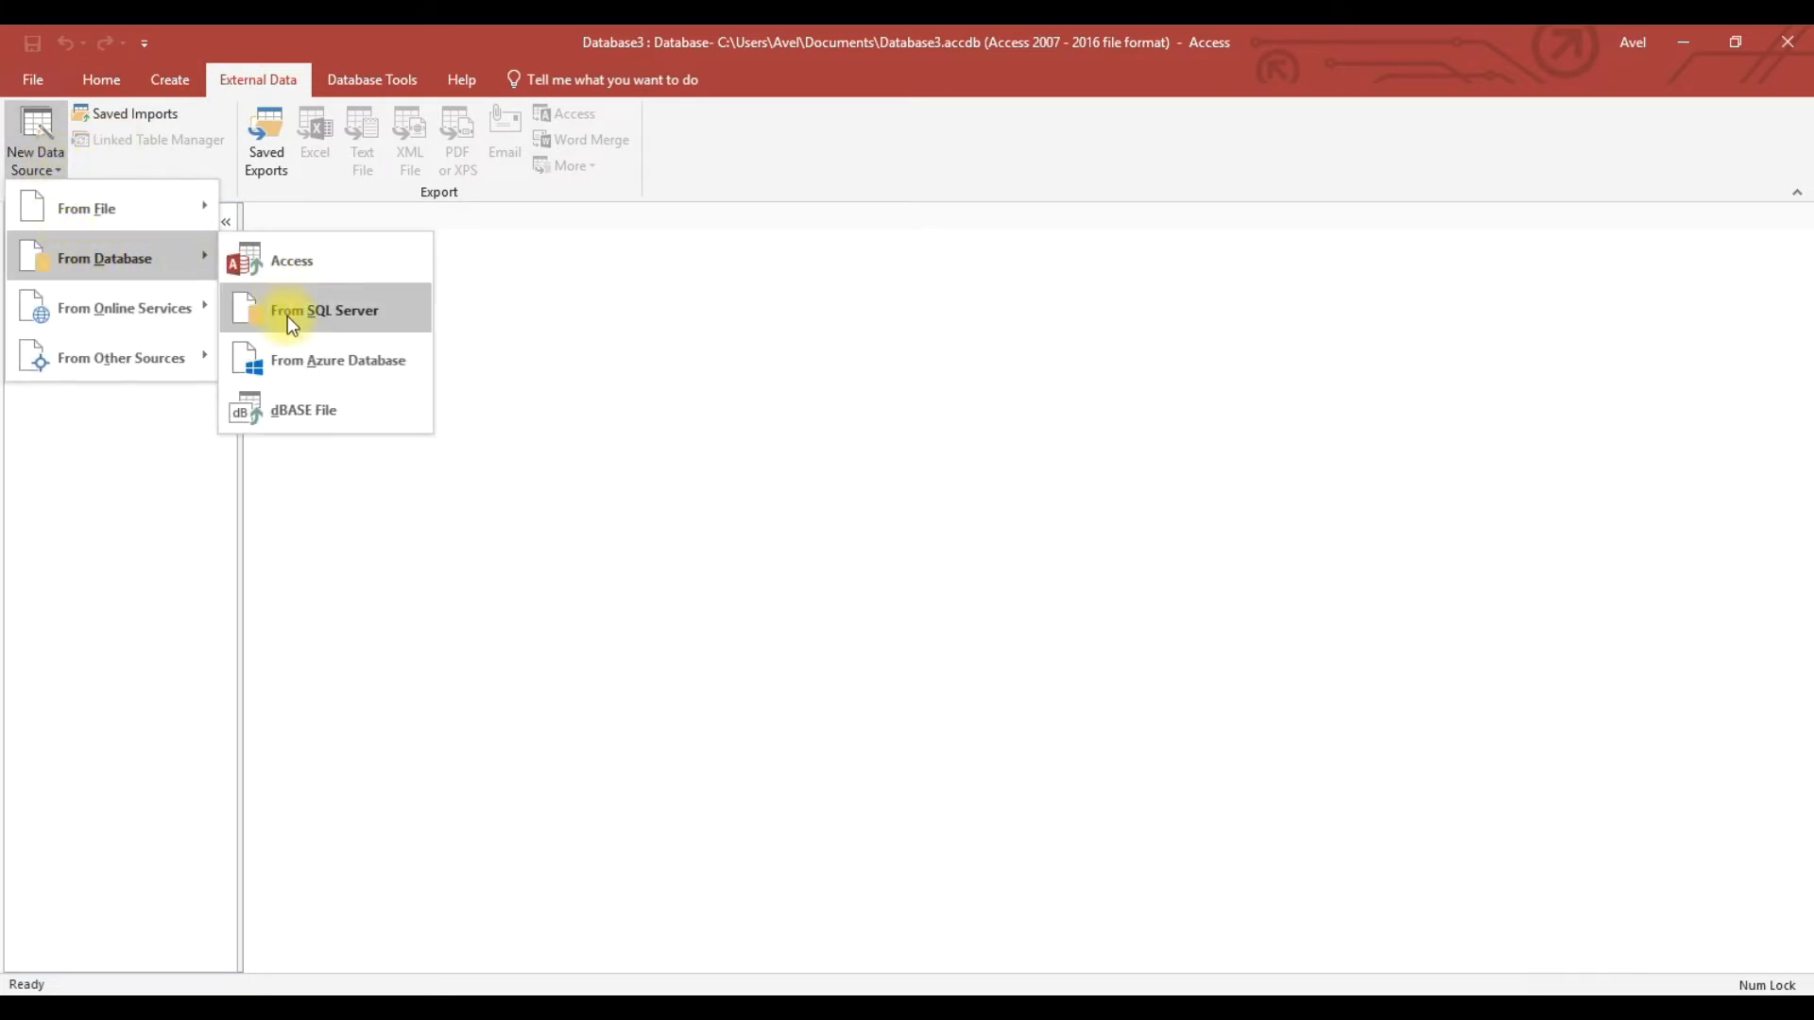
{"action": "mouse_move", "coordinate": [324, 310]}
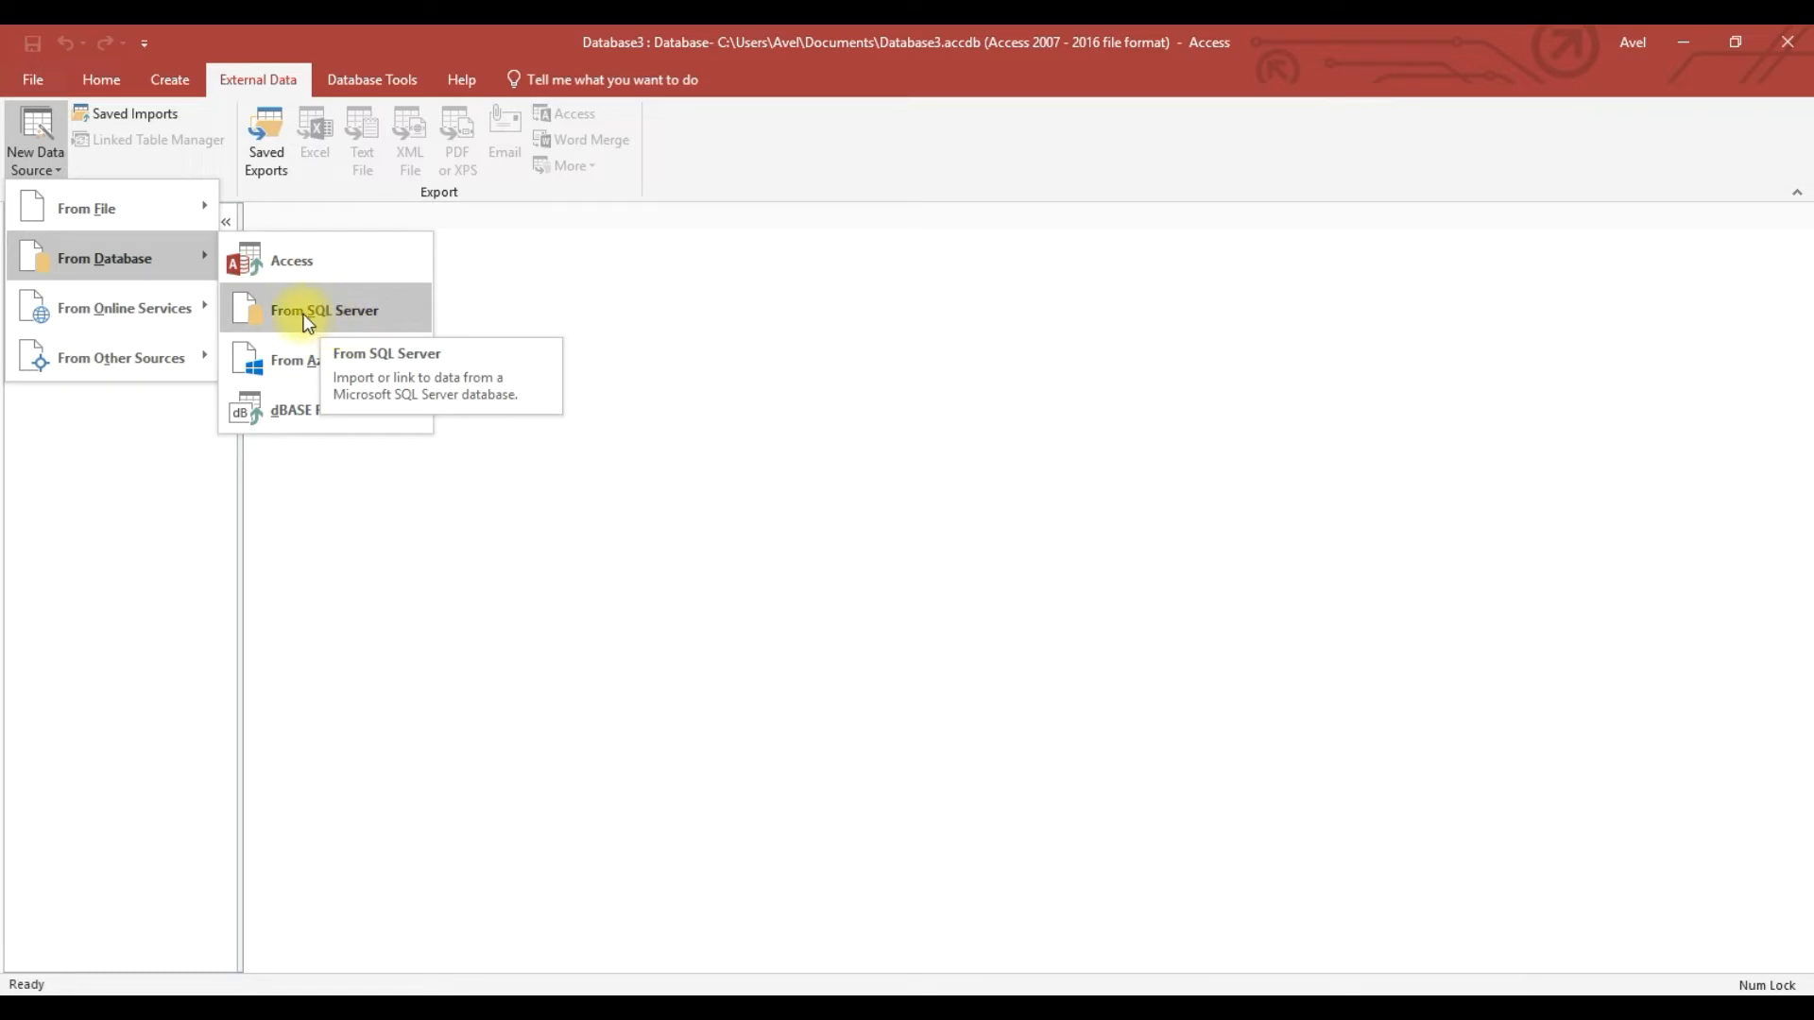
{"action": "left_click", "coordinate": [325, 310]}
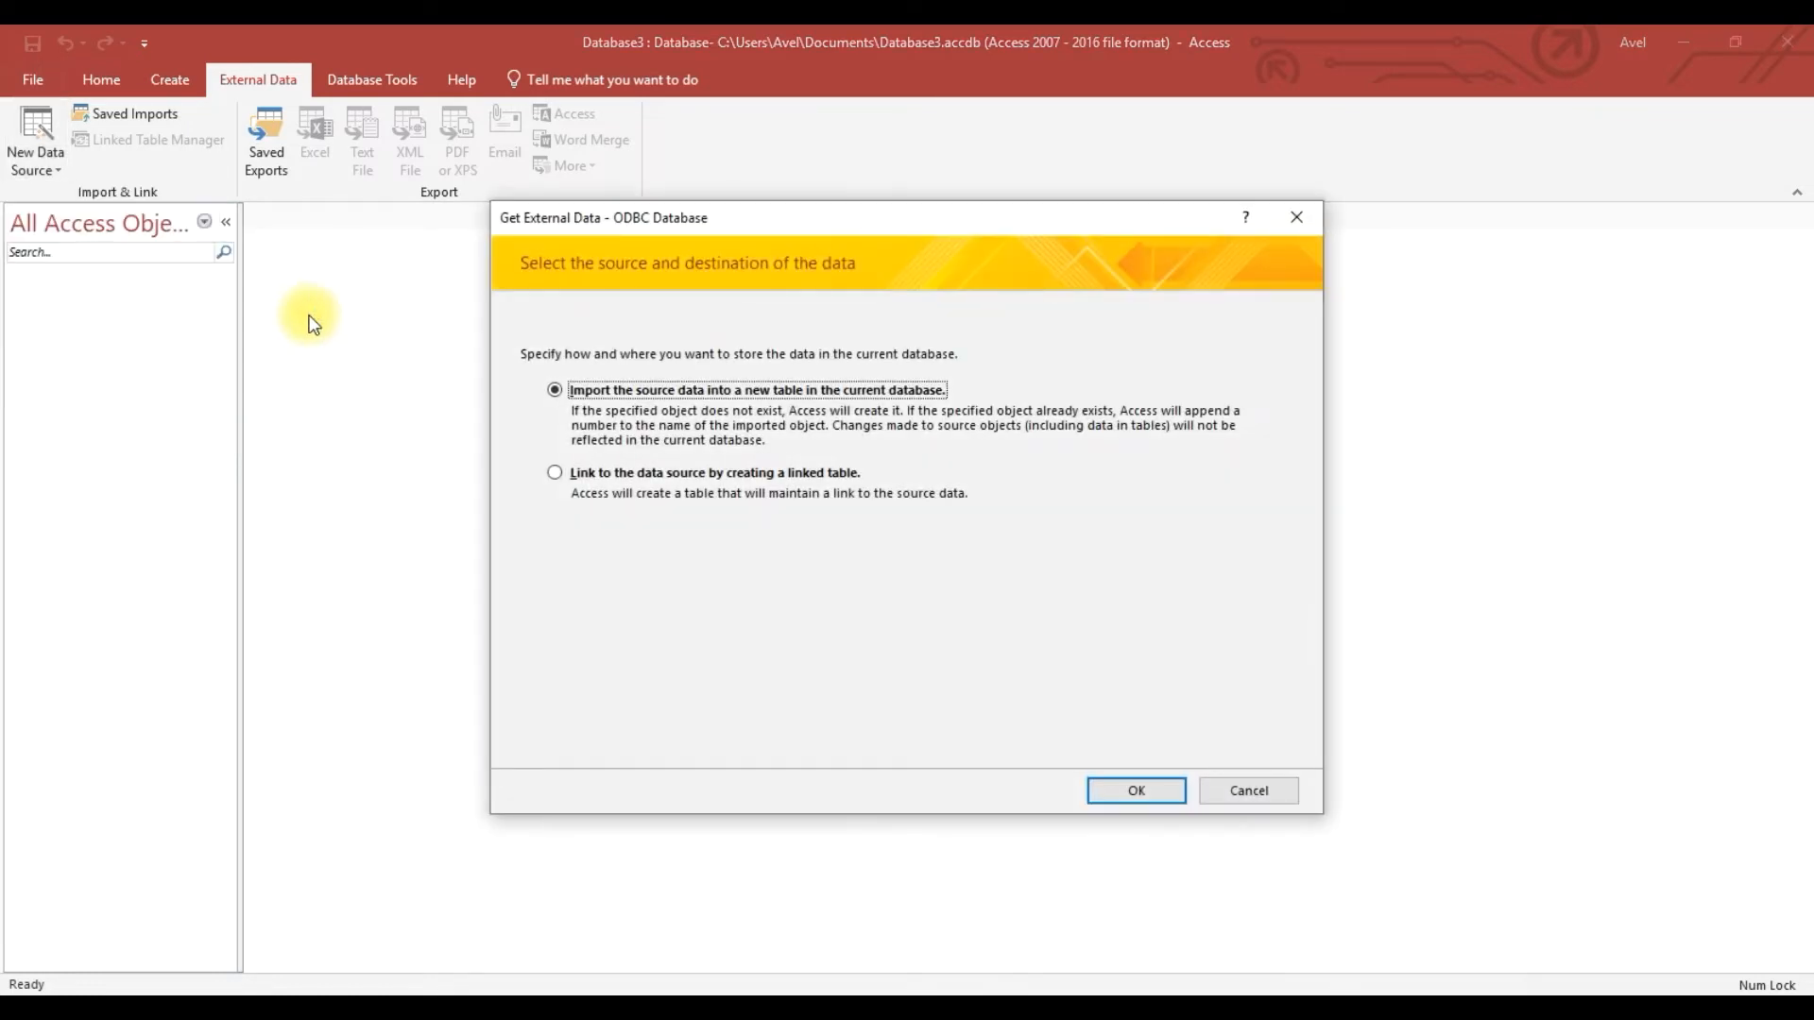
{"action": "mouse_move", "coordinate": [602, 491]}
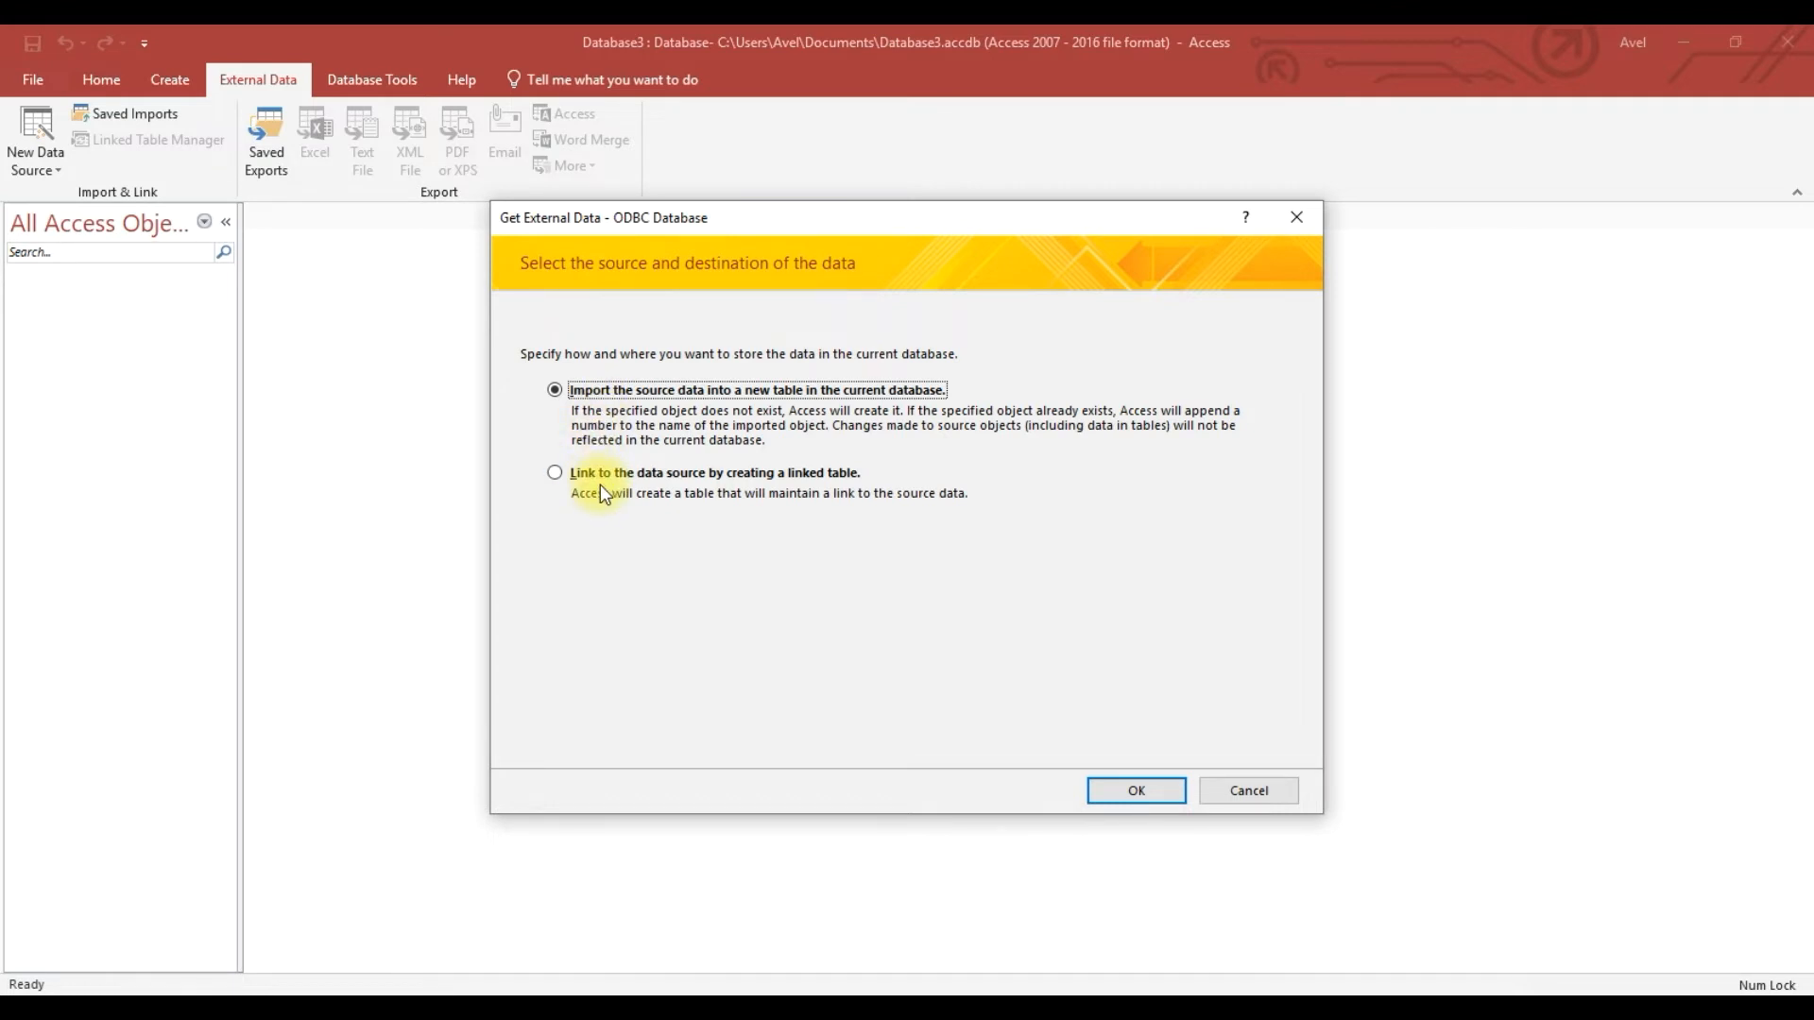
Step: Choose 'Link to the data source by creating a linked table' and confirm
{"action": "left_click", "coordinate": [555, 473]}
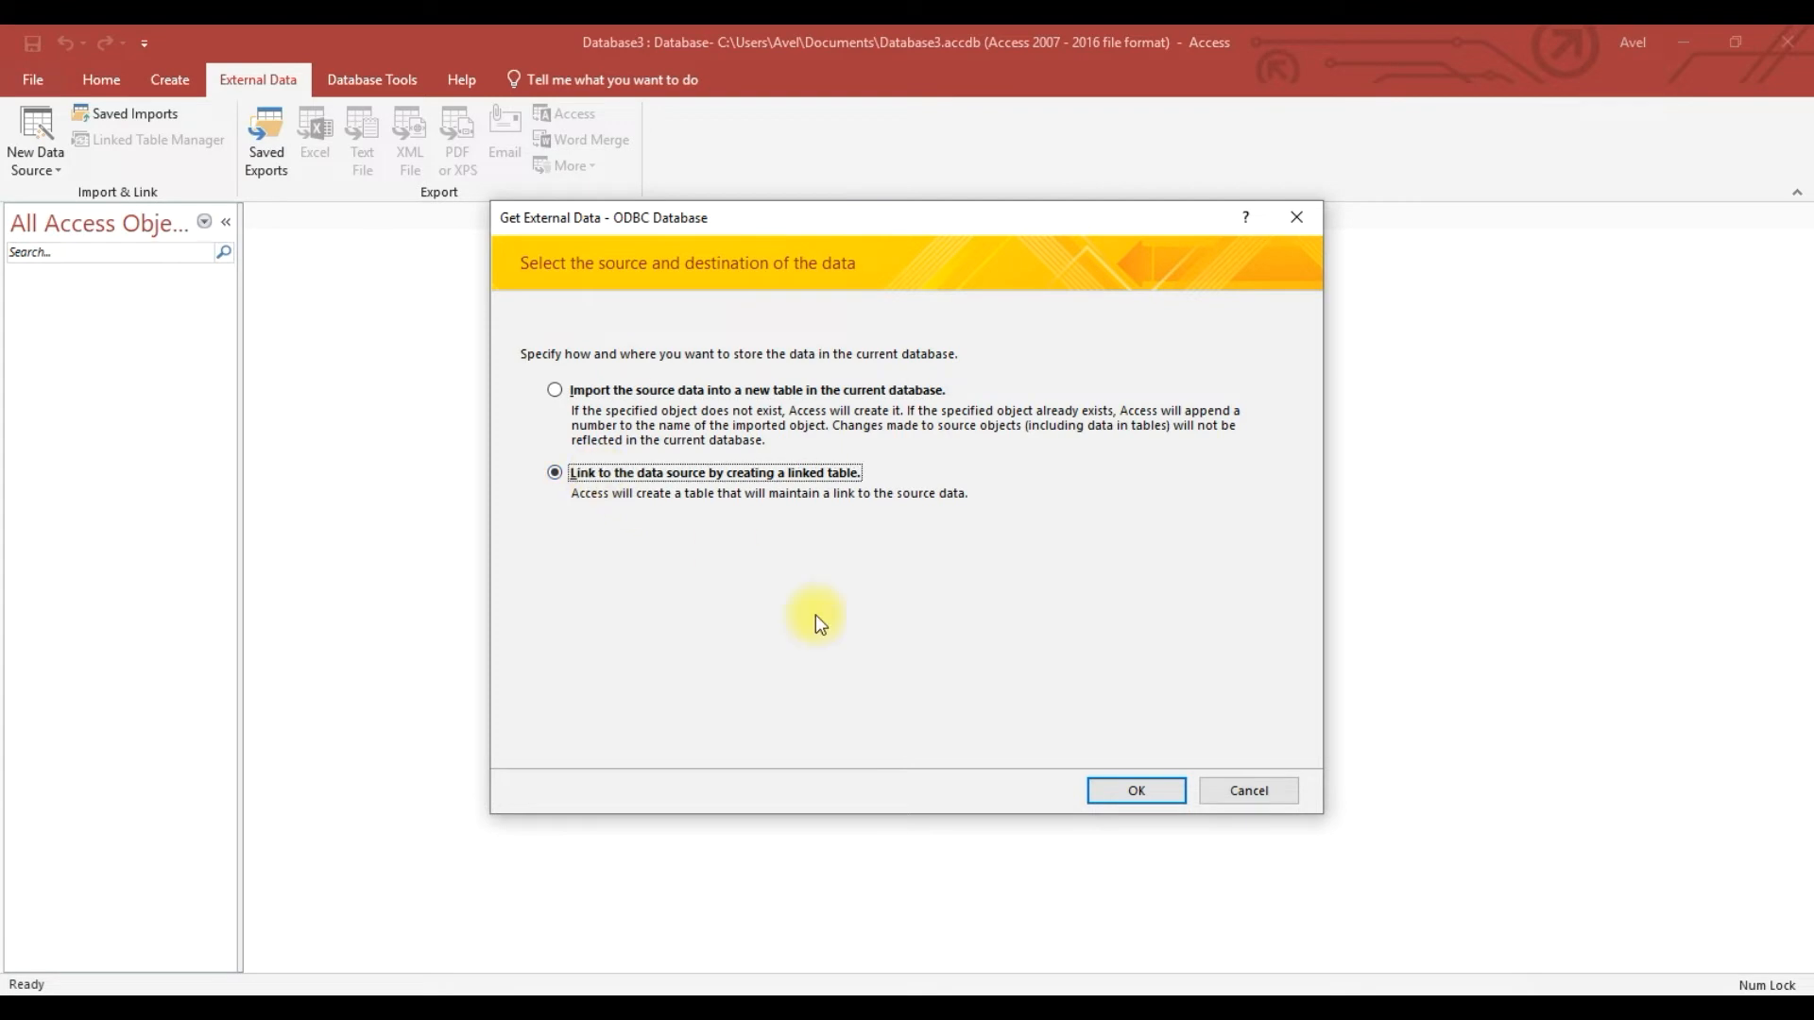
{"action": "left_click", "coordinate": [1135, 790]}
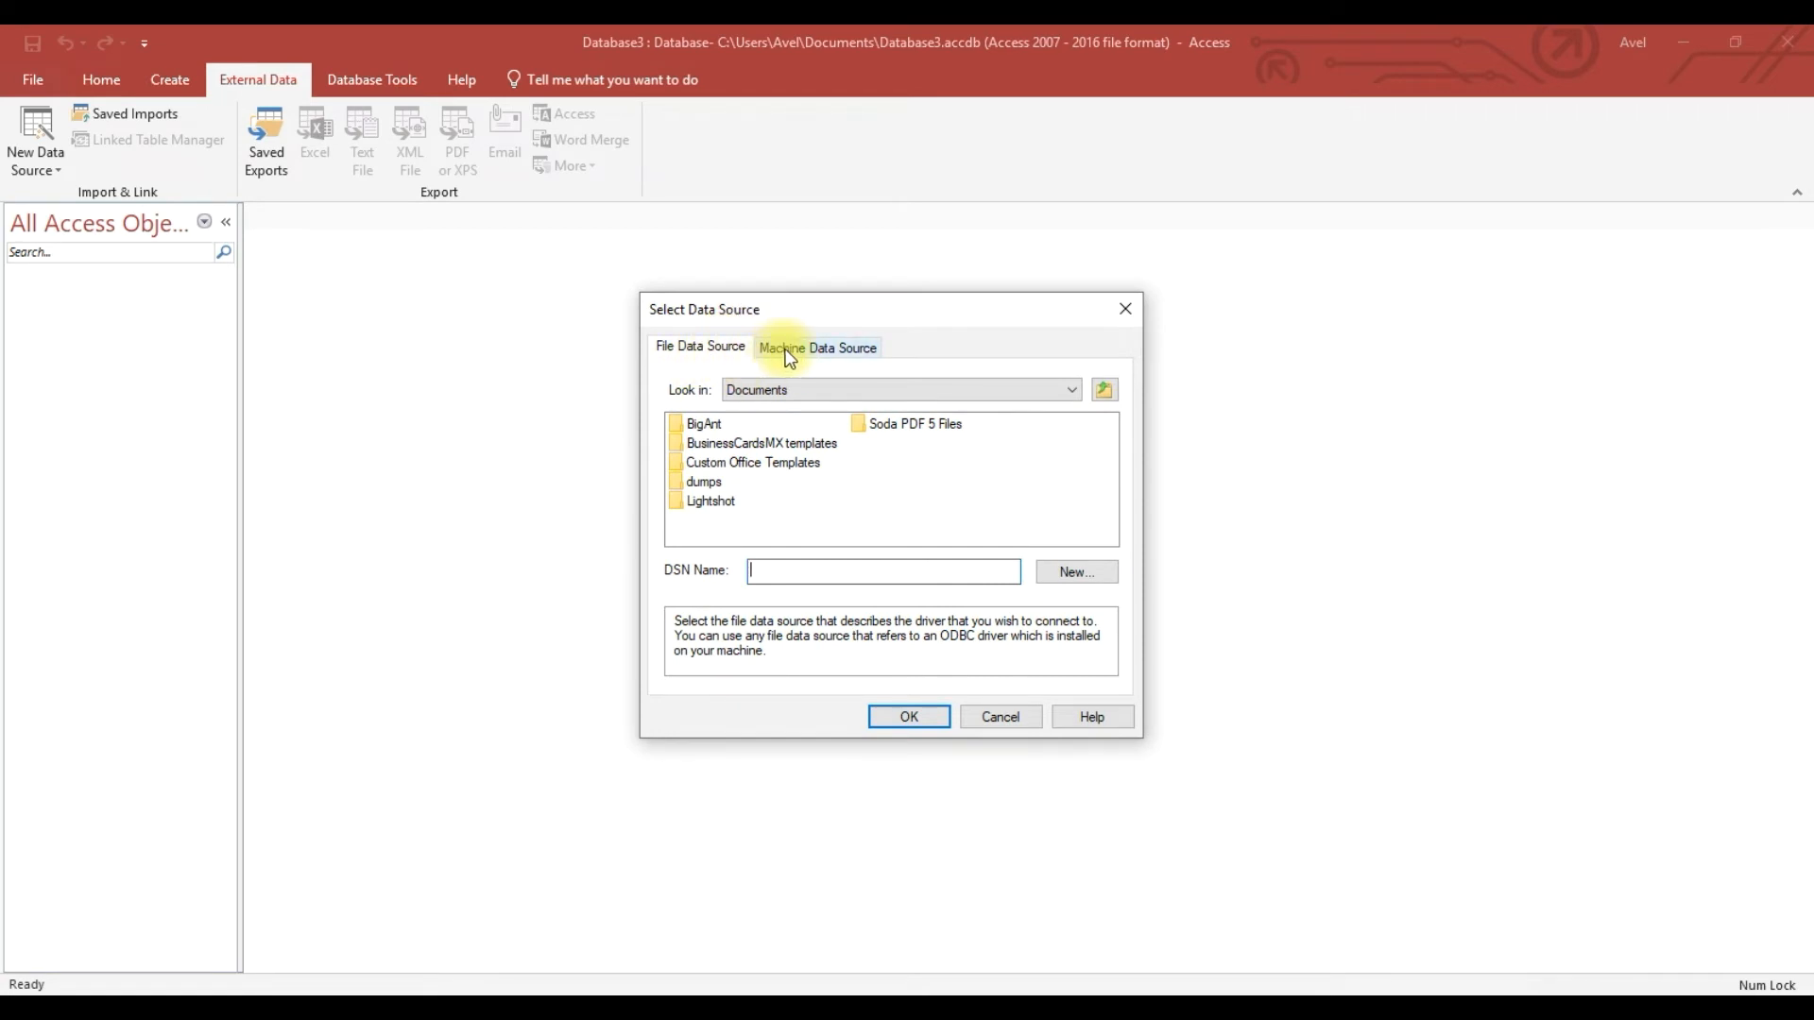
{"action": "mouse_move", "coordinate": [816, 356]}
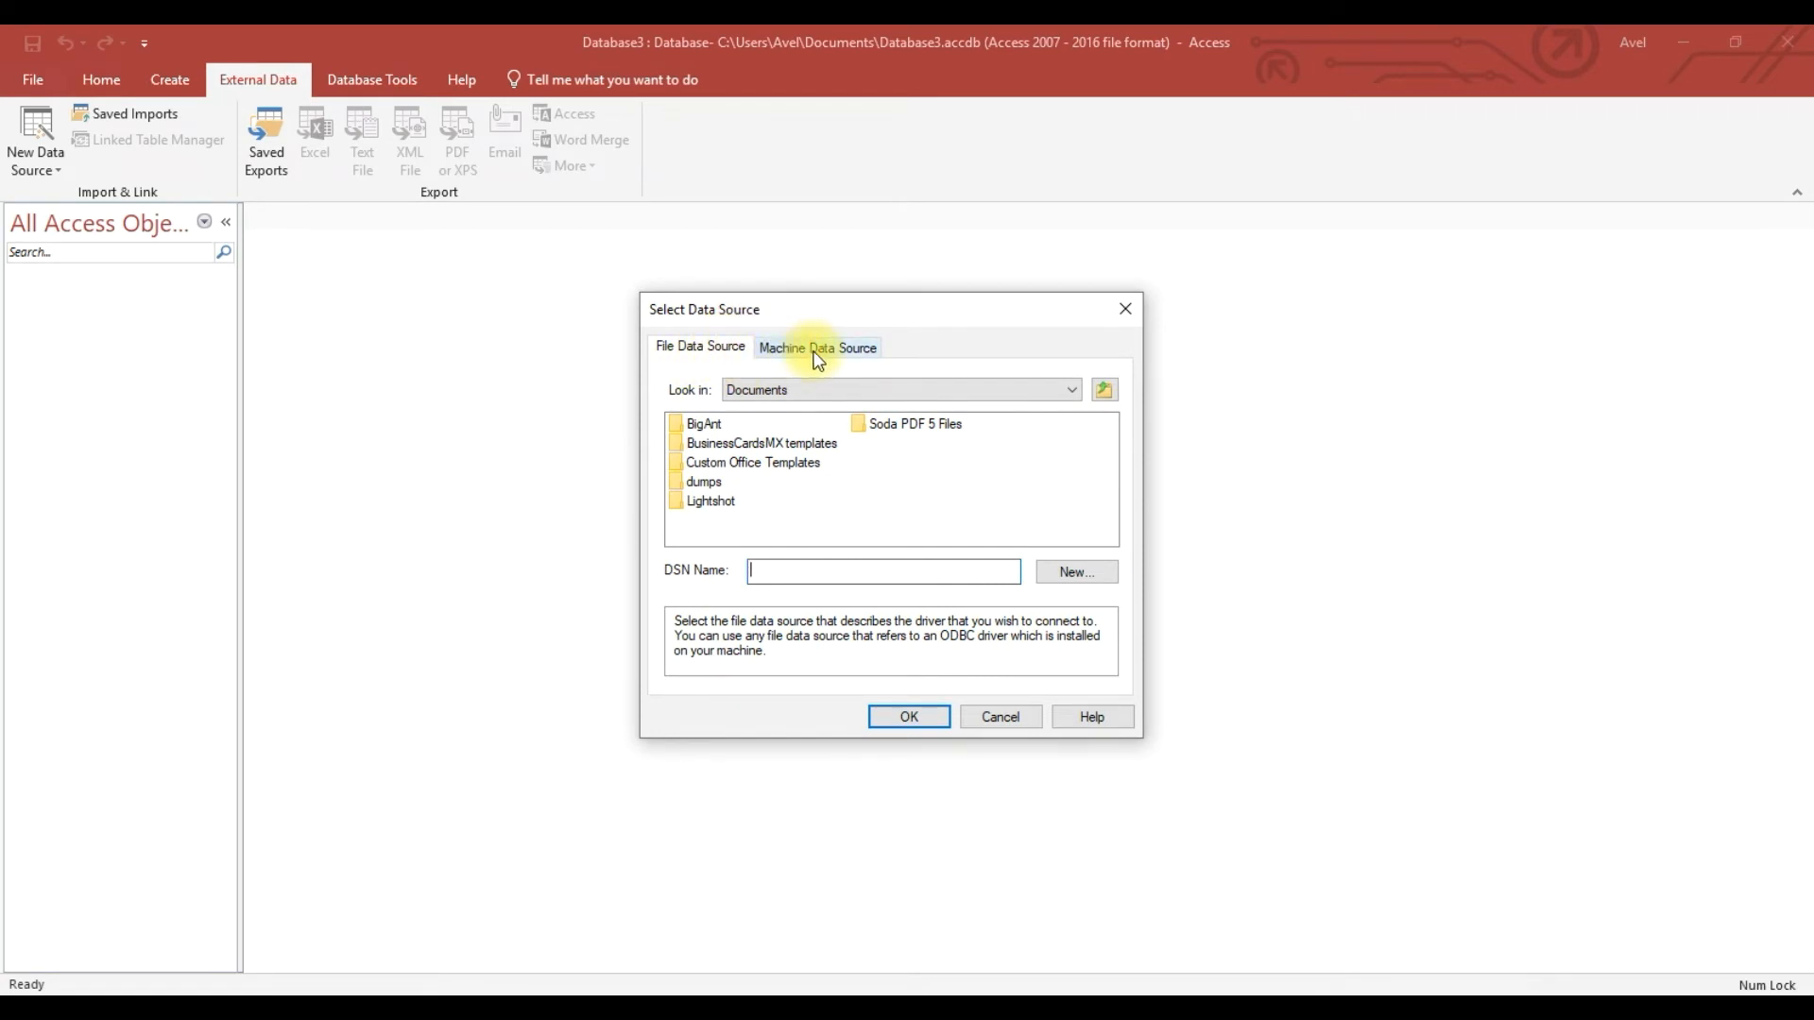
Step: Select the TestDB machine data source and link its customer and user tables
{"action": "left_click", "coordinate": [816, 347]}
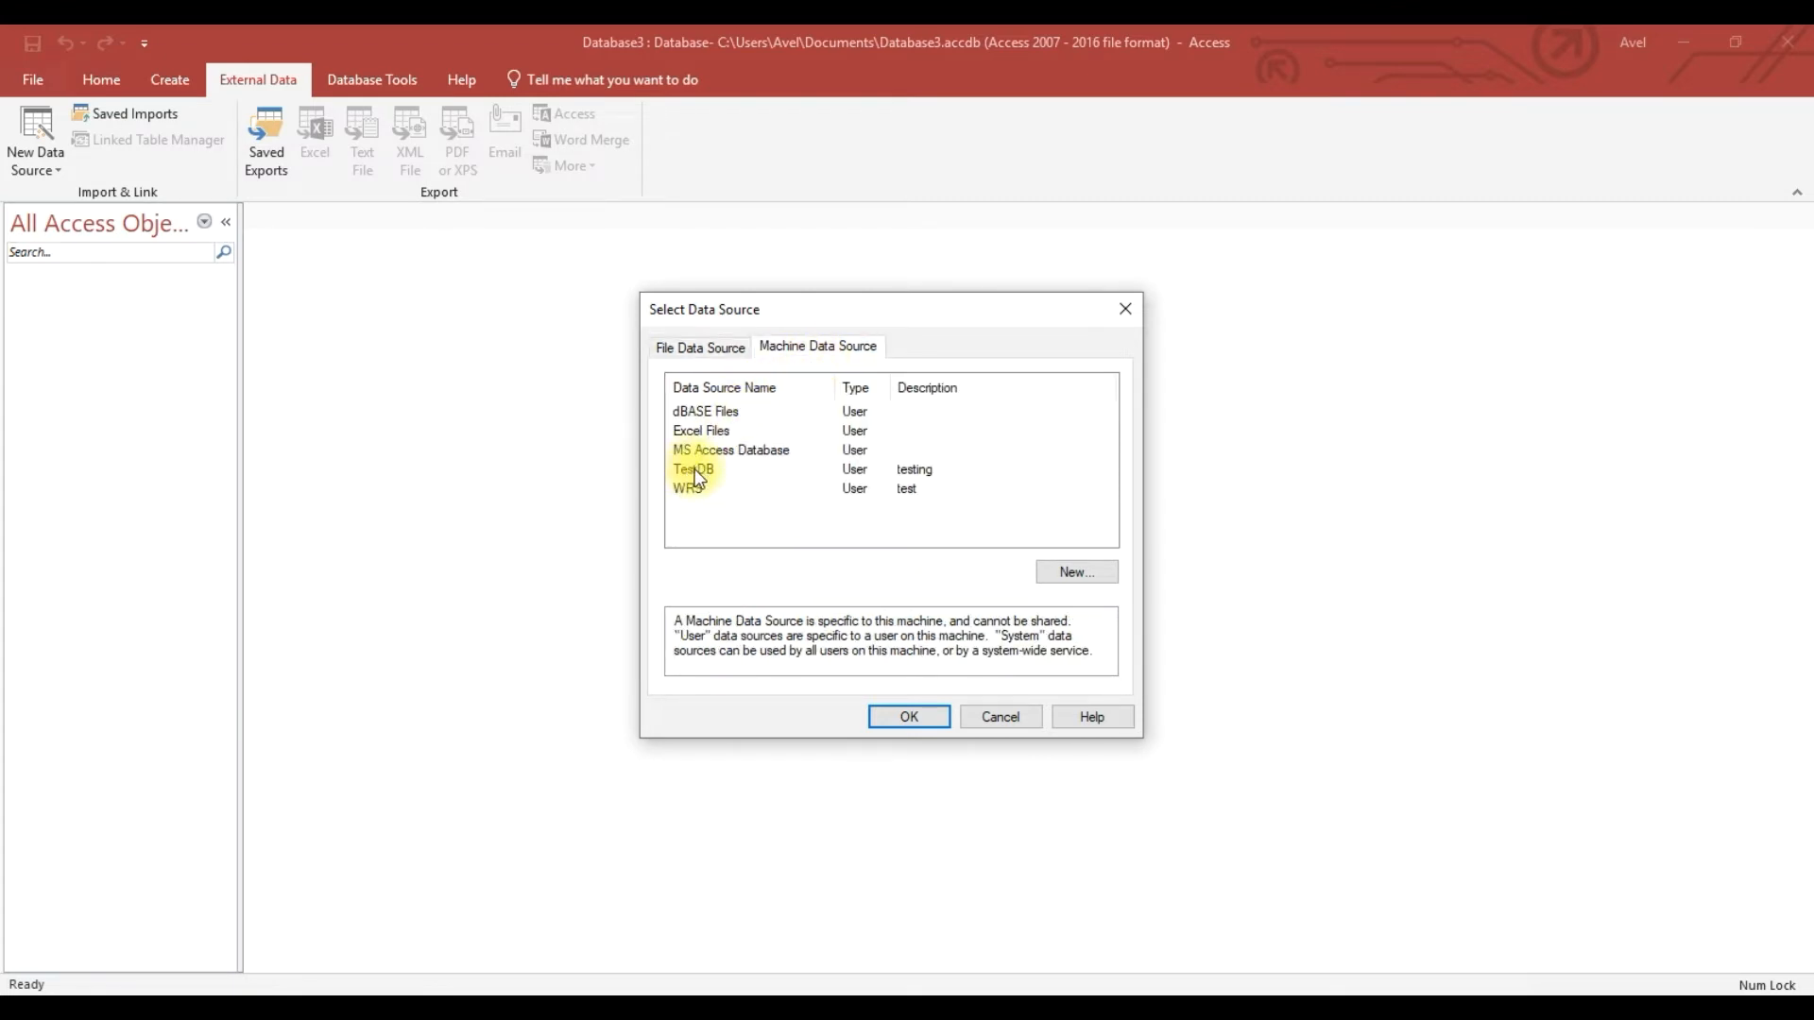
{"action": "left_click", "coordinate": [694, 468]}
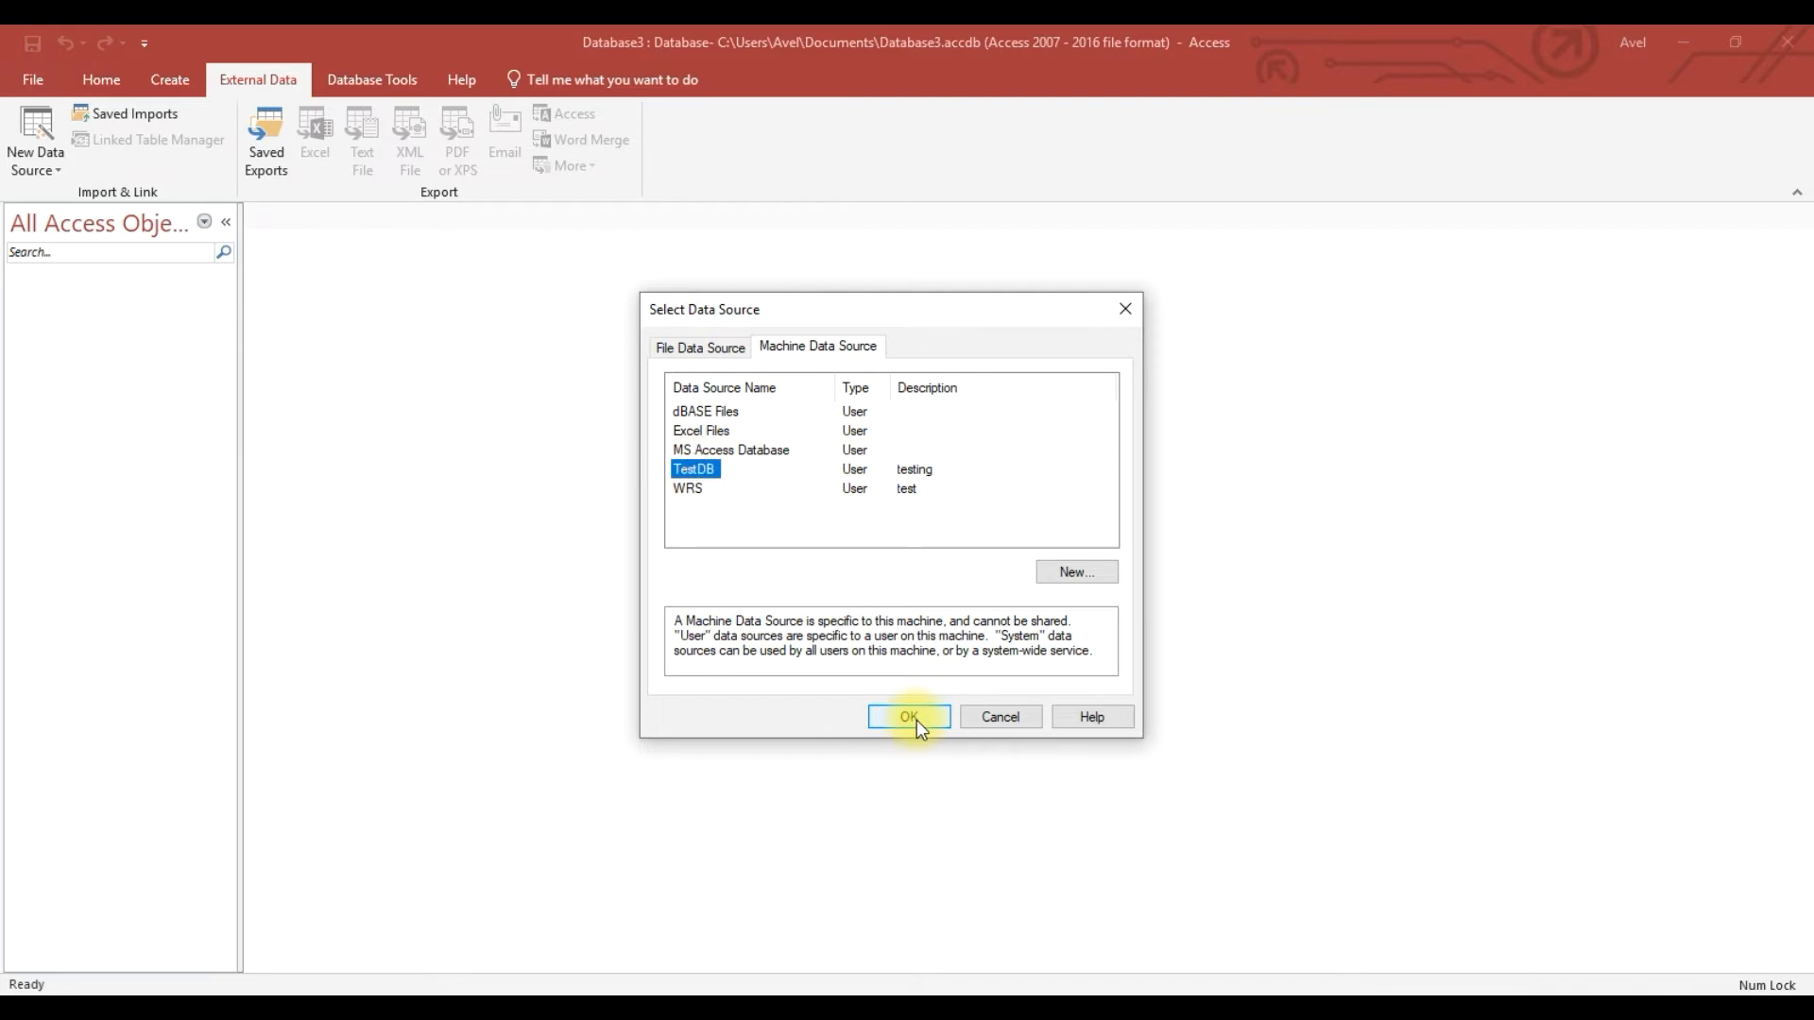
{"action": "left_click", "coordinate": [909, 717]}
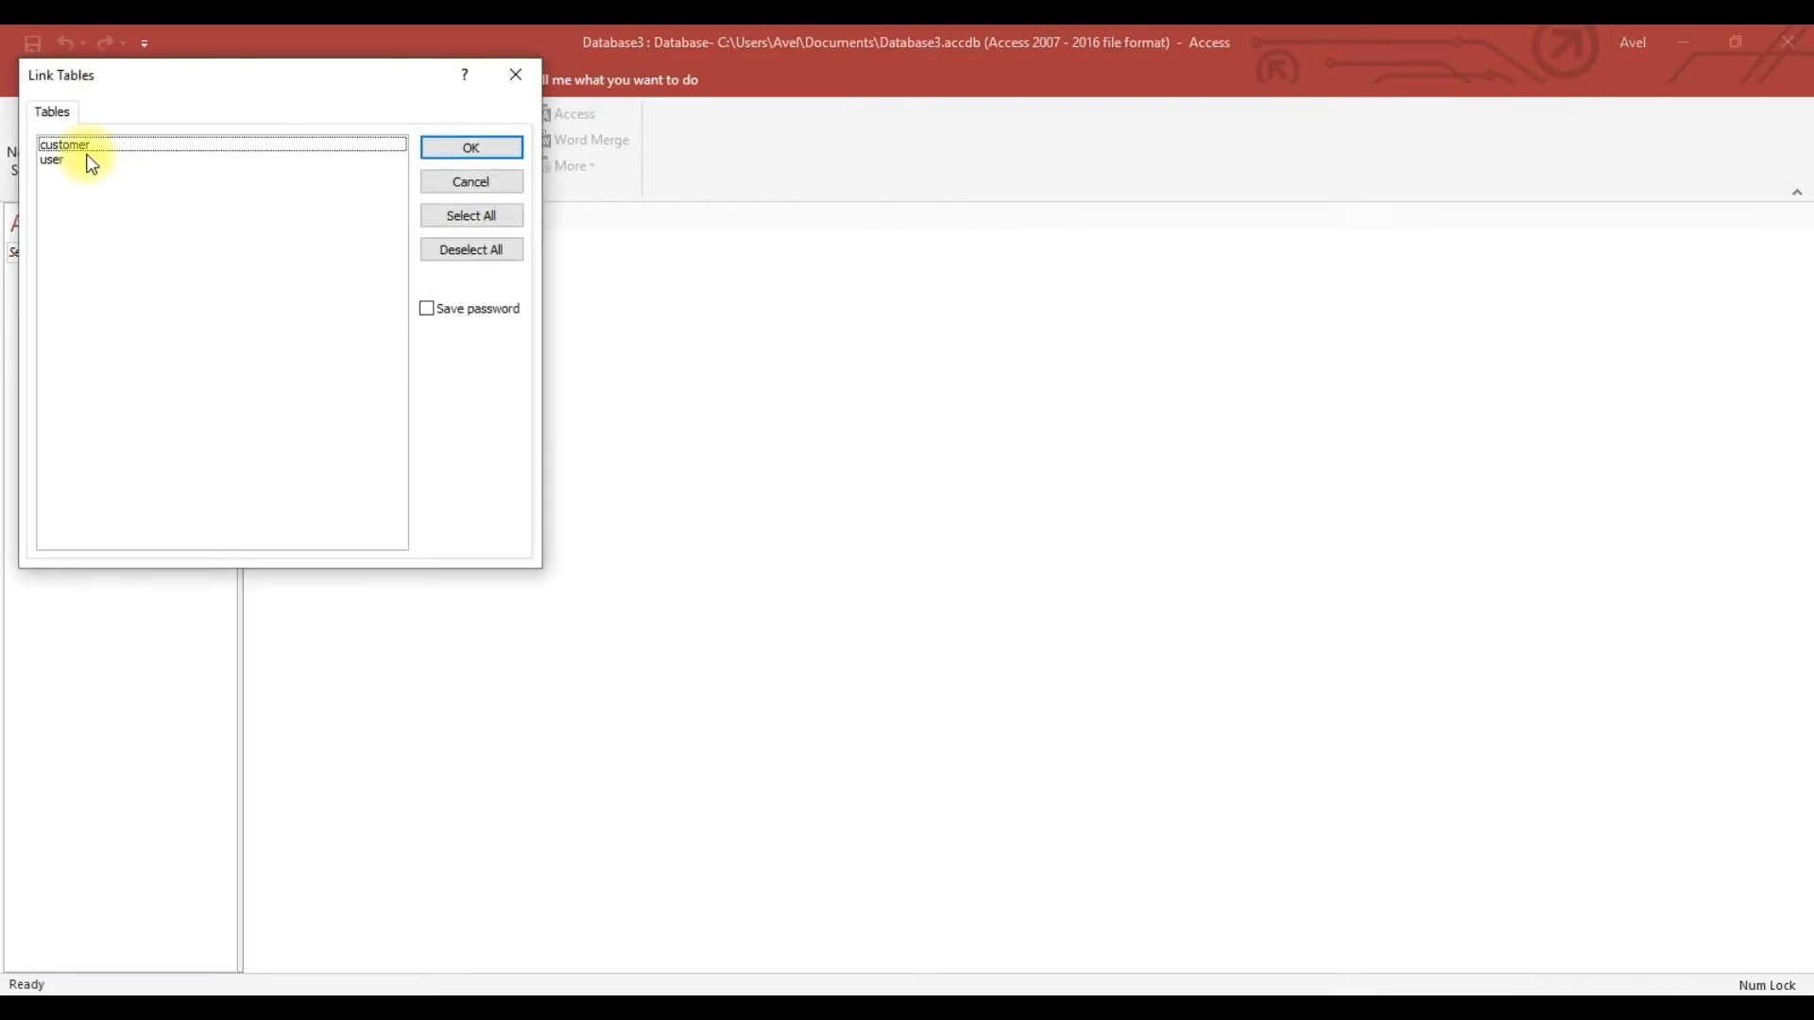
{"action": "mouse_move", "coordinate": [370, 347]}
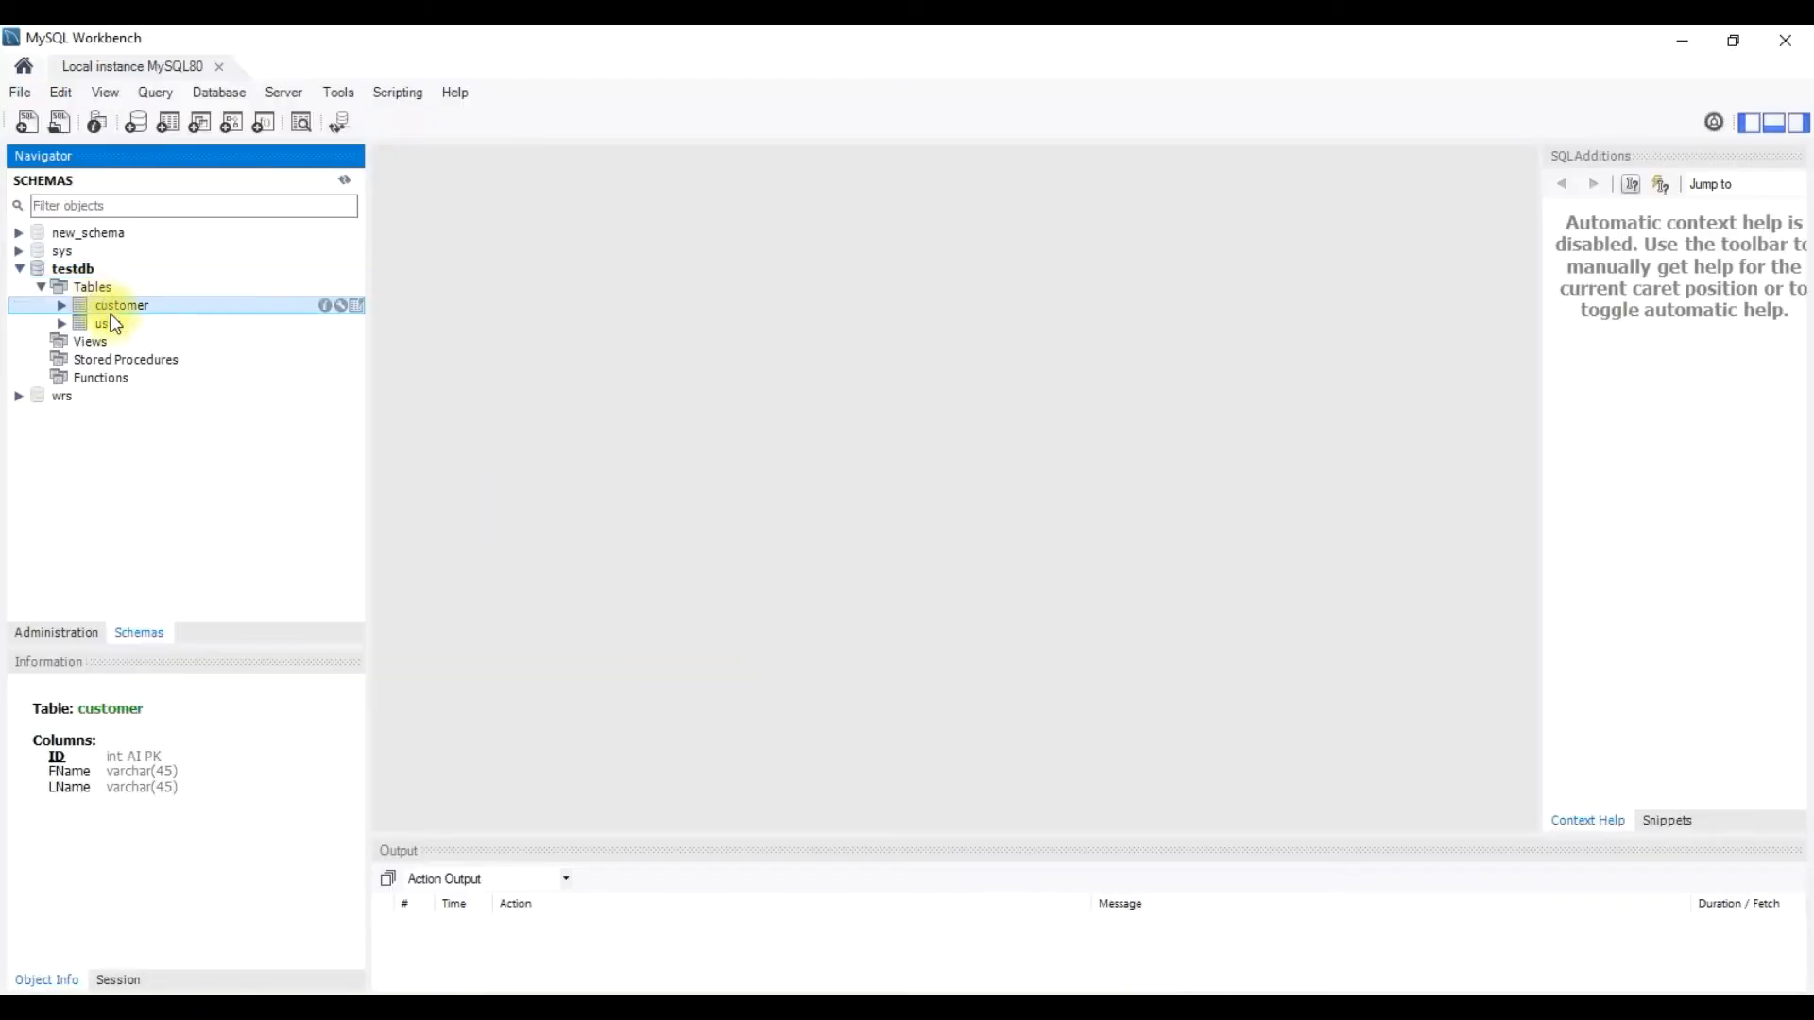
{"action": "left_click", "coordinate": [107, 323]}
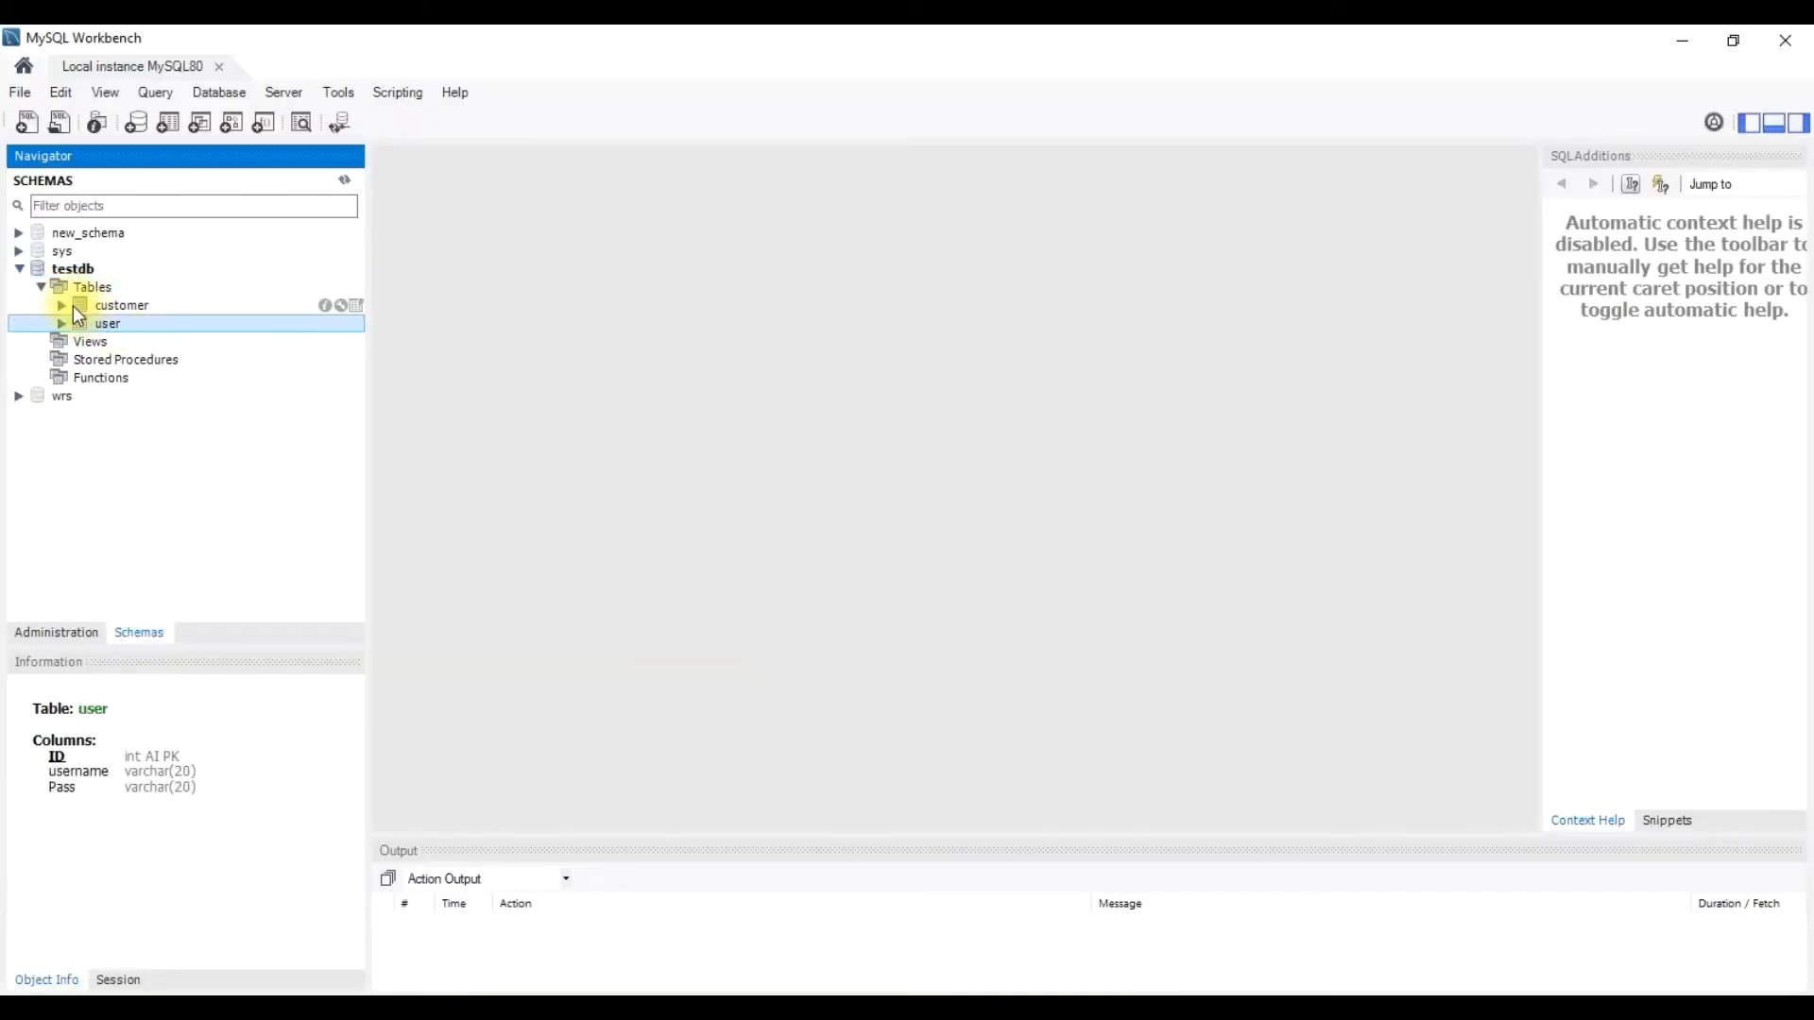
{"action": "mouse_move", "coordinate": [575, 587]}
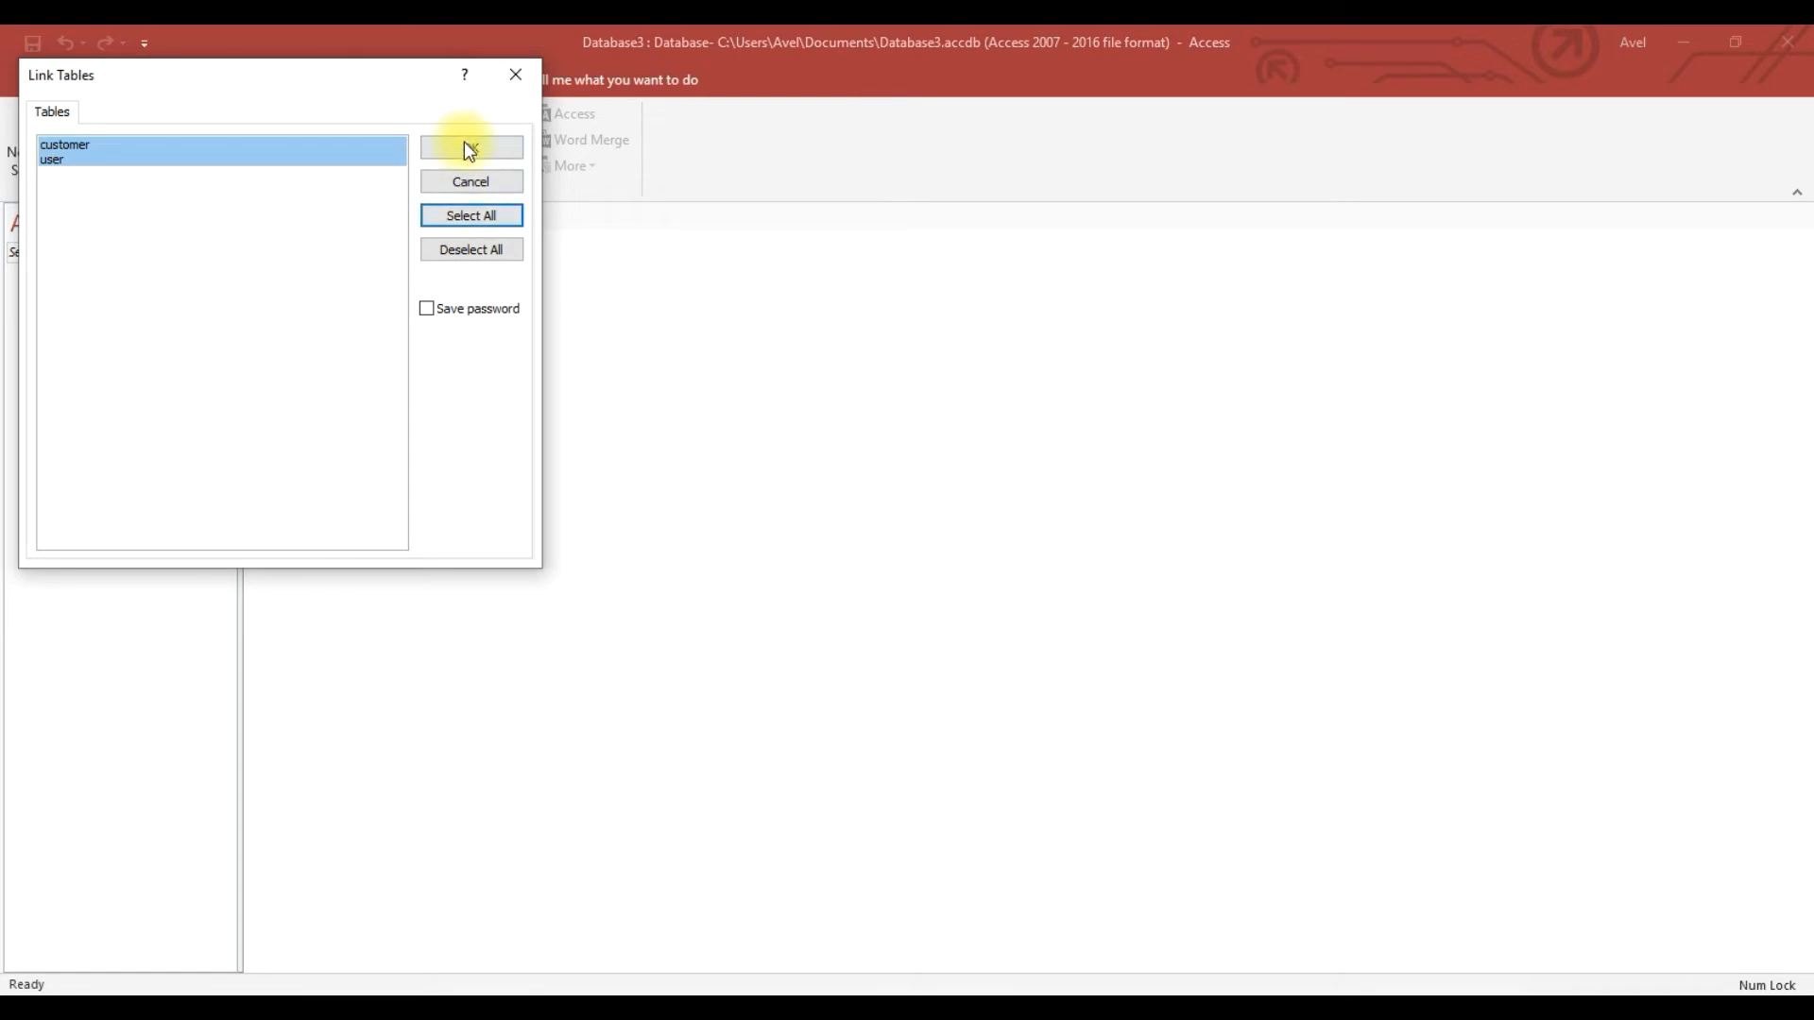
{"action": "left_click", "coordinate": [469, 147]}
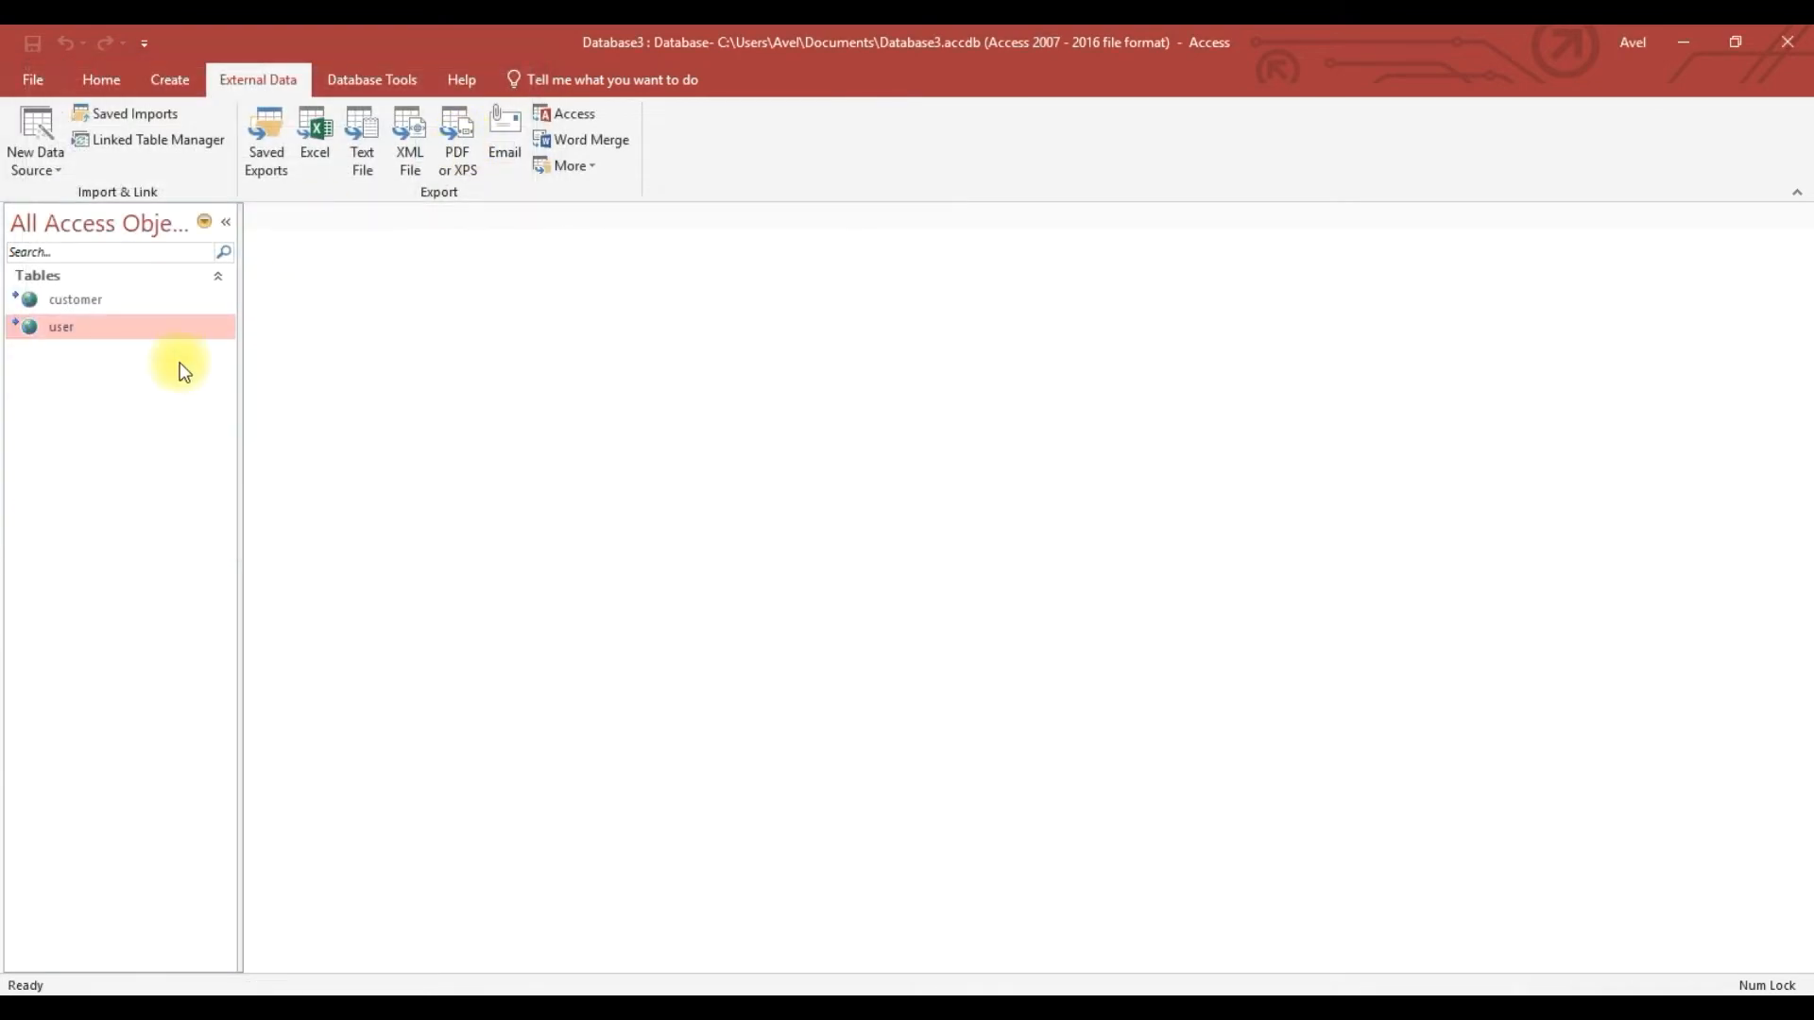
{"action": "mouse_move", "coordinate": [139, 373]}
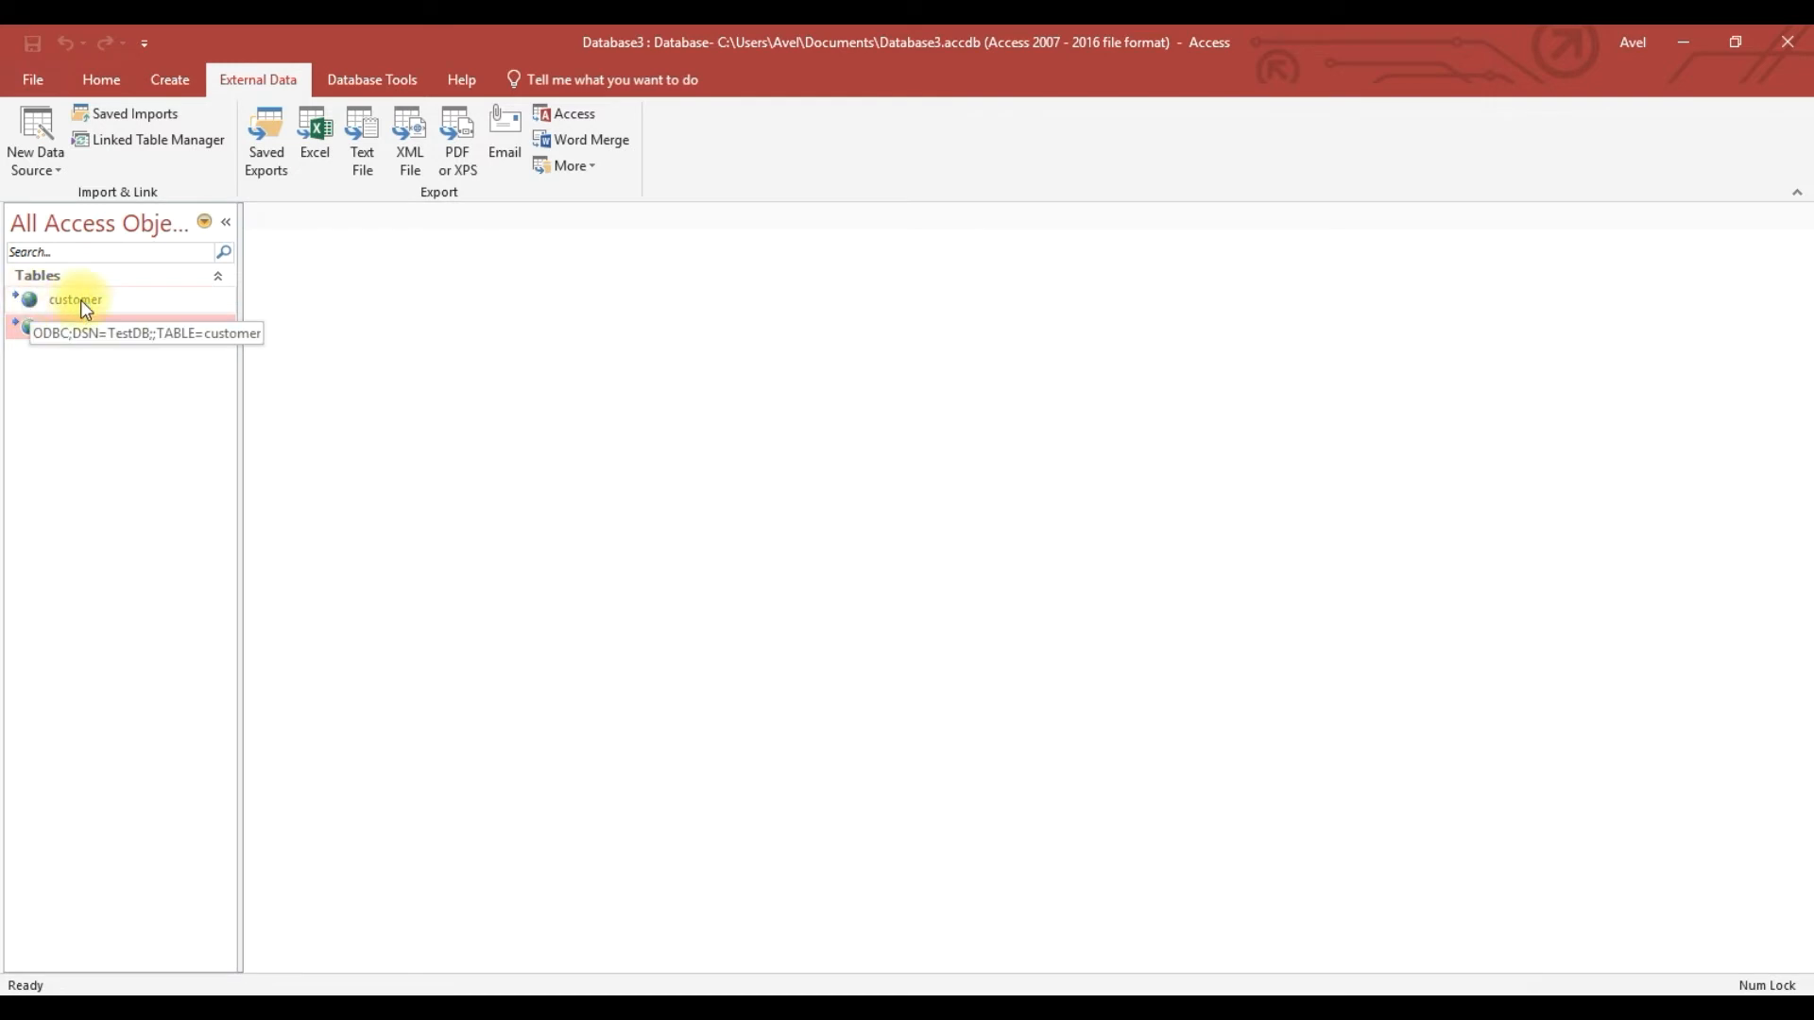
Step: Open the linked customer table's five records, then switch to MySQL Workbench
{"action": "left_click", "coordinate": [76, 300]}
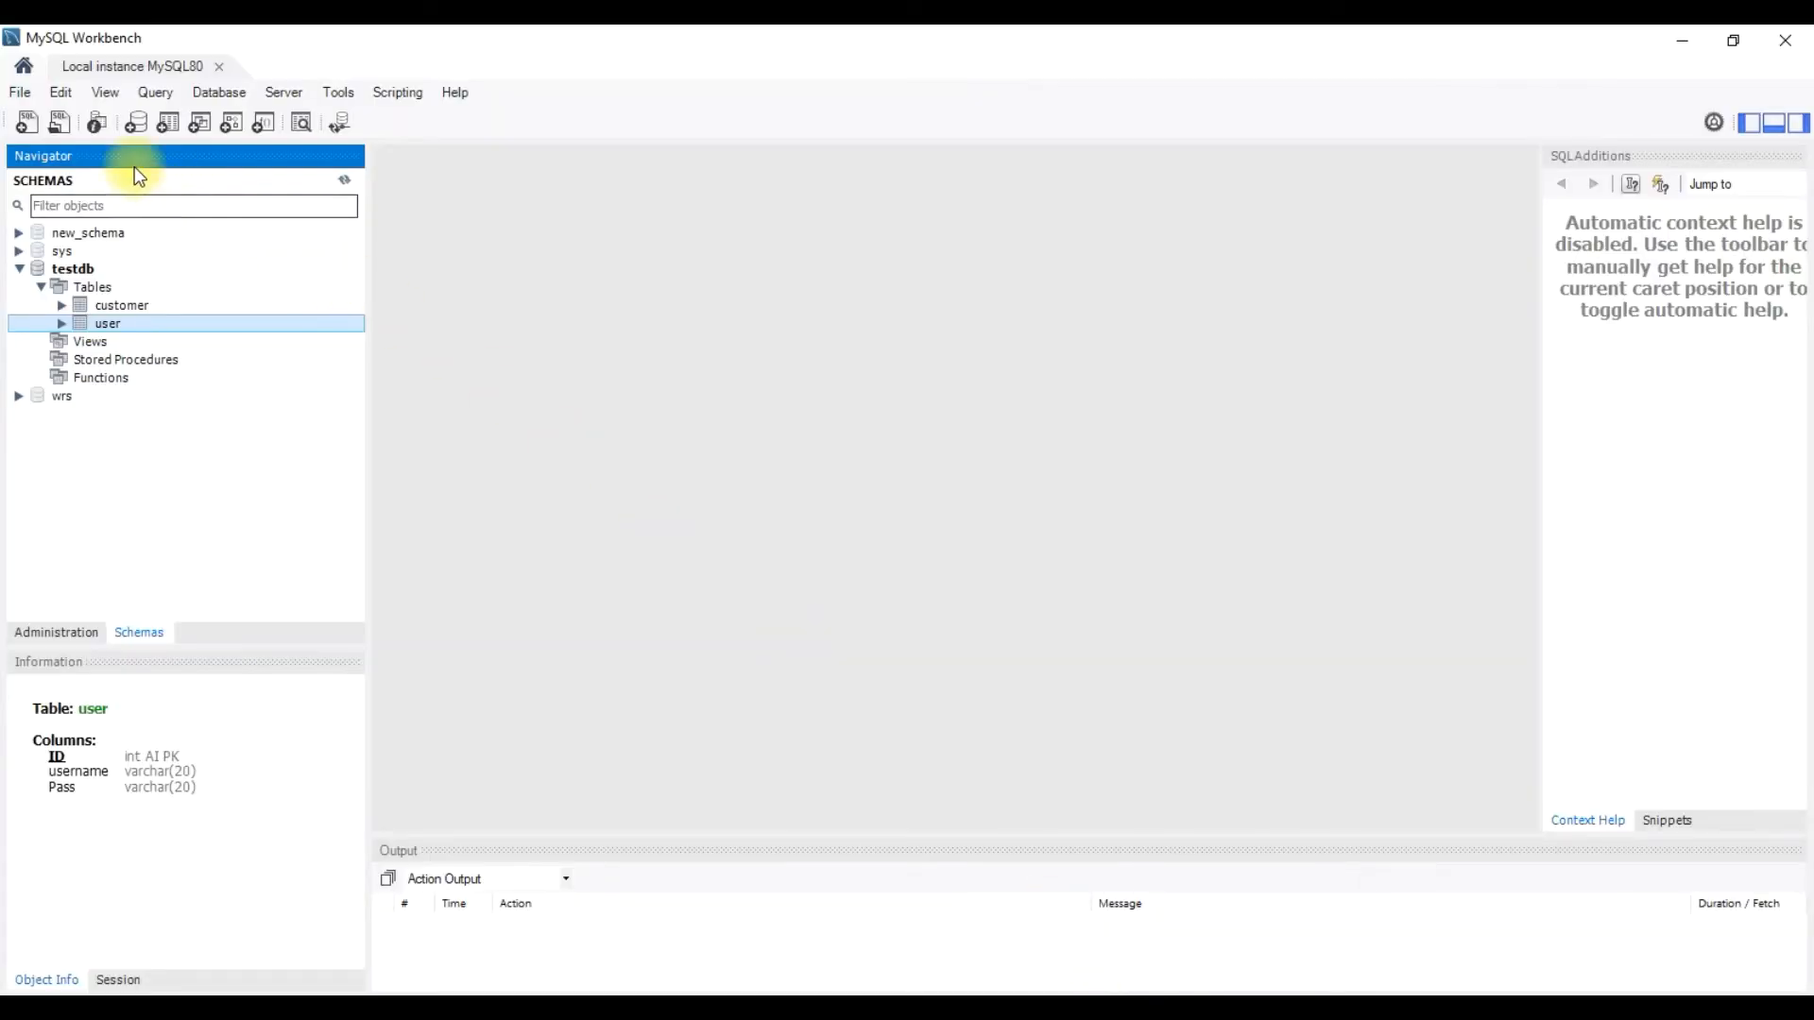
{"action": "mouse_move", "coordinate": [165, 409]}
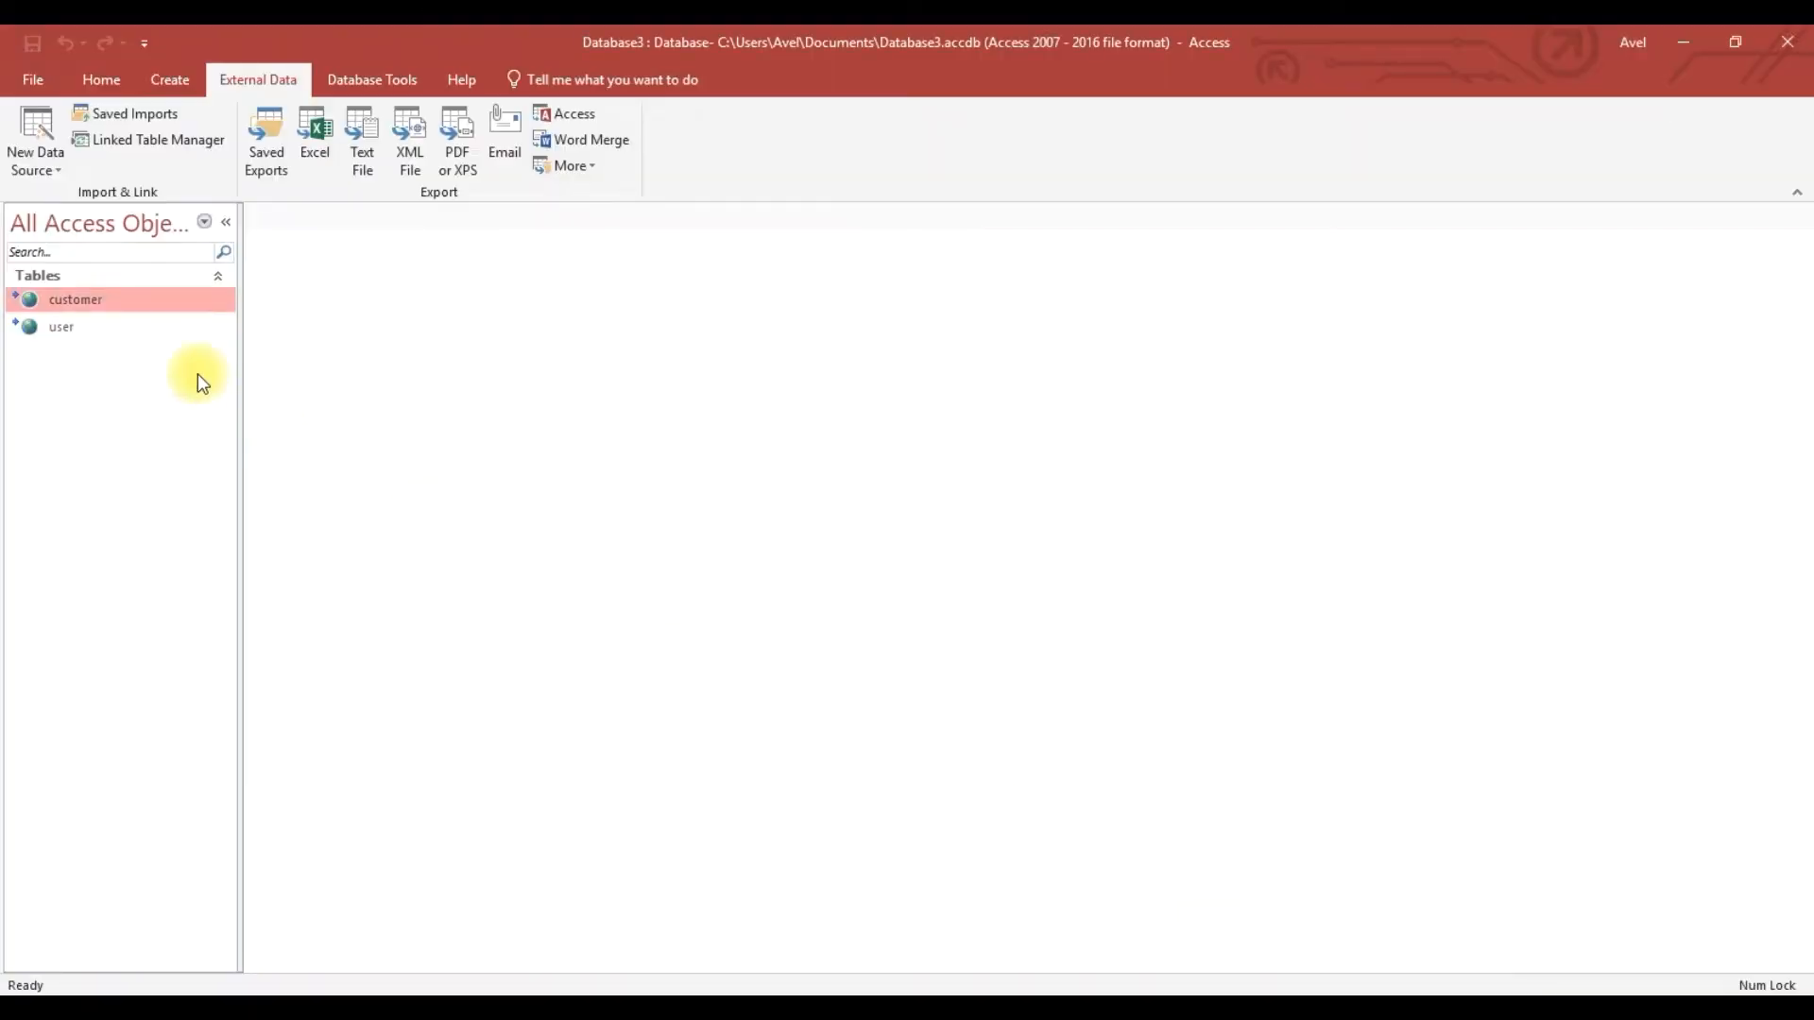
{"action": "double_click", "coordinate": [74, 299]}
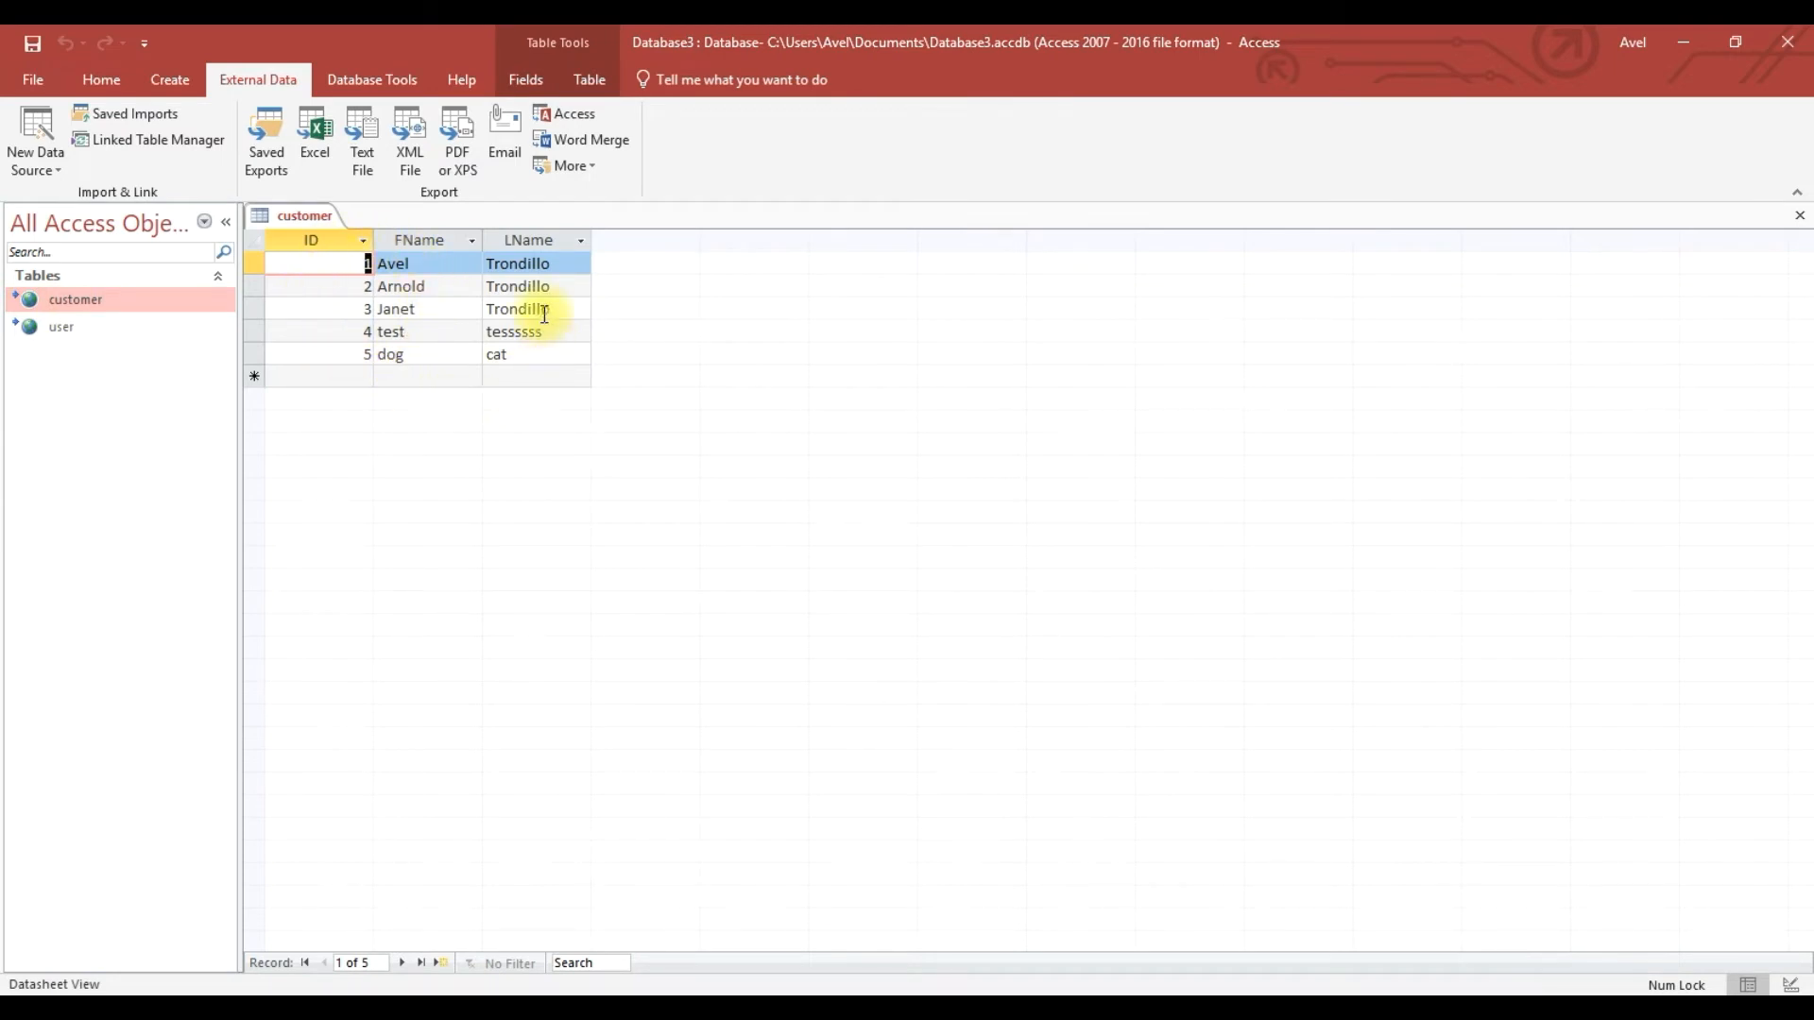
{"action": "mouse_move", "coordinate": [479, 369]}
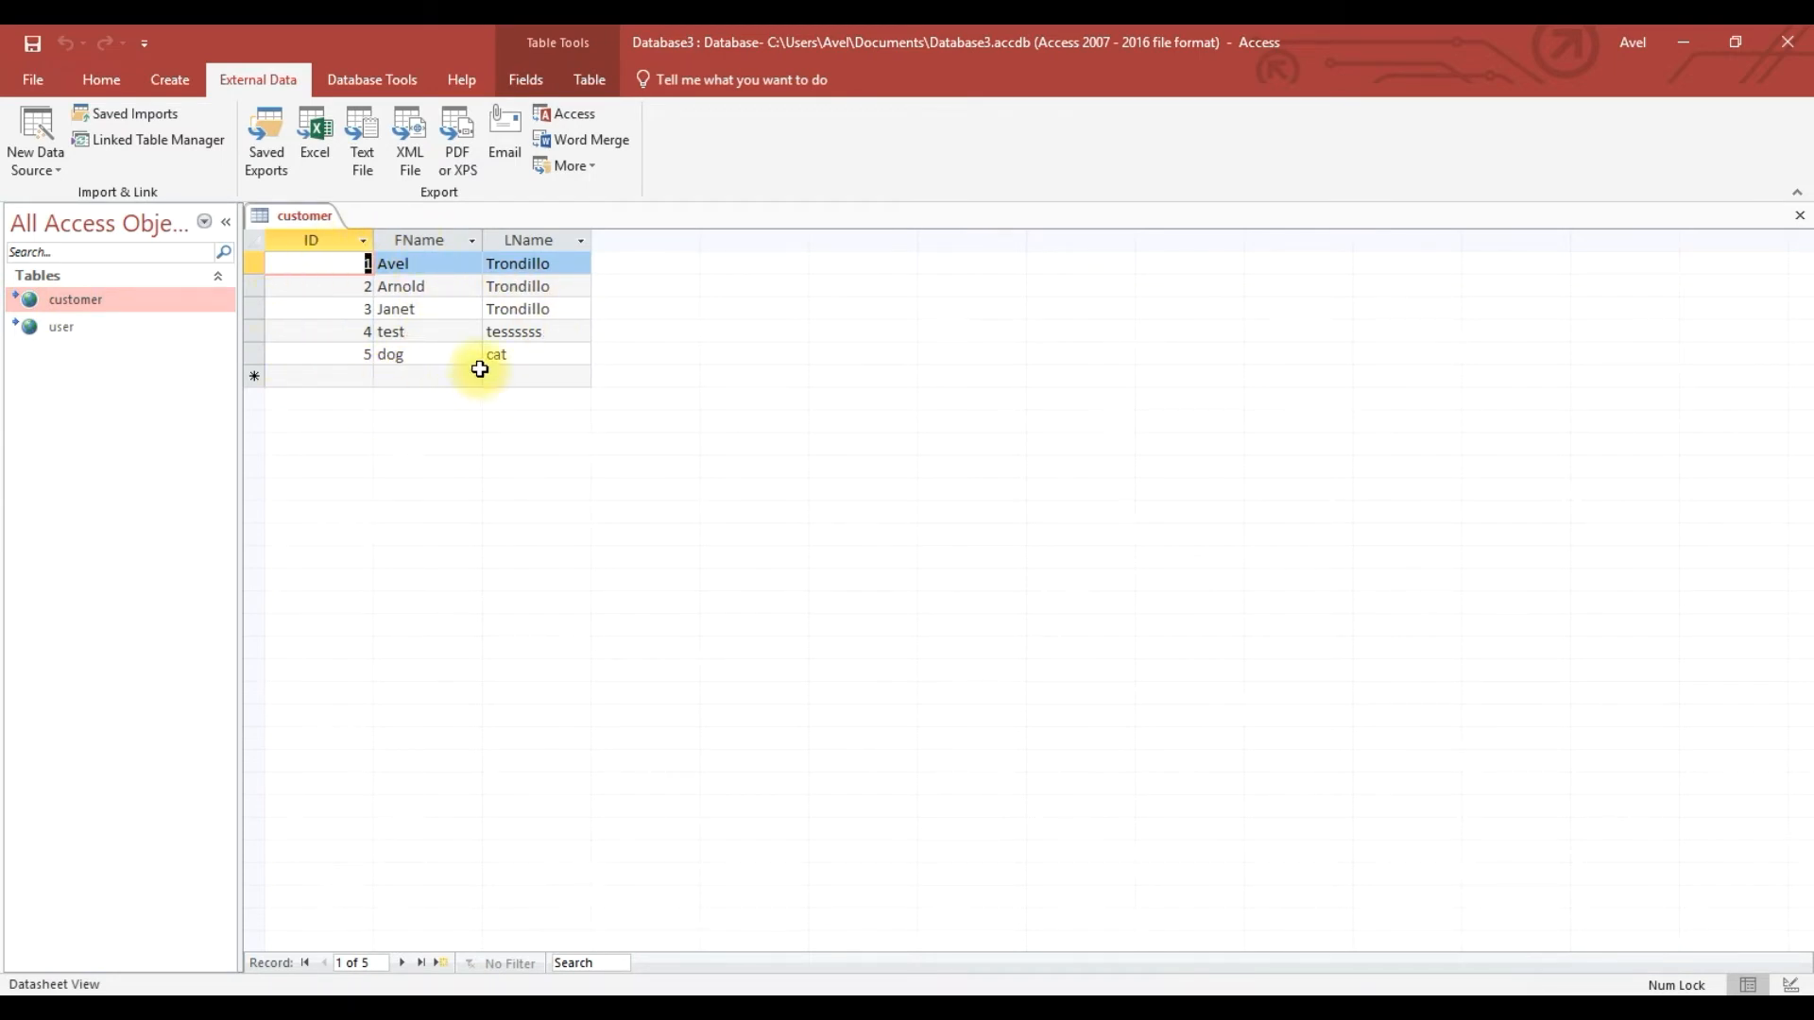
{"action": "mouse_move", "coordinate": [377, 334]}
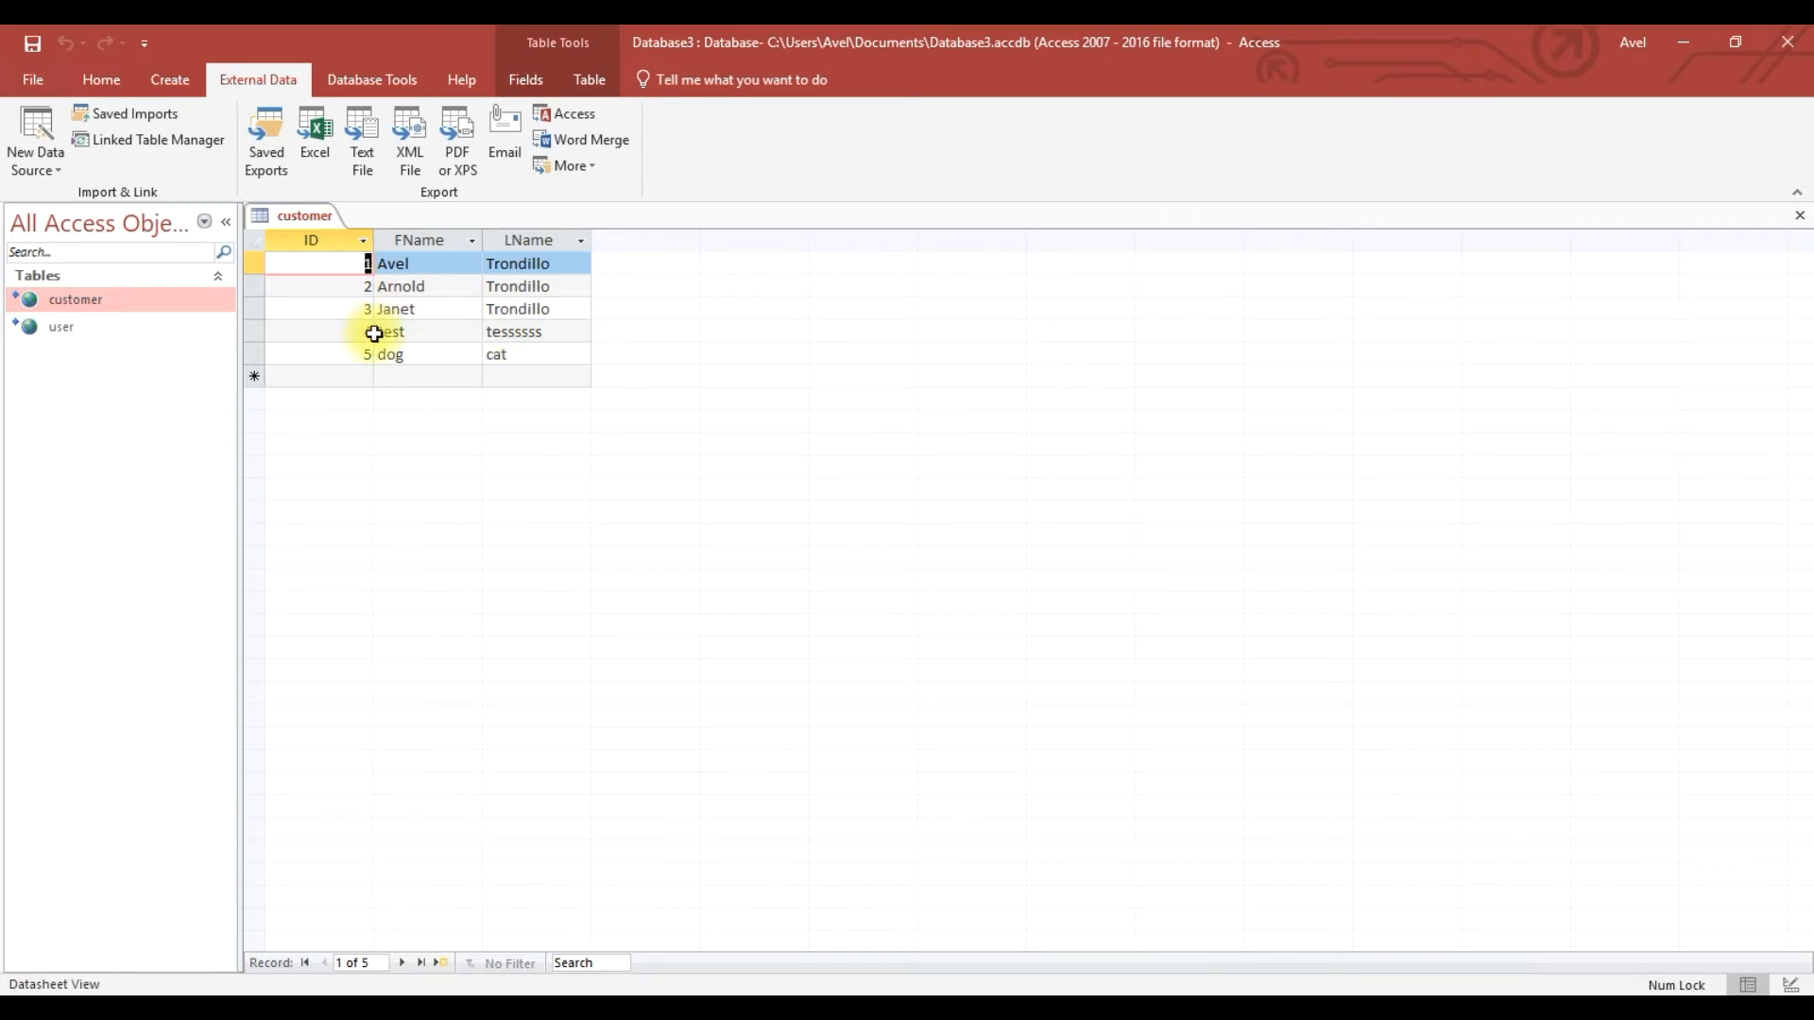
{"action": "key", "text": "alt+tab"}
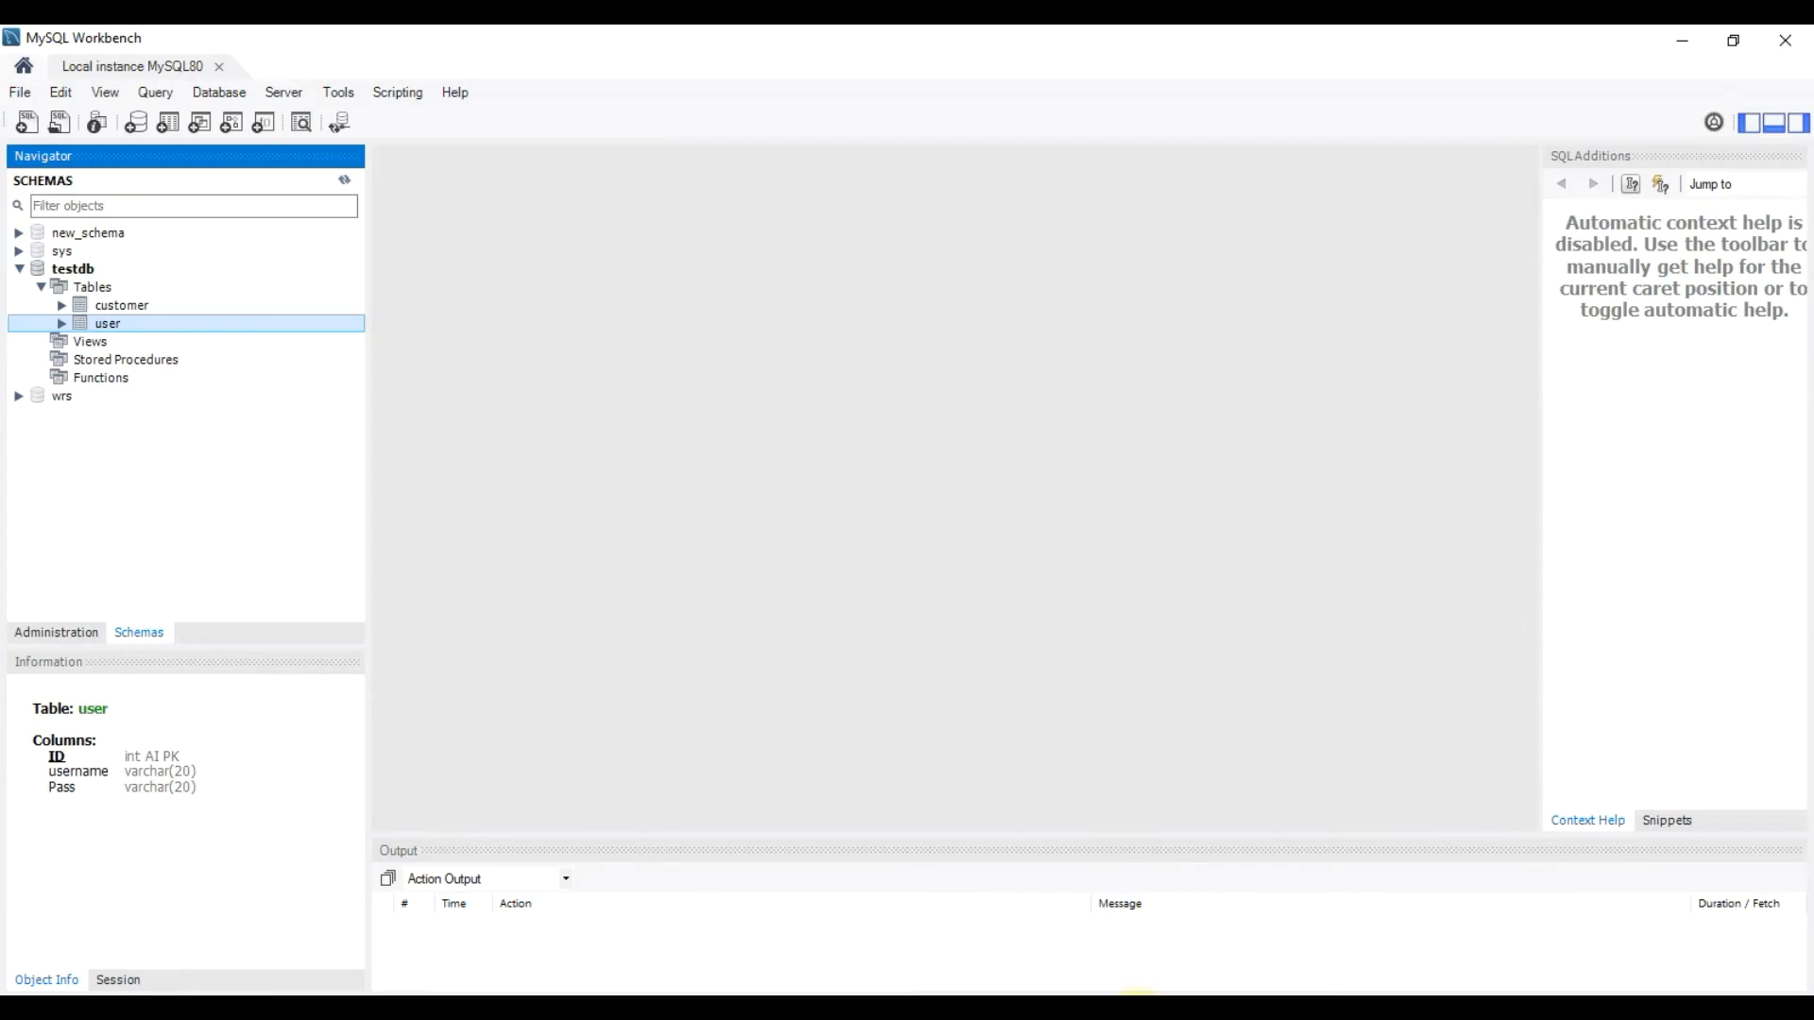
{"action": "mouse_move", "coordinate": [321, 318]}
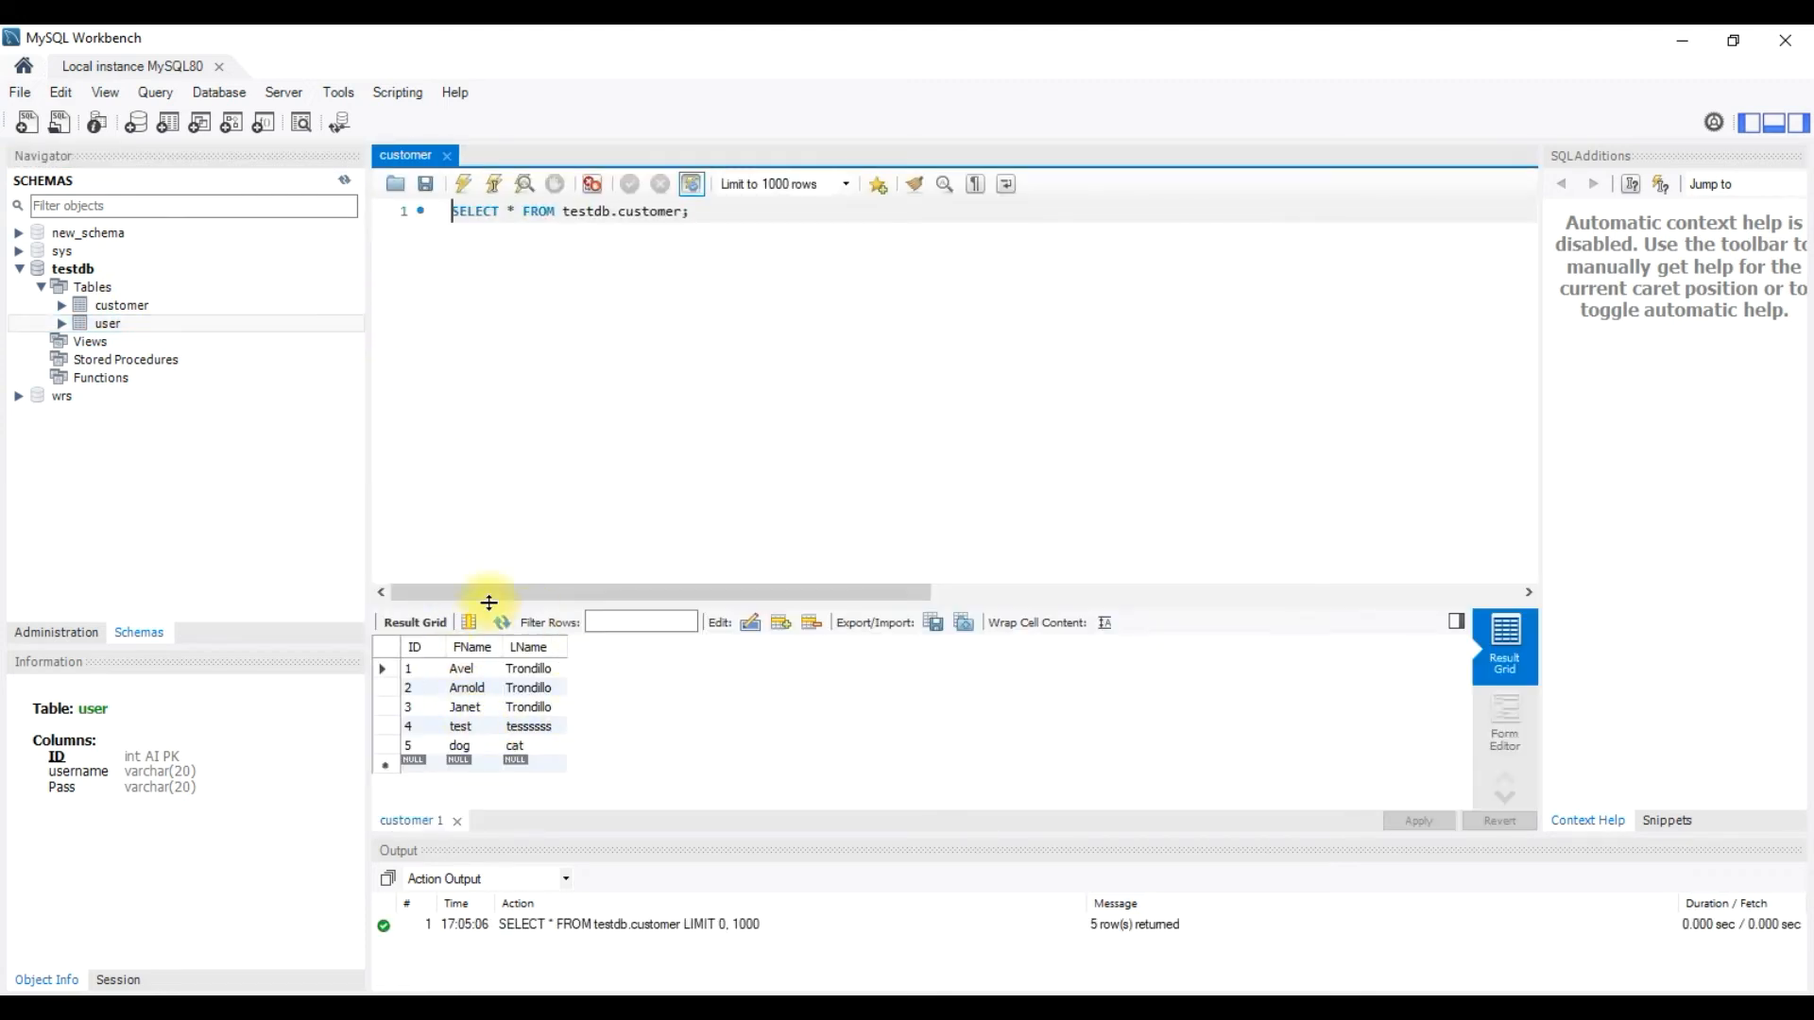
Step: Enter the last name 'cat' for the fifth customer row, dog, in Workbench
{"action": "left_click", "coordinate": [460, 746]}
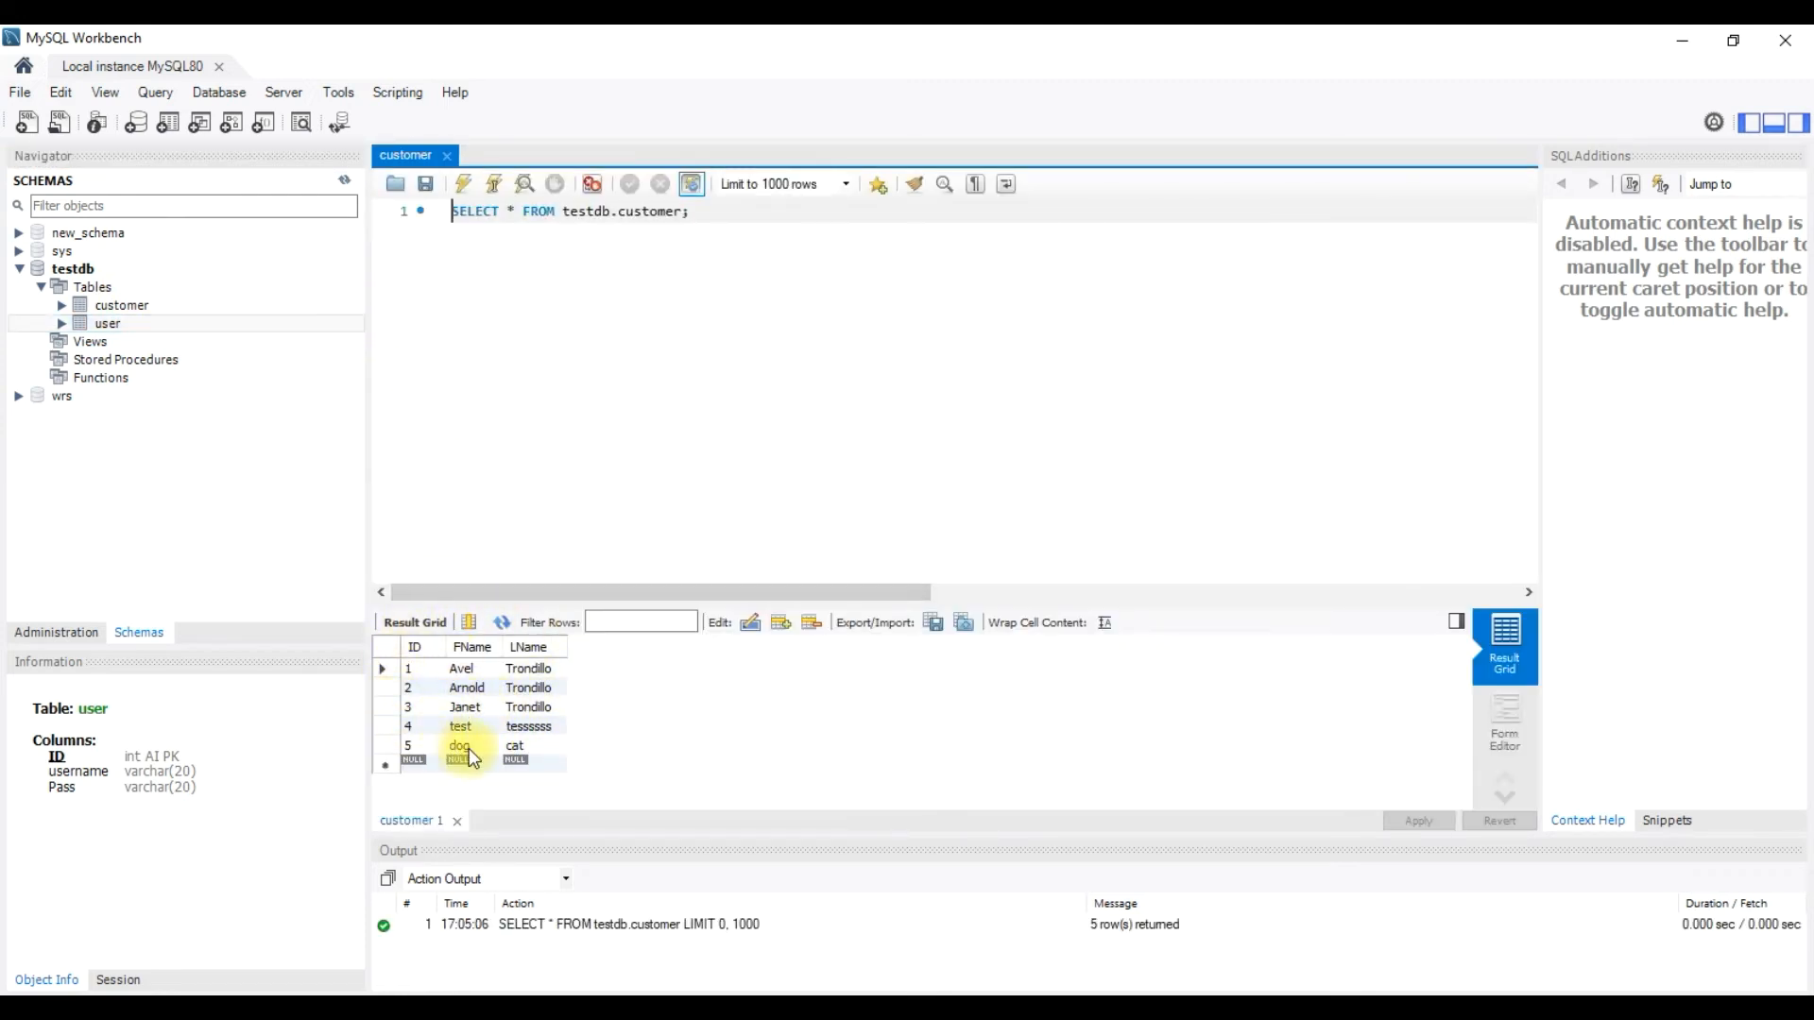
{"action": "mouse_move", "coordinate": [544, 624]}
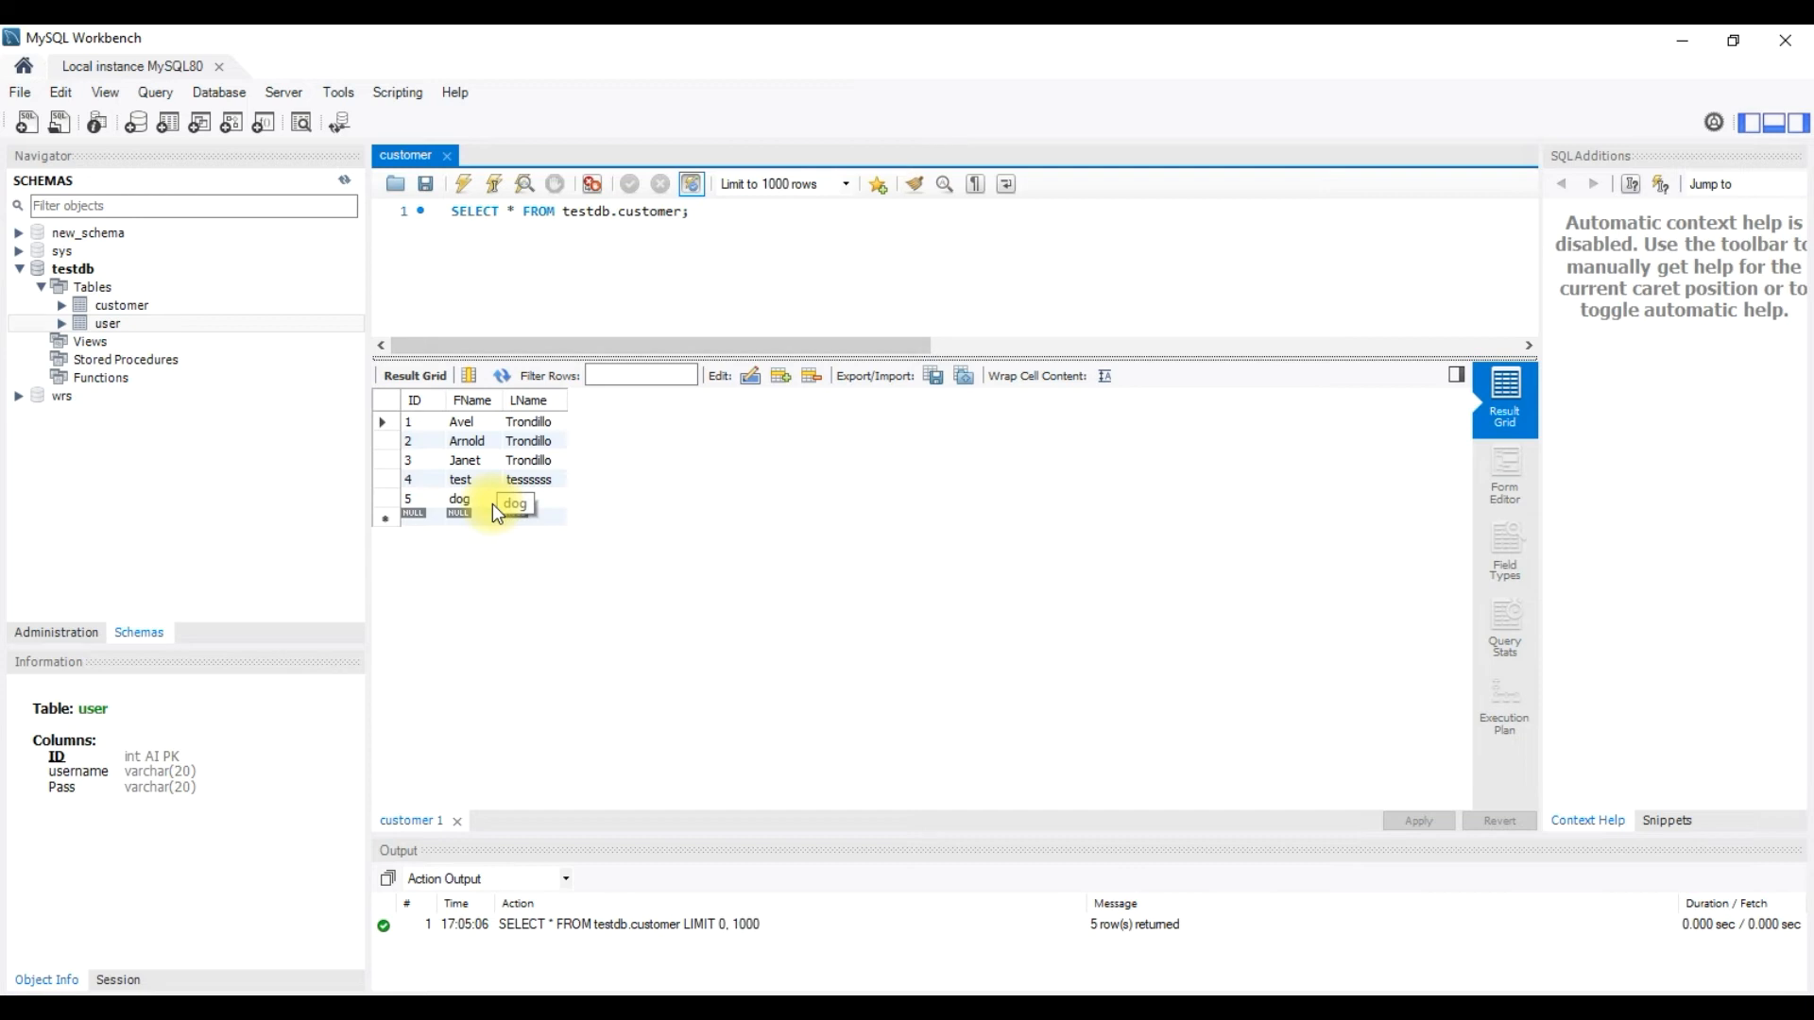
{"action": "mouse_move", "coordinate": [506, 514]}
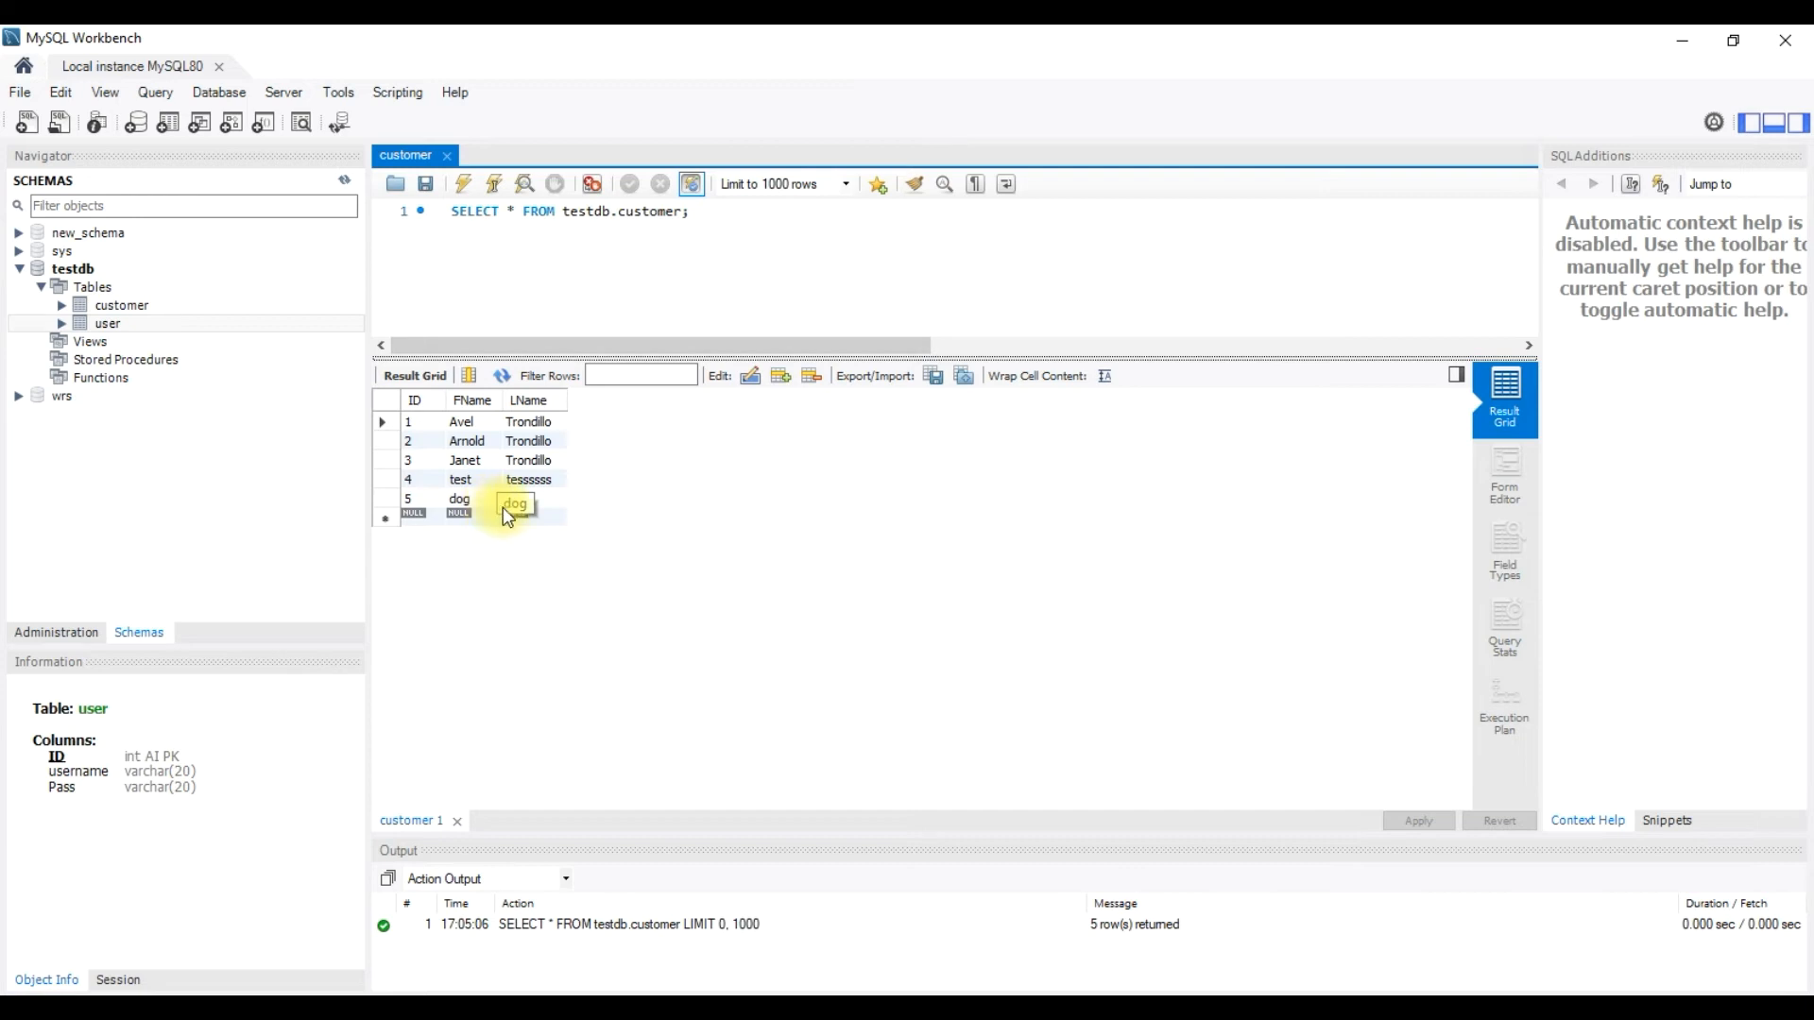
{"action": "type", "text": "cat"}
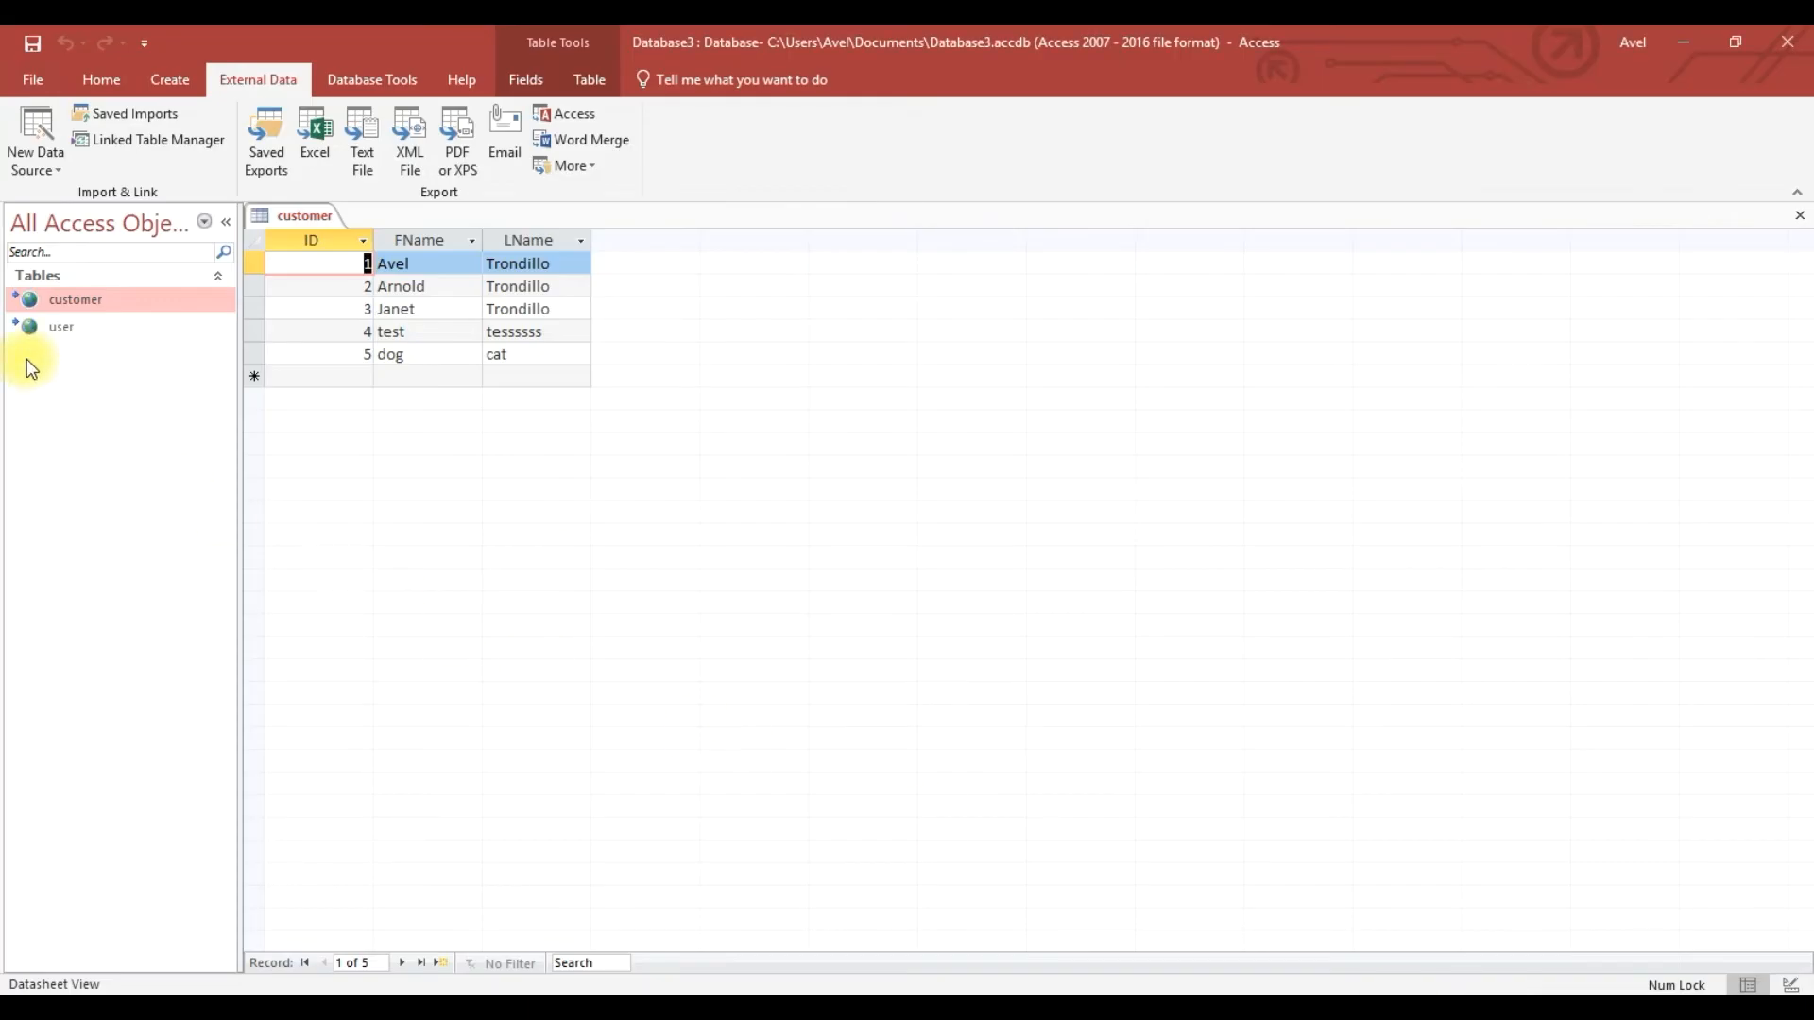
Step: Open the empty linked user table, then close all open tables with Close All
{"action": "double_click", "coordinate": [61, 328]}
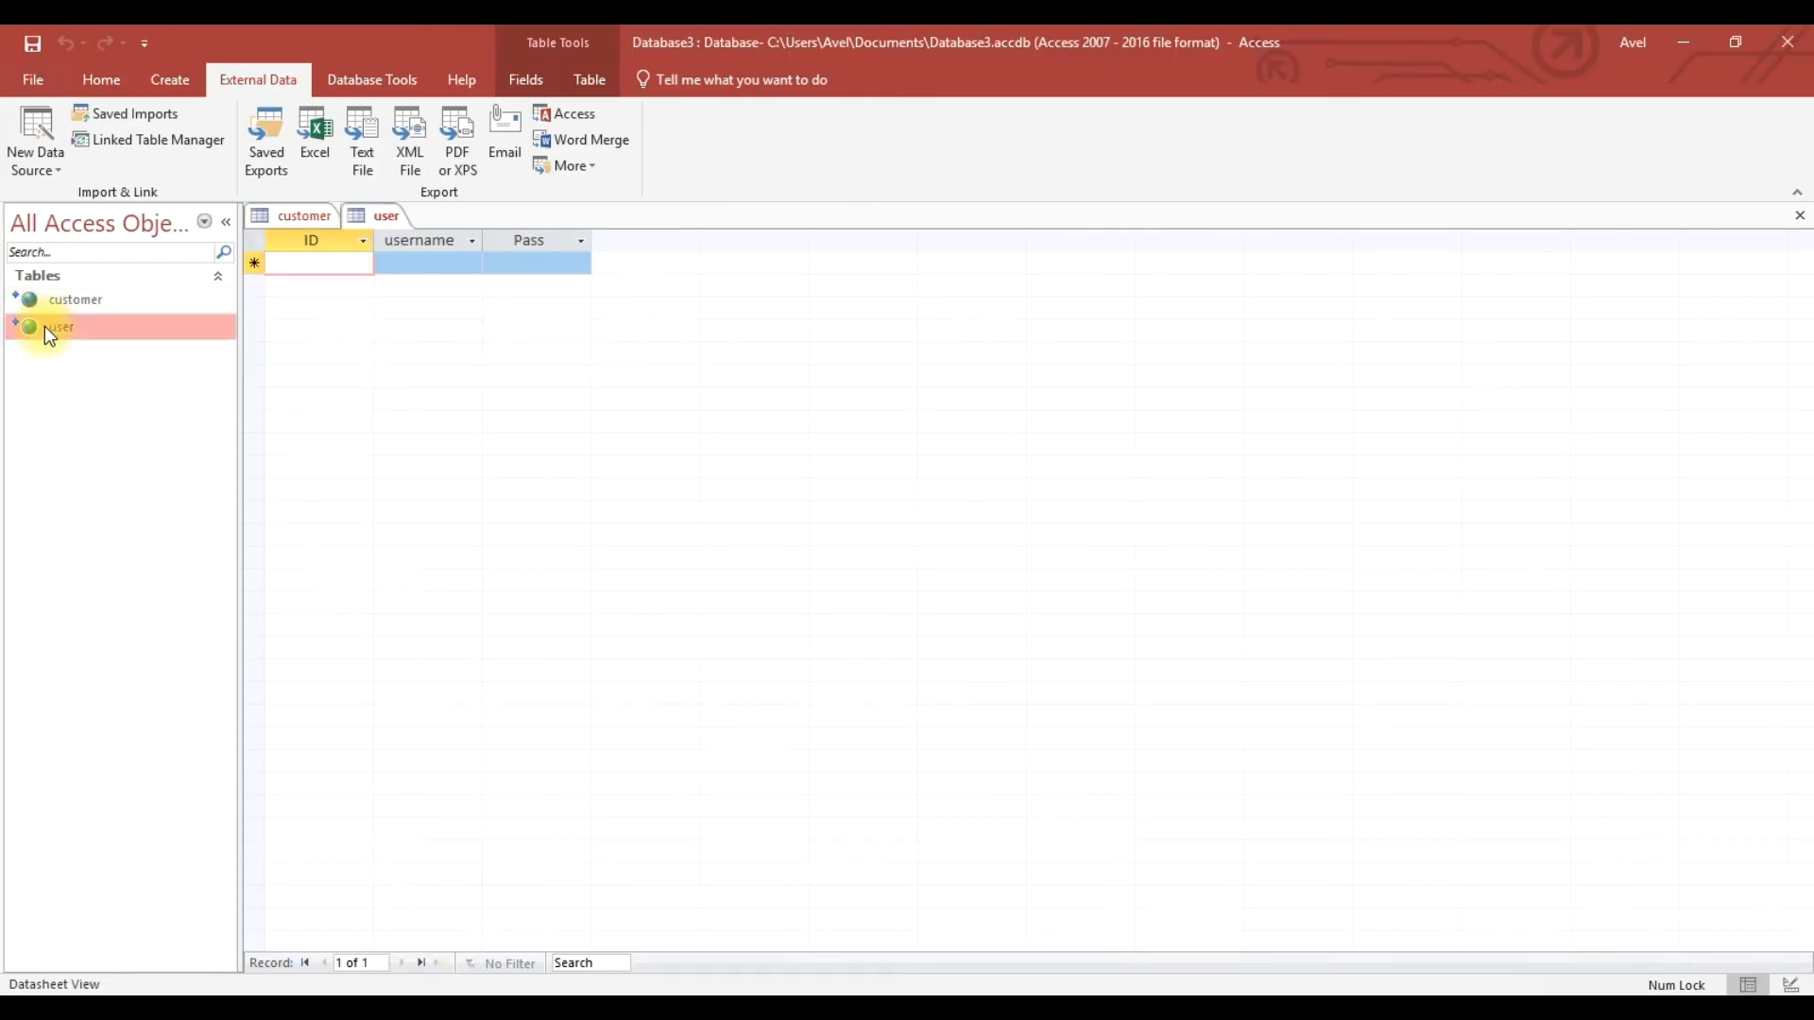
{"action": "mouse_move", "coordinate": [237, 298]}
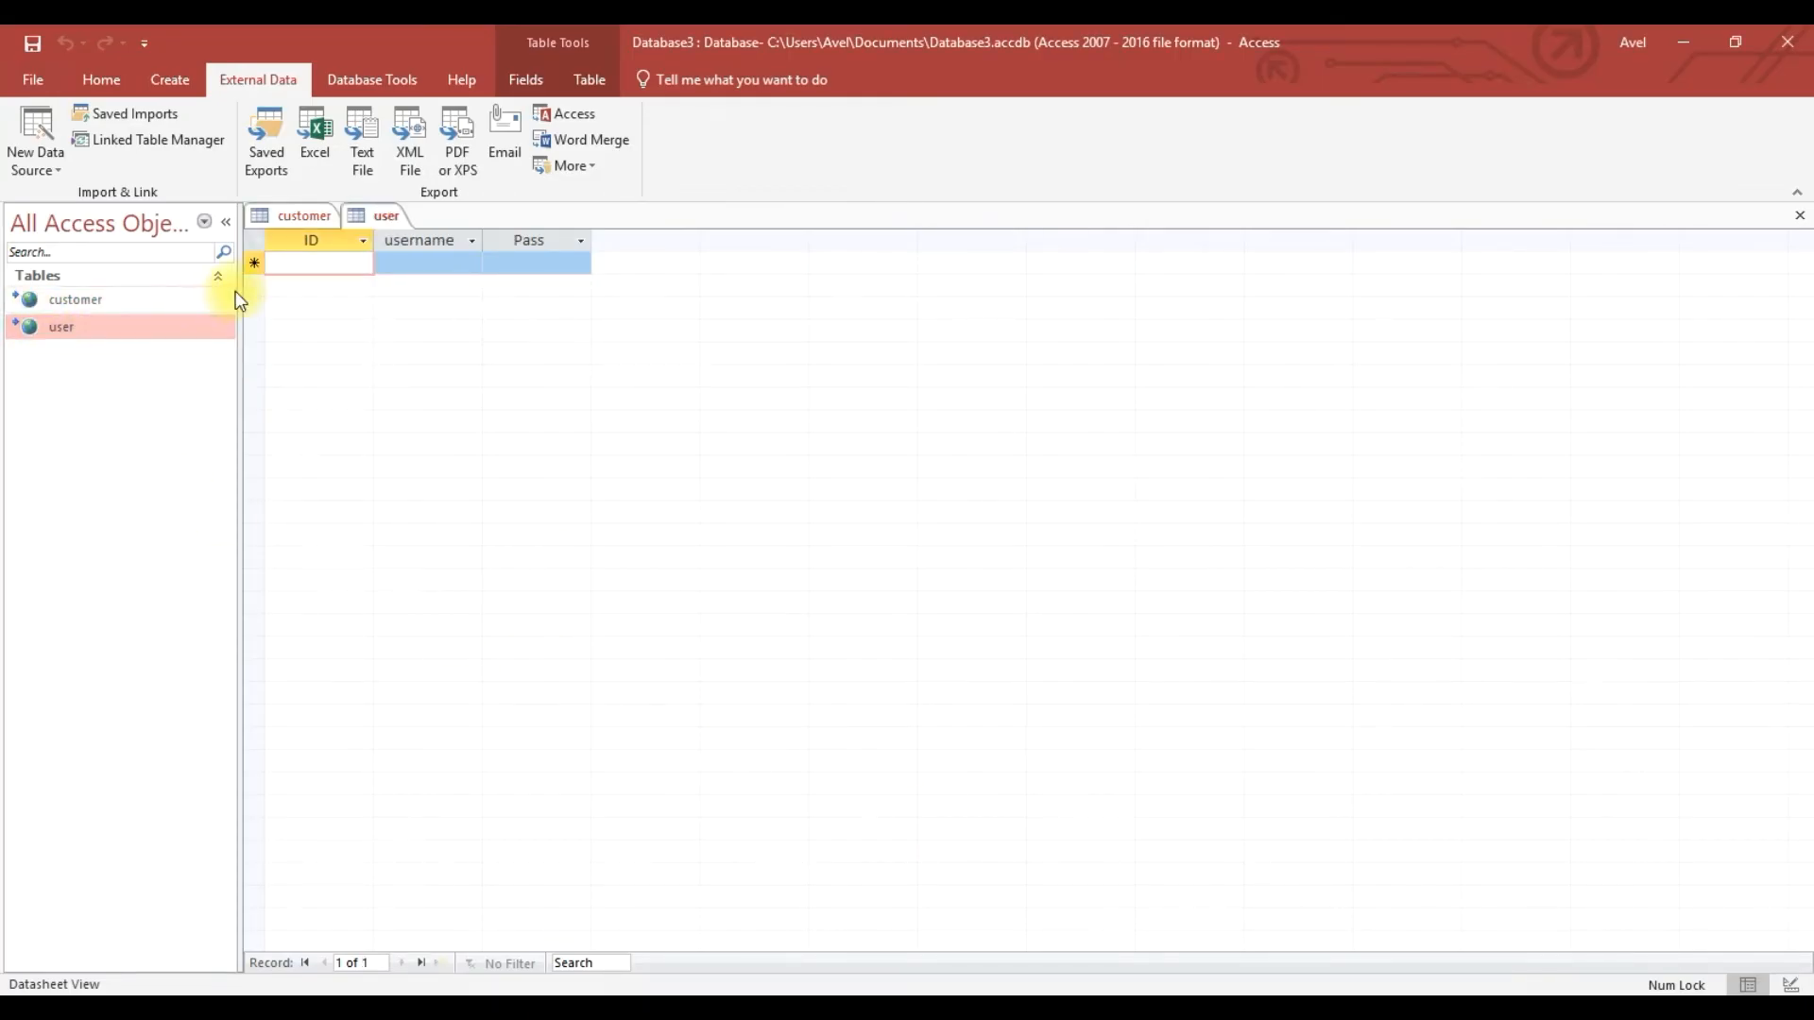
{"action": "left_click", "coordinate": [428, 239]}
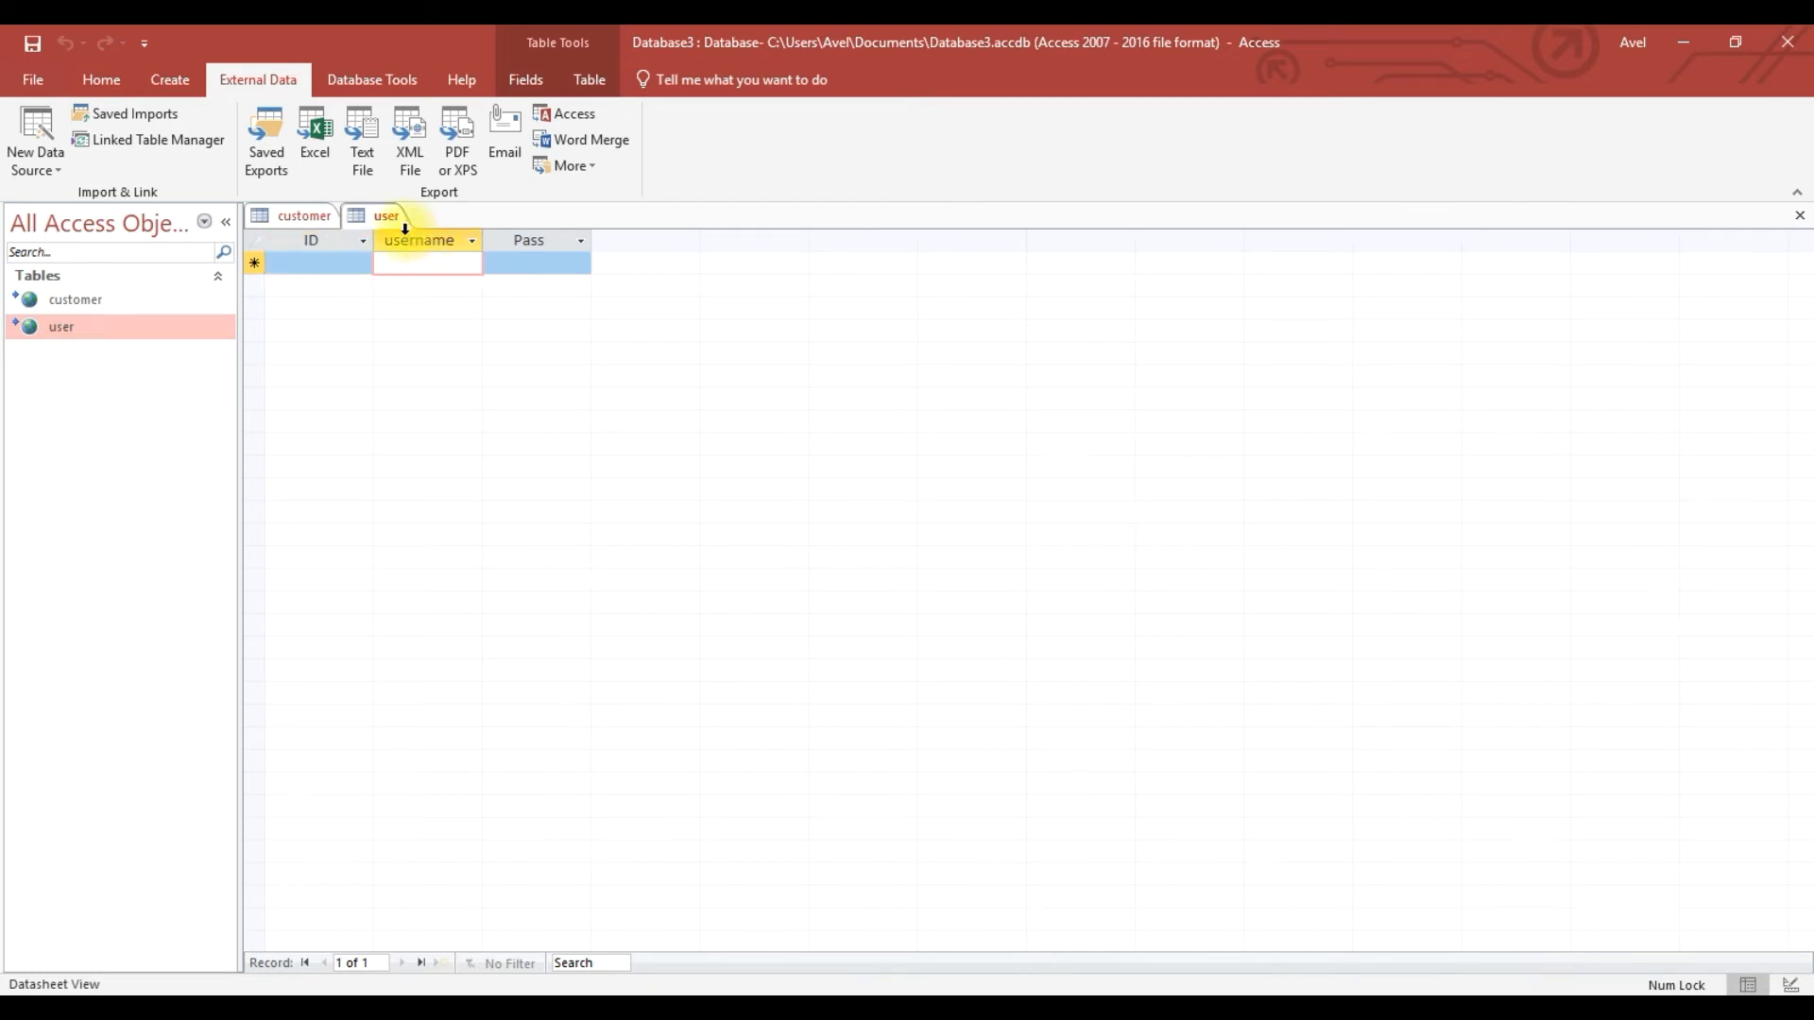
{"action": "right_click", "coordinate": [305, 216]}
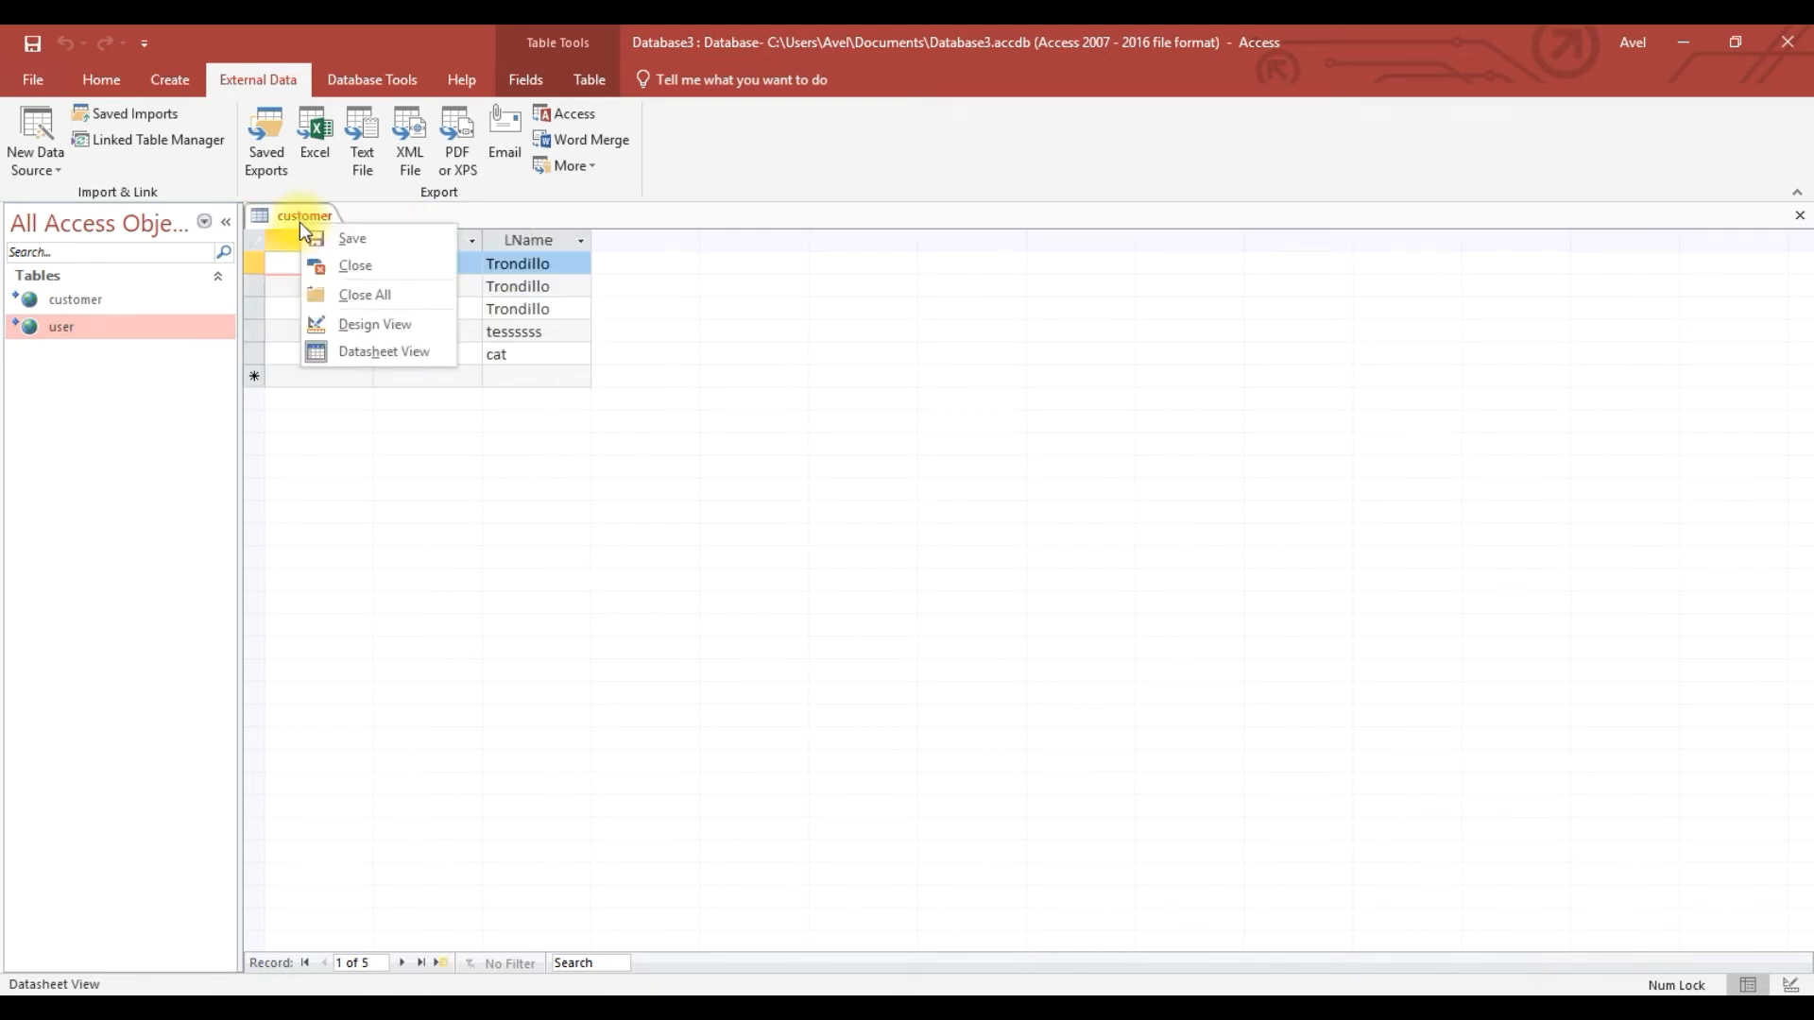
{"action": "left_click", "coordinate": [356, 265]}
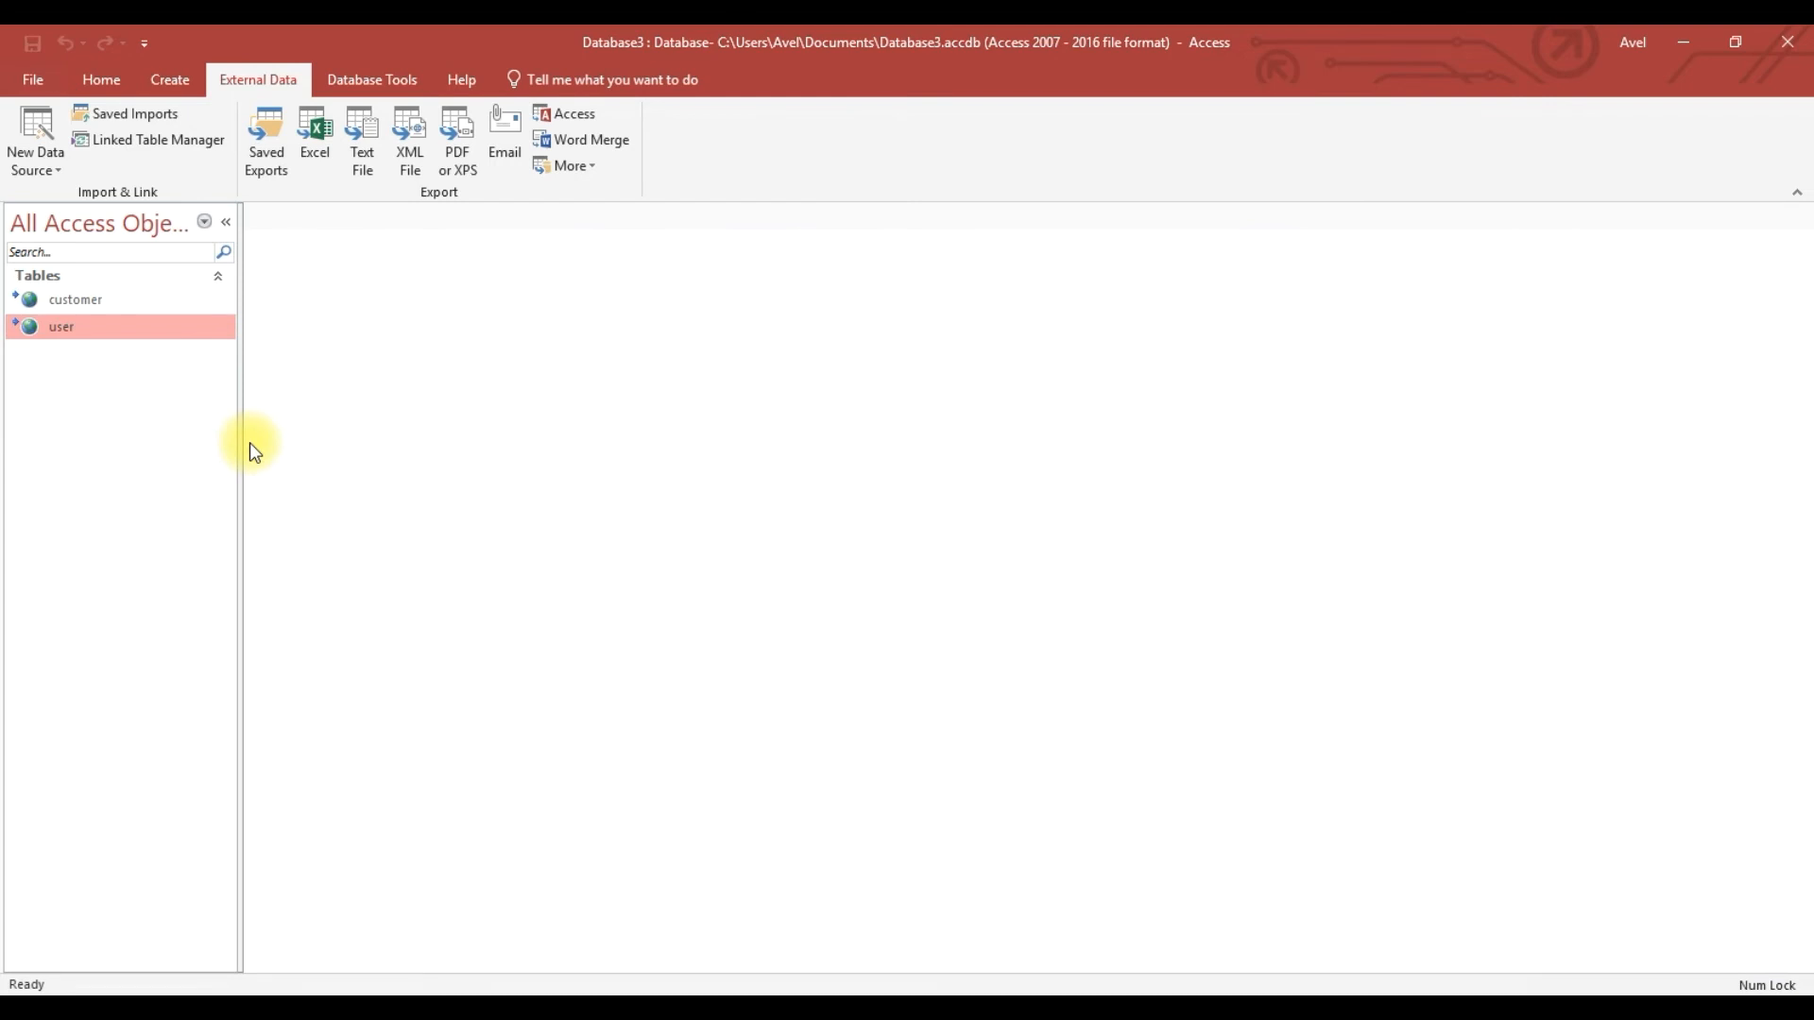
{"action": "left_click", "coordinate": [76, 299]}
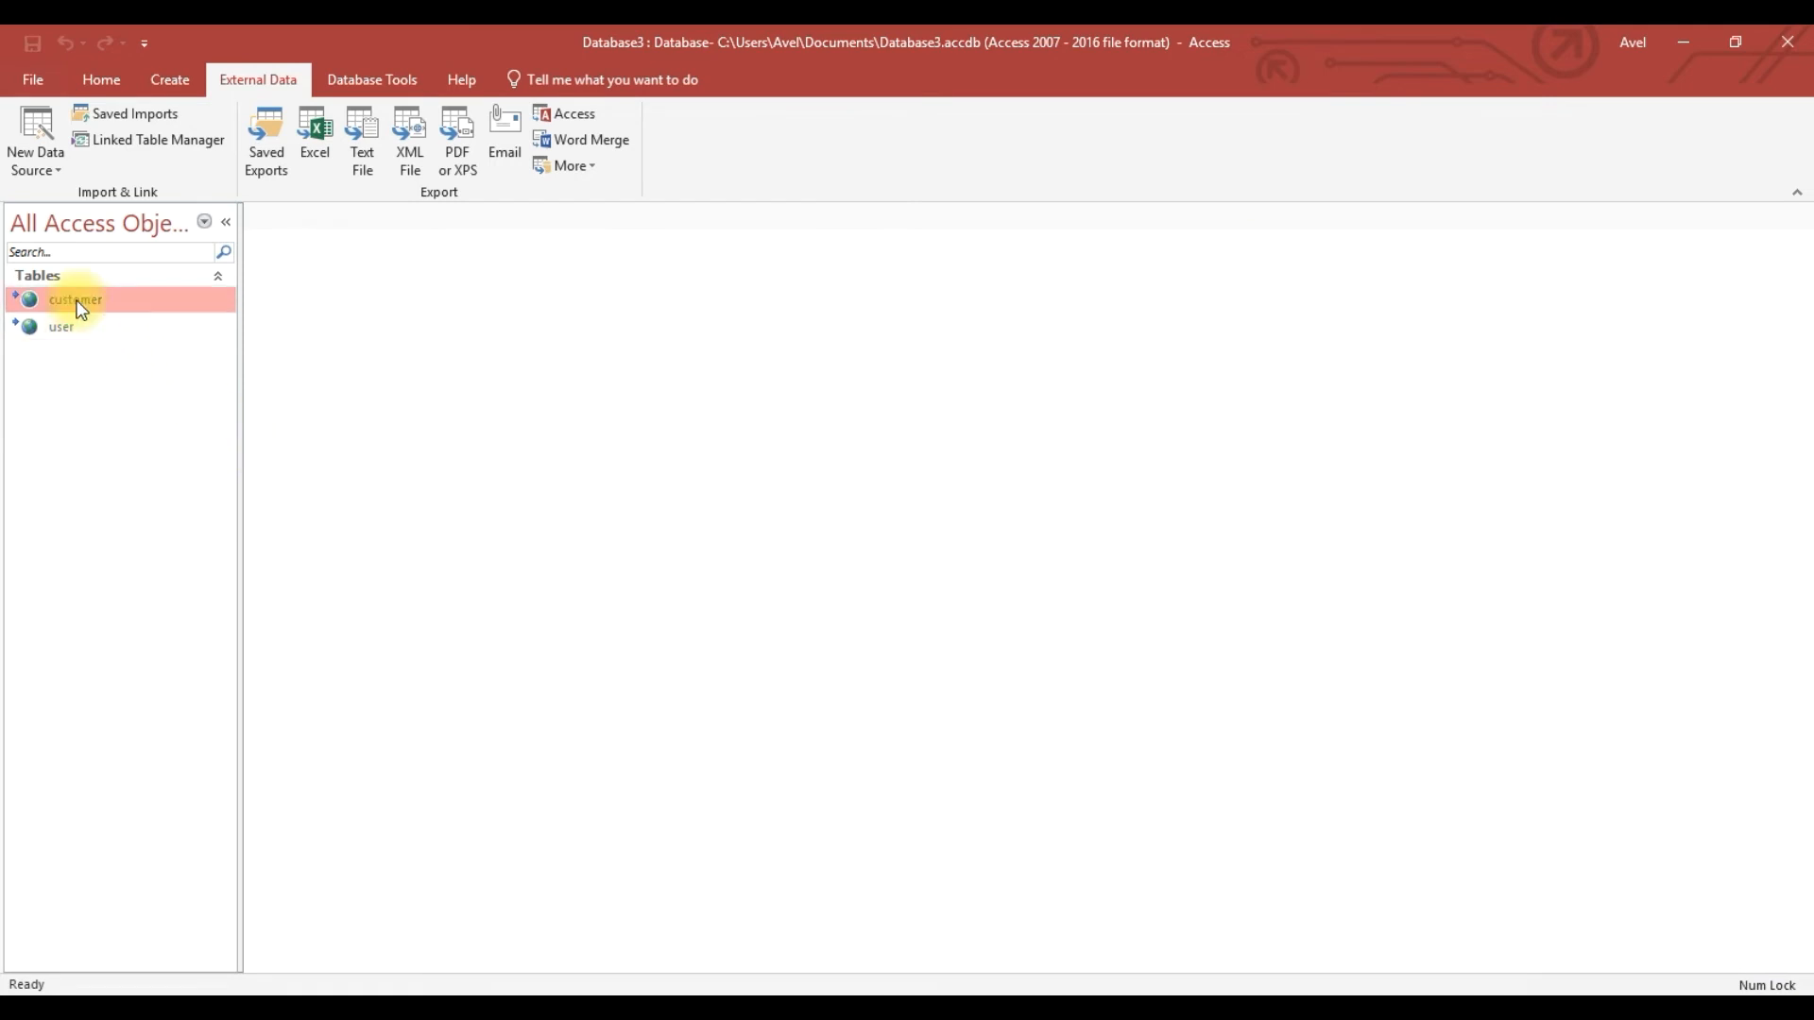
Step: Reopen customer, add the record Car truck, and narrow the ID column
{"action": "double_click", "coordinate": [74, 300]}
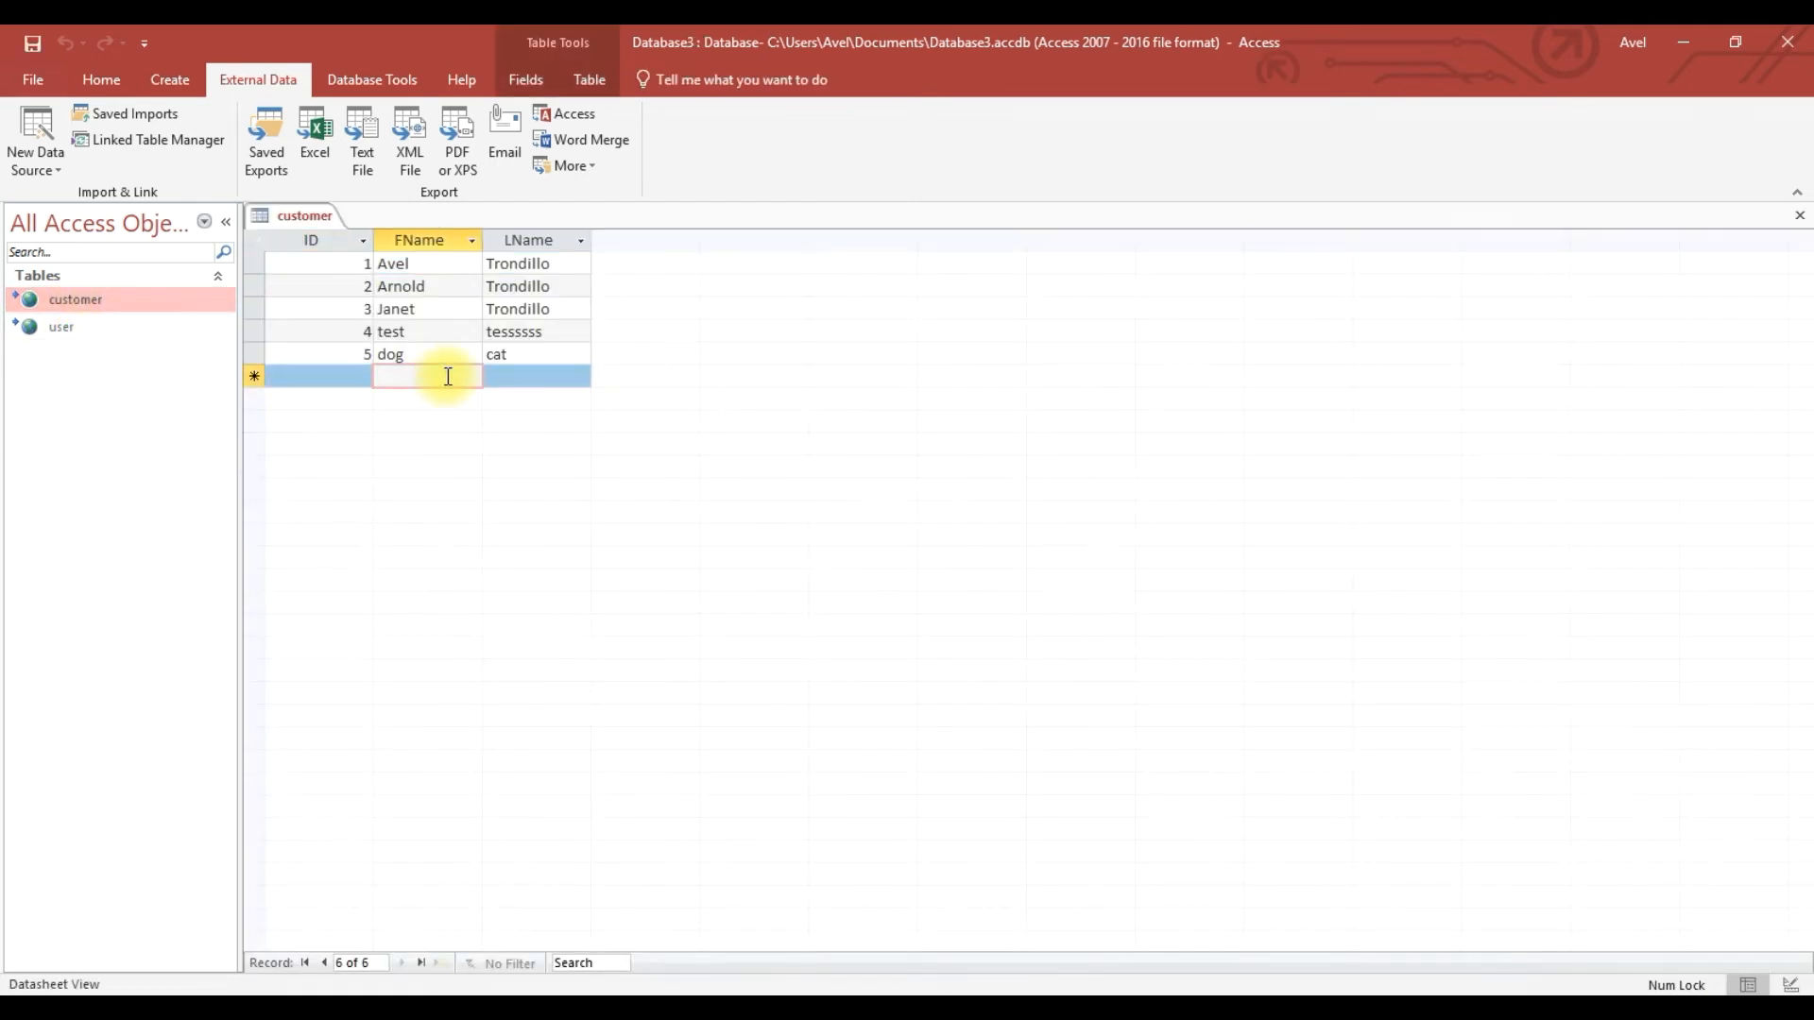
{"action": "type", "text": "Car"}
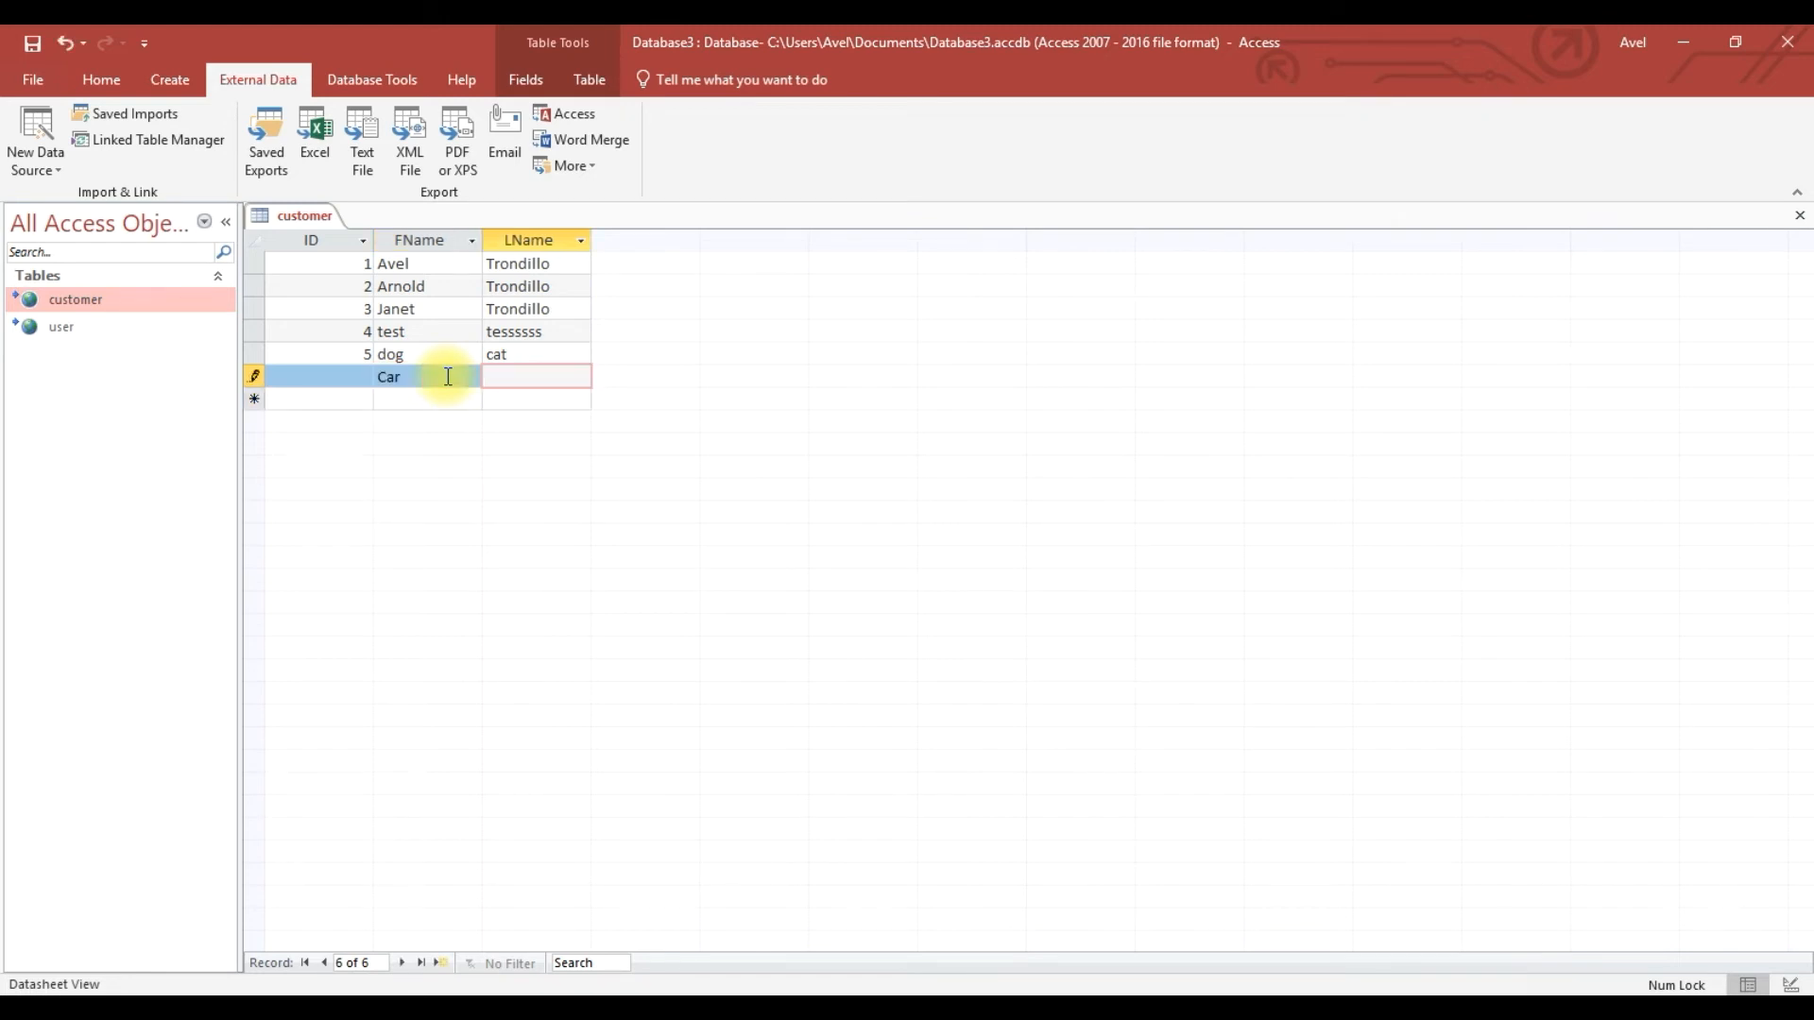
{"action": "type", "text": "truck"}
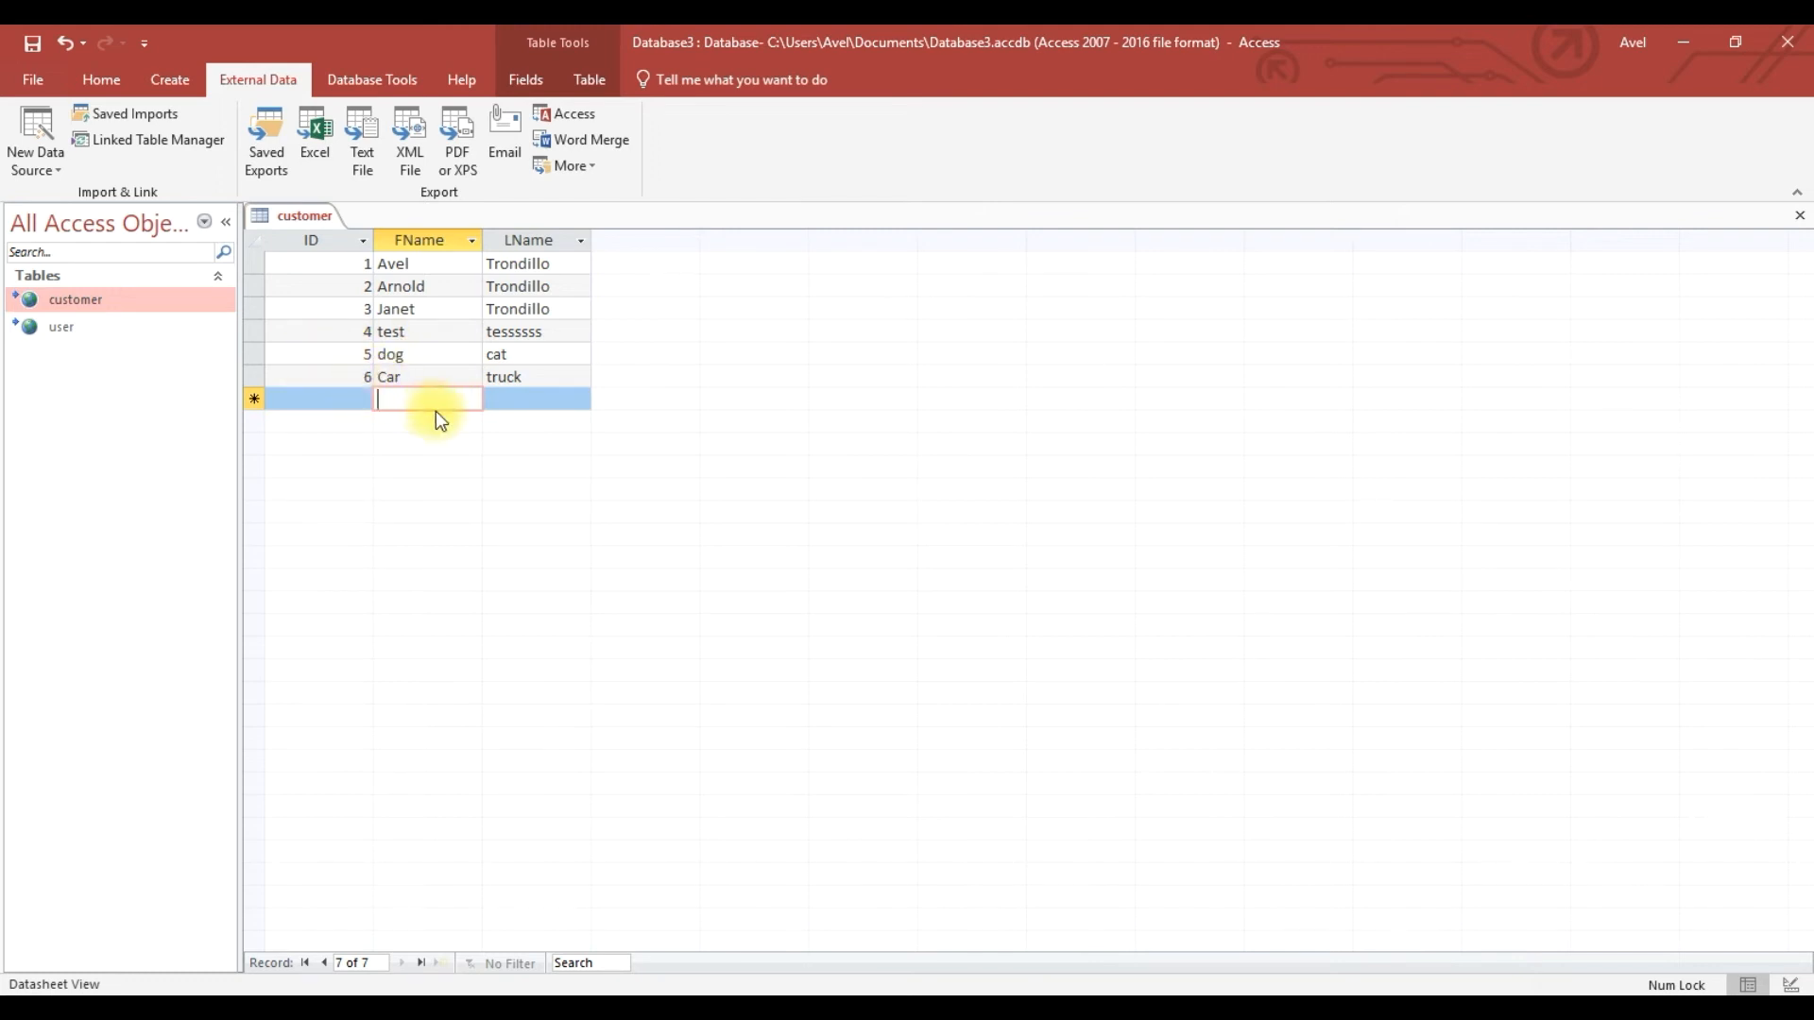
{"action": "mouse_move", "coordinate": [376, 237]}
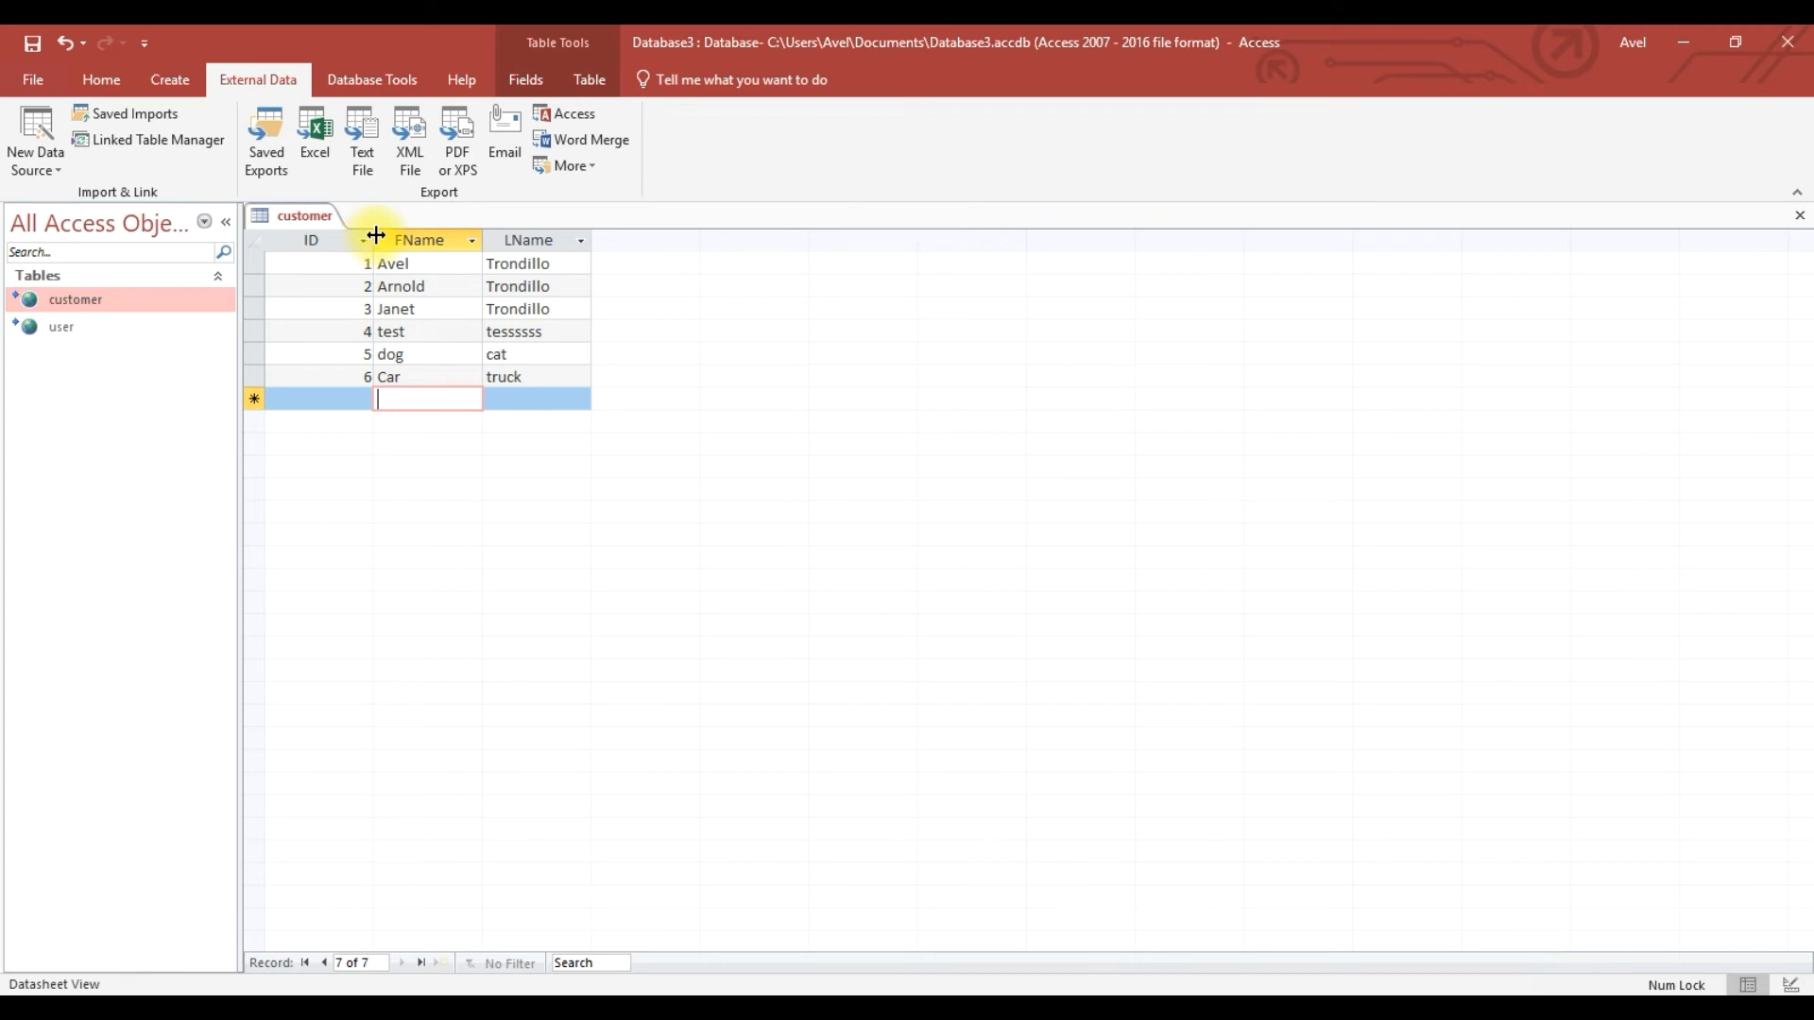
{"action": "left_click_drag", "start_coordinate": [484, 239], "coordinate": [454, 239]}
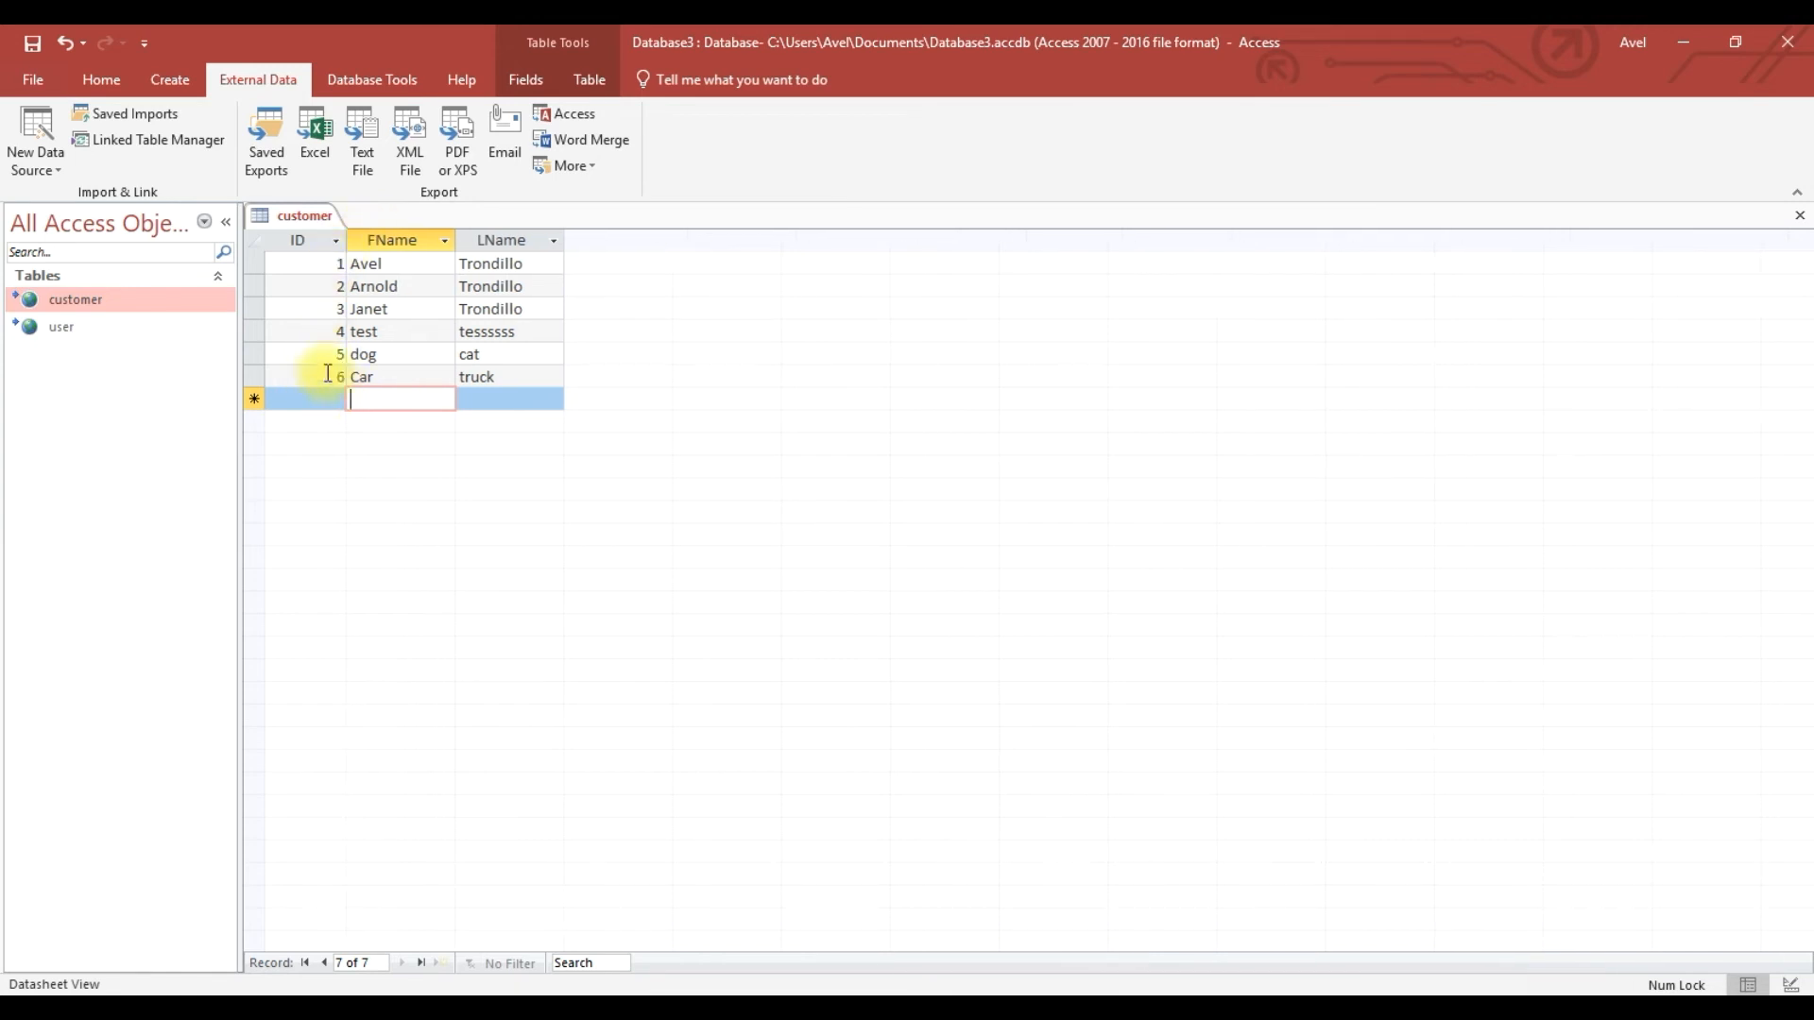
{"action": "mouse_move", "coordinate": [408, 406]}
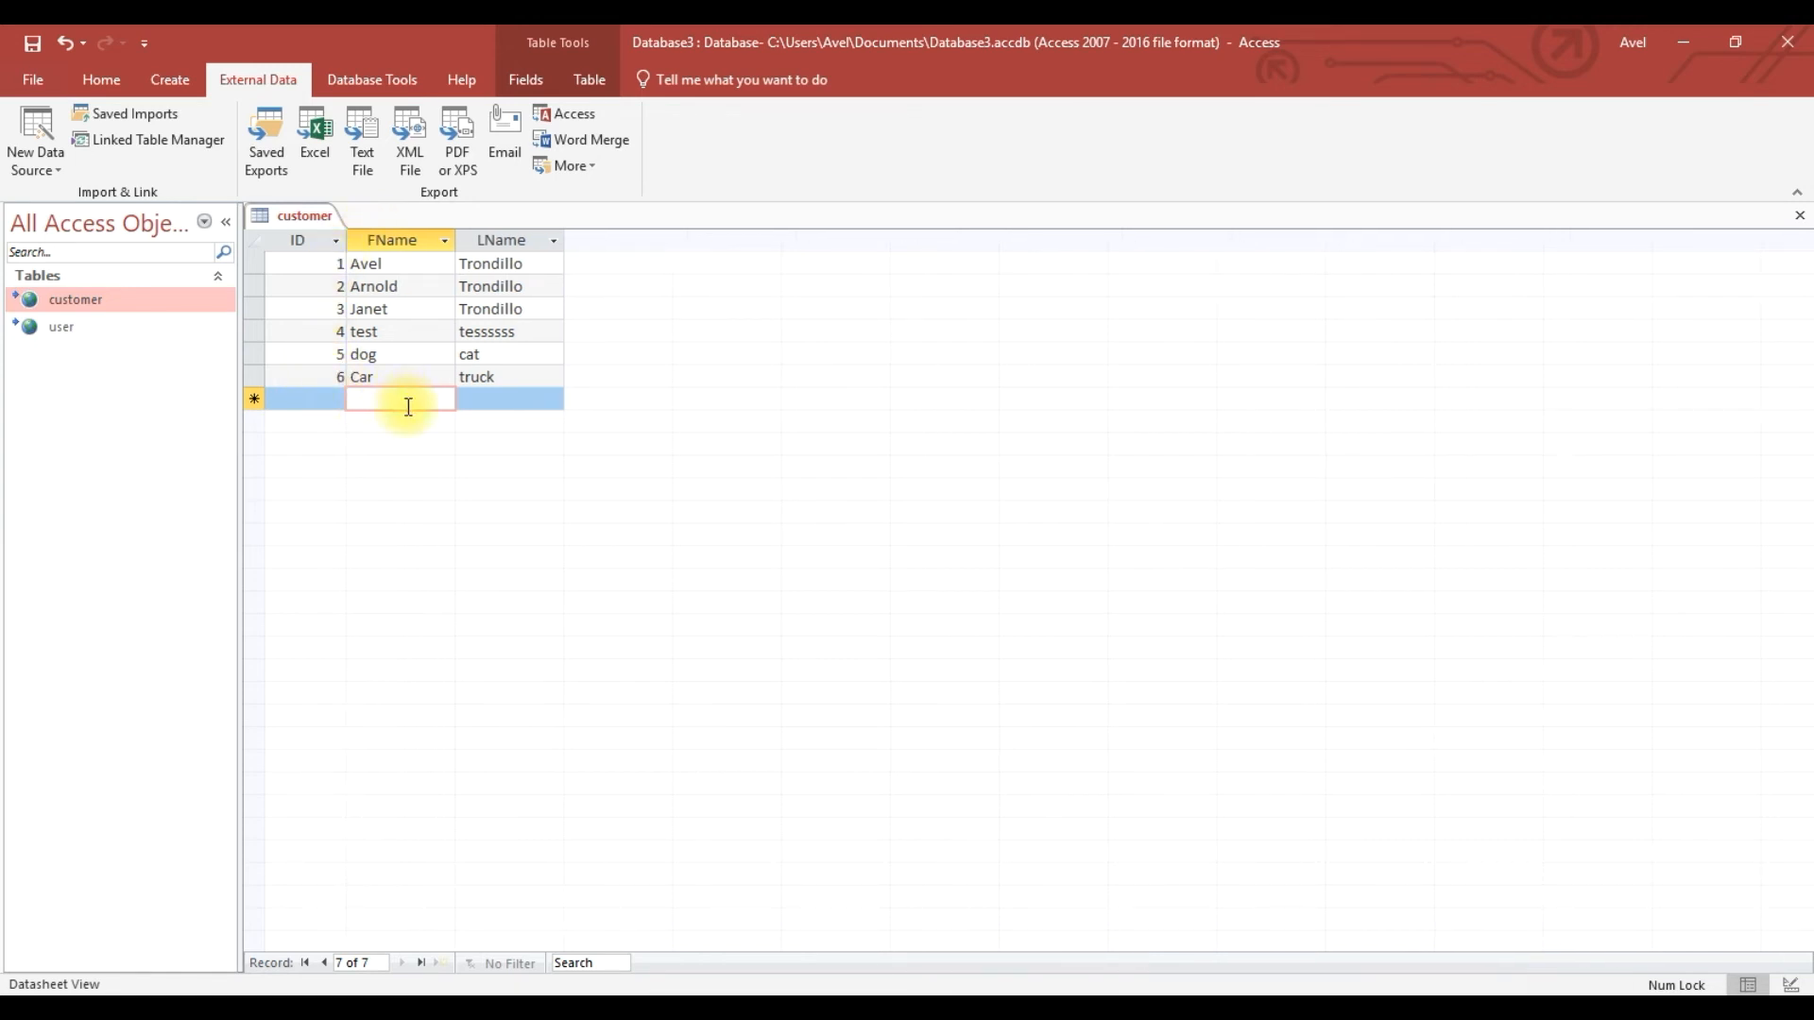
Step: Add a new customer record with first name Horse and last name Cow
{"action": "left_click", "coordinate": [398, 399]}
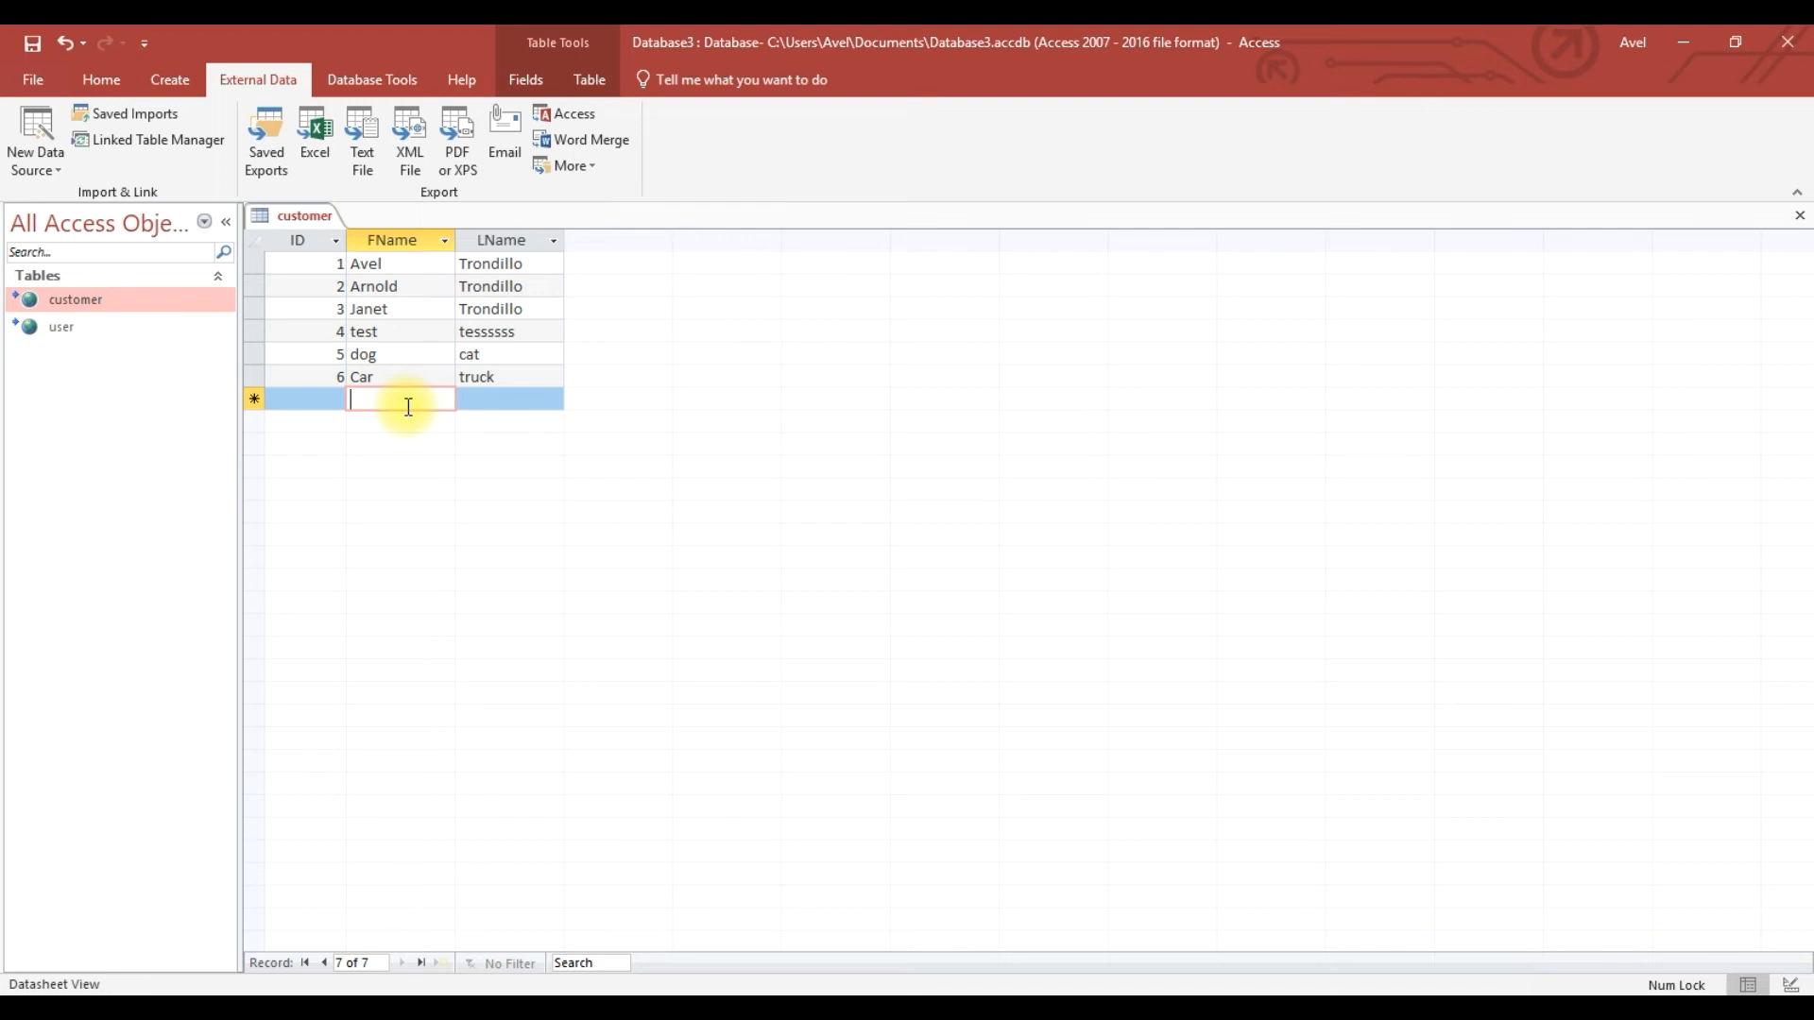
{"action": "type", "text": "Horse"}
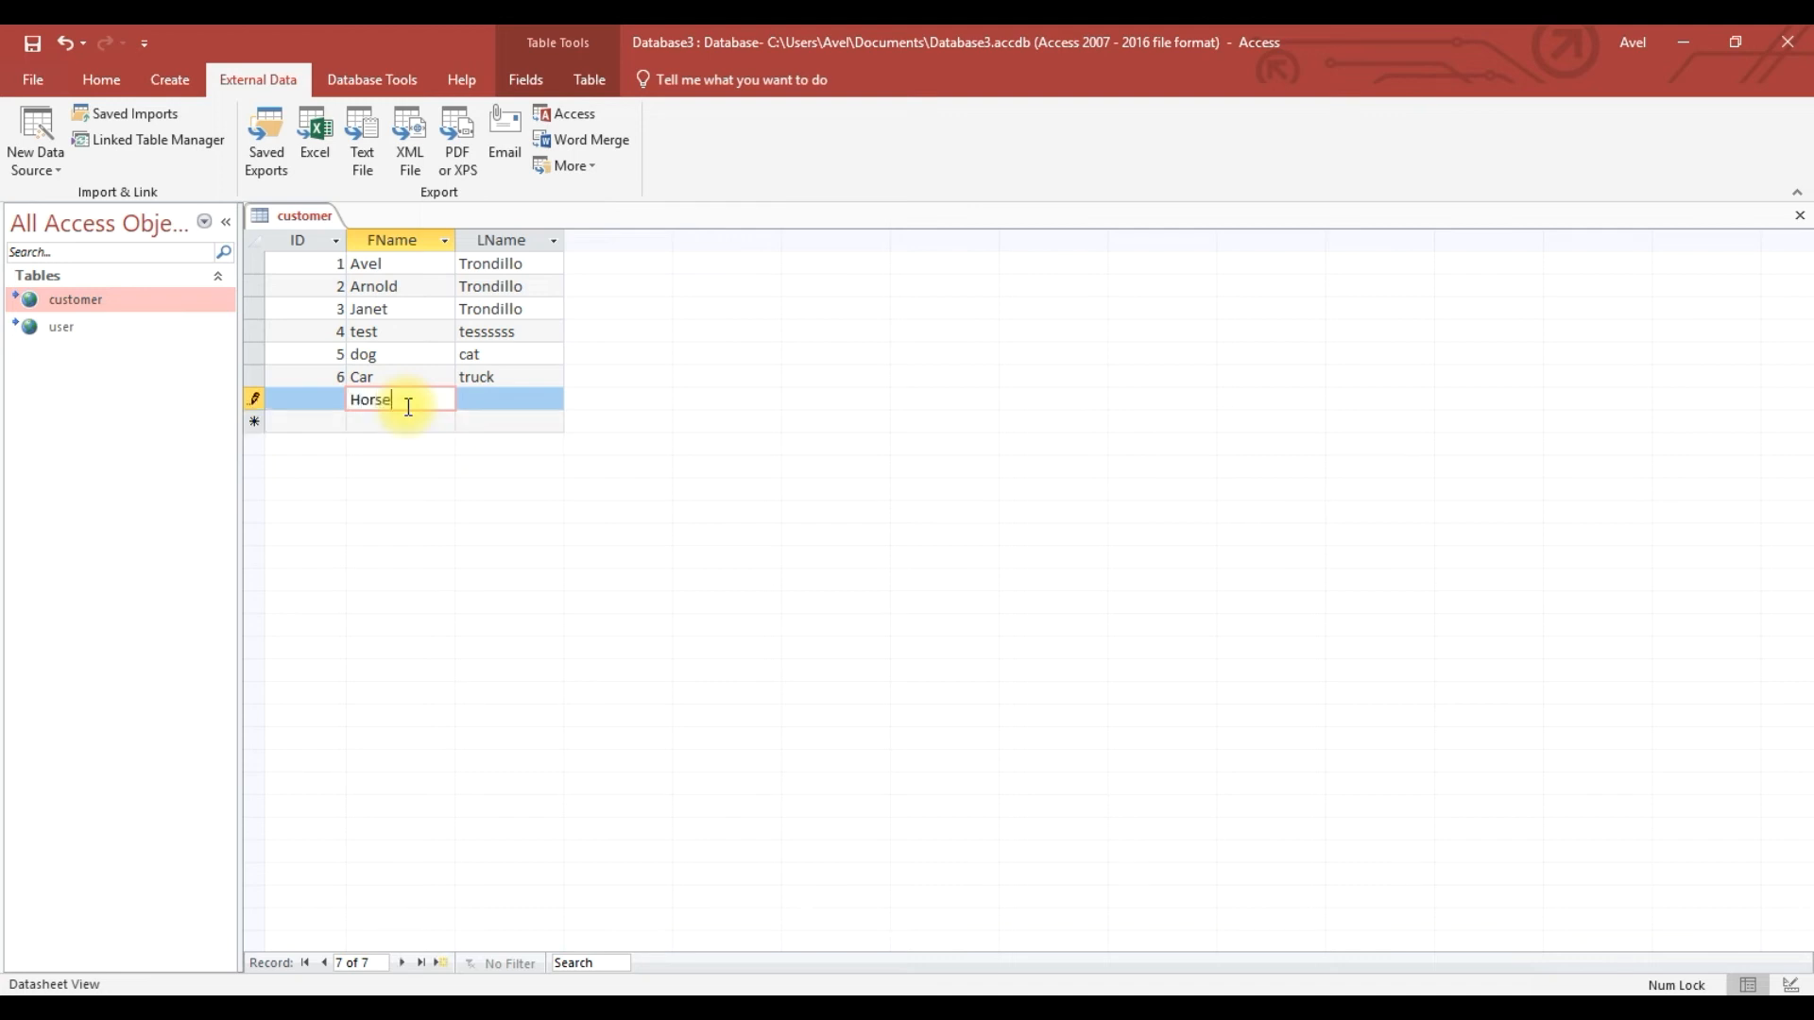
{"action": "type", "text": "C"}
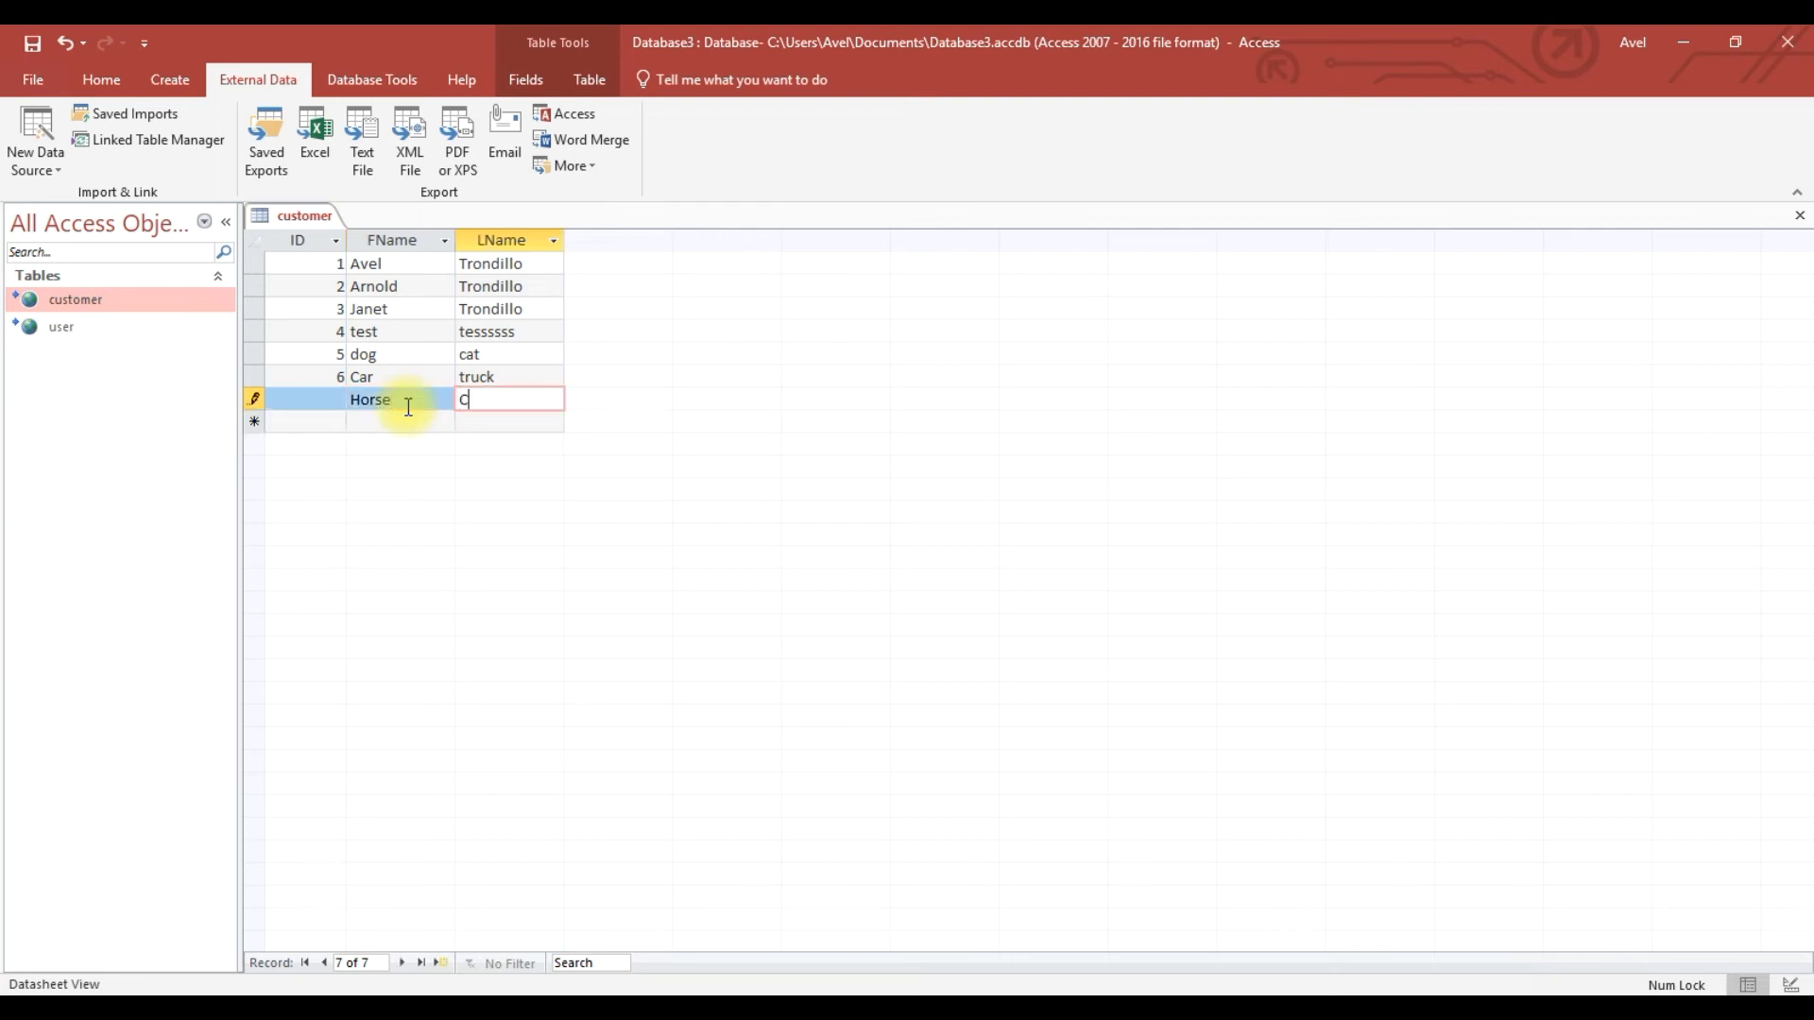
{"action": "type", "text": "ow"}
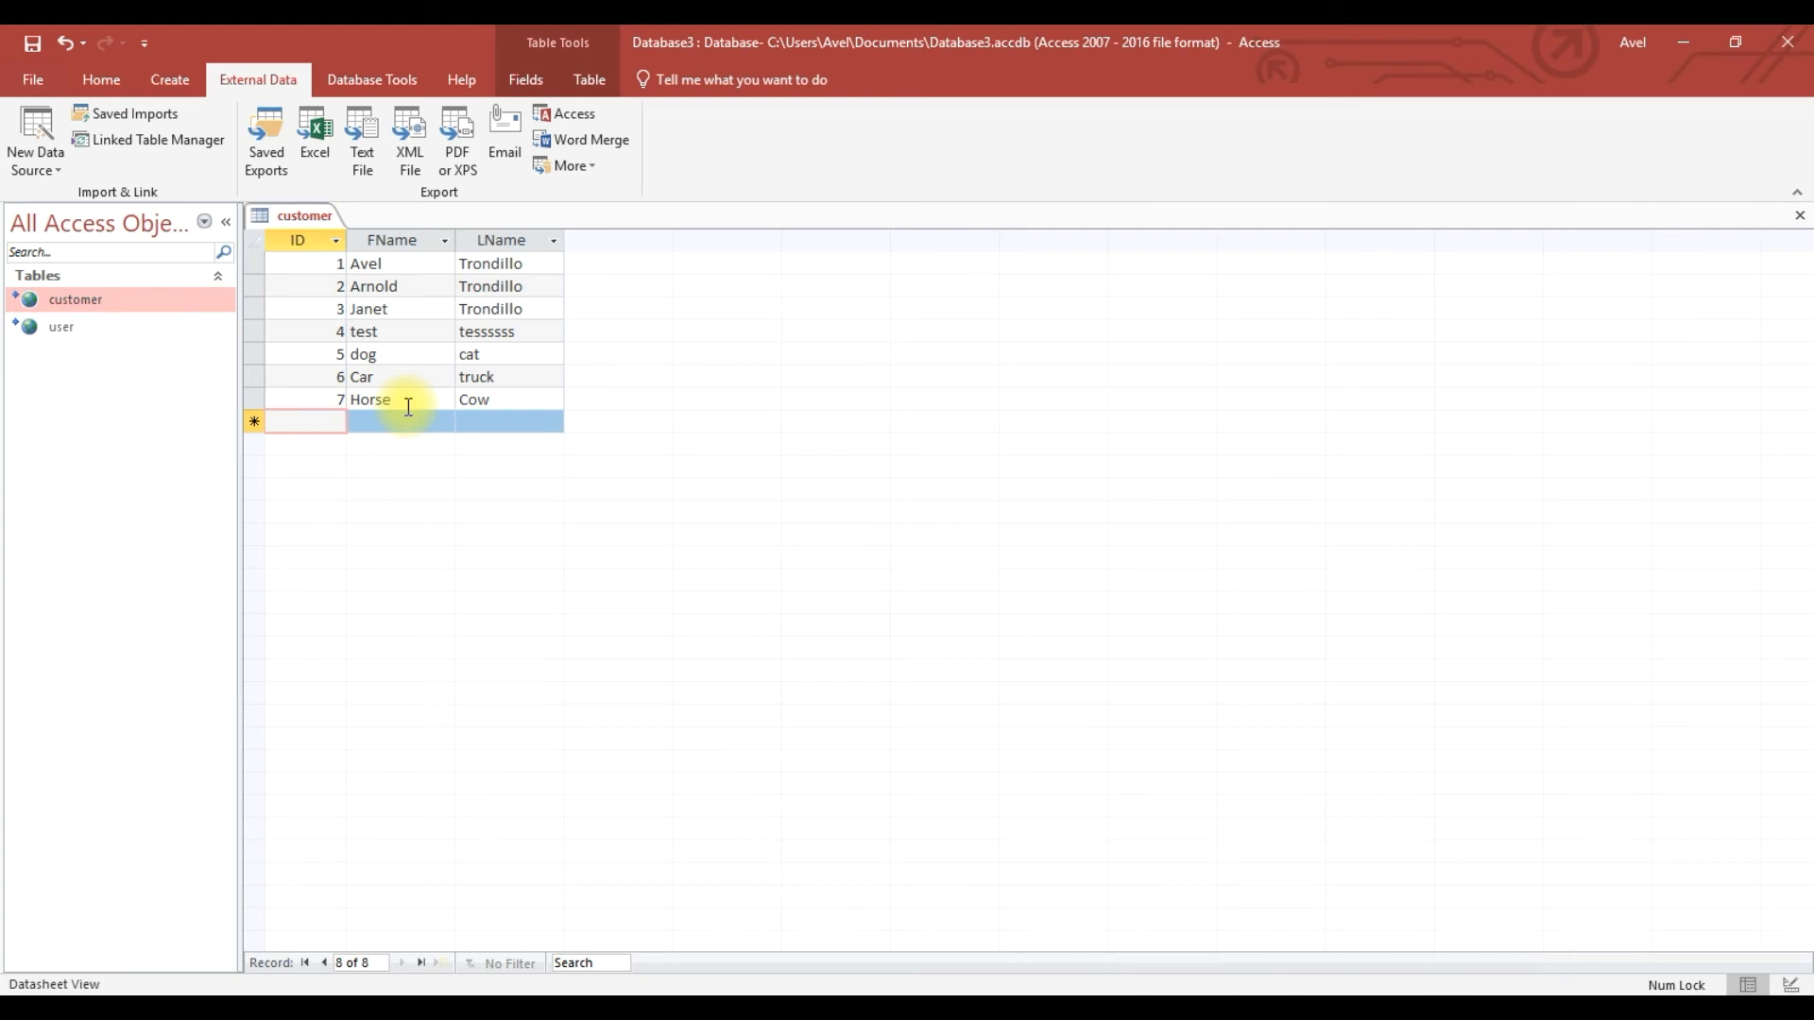
Step: Refresh the Workbench customer results to show rows six and seven, Car/truck and Horse/Cow
{"action": "left_click", "coordinate": [393, 422]}
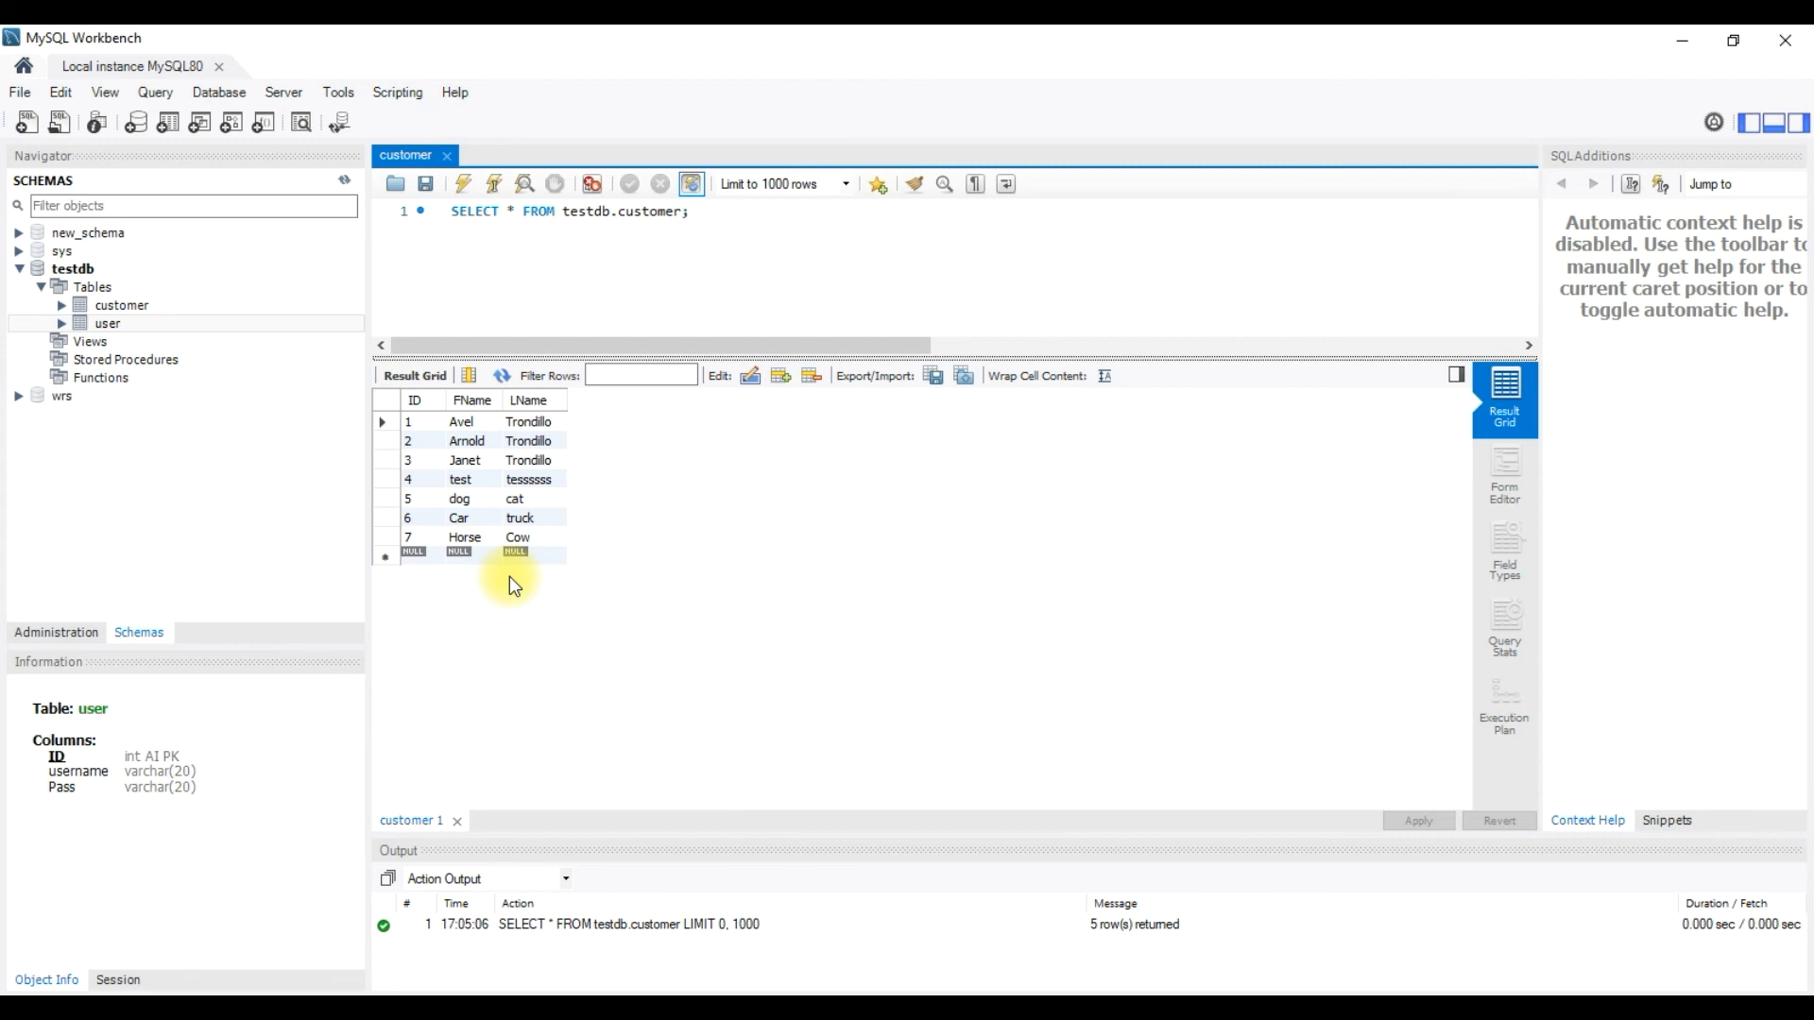
{"action": "mouse_move", "coordinate": [602, 608]}
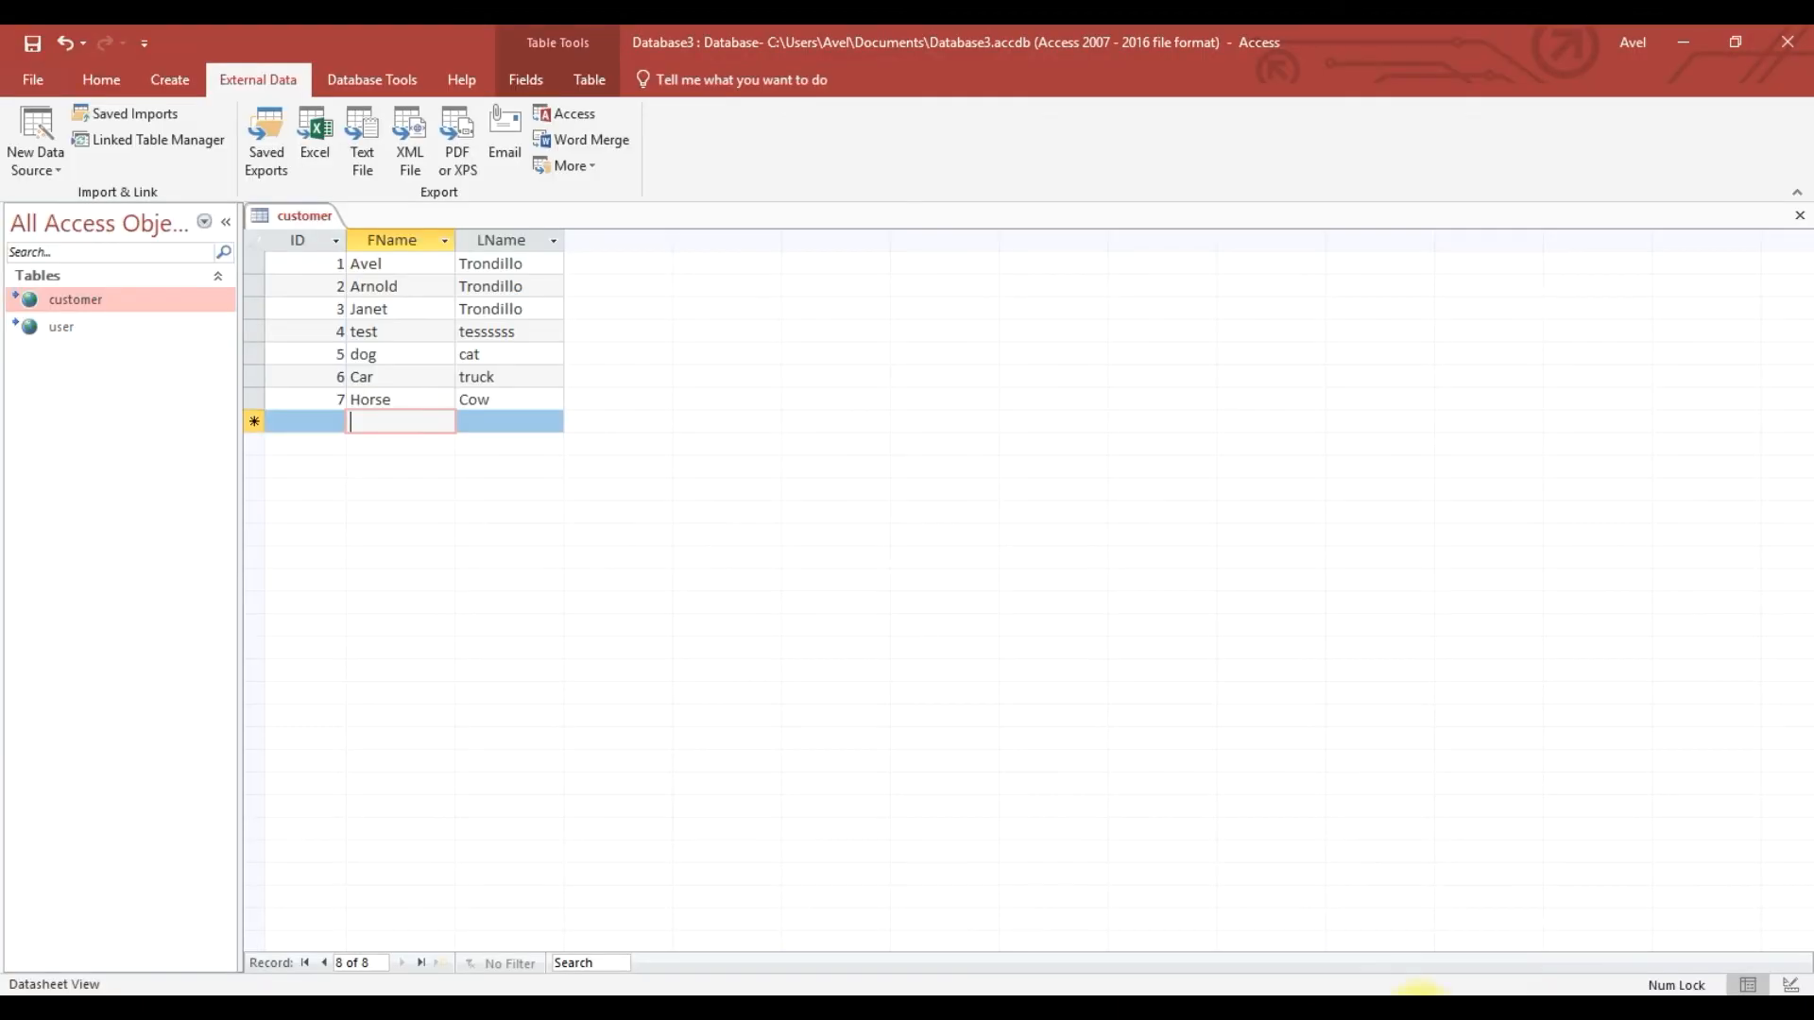
{"action": "mouse_move", "coordinate": [909, 737]}
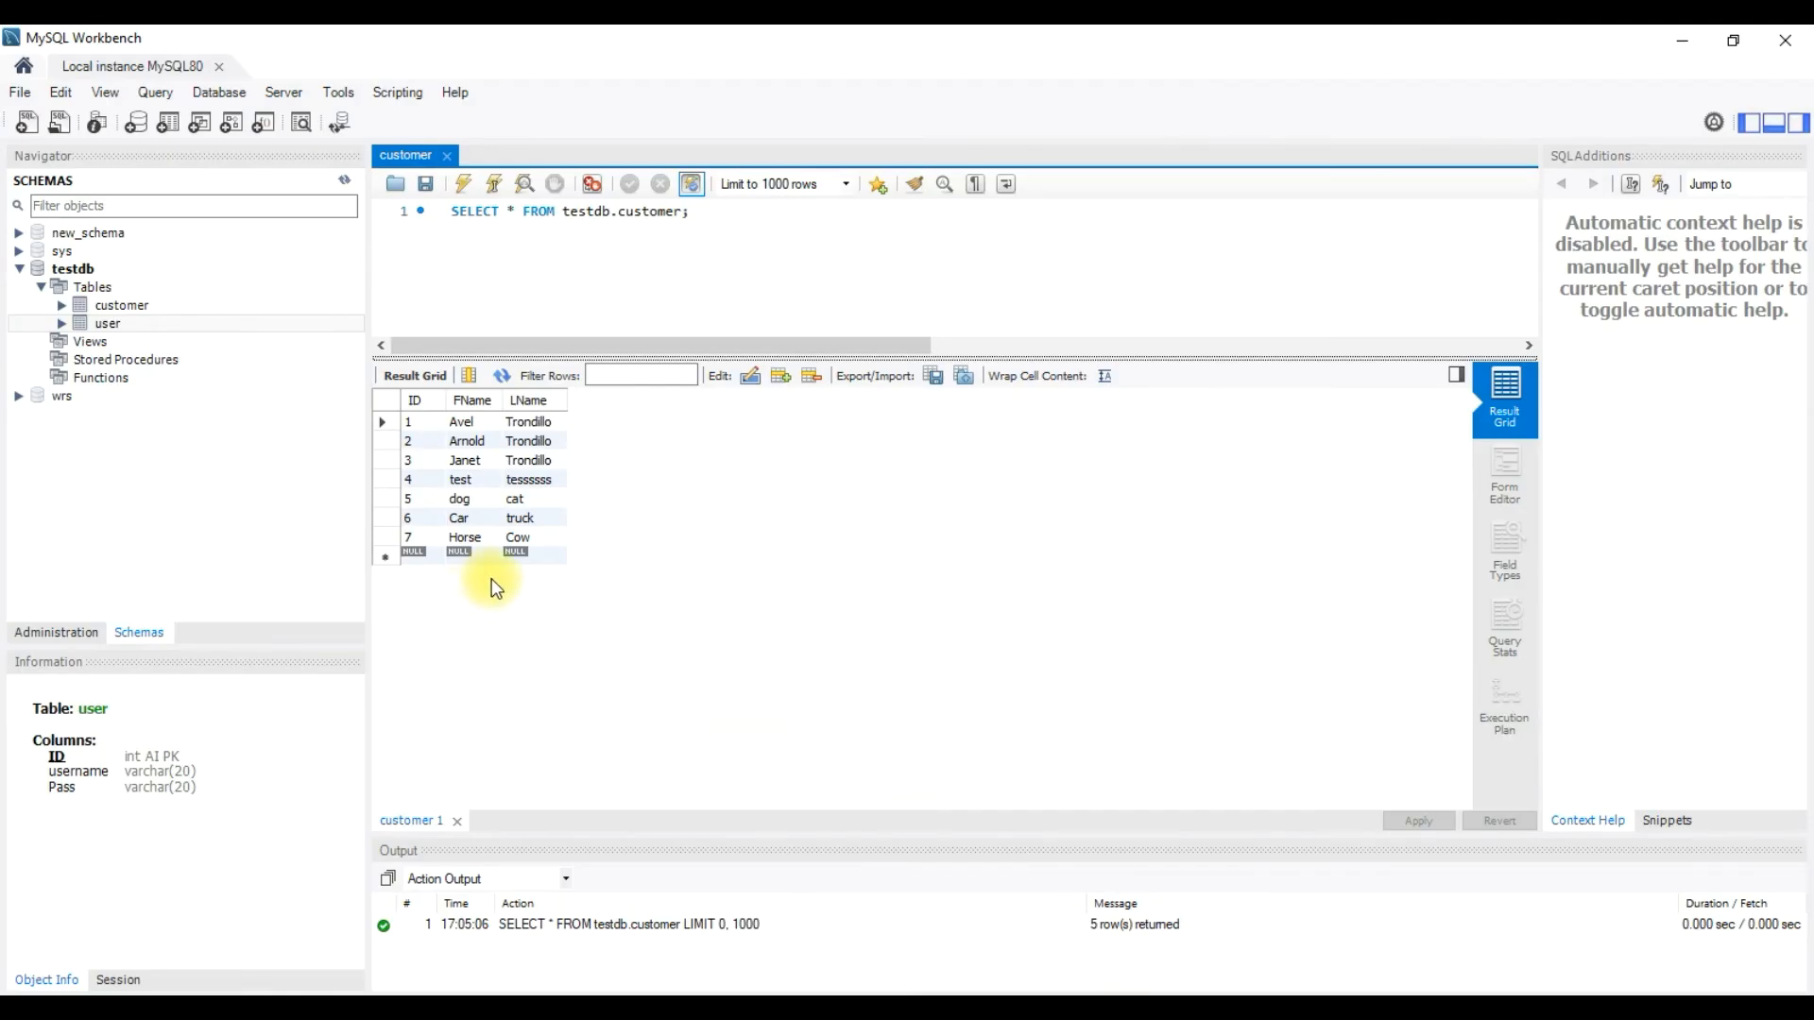
{"action": "mouse_move", "coordinate": [492, 581]}
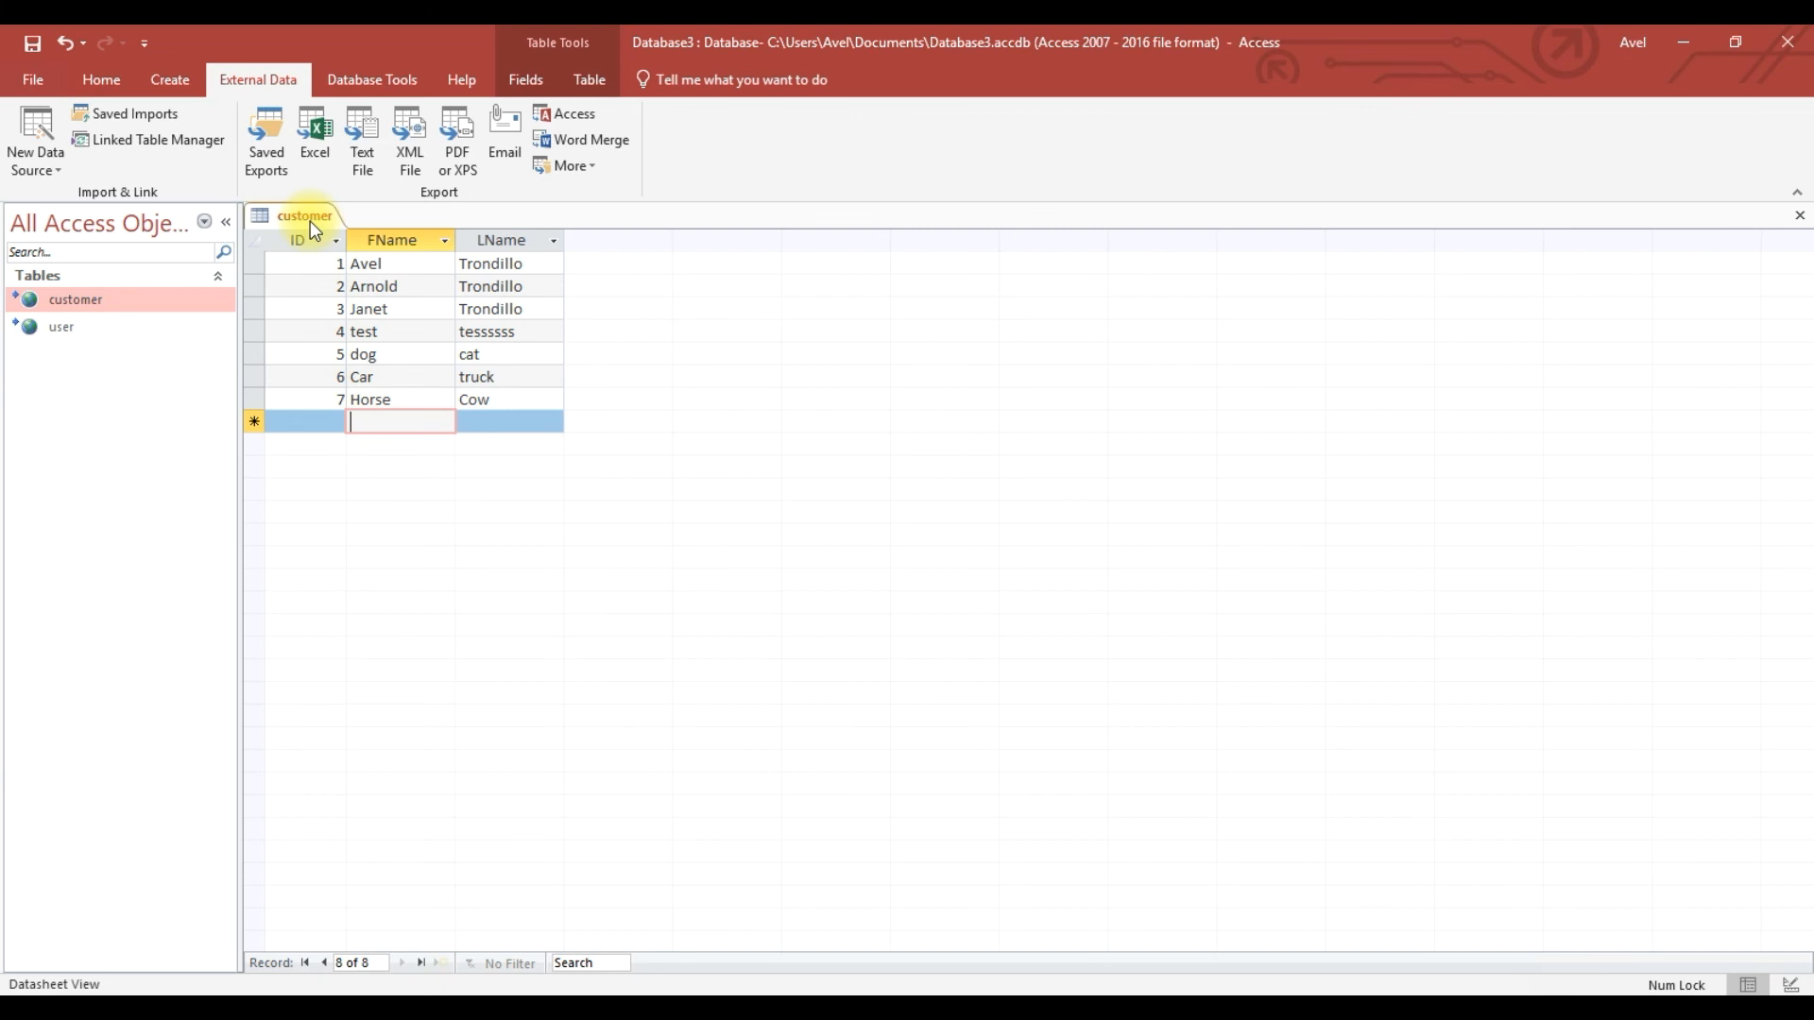
Step: Close the customer table, choosing No to discard the column layout changes
{"action": "right_click", "coordinate": [304, 215]}
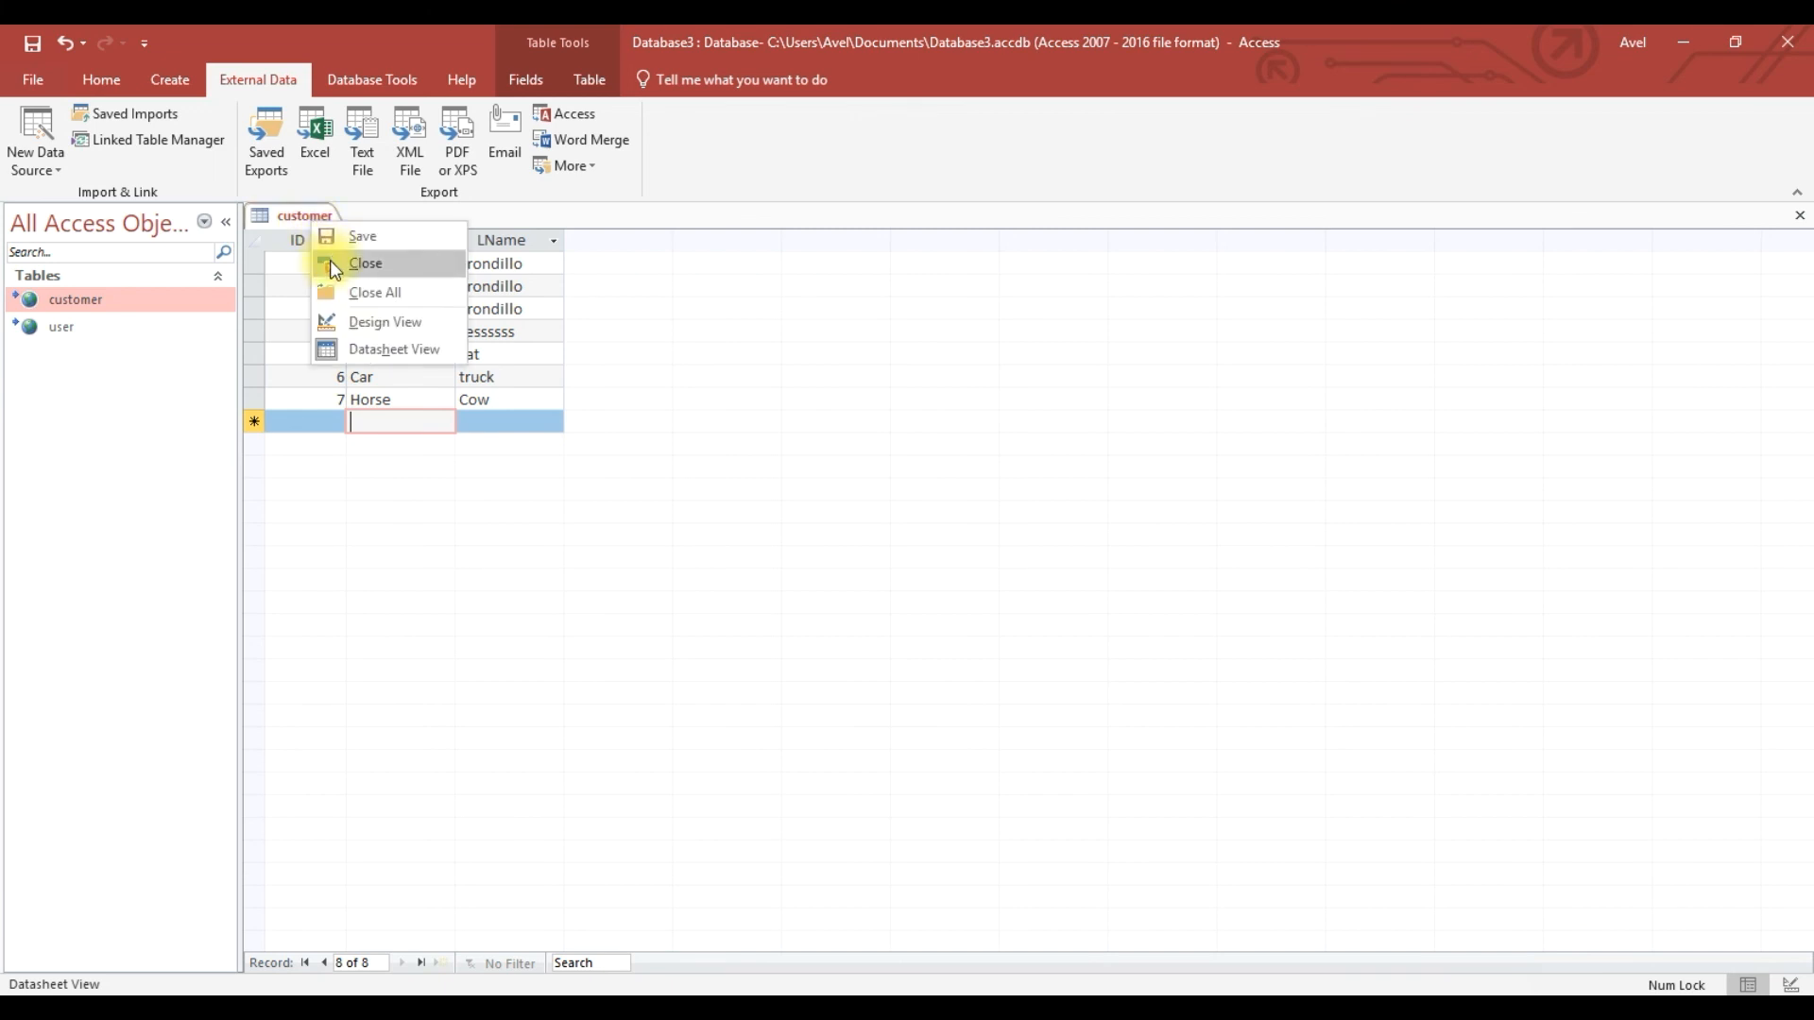
{"action": "left_click", "coordinate": [365, 262]}
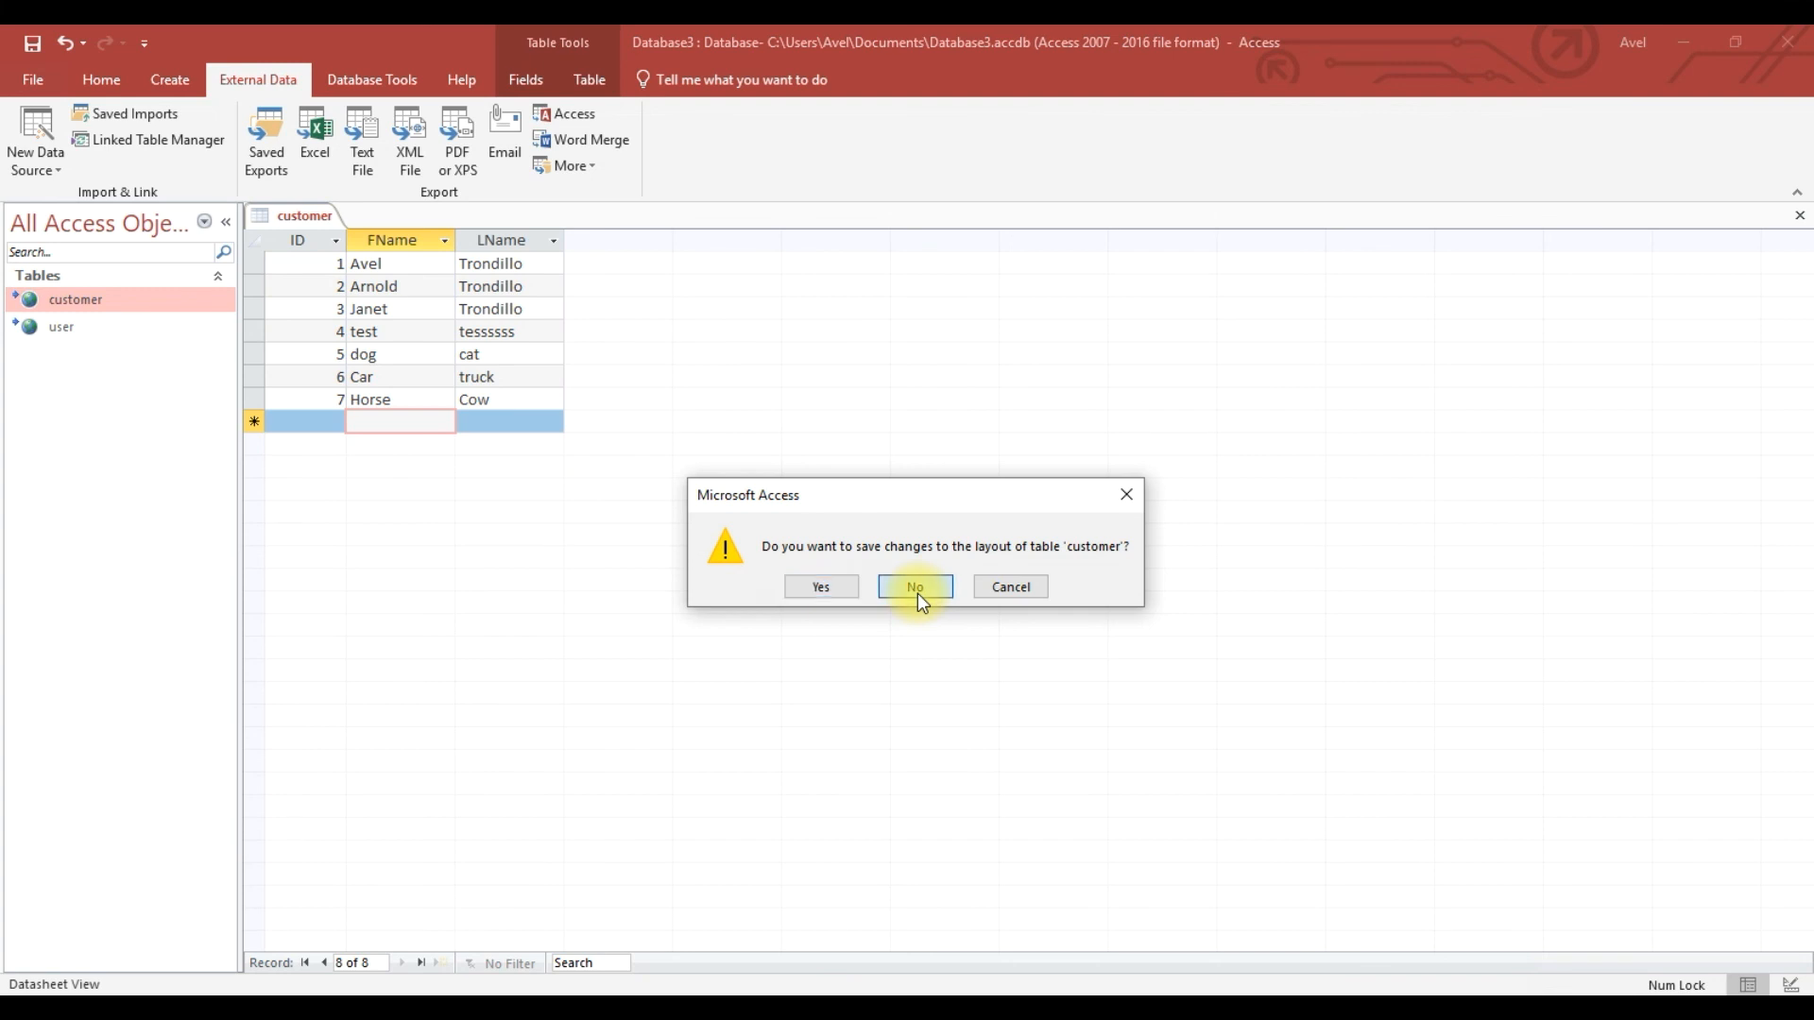
{"action": "left_click", "coordinate": [913, 587]}
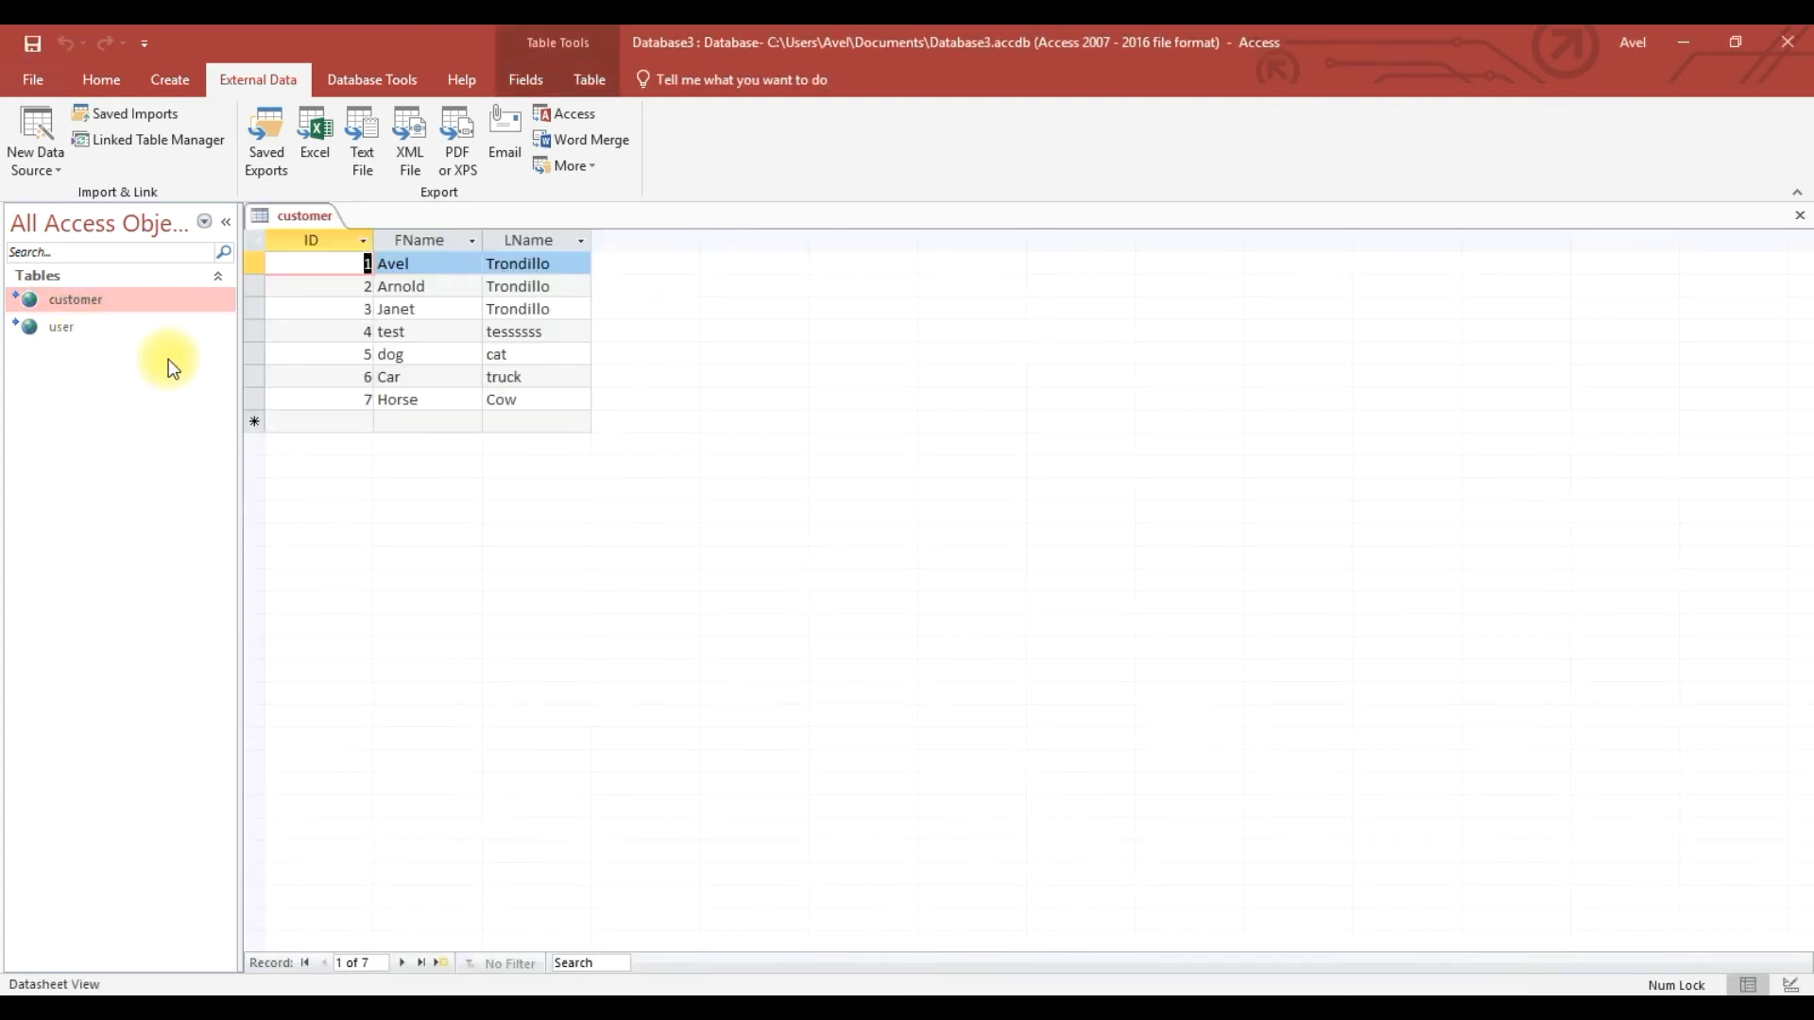
{"action": "left_click", "coordinate": [1798, 216]}
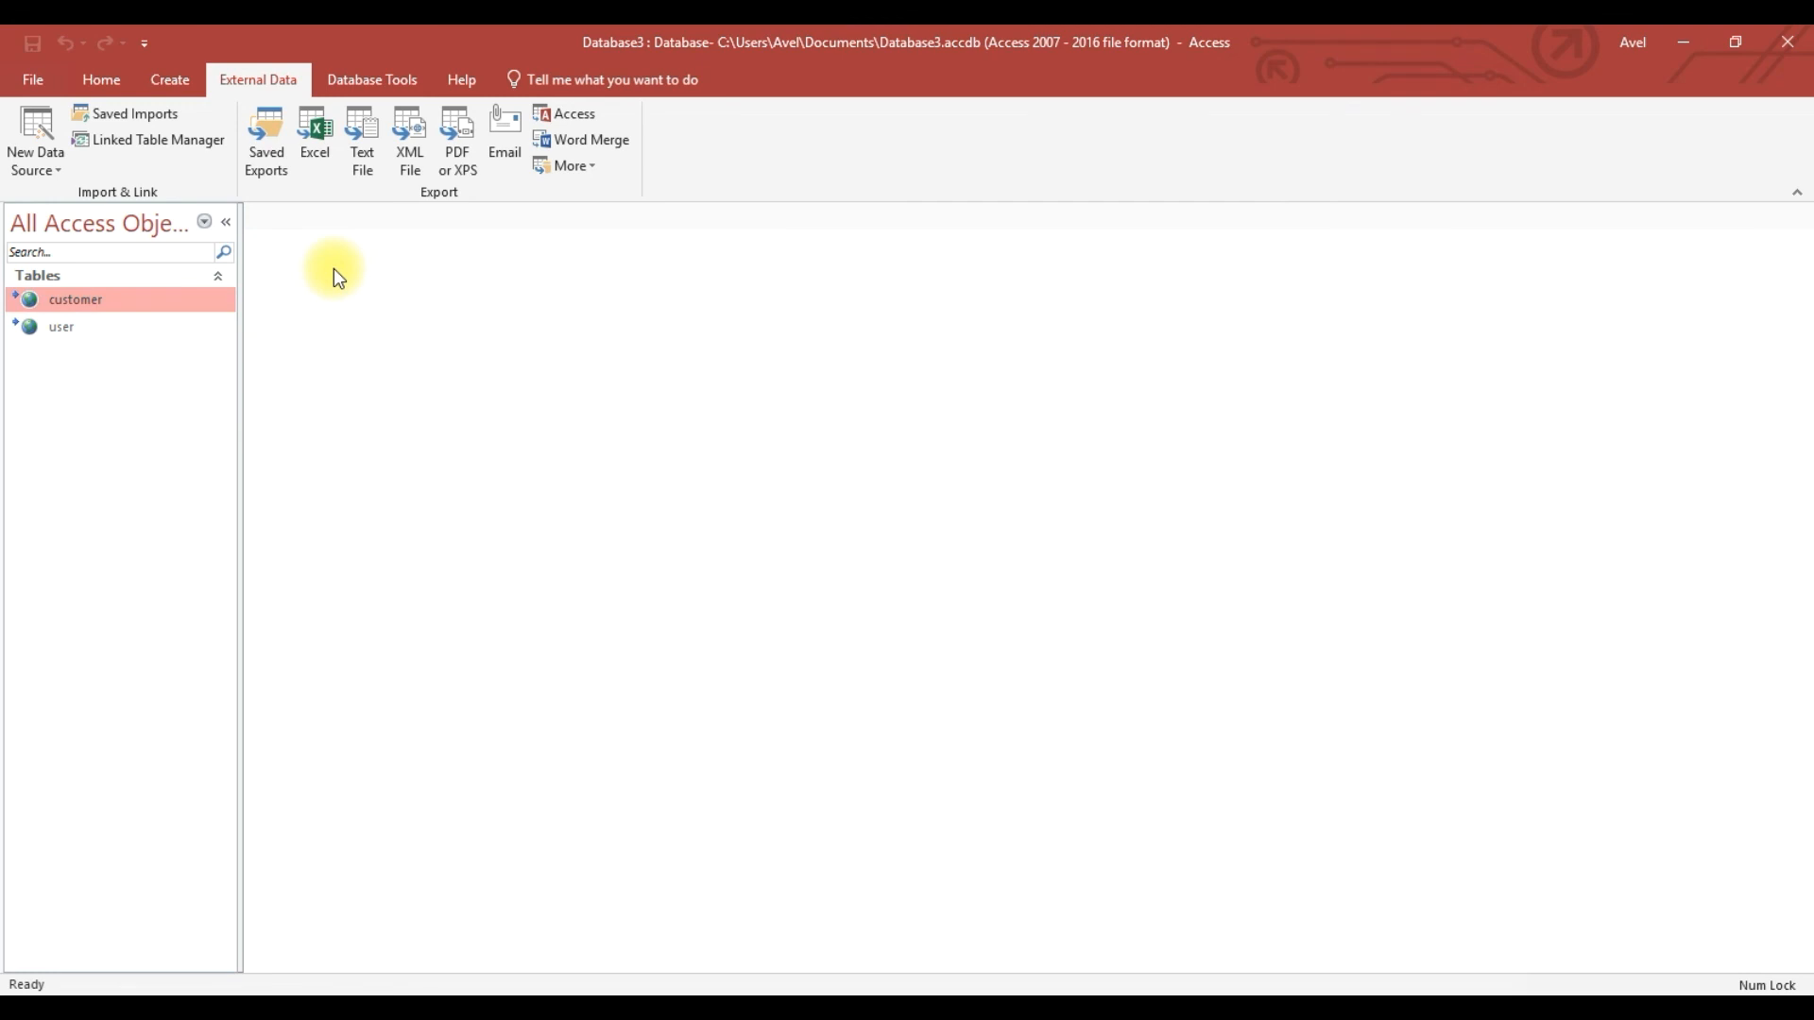
{"action": "mouse_move", "coordinate": [296, 304]}
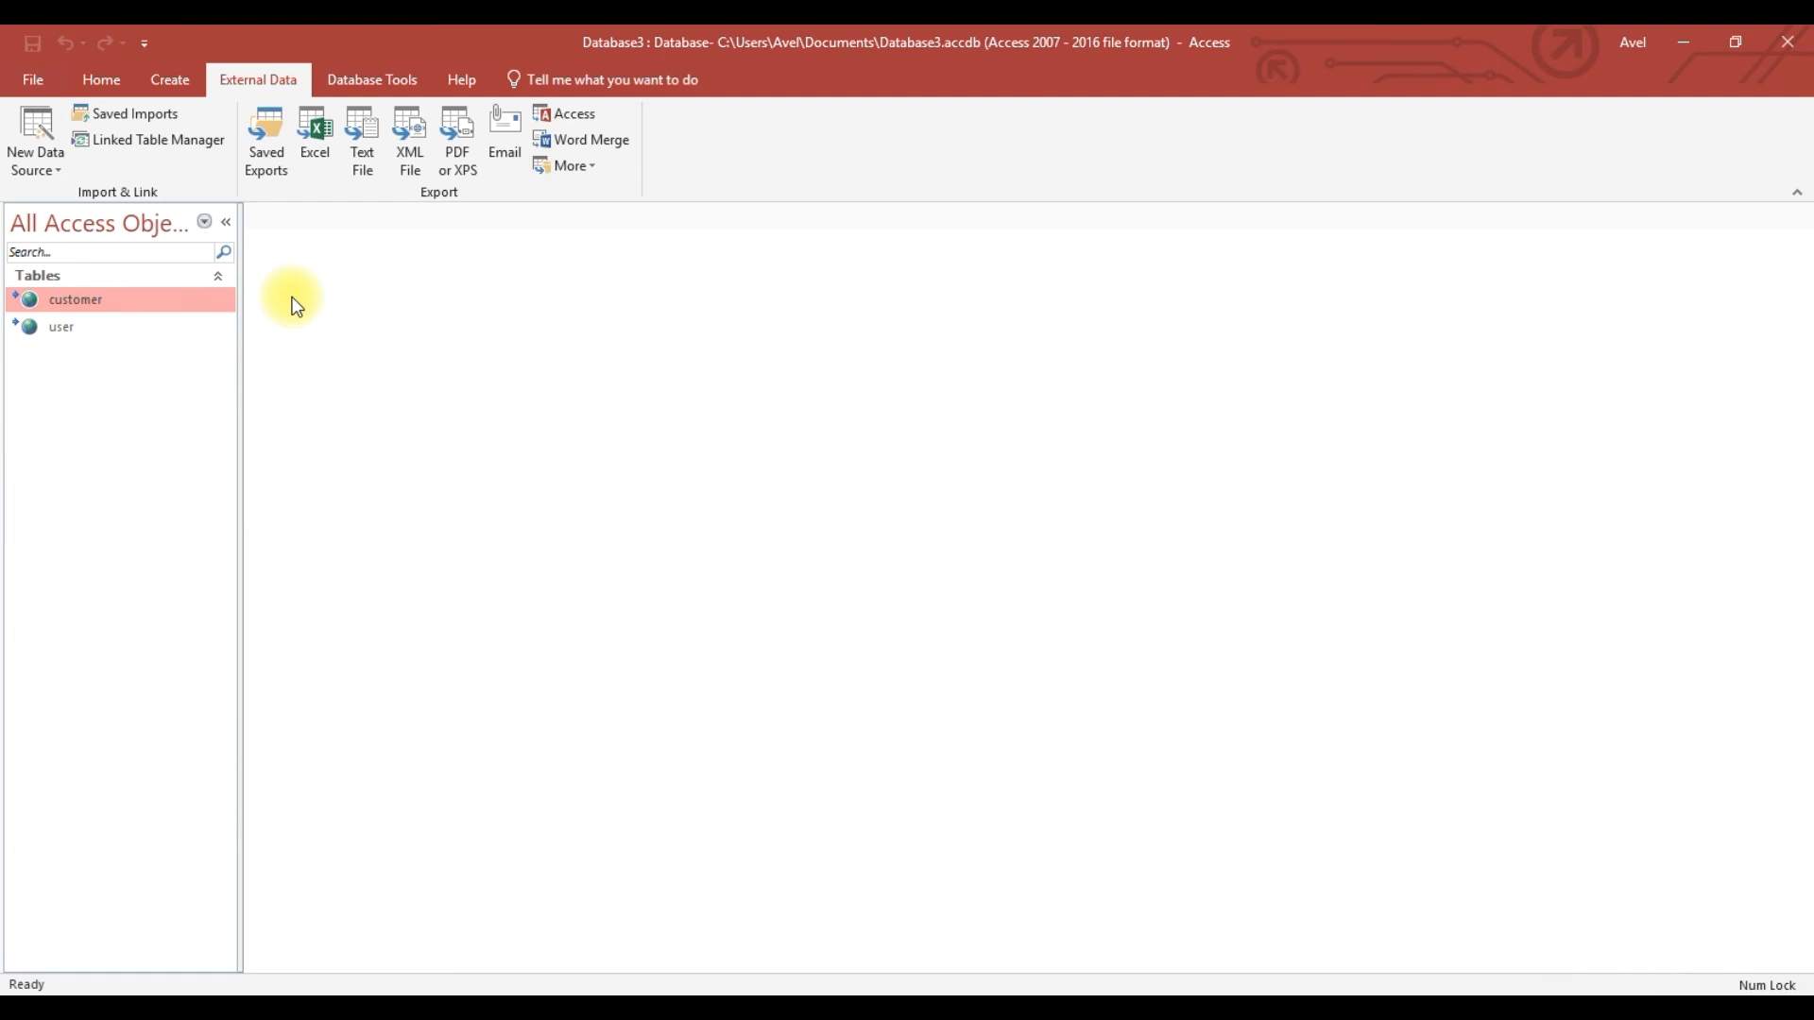
{"action": "mouse_move", "coordinate": [335, 325]}
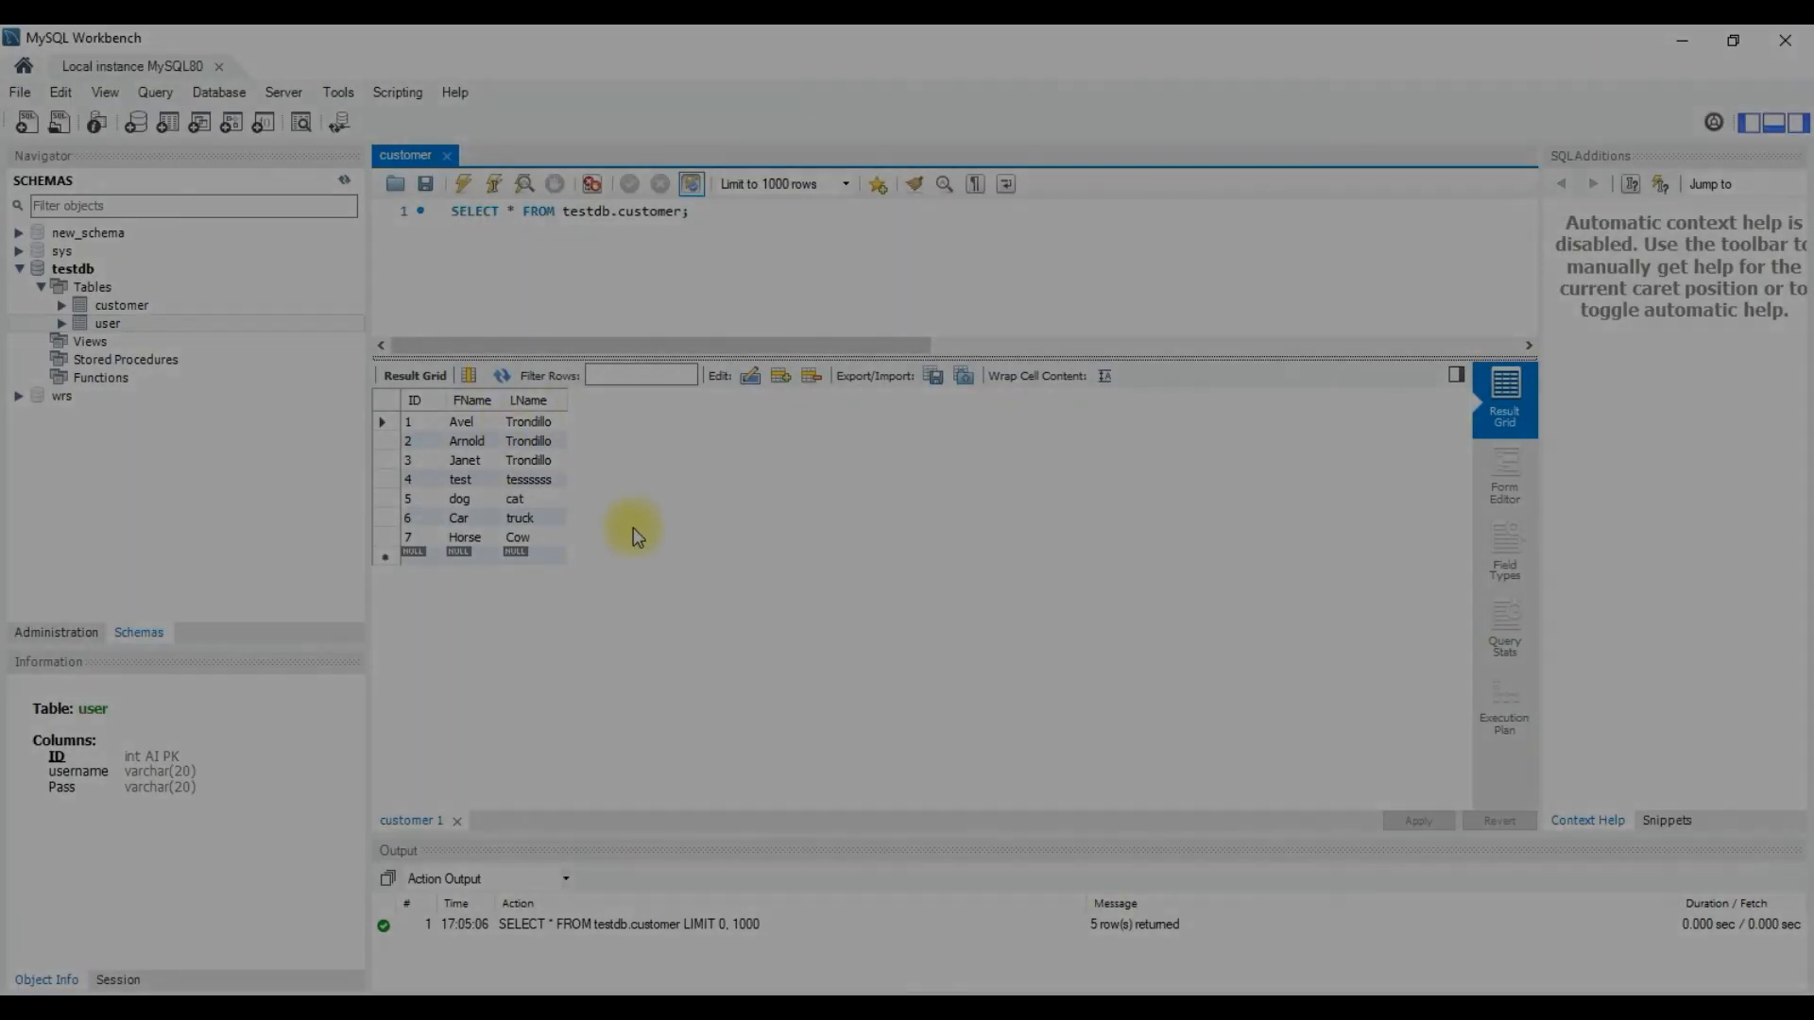
{"action": "mouse_move", "coordinate": [637, 544]}
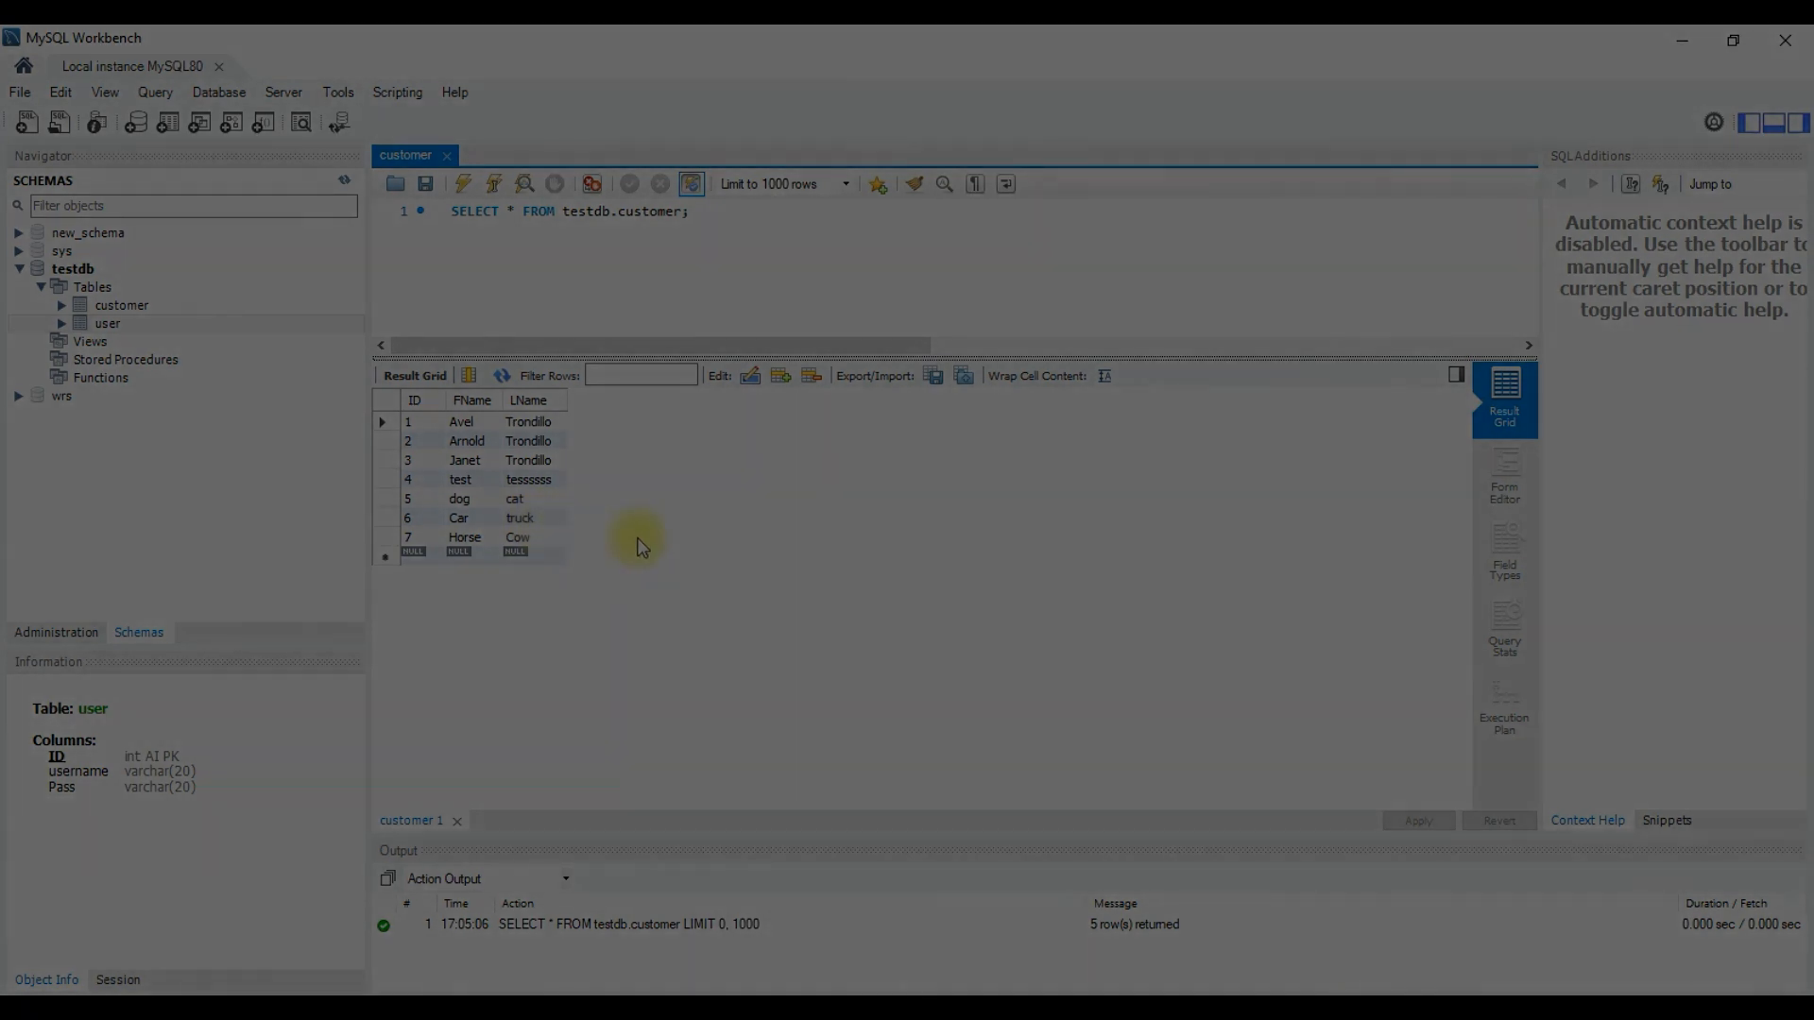